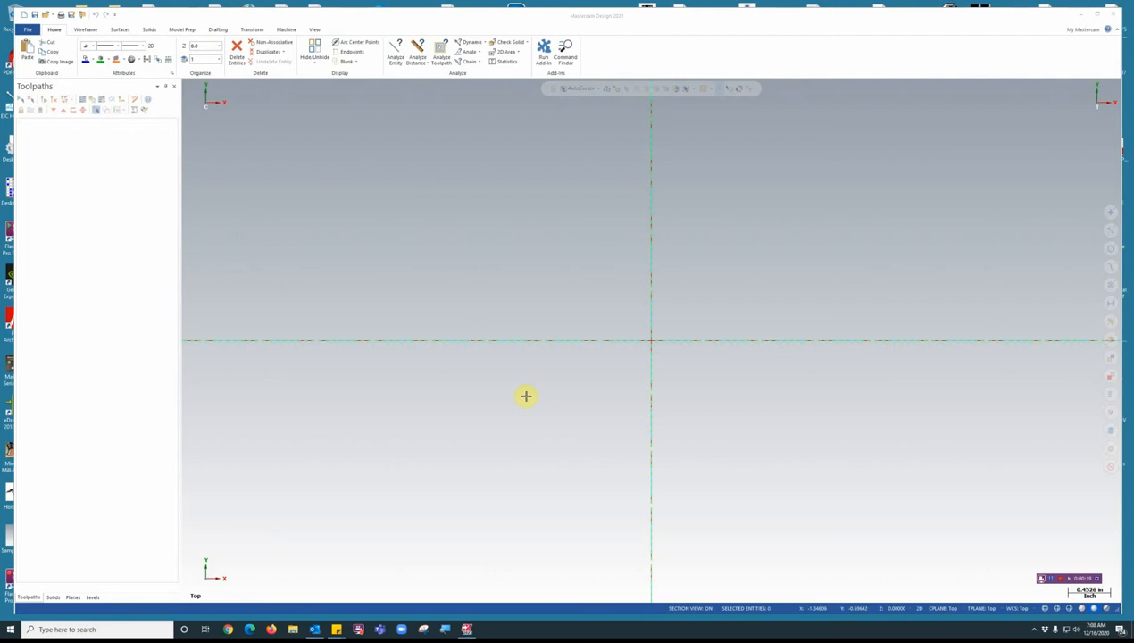
{"action": "mouse_move", "coordinate": [532, 395]}
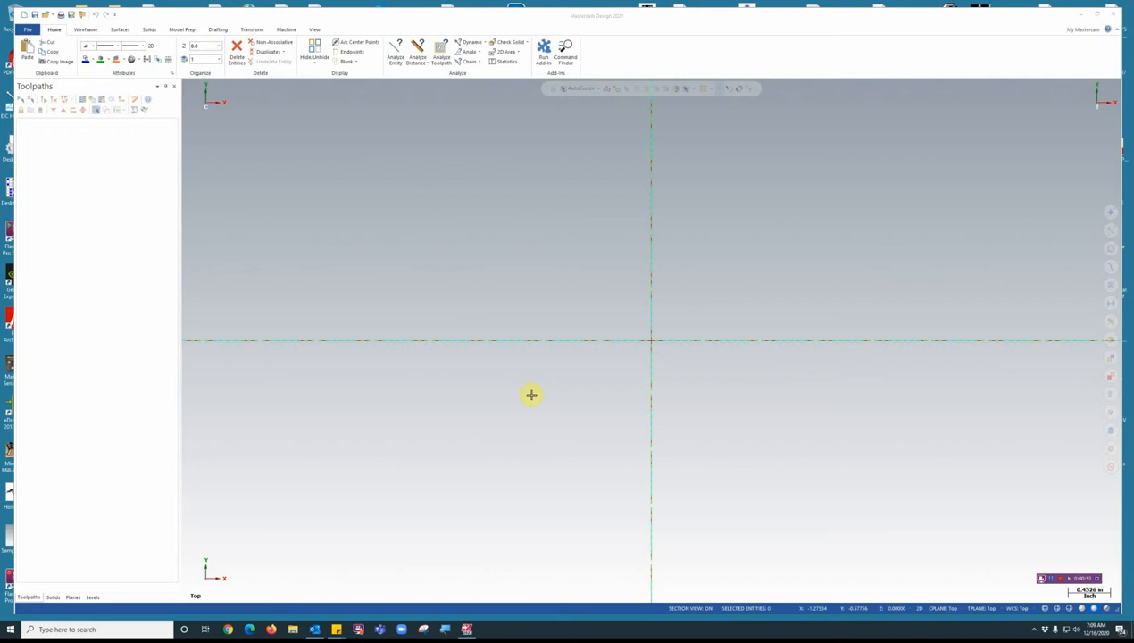
{"action": "mouse_move", "coordinate": [573, 322]}
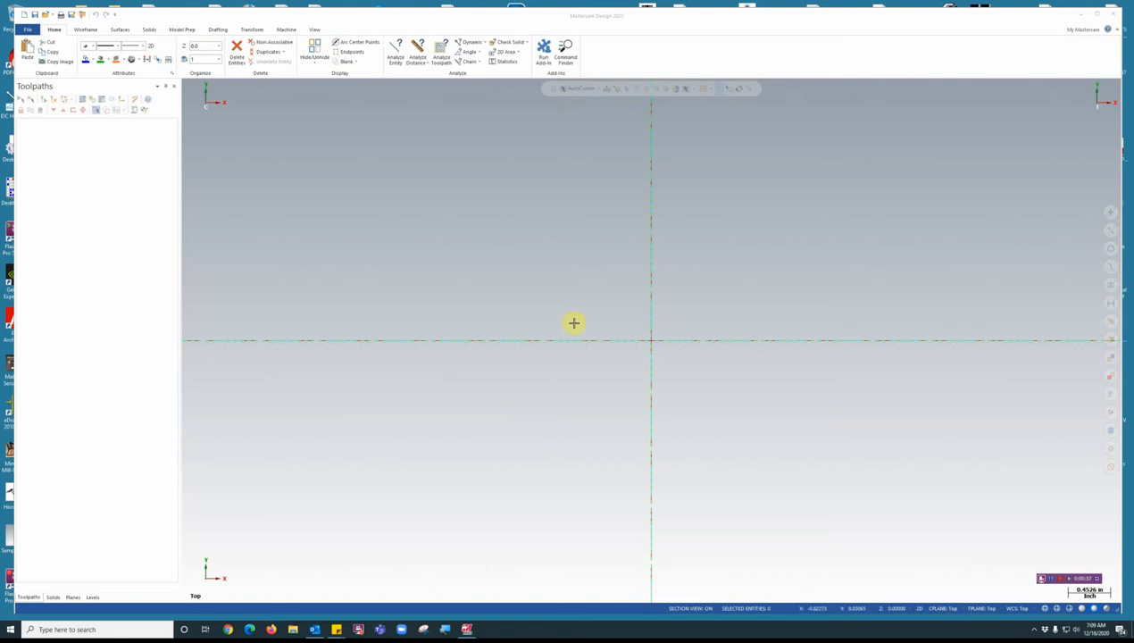
{"action": "mouse_move", "coordinate": [554, 374]}
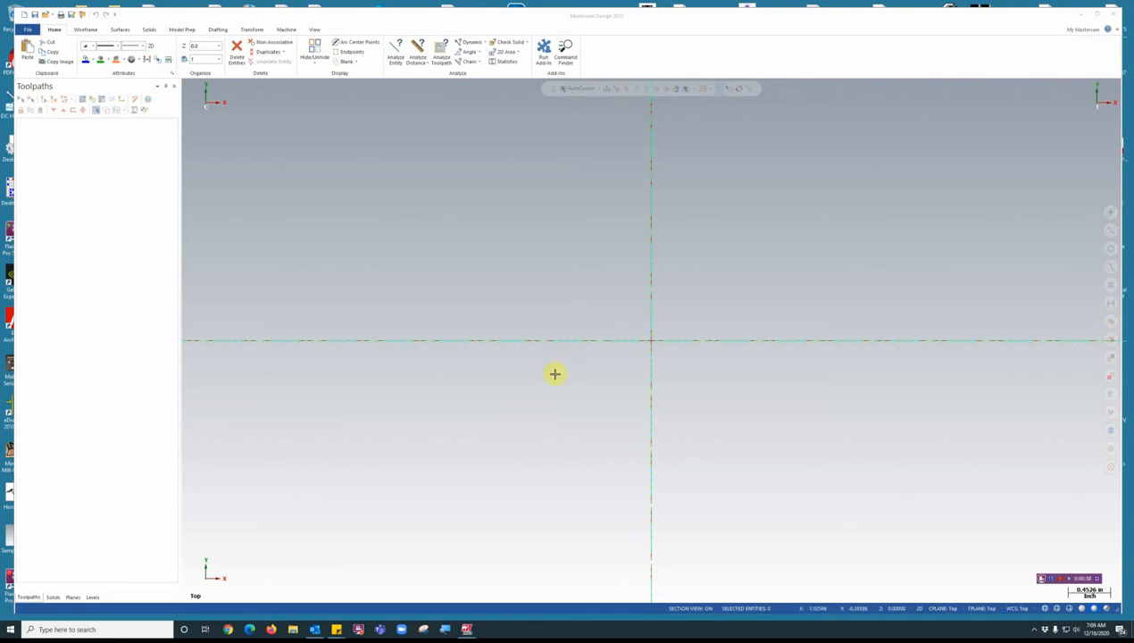
{"action": "mouse_move", "coordinate": [550, 379]}
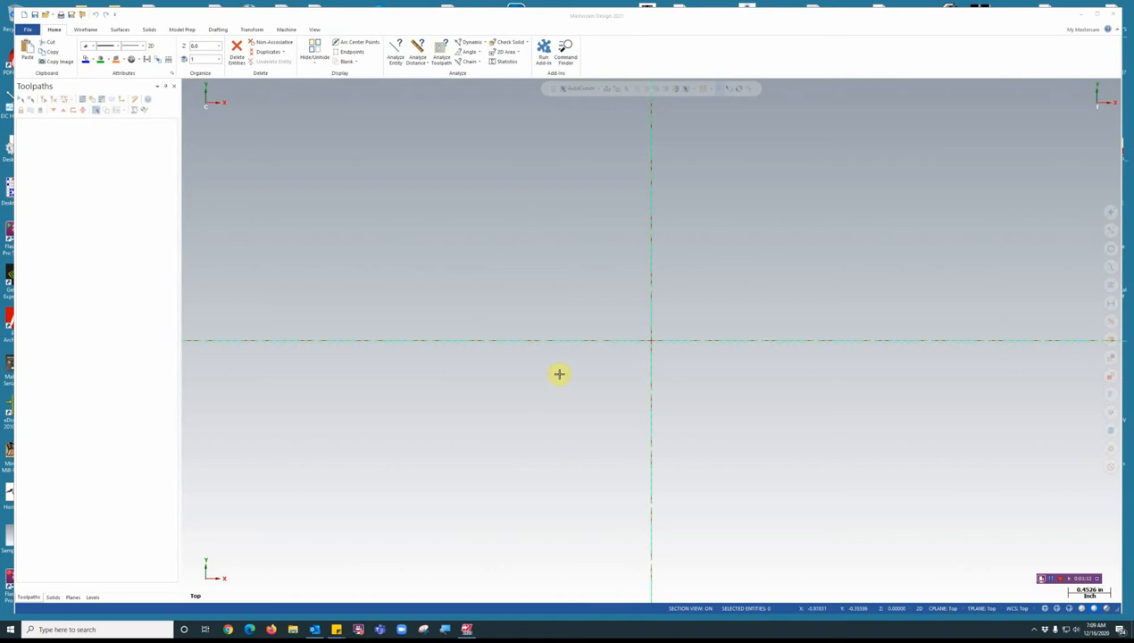
{"action": "mouse_move", "coordinate": [550, 365]}
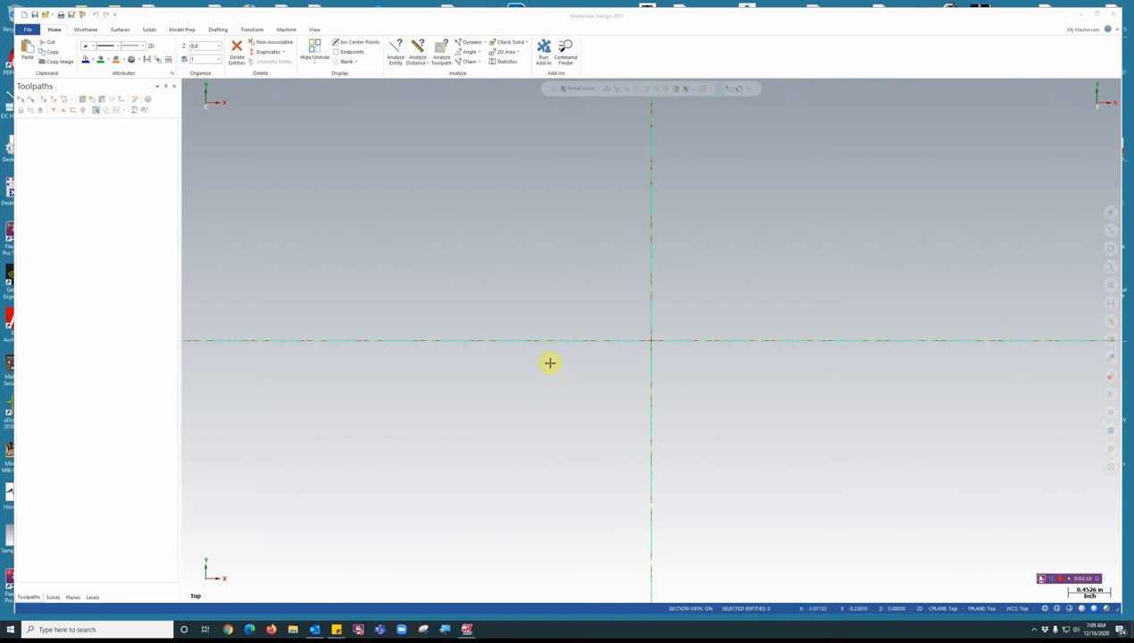
{"action": "mouse_move", "coordinate": [700, 372]}
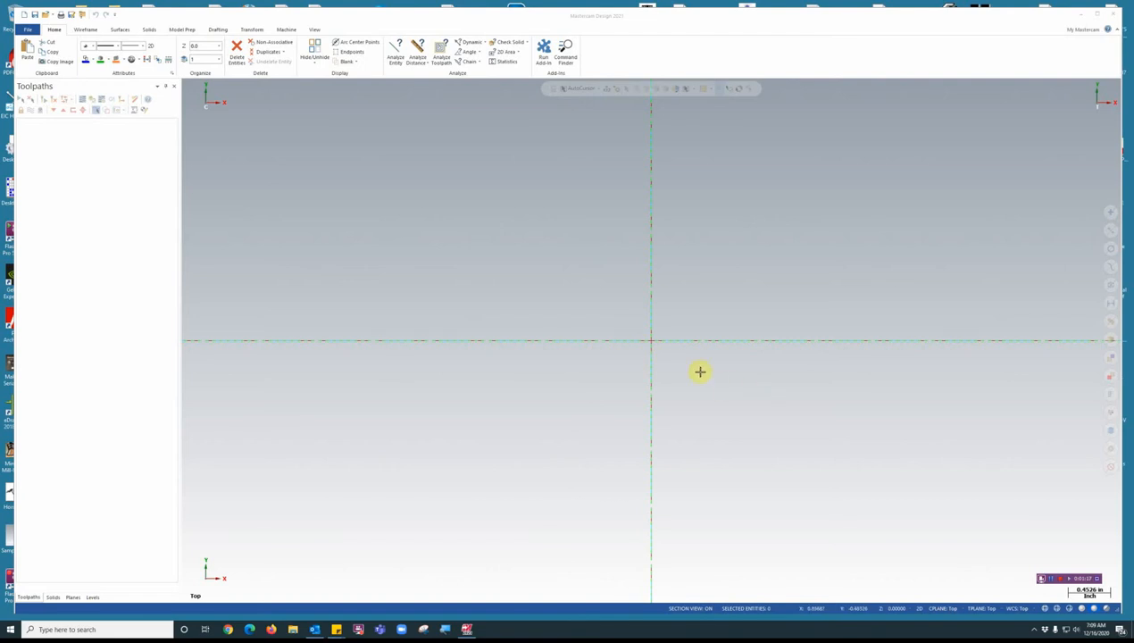
{"action": "mouse_move", "coordinate": [661, 339]}
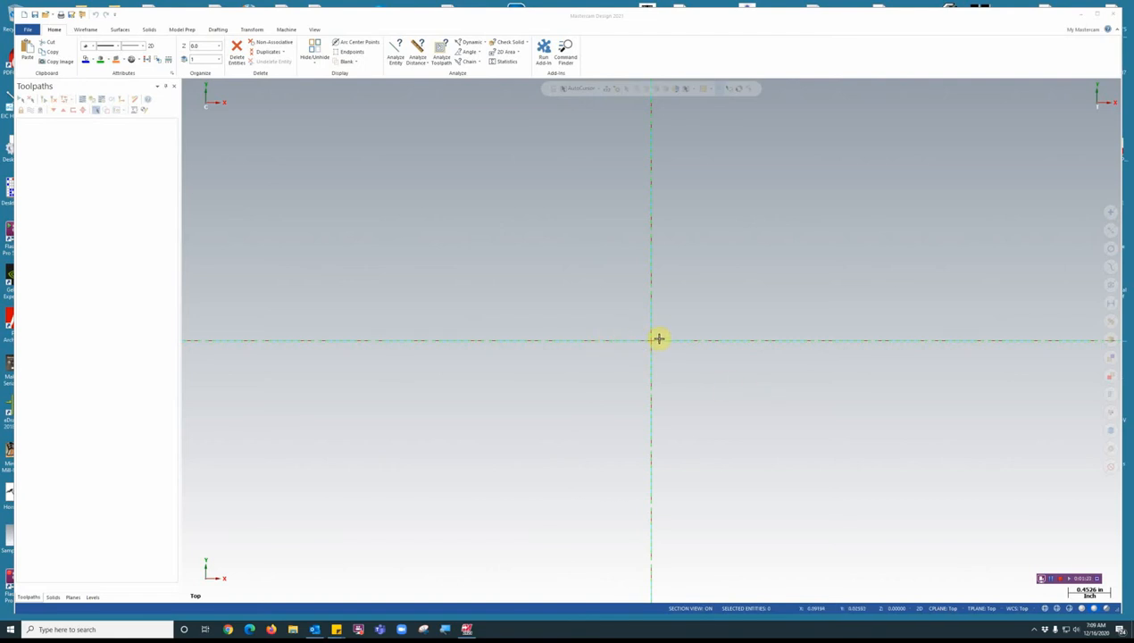
{"action": "mouse_move", "coordinate": [582, 361]}
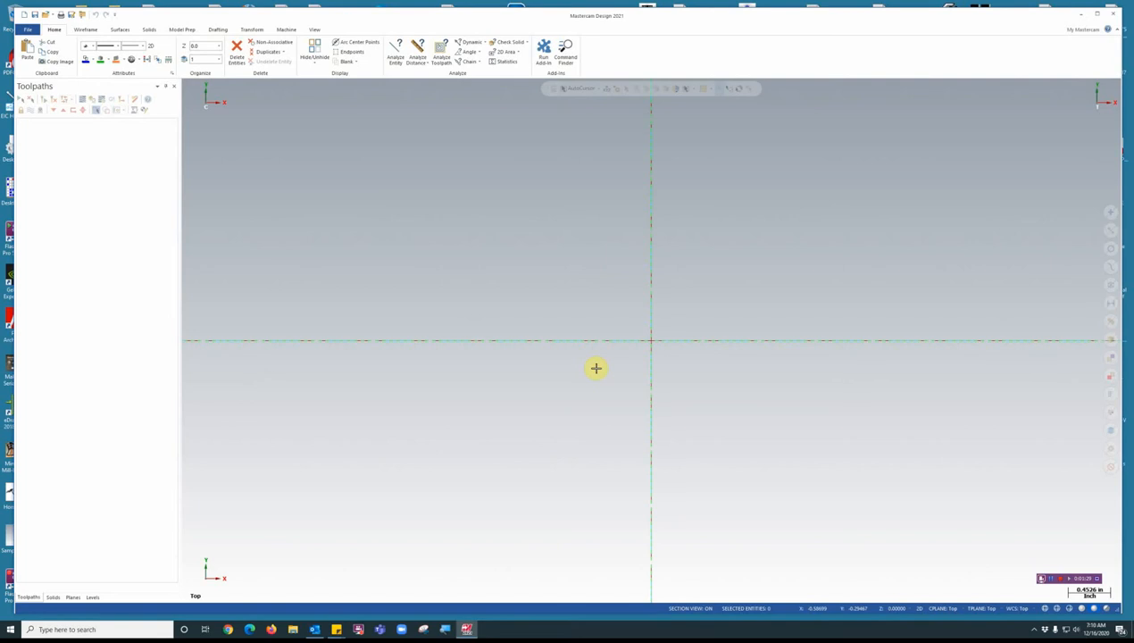
{"action": "mouse_move", "coordinate": [579, 239]}
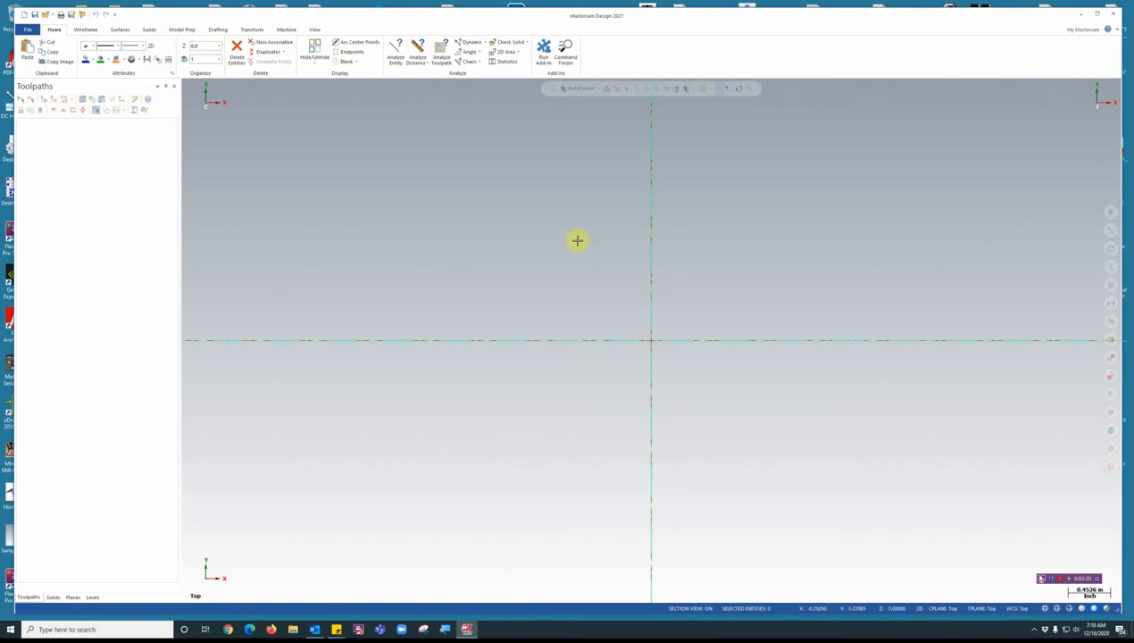
Step: Draw a wireframe rectangle from the origin with a height of -2.0
{"action": "left_click", "coordinate": [86, 29]}
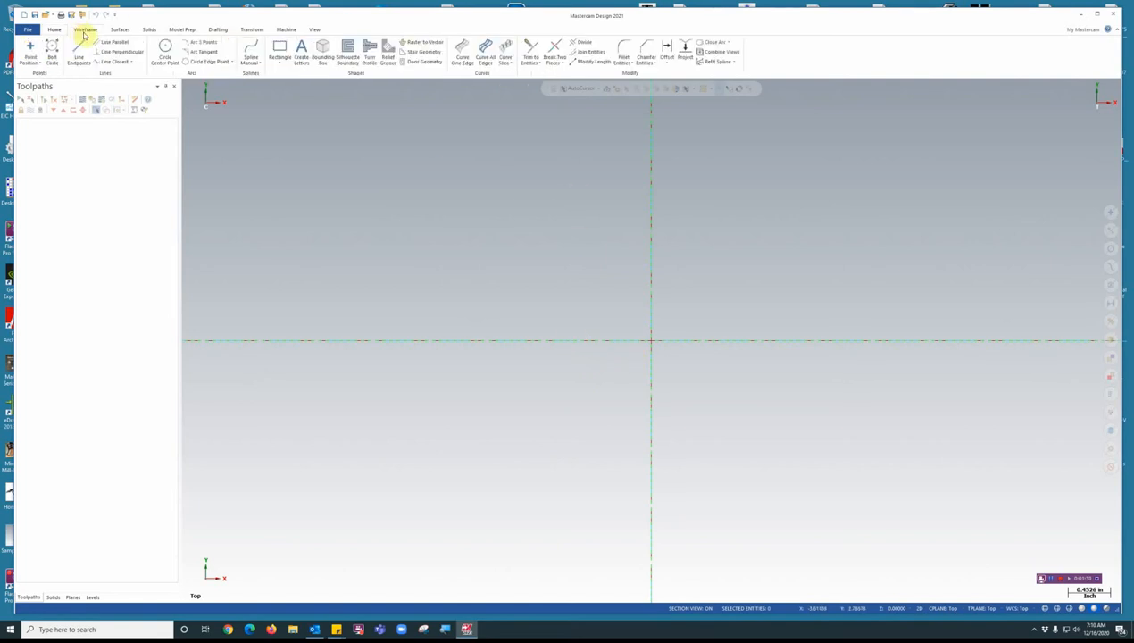
{"action": "left_click", "coordinate": [278, 50]}
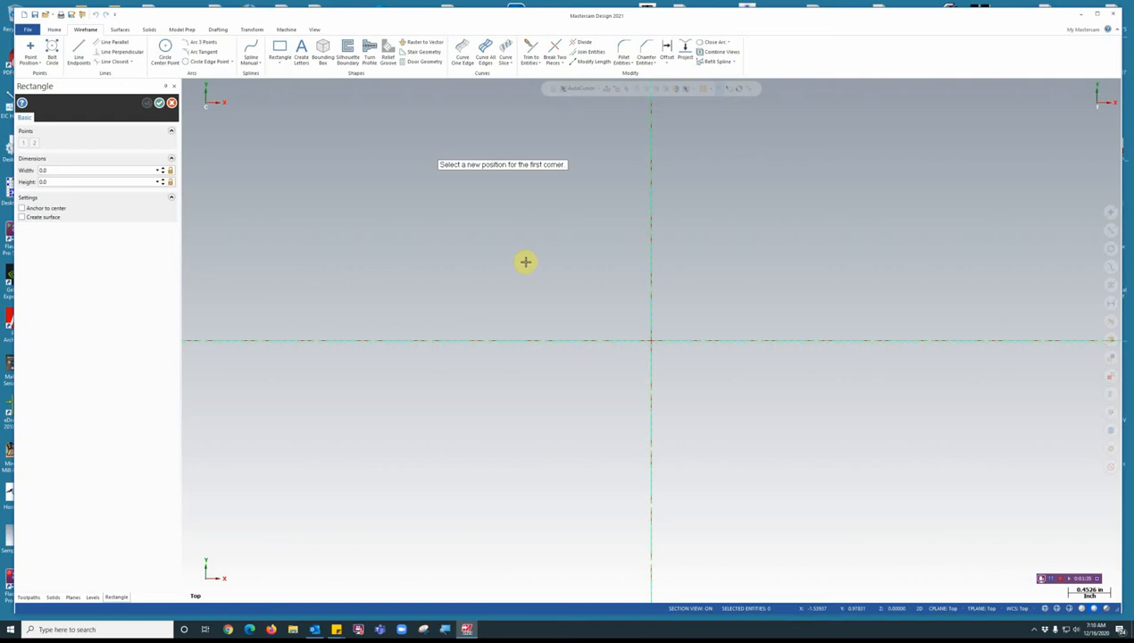
{"action": "mouse_move", "coordinate": [661, 346]}
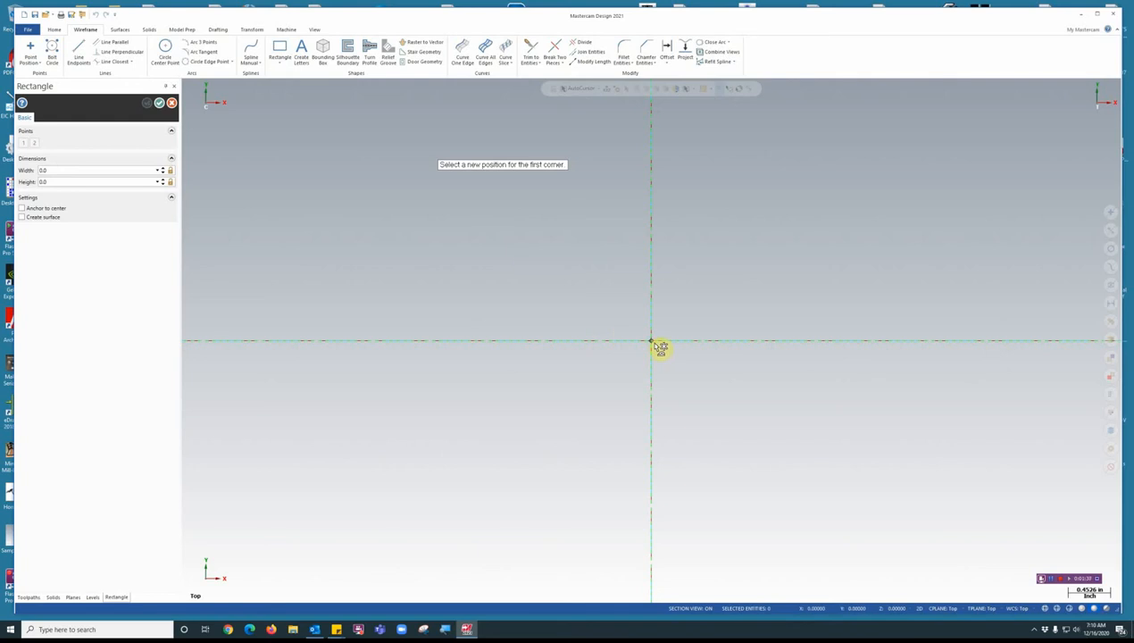
{"action": "left_click", "coordinate": [650, 343]}
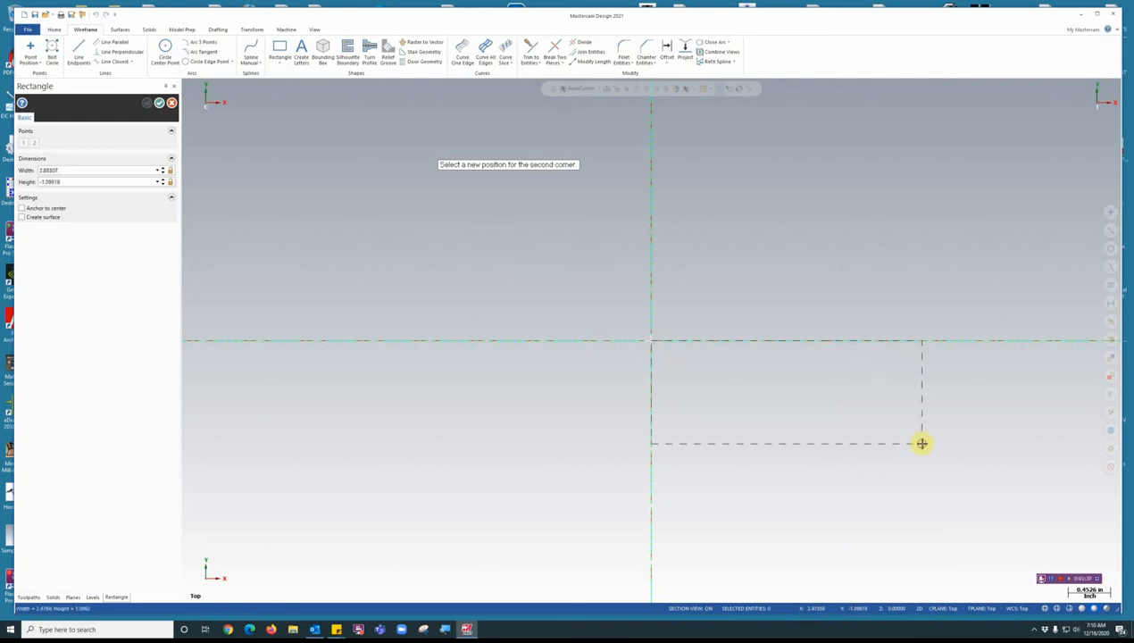
{"action": "left_click", "coordinate": [922, 443]}
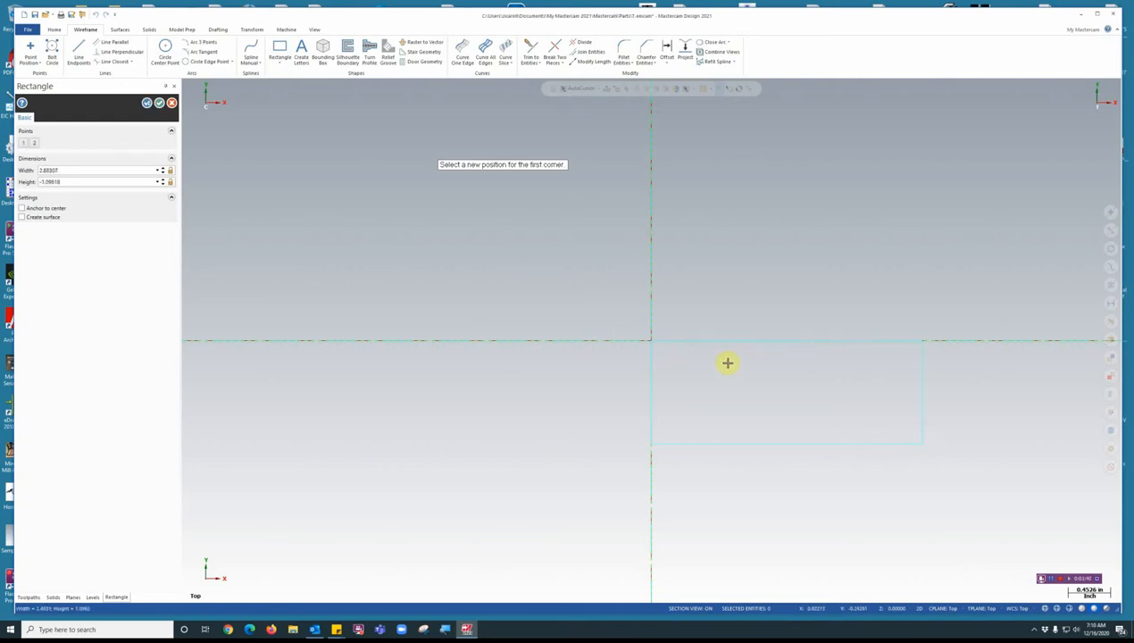
{"action": "mouse_move", "coordinate": [725, 431]}
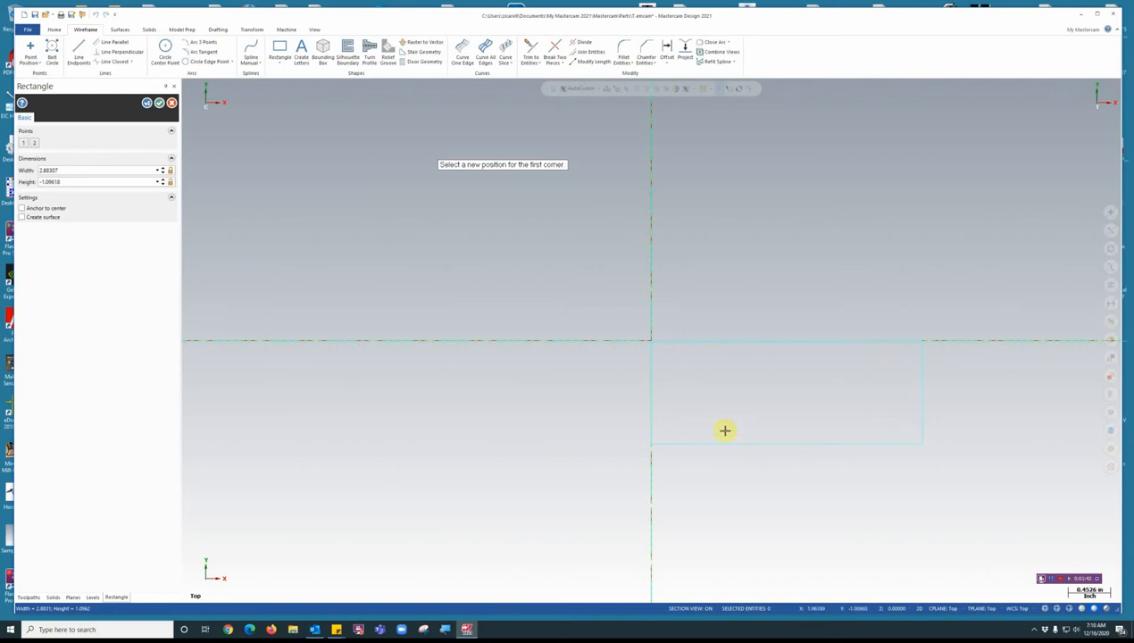
{"action": "mouse_move", "coordinate": [668, 347]}
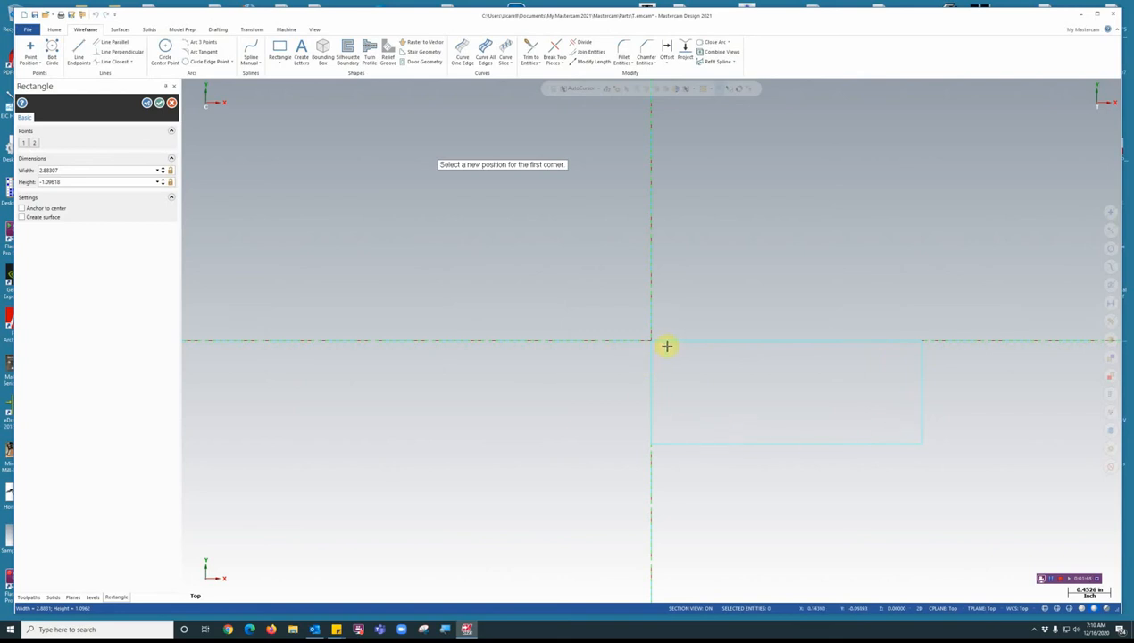
{"action": "mouse_move", "coordinate": [800, 350]}
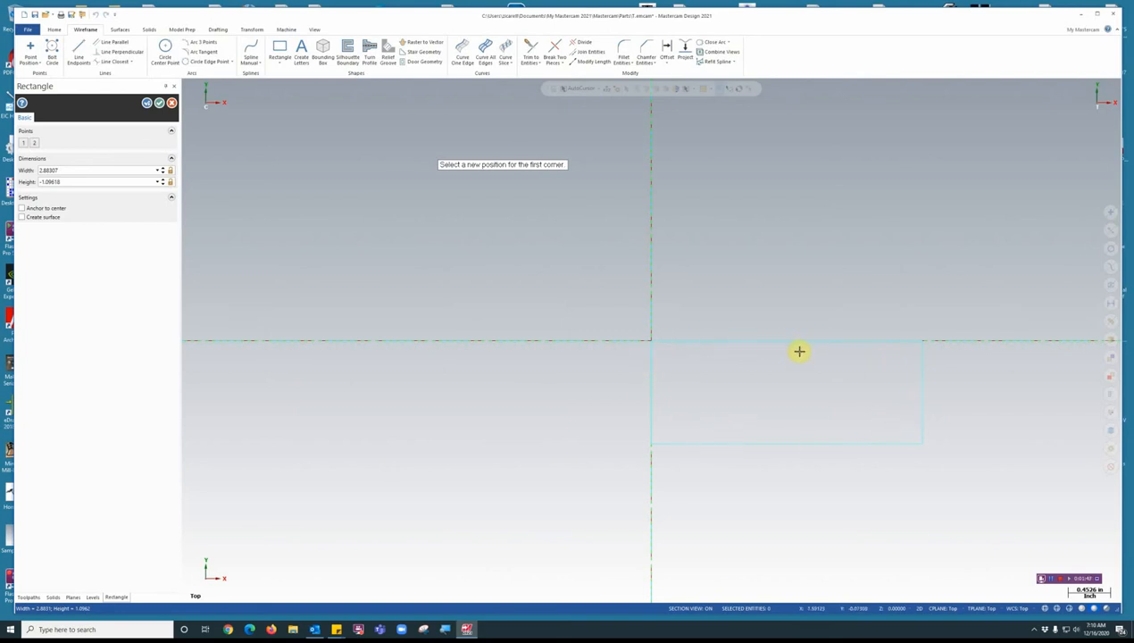
{"action": "mouse_move", "coordinate": [137, 215]}
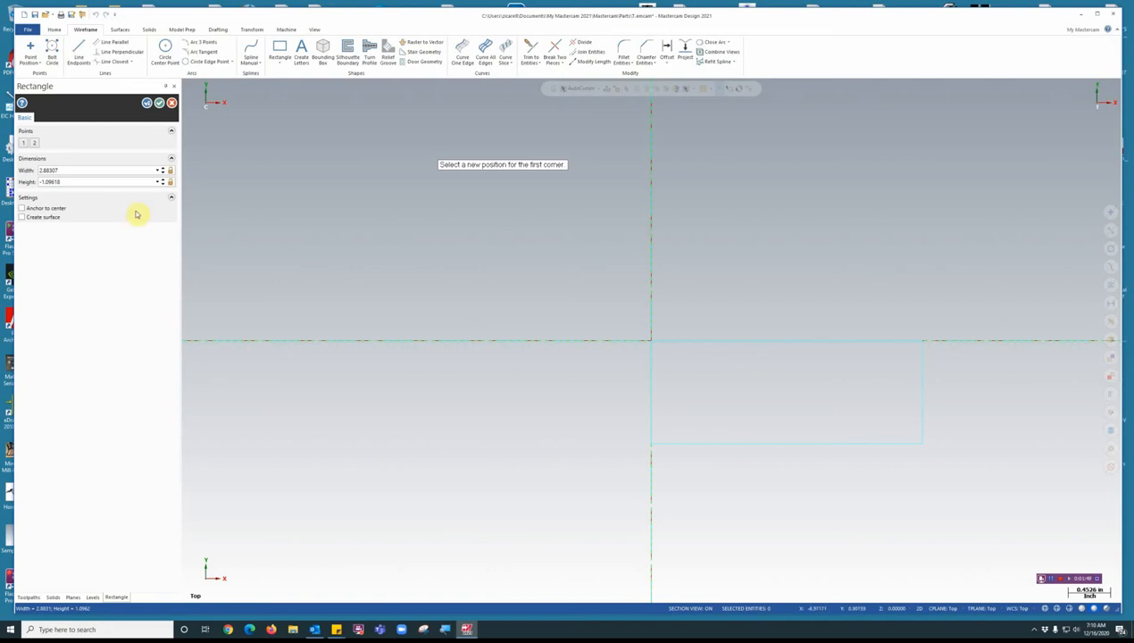
{"action": "mouse_move", "coordinate": [62, 171]}
{"action": "type", "text": "4"}
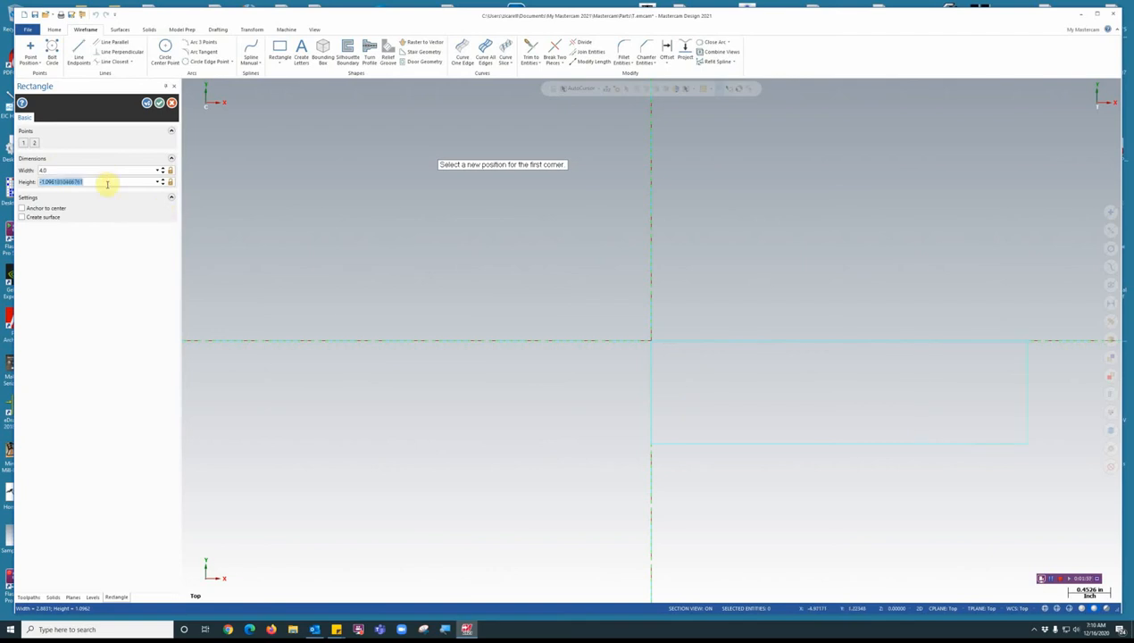
{"action": "type", "text": "-2.0"}
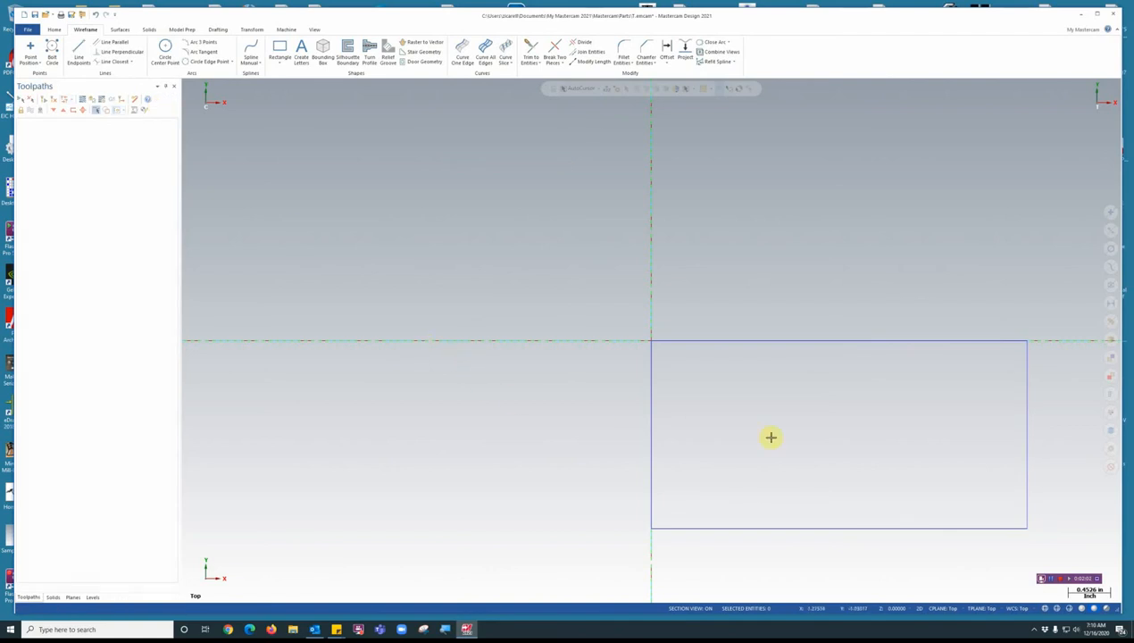
Step: Fit the view to the plaque rectangle via the right-click menu
{"action": "right_click", "coordinate": [772, 437]}
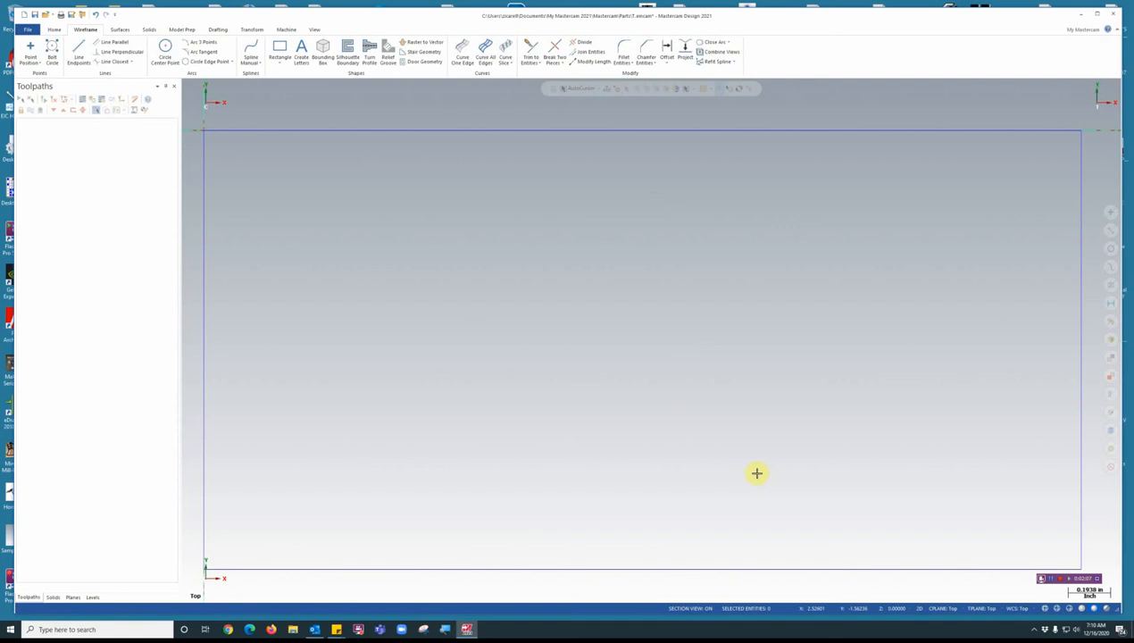
{"action": "mouse_move", "coordinate": [666, 454]}
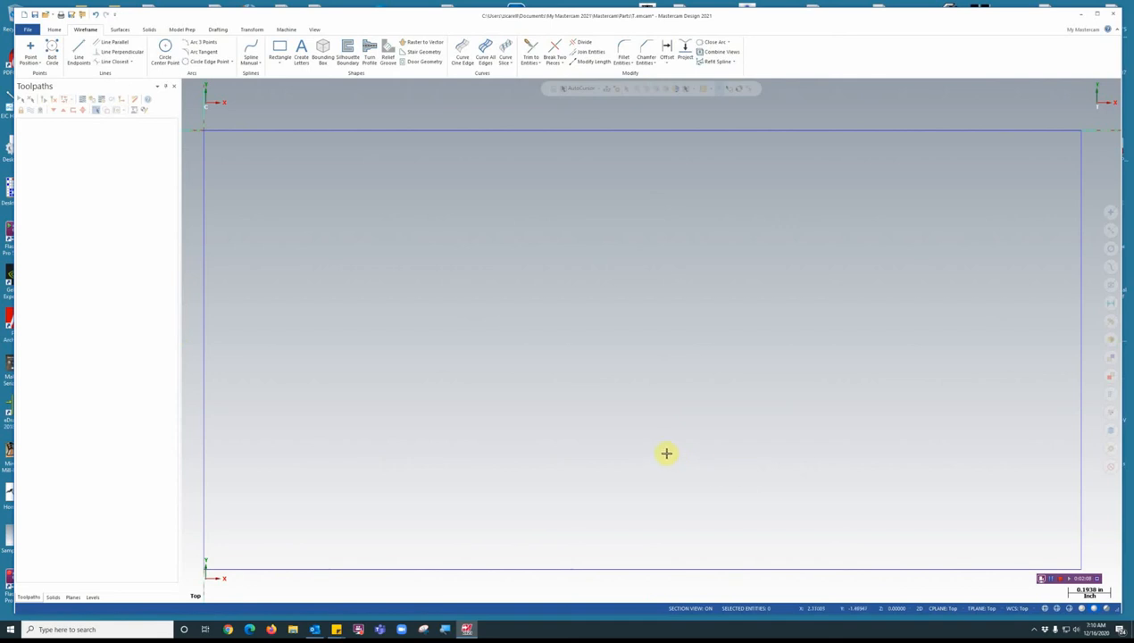
{"action": "mouse_move", "coordinate": [650, 458]}
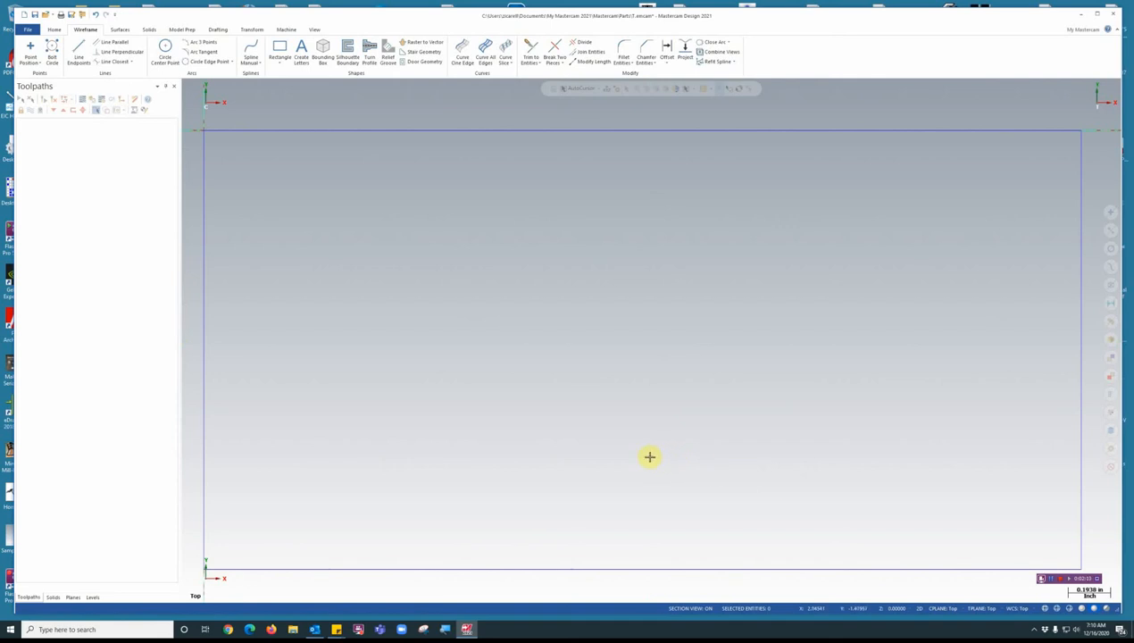
{"action": "mouse_move", "coordinate": [408, 271]}
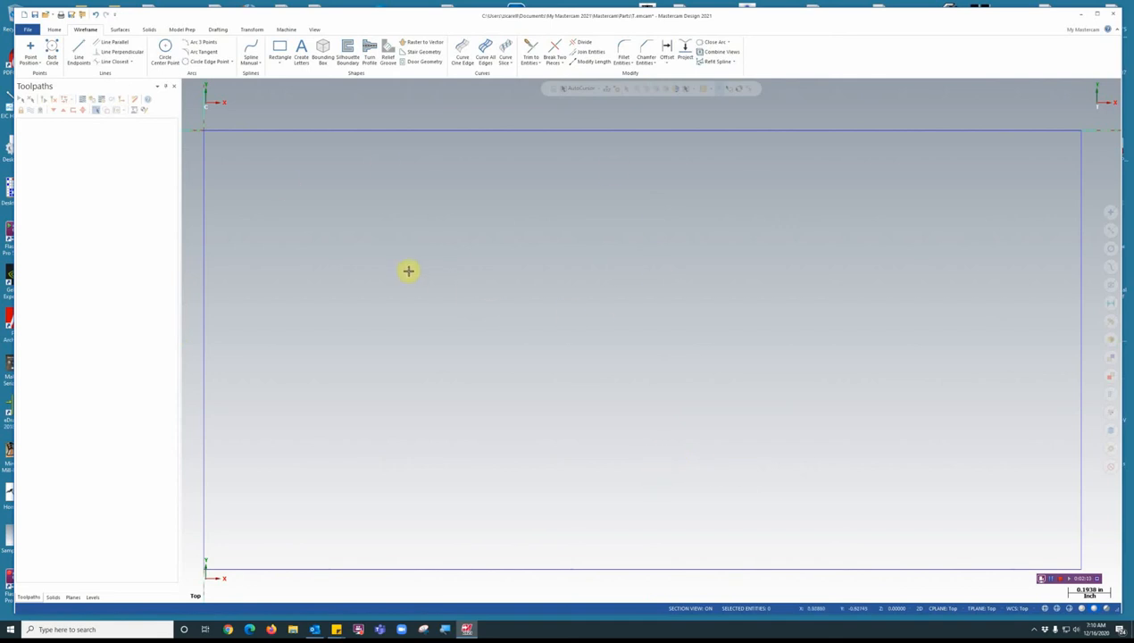
{"action": "mouse_move", "coordinate": [396, 272]}
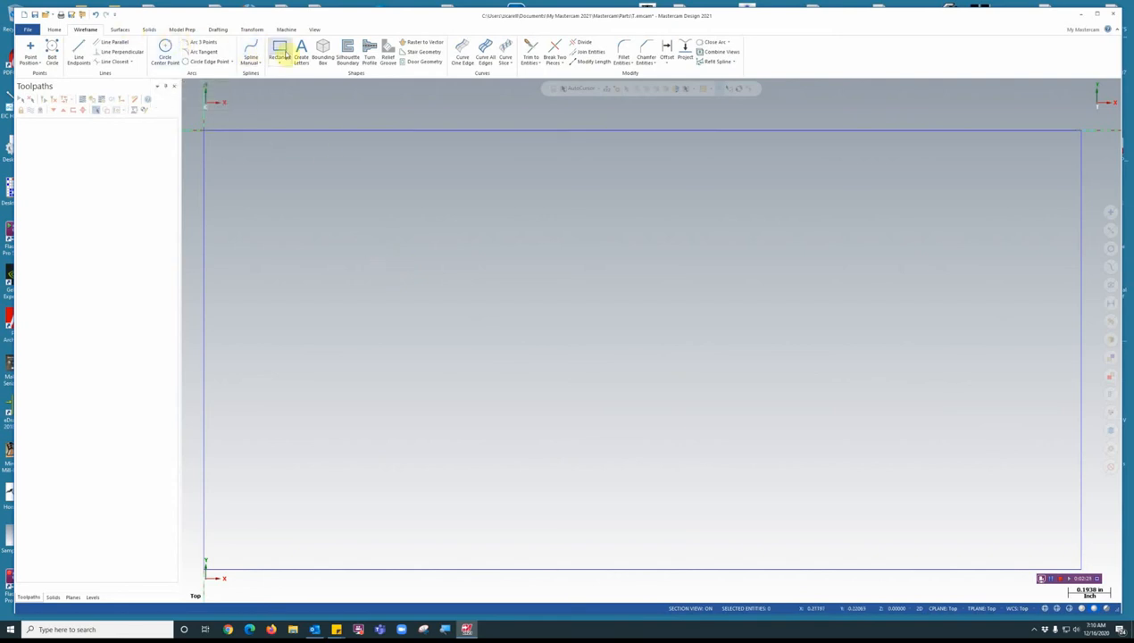
Step: Create 'RICK' lettering in the Mastercam Block font inside the plaque
{"action": "left_click", "coordinate": [302, 52]}
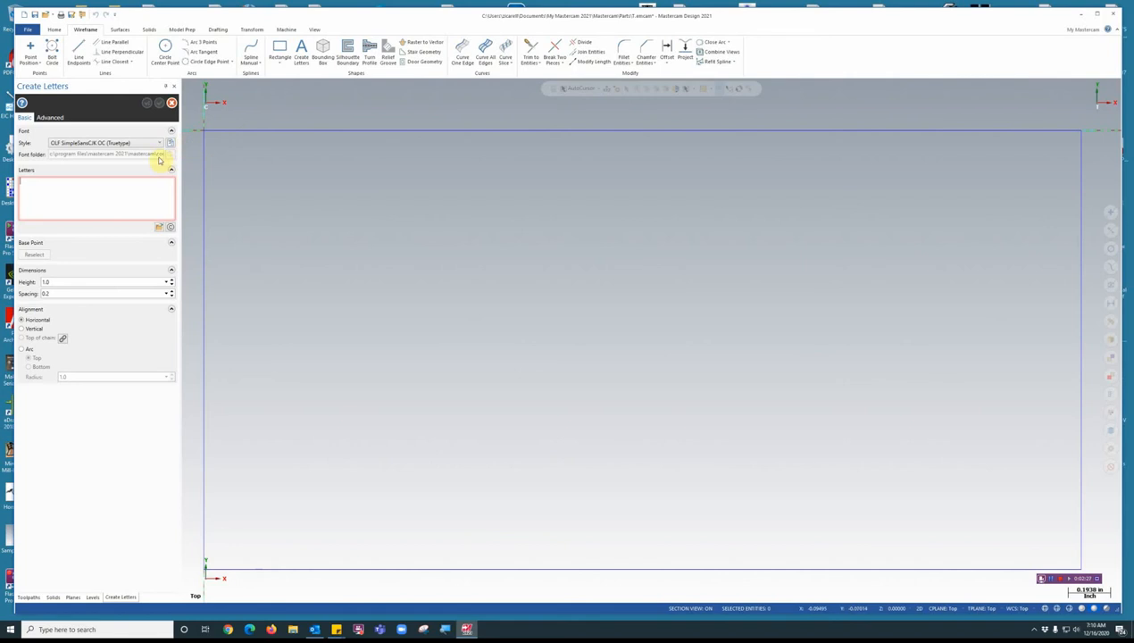
{"action": "left_click", "coordinate": [159, 142]}
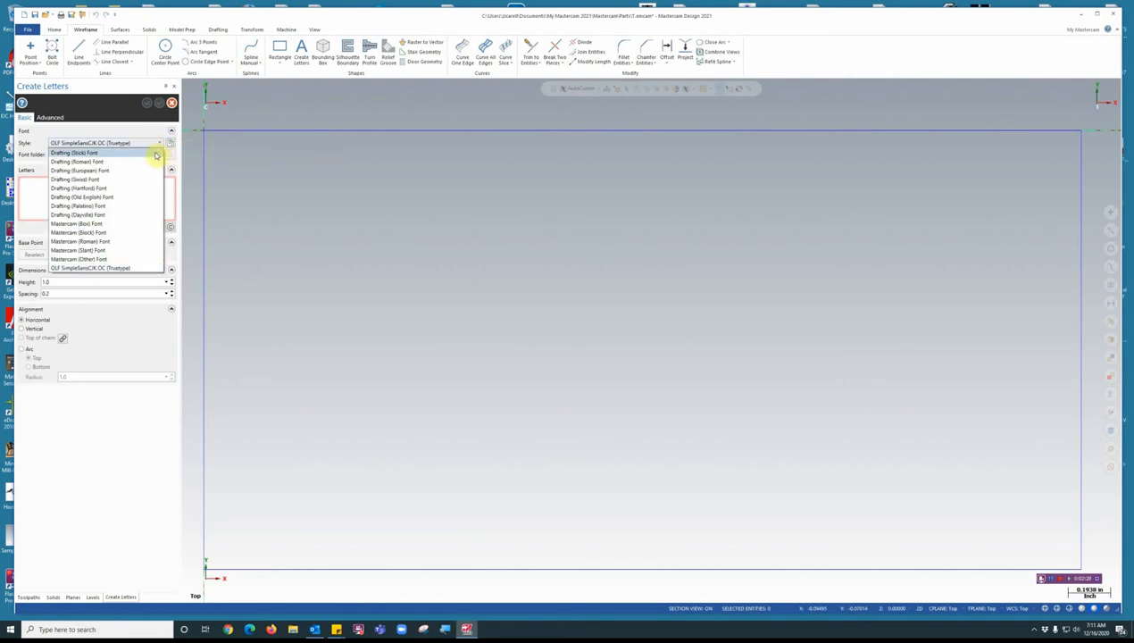
{"action": "mouse_move", "coordinate": [116, 242]}
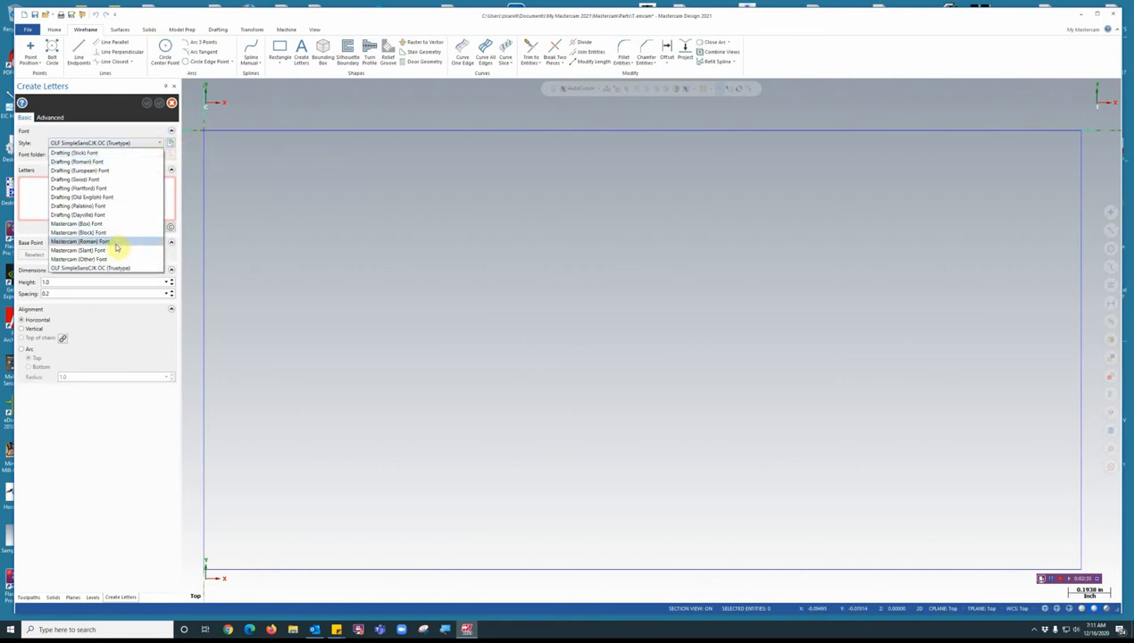
{"action": "left_click", "coordinate": [77, 232]}
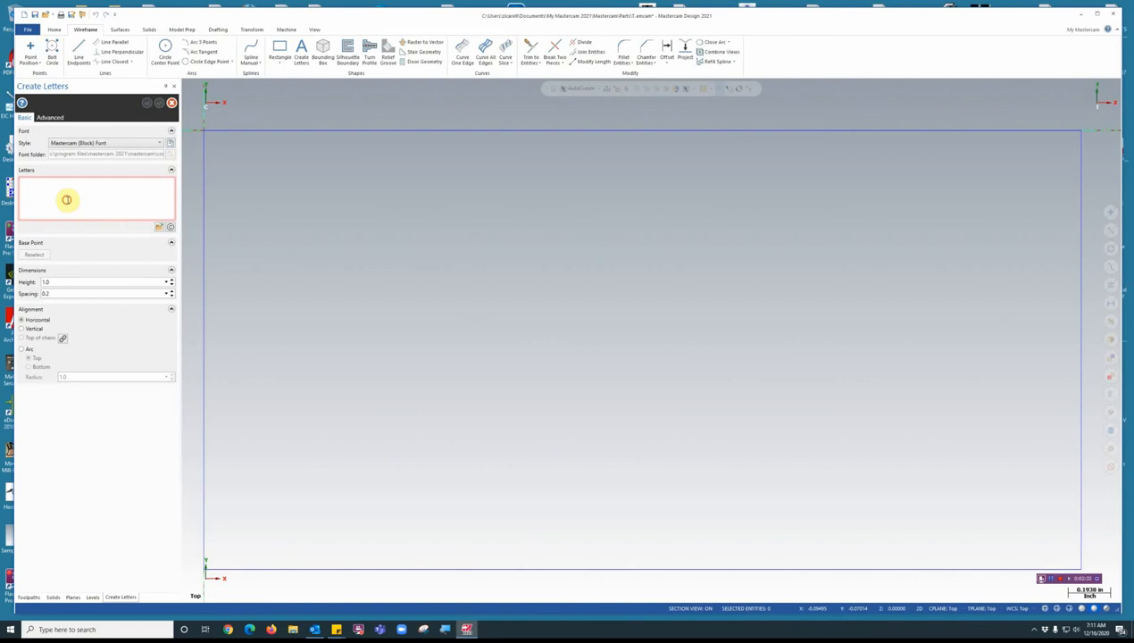
{"action": "type", "text": "Rick"}
{"action": "left_click", "coordinate": [107, 282]}
{"action": "type", "text": "0.3"}
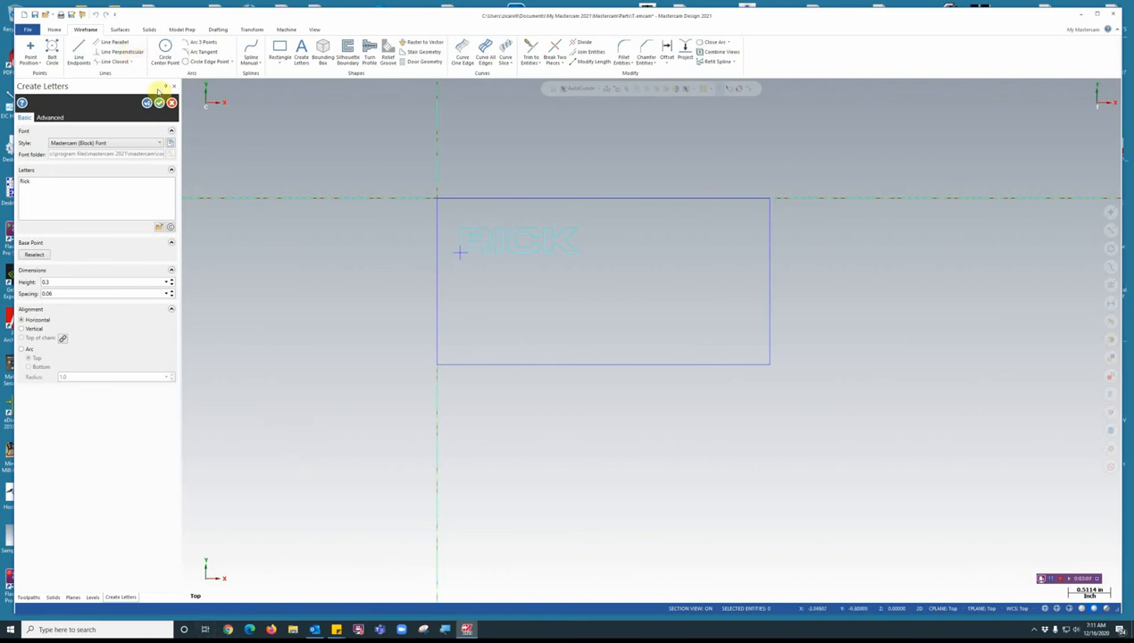
{"action": "left_click", "coordinate": [159, 101]}
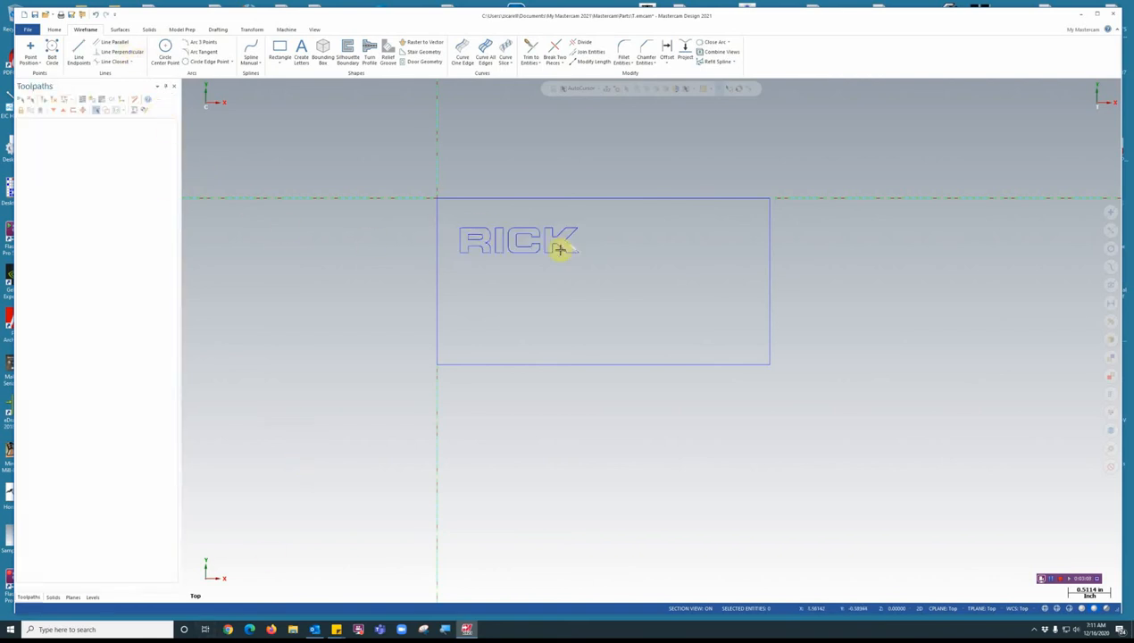
{"action": "mouse_move", "coordinate": [527, 186]}
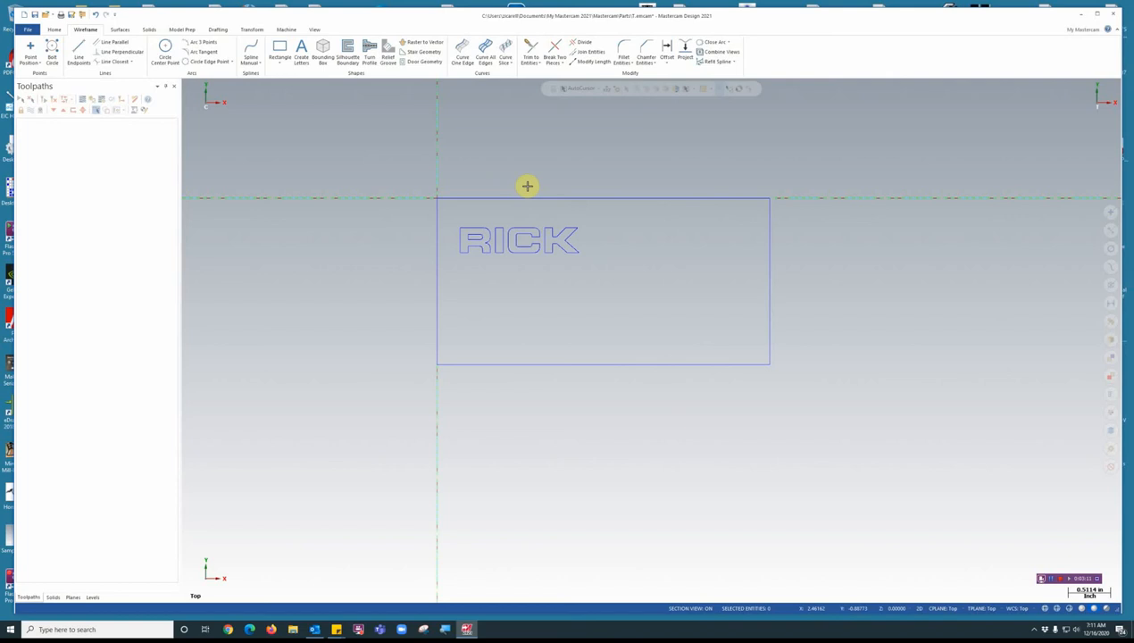
{"action": "mouse_move", "coordinate": [539, 259]}
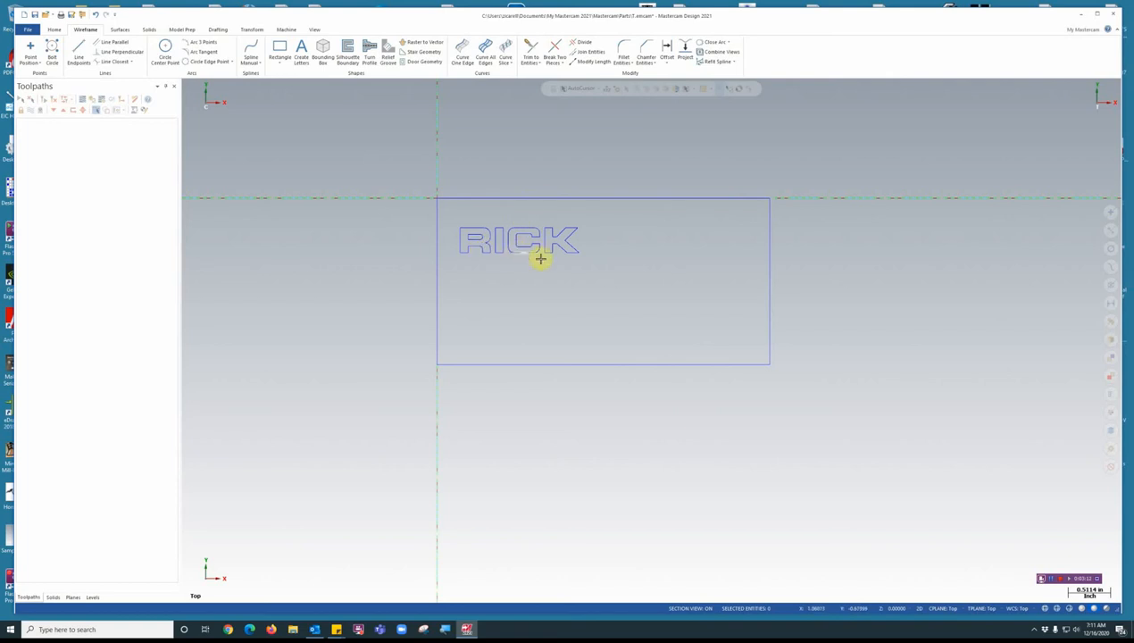
{"action": "mouse_move", "coordinate": [507, 272]}
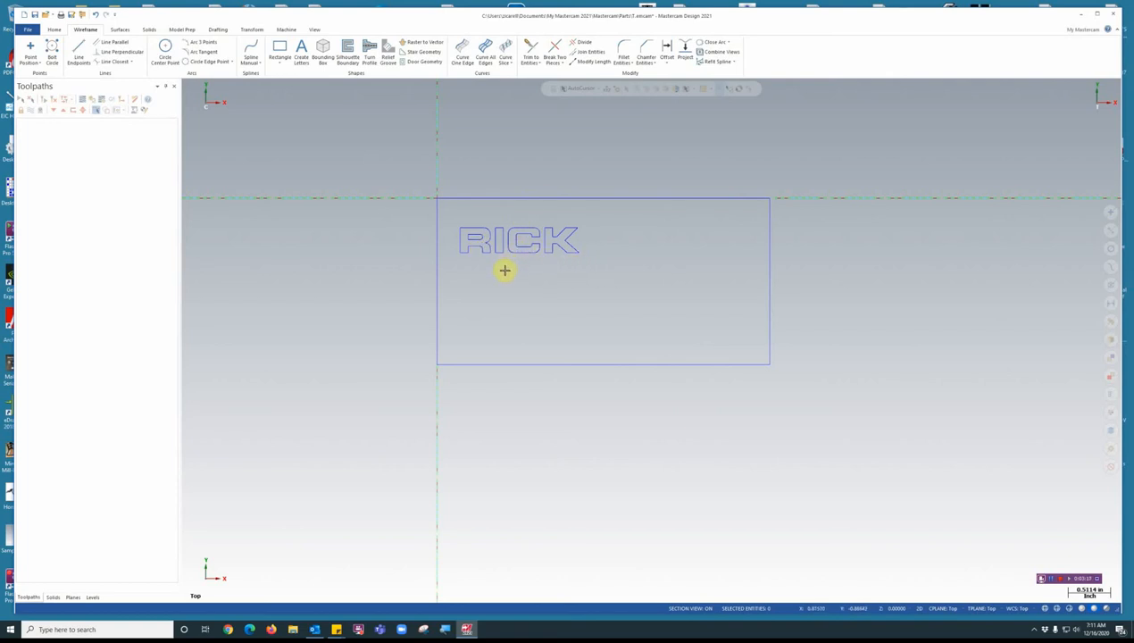
{"action": "mouse_move", "coordinate": [497, 286]}
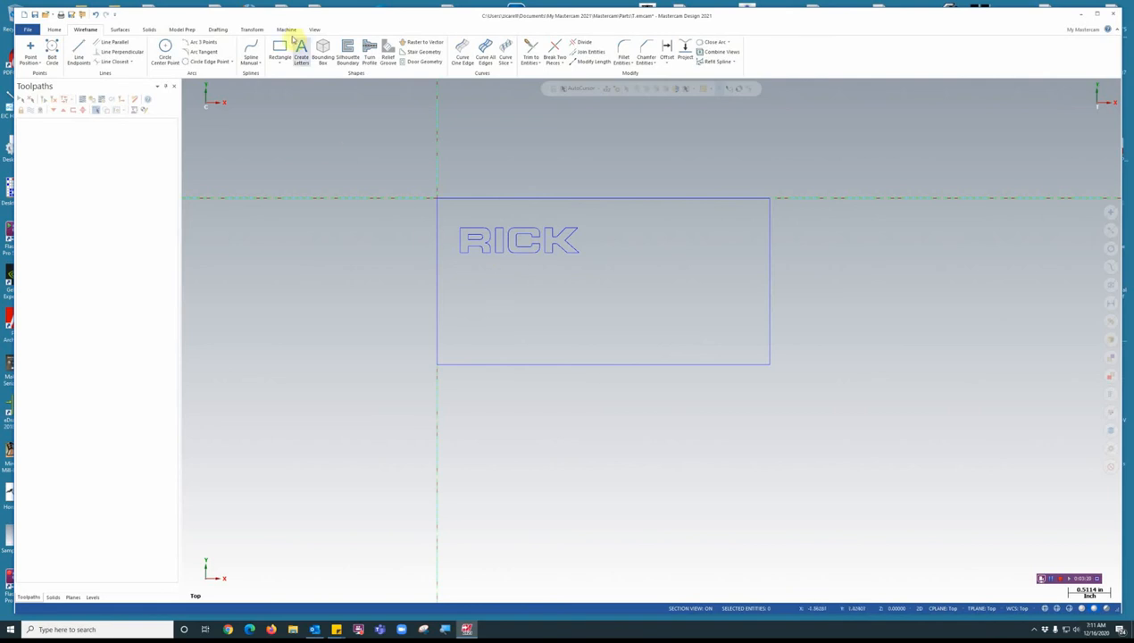
{"action": "mouse_move", "coordinate": [308, 368]}
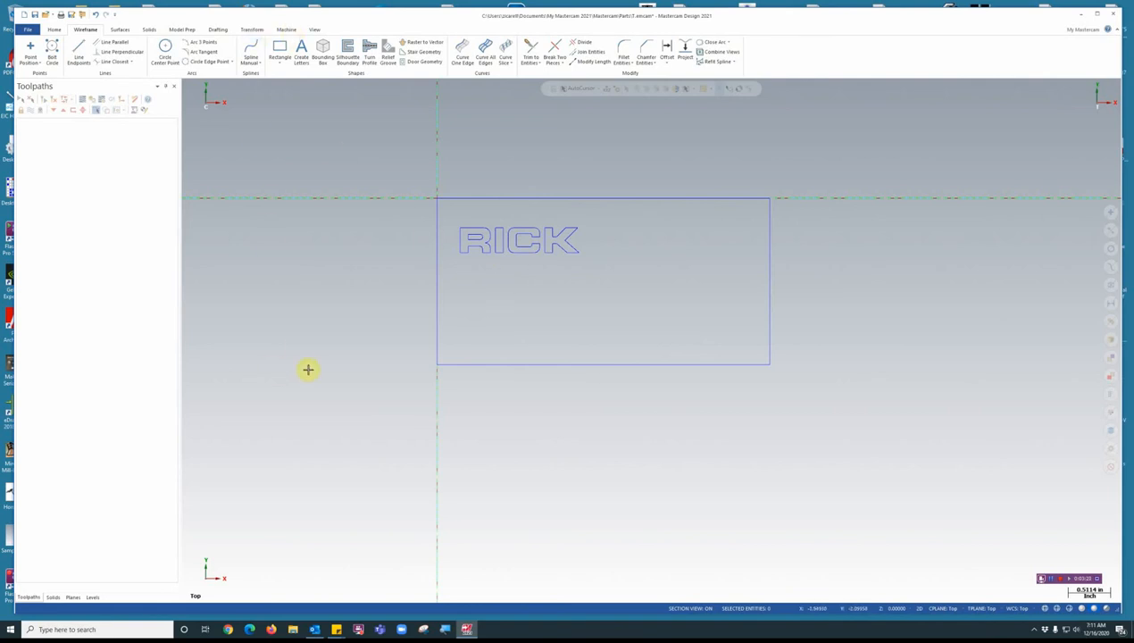
{"action": "mouse_move", "coordinate": [232, 629]}
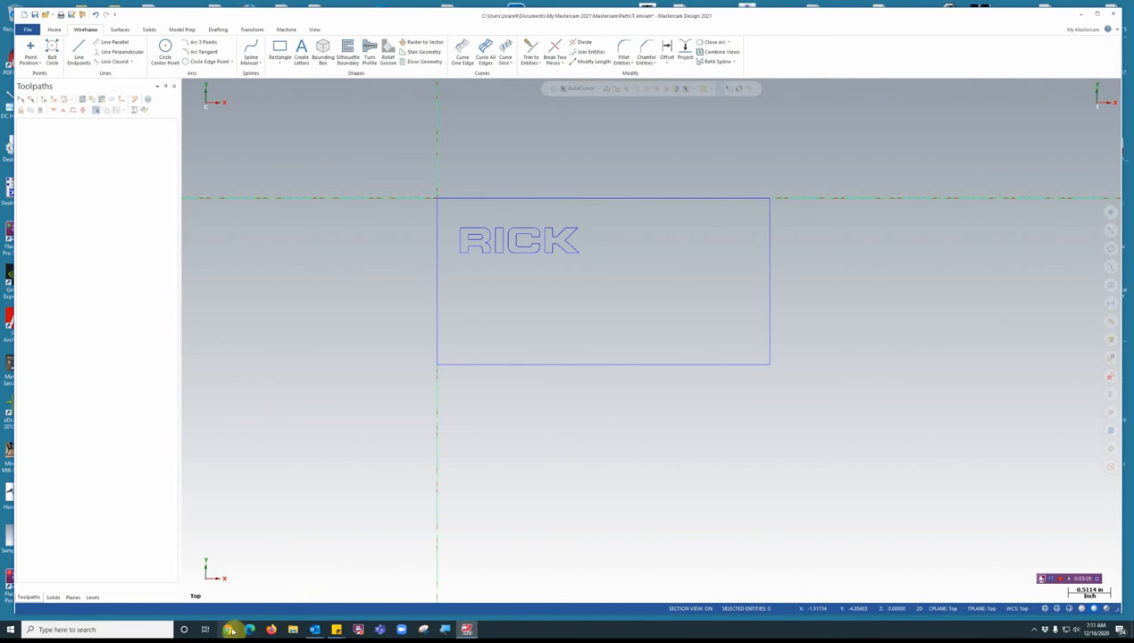
Step: Search Google in Chrome for 'horses vector file'
{"action": "left_click", "coordinate": [229, 629]}
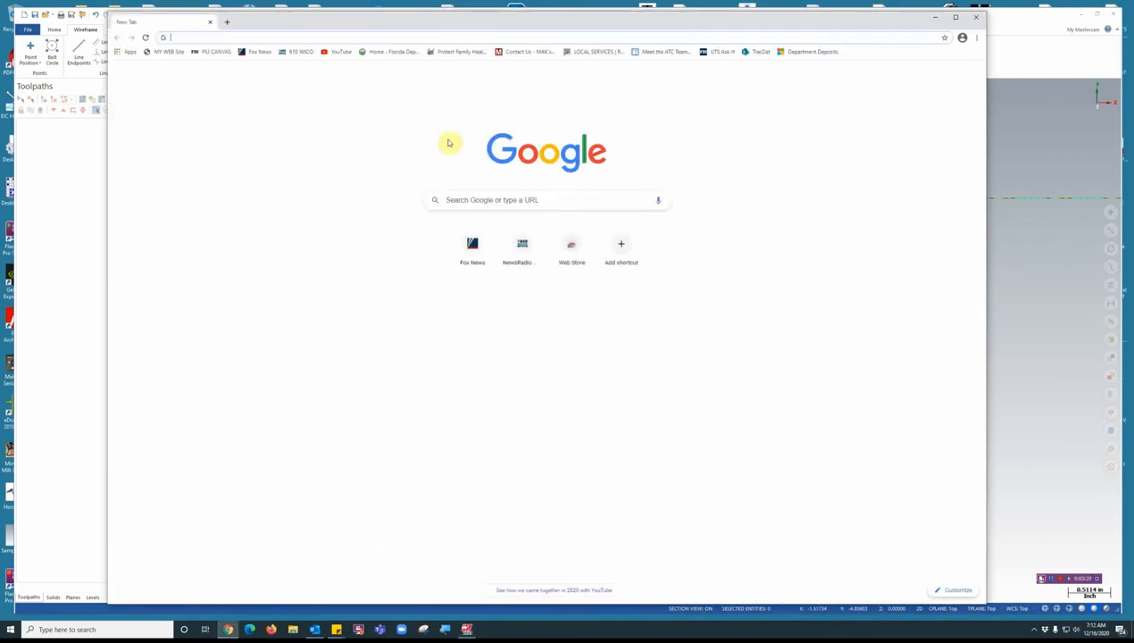
{"action": "left_click", "coordinate": [547, 200]}
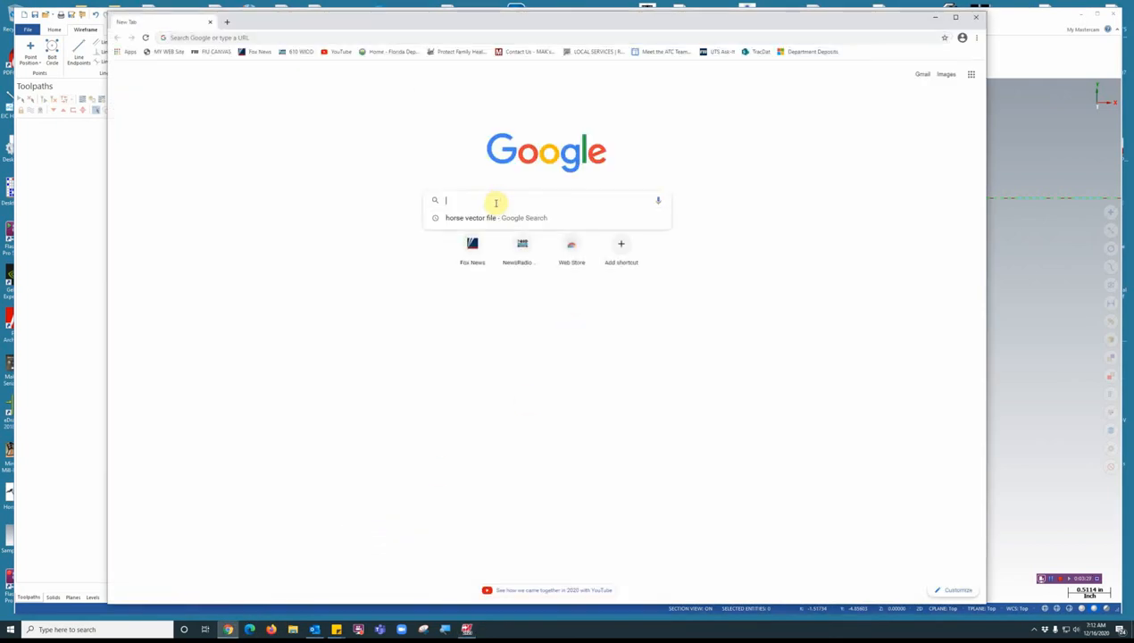
{"action": "type", "text": "horses"}
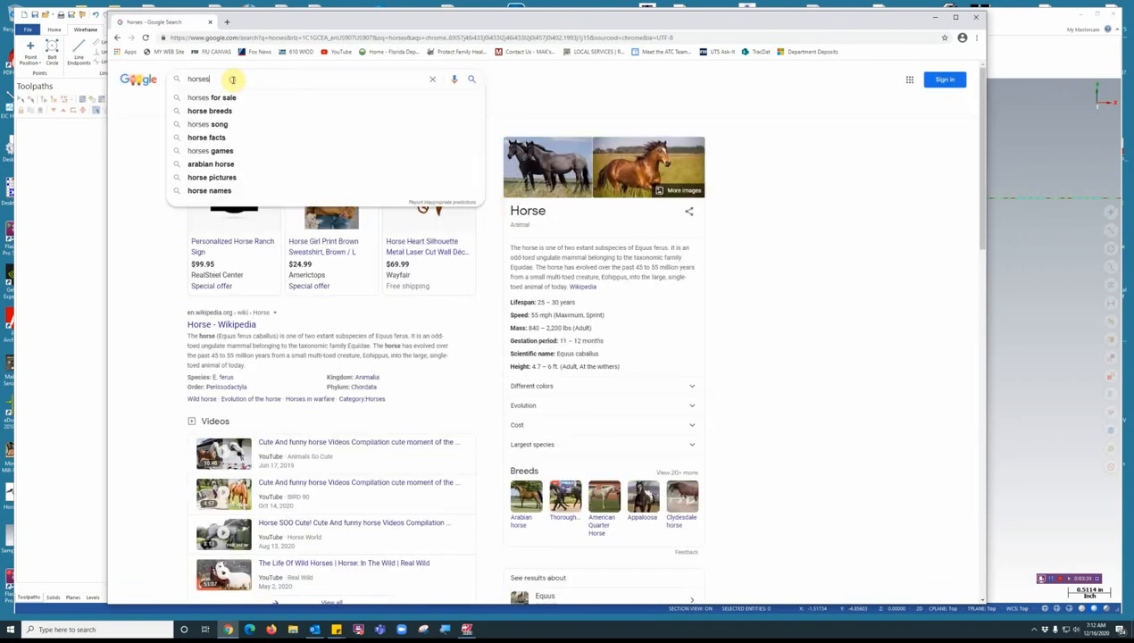
{"action": "type", "text": "vector file"}
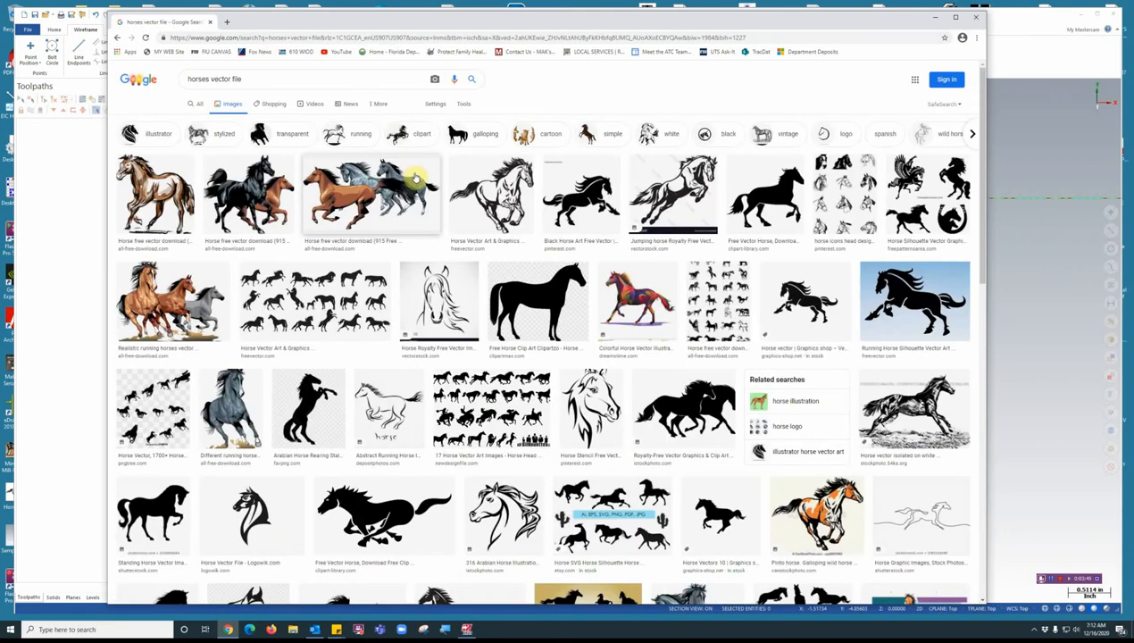
{"action": "mouse_move", "coordinate": [561, 246]}
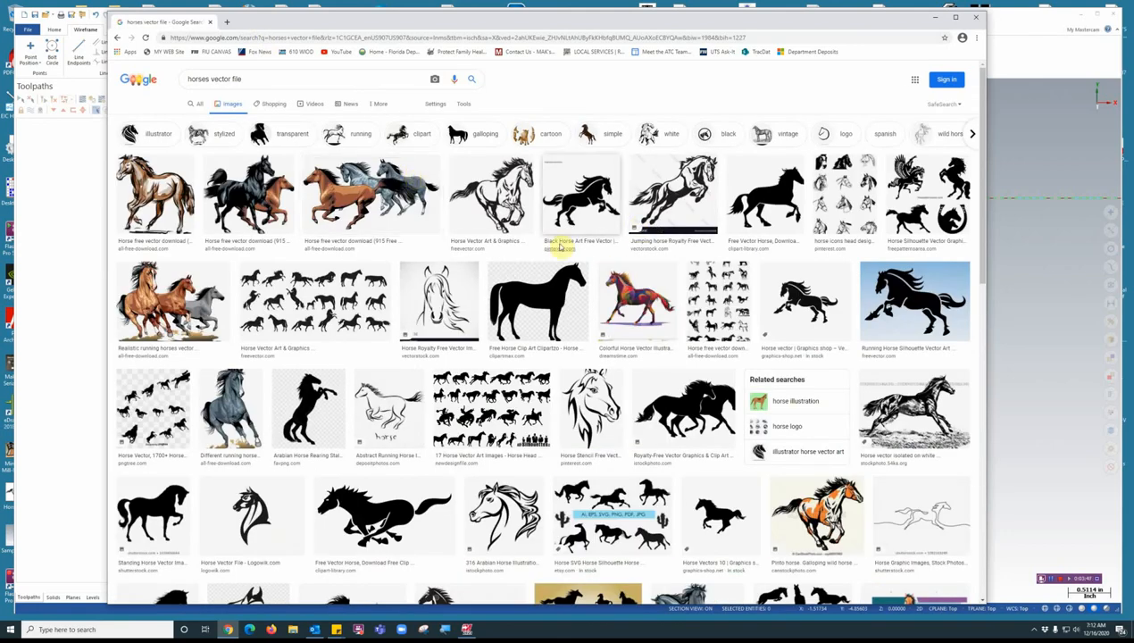
{"action": "mouse_move", "coordinate": [497, 193]}
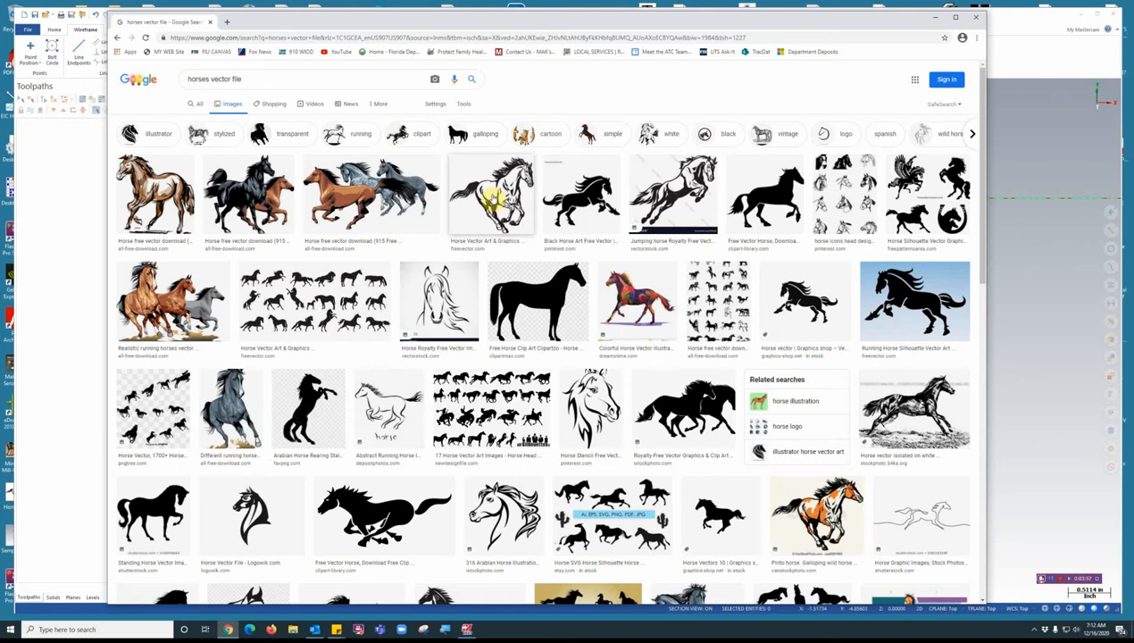
{"action": "mouse_move", "coordinate": [170, 304]}
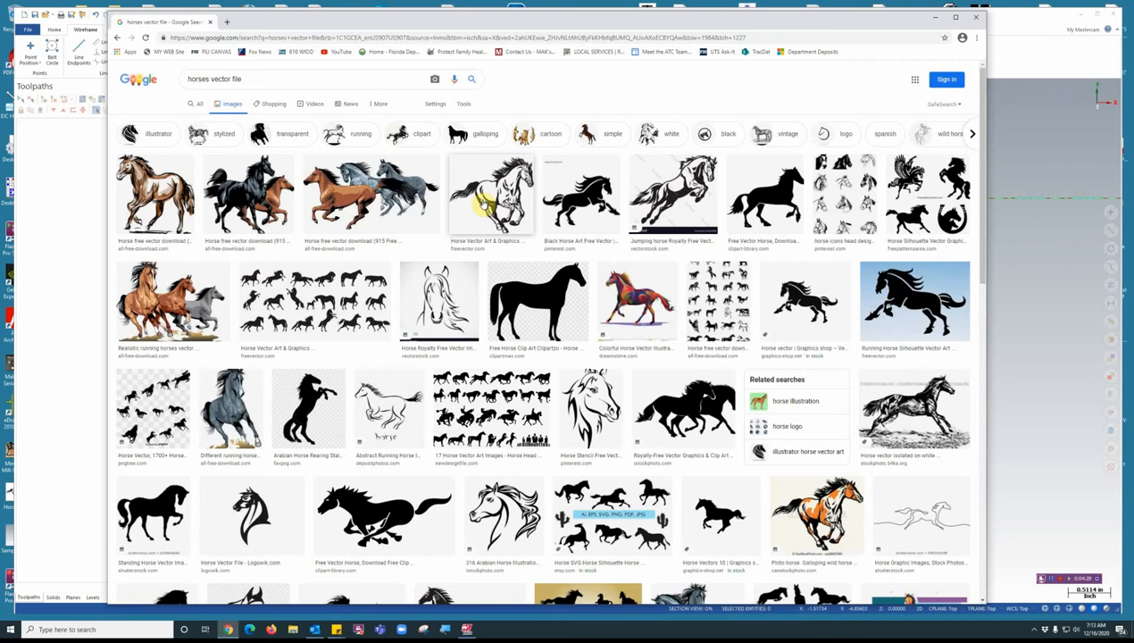
{"action": "mouse_move", "coordinate": [463, 104]}
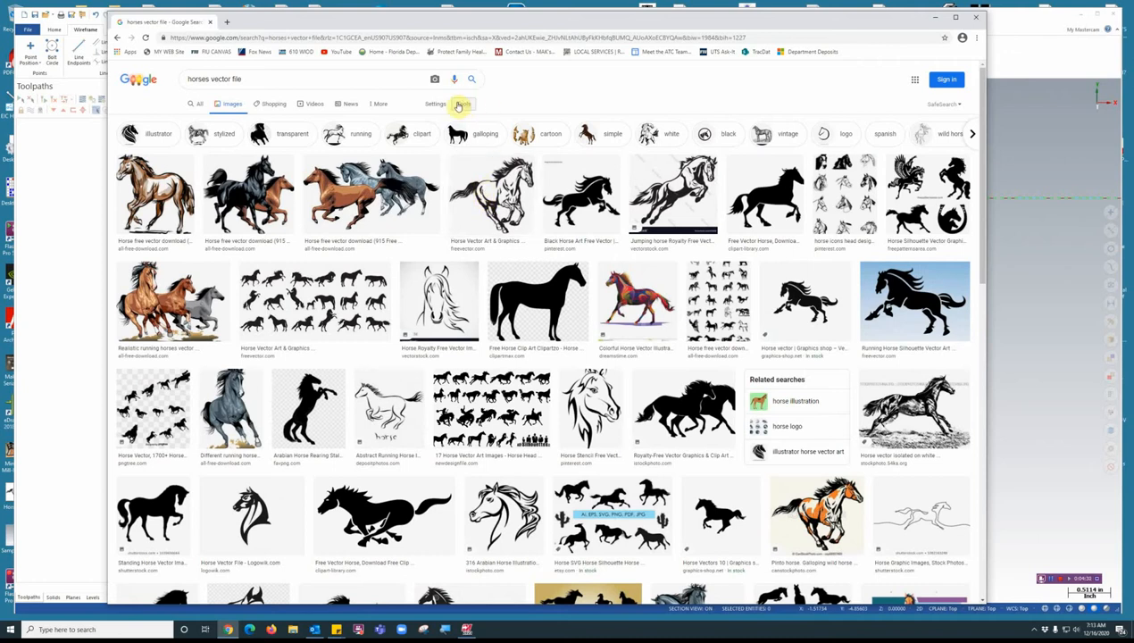
Step: Show the Size and Color image filters and bring up options for a horse line drawing
{"action": "left_click", "coordinate": [462, 104]}
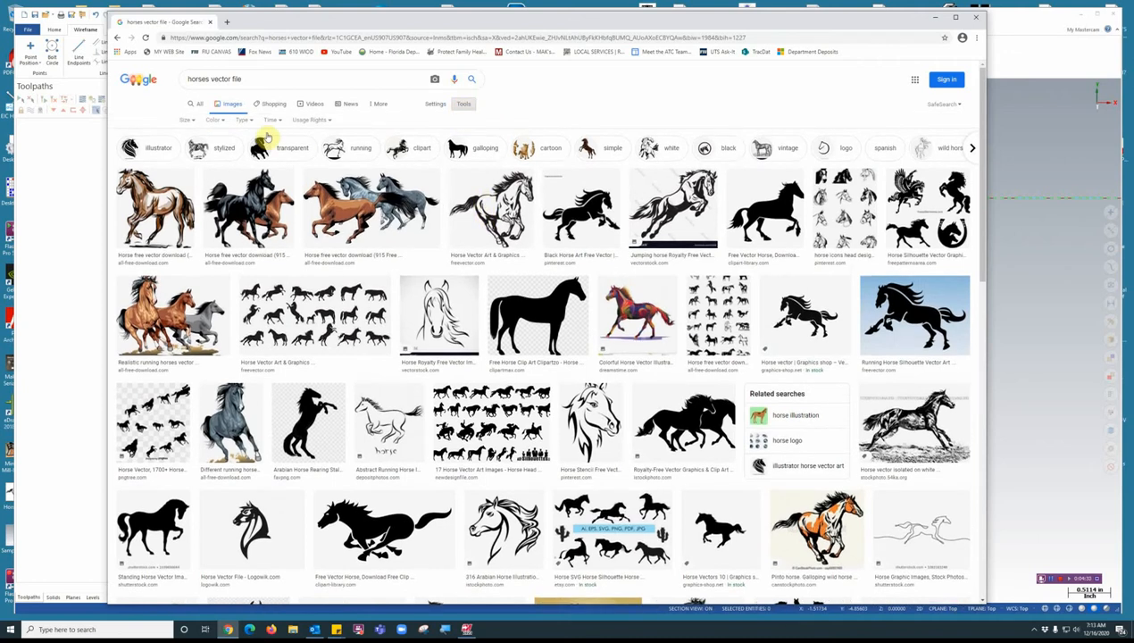
{"action": "left_click", "coordinate": [188, 120]}
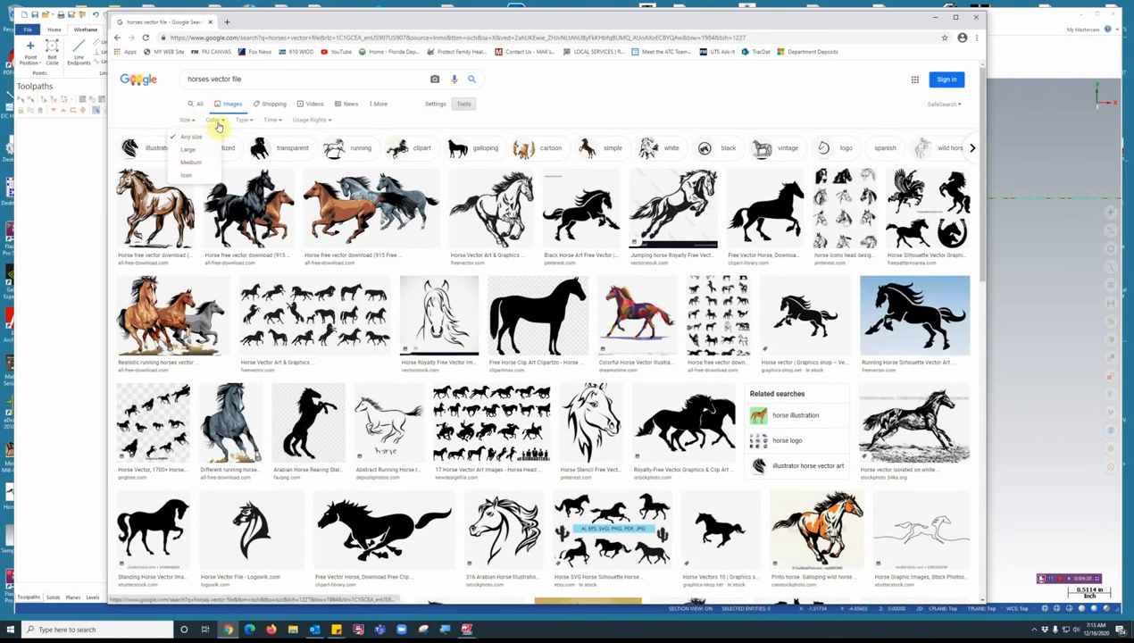
{"action": "left_click", "coordinate": [214, 119]}
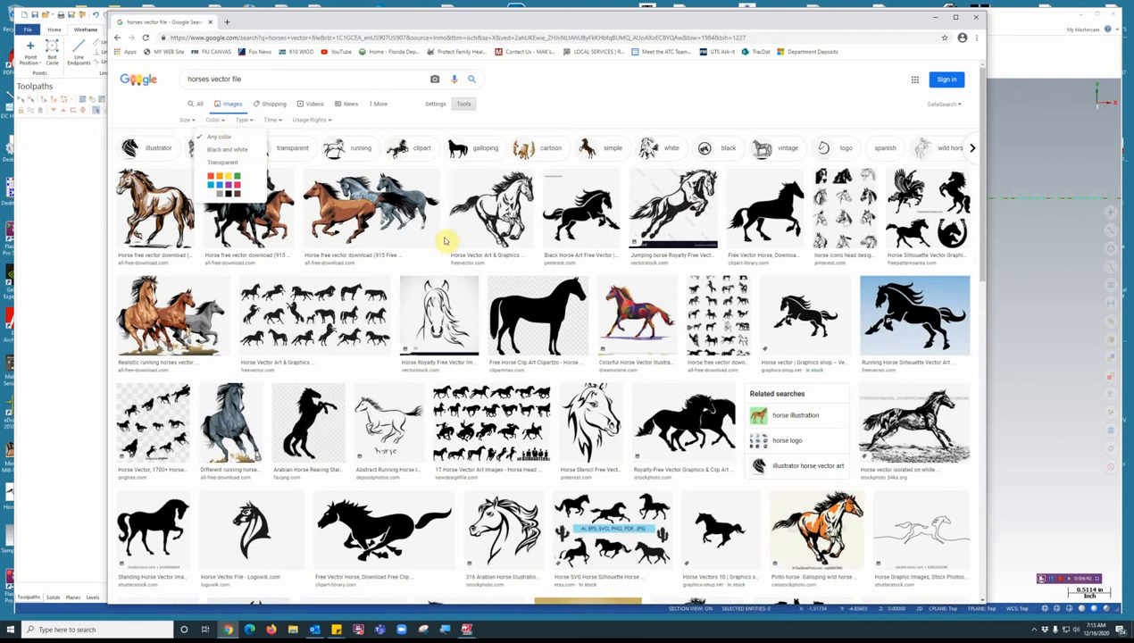
{"action": "mouse_move", "coordinate": [439, 240]}
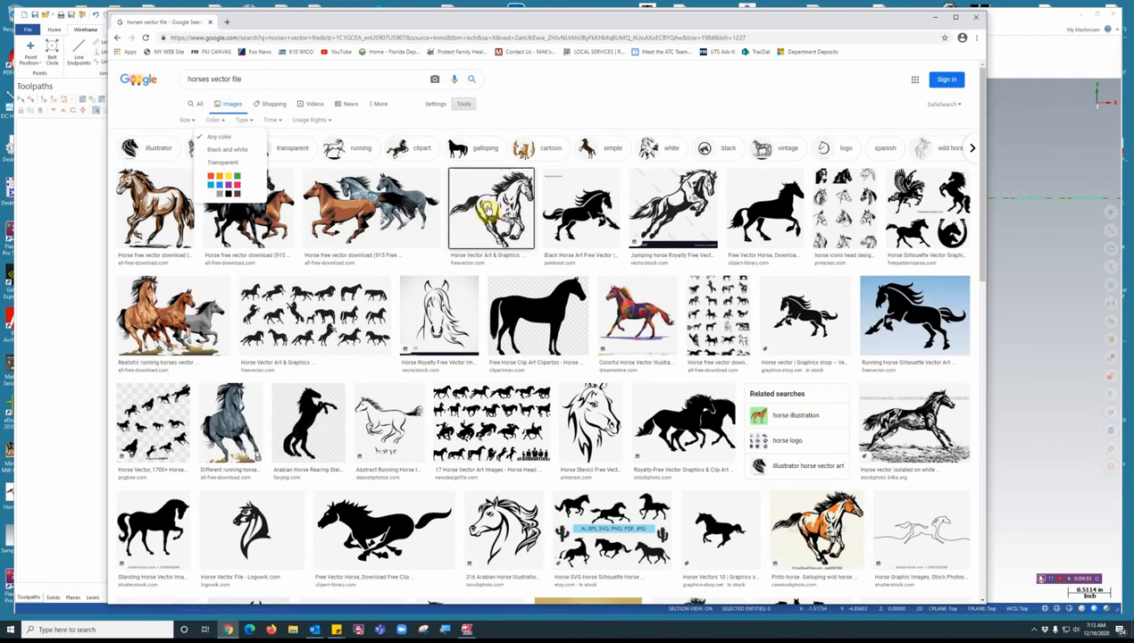
{"action": "right_click", "coordinate": [490, 207]}
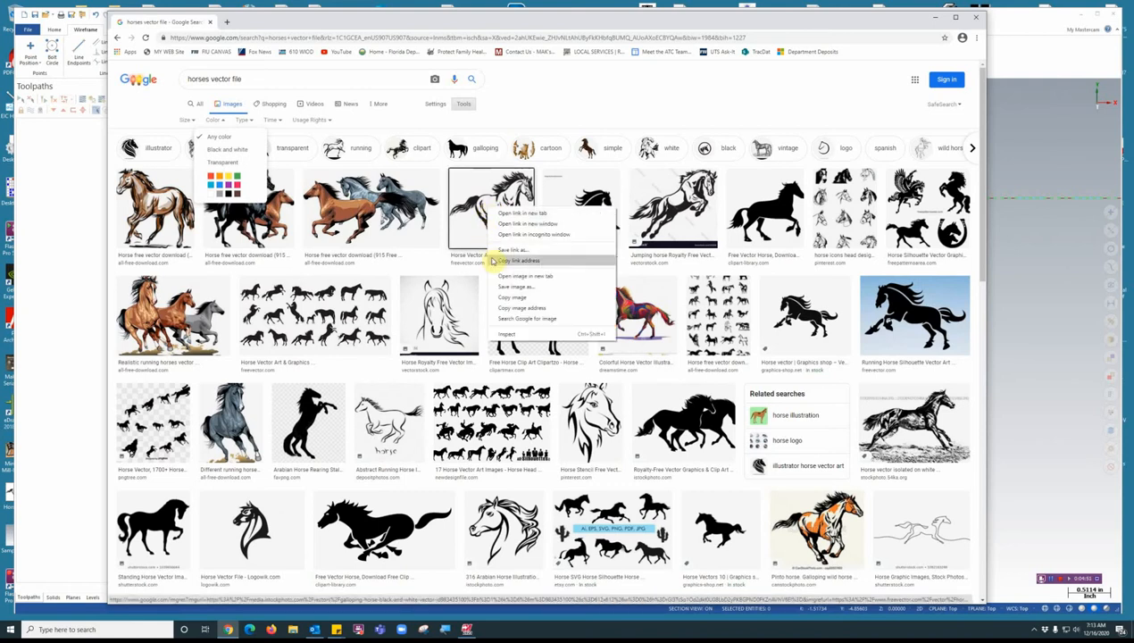
{"action": "mouse_move", "coordinate": [514, 286]}
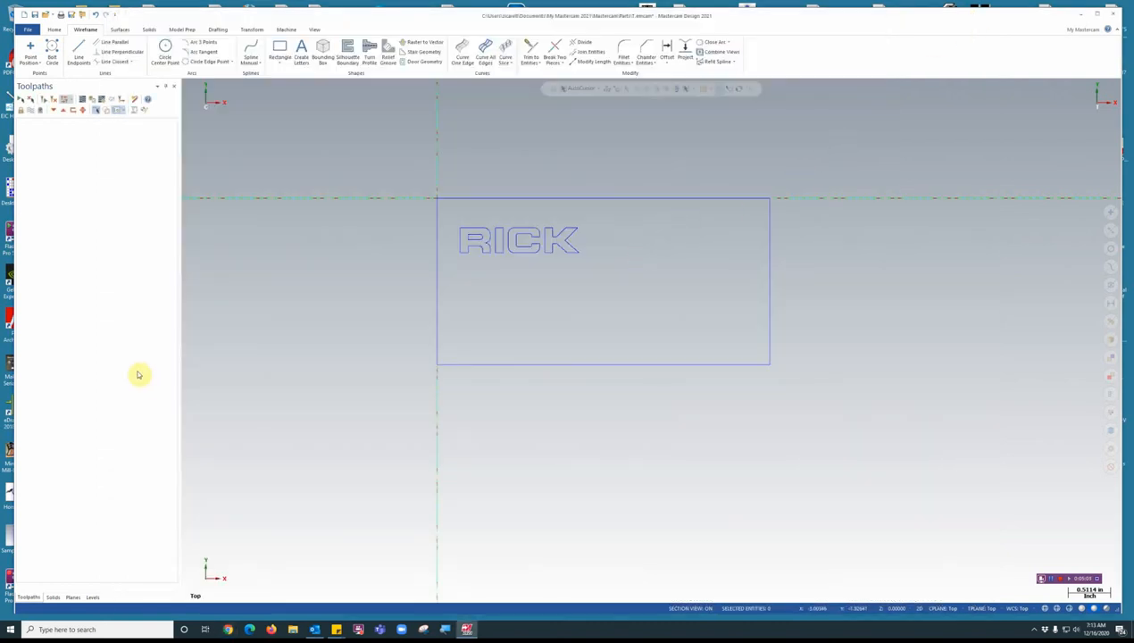
{"action": "mouse_move", "coordinate": [136, 559]}
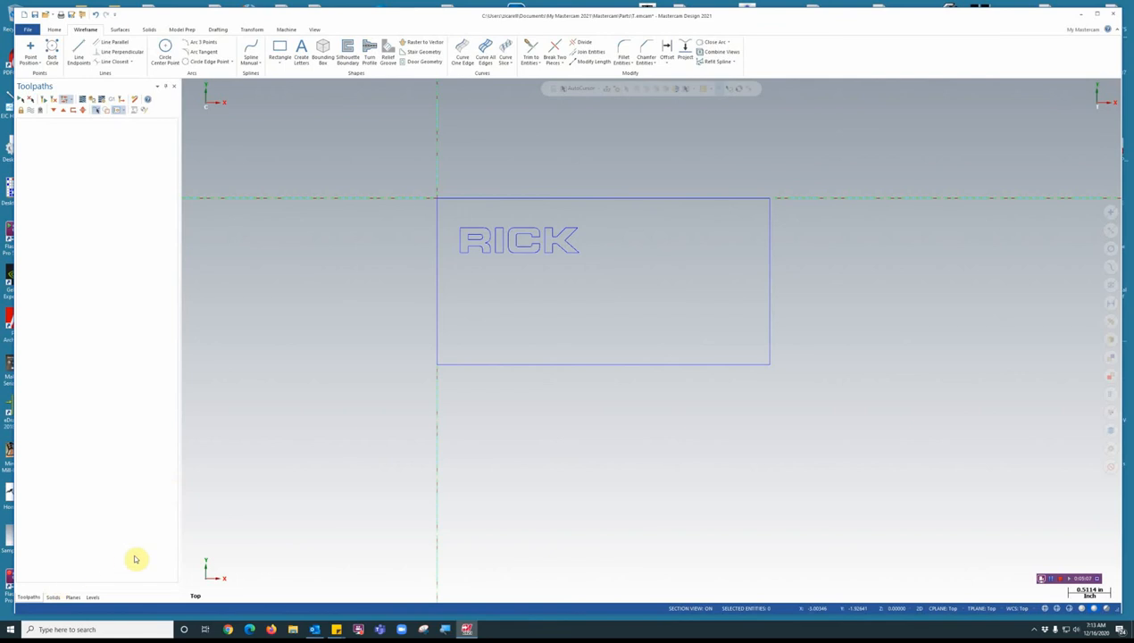
Step: Add level 2 named 'Graphic' and make it the working level
{"action": "left_click", "coordinate": [93, 597]}
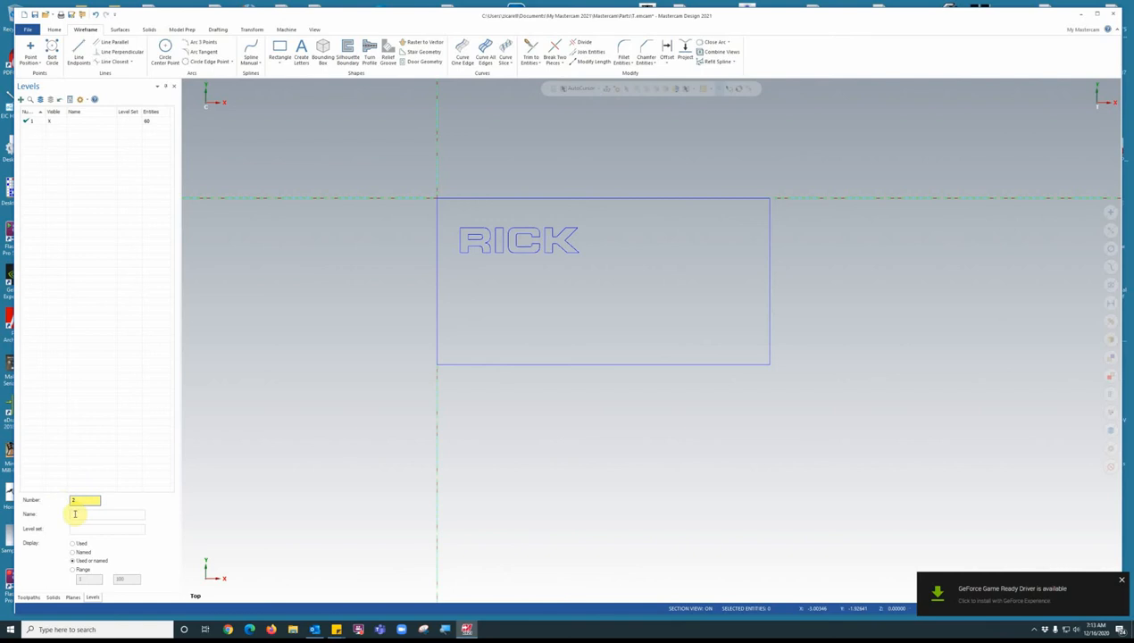
{"action": "left_click", "coordinate": [22, 100]}
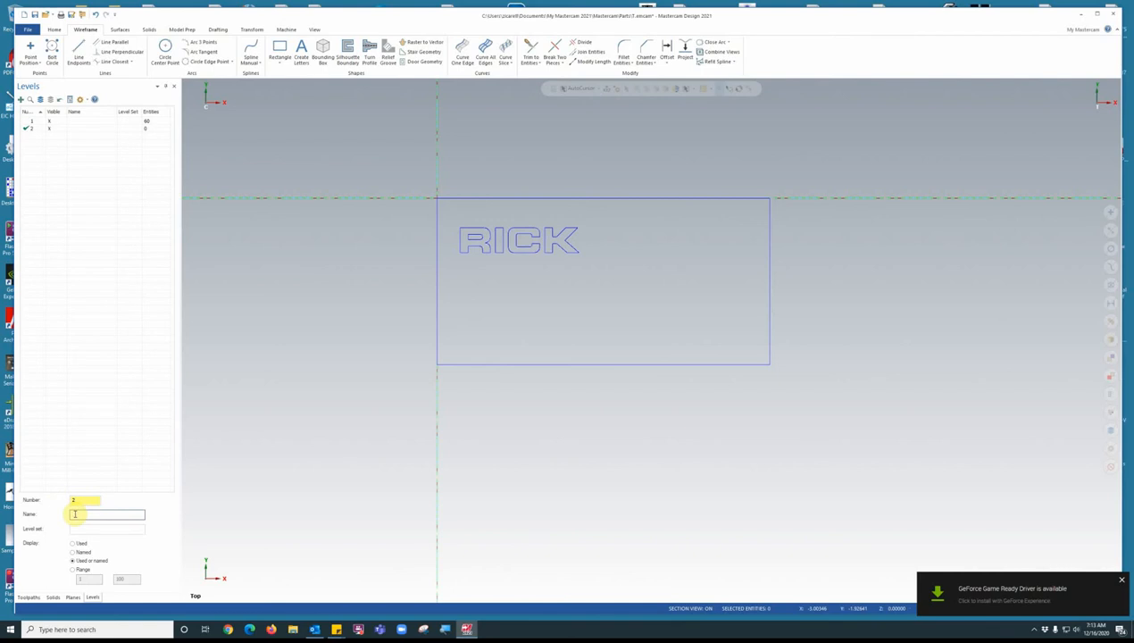
{"action": "type", "text": "Graphic"}
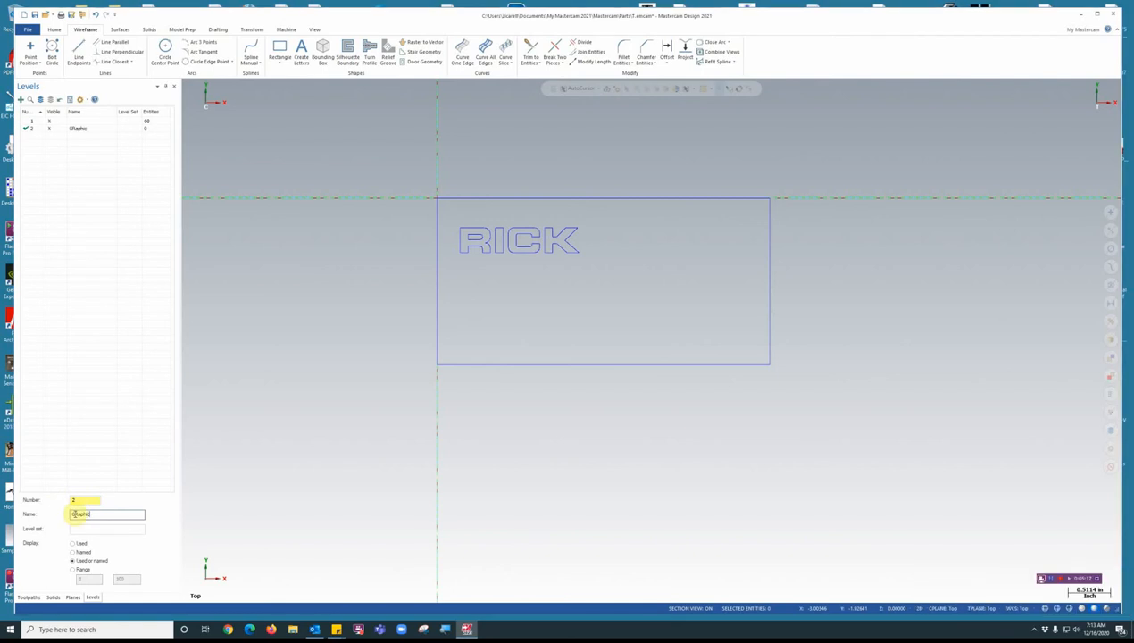
{"action": "mouse_move", "coordinate": [217, 408]}
{"action": "type", "text": "R"}
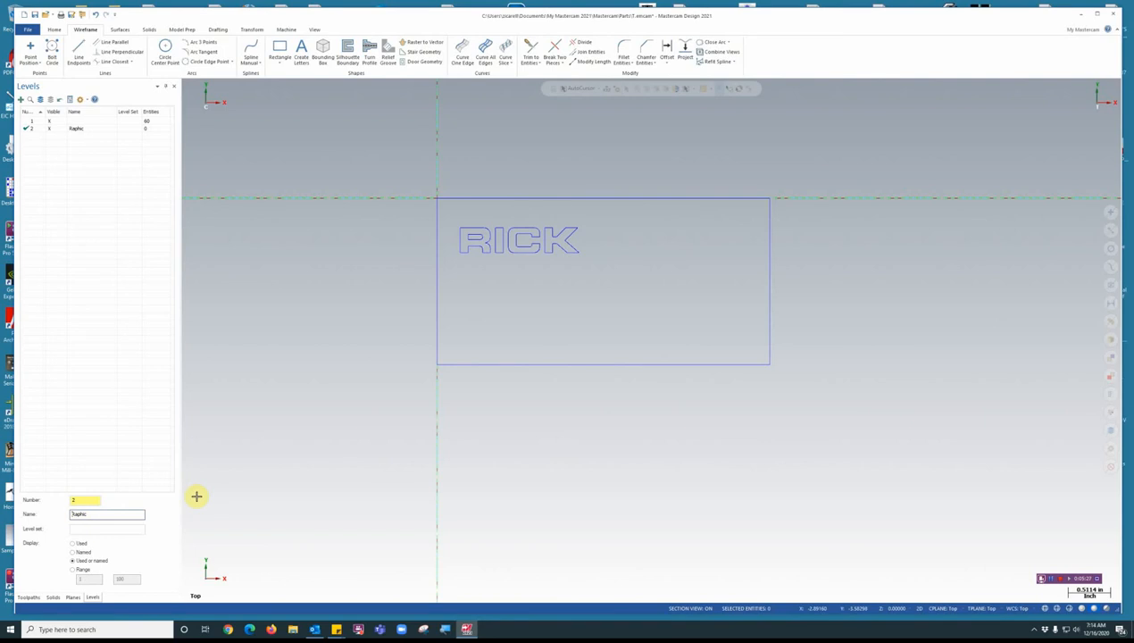
{"action": "triple_click", "coordinate": [90, 514]}
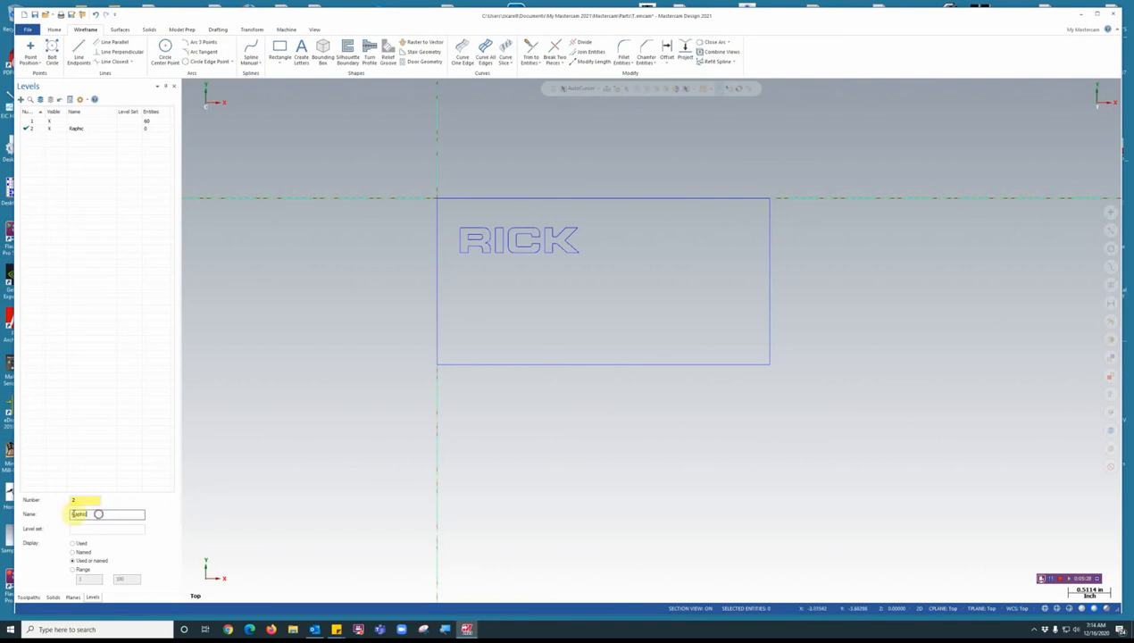
{"action": "type", "text": "Gr"}
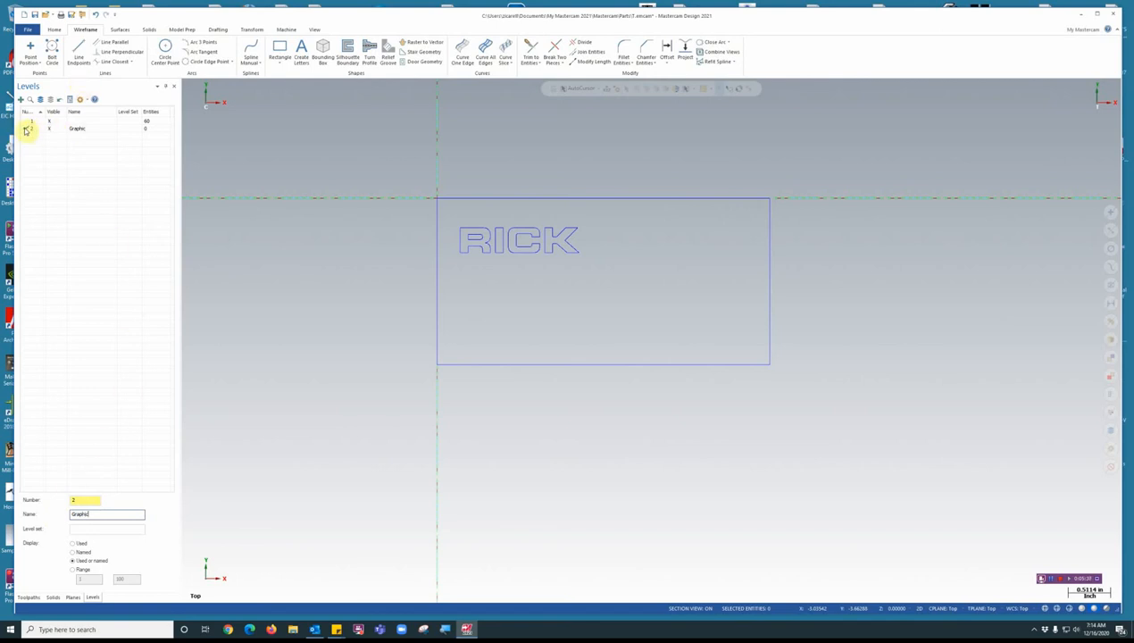
{"action": "left_click", "coordinate": [50, 128]}
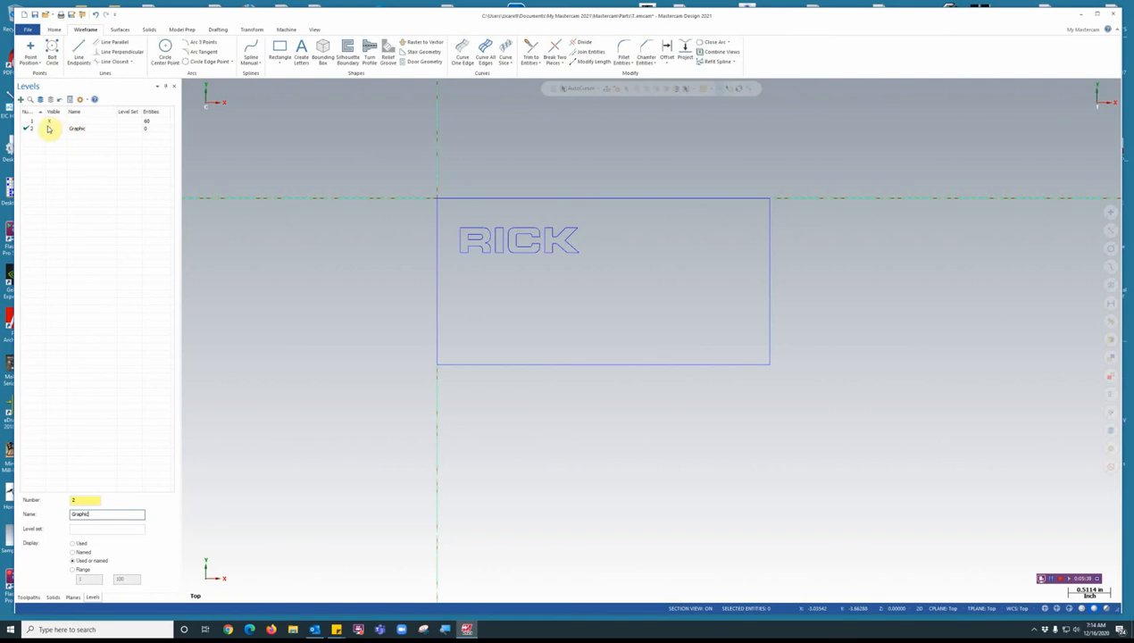
{"action": "mouse_move", "coordinate": [51, 128]}
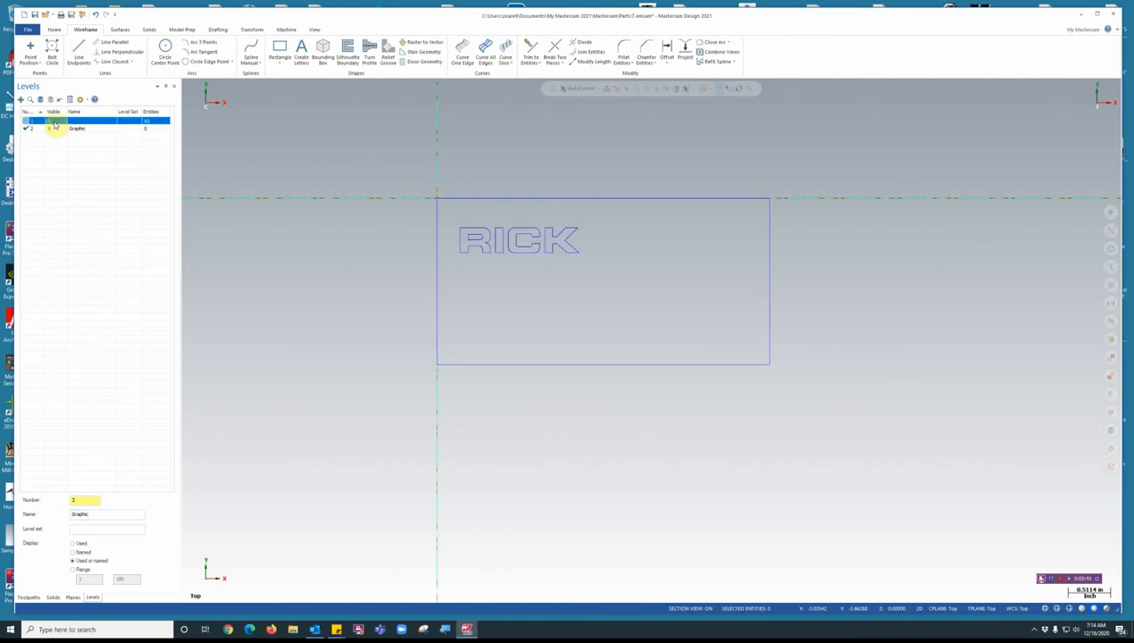
Step: Hide level 1 holding the RICK plaque geometry
{"action": "left_click", "coordinate": [75, 121]}
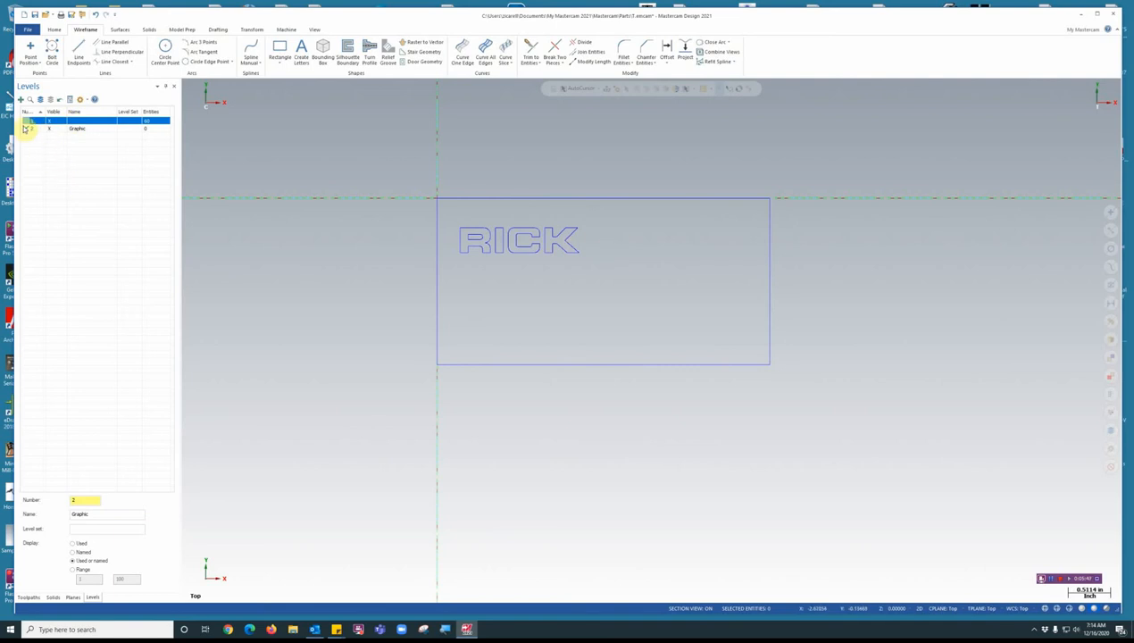
{"action": "left_click", "coordinate": [80, 129]}
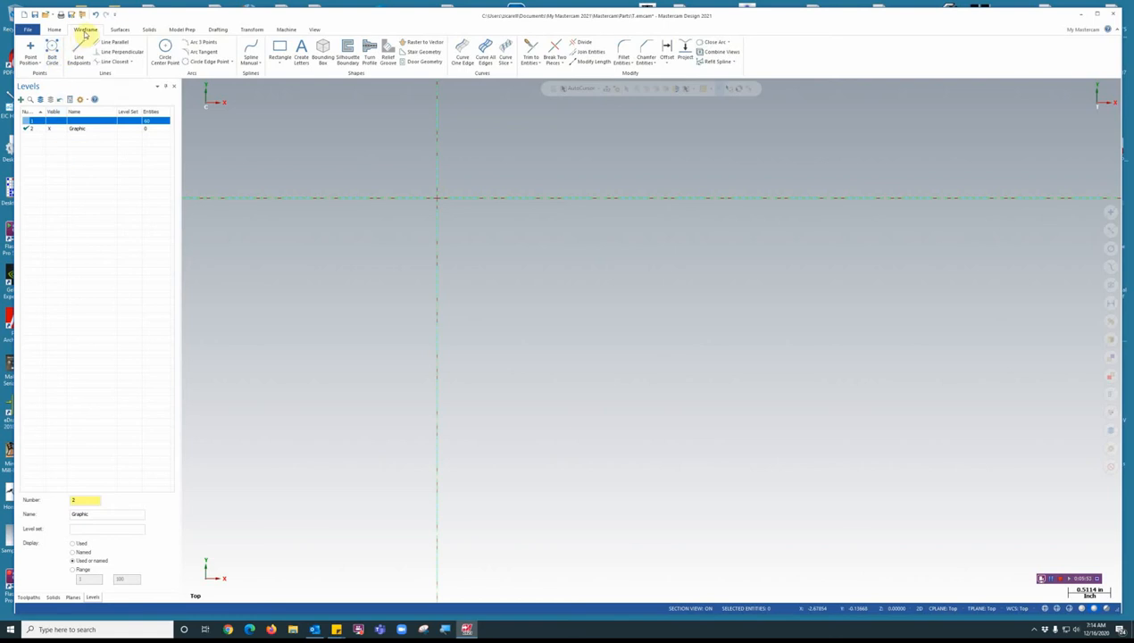
{"action": "mouse_move", "coordinate": [278, 50]}
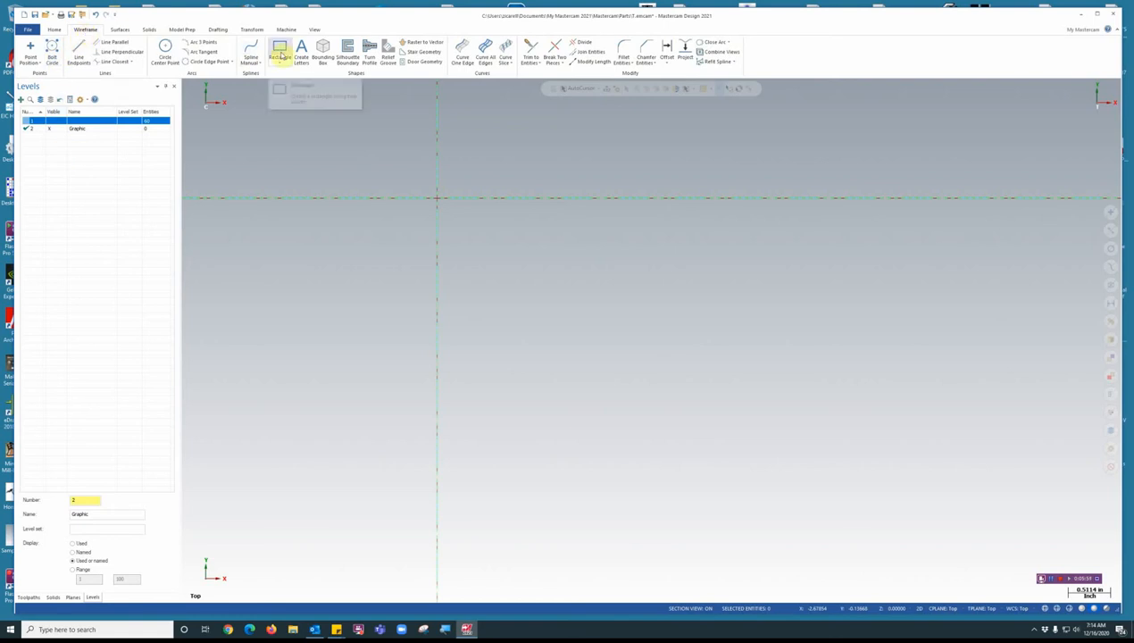
Step: Start importing the horse image, answering Yes to keep existing geometry
{"action": "left_click", "coordinate": [425, 42]}
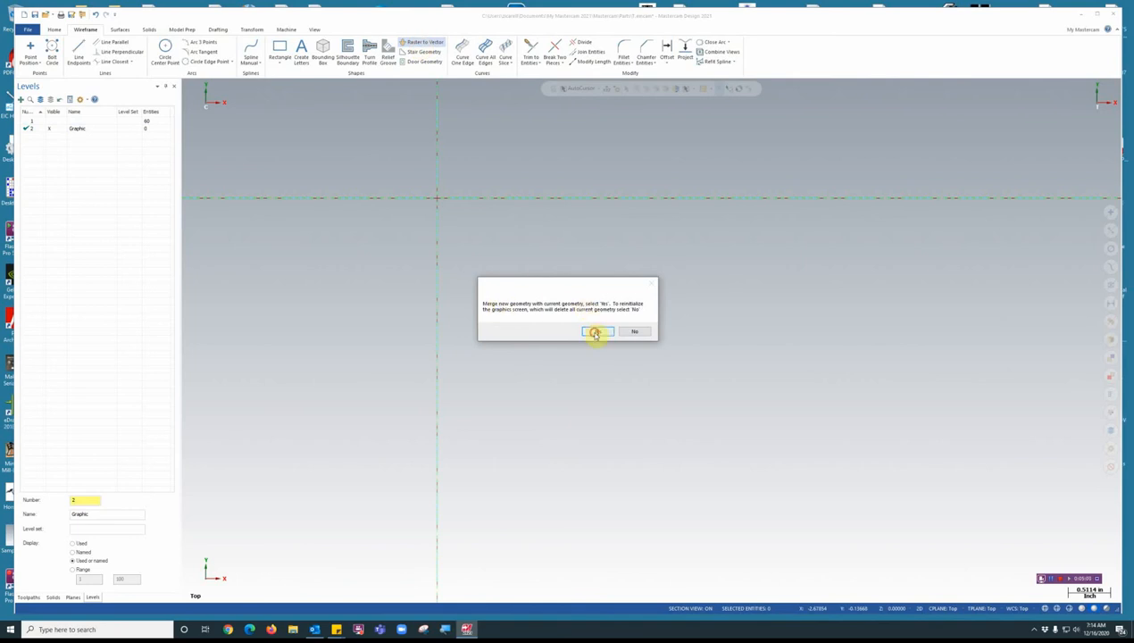
{"action": "left_click", "coordinate": [596, 331]}
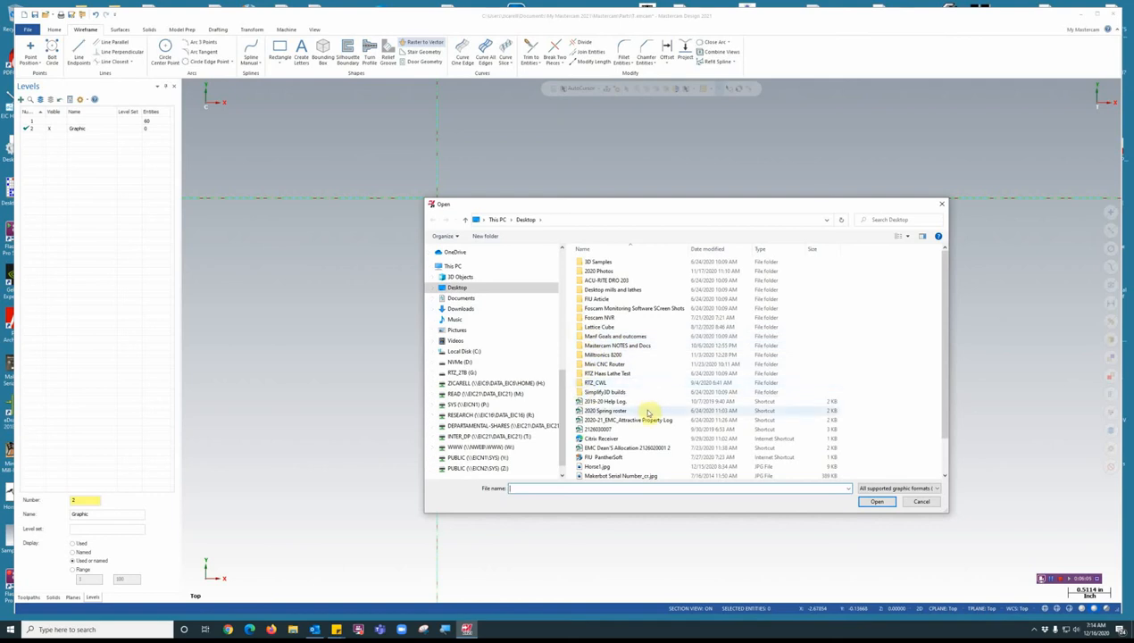
{"action": "mouse_move", "coordinate": [605, 467]}
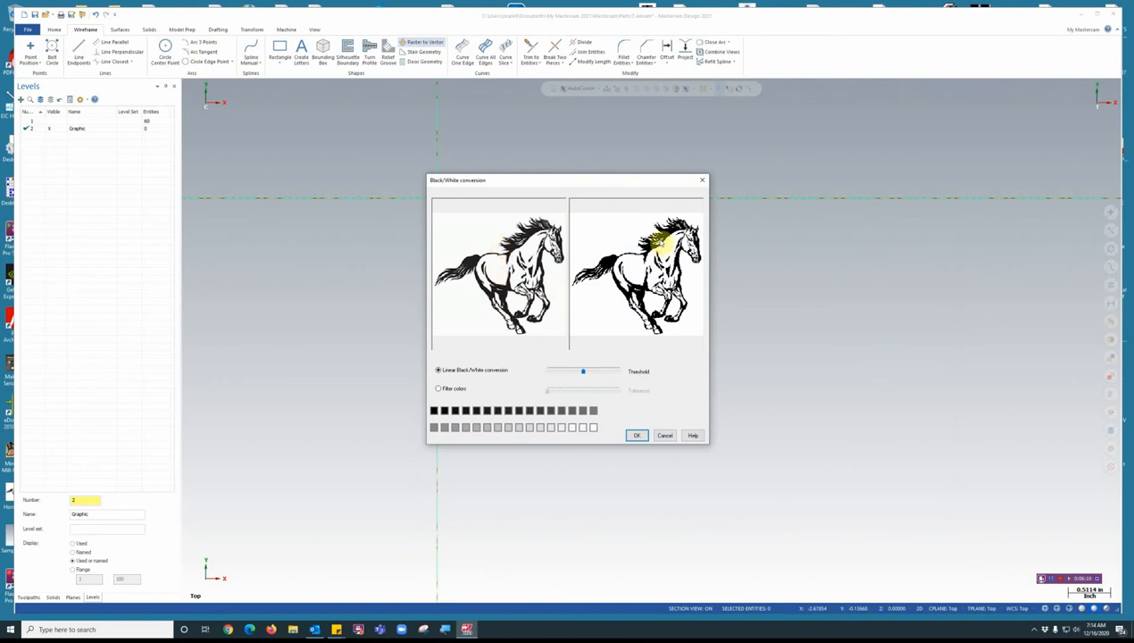
Step: Tune the black/white threshold to solid dark horse areas and accept the conversion
{"action": "left_click_drag", "start_coordinate": [583, 372], "coordinate": [593, 371]}
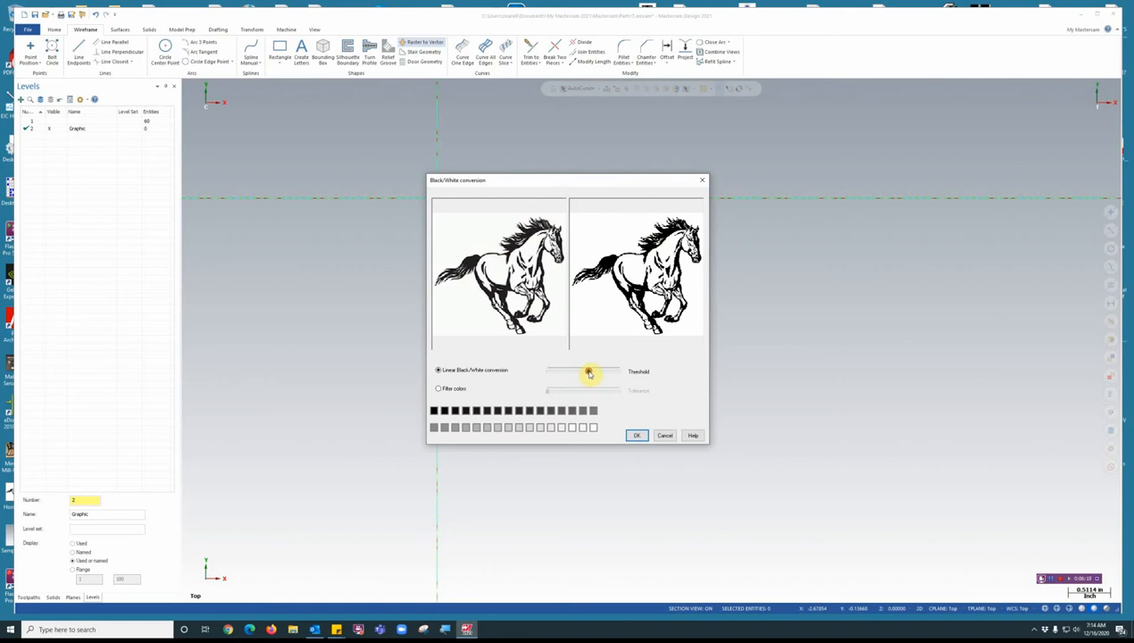
{"action": "left_click_drag", "start_coordinate": [589, 373], "coordinate": [597, 373]}
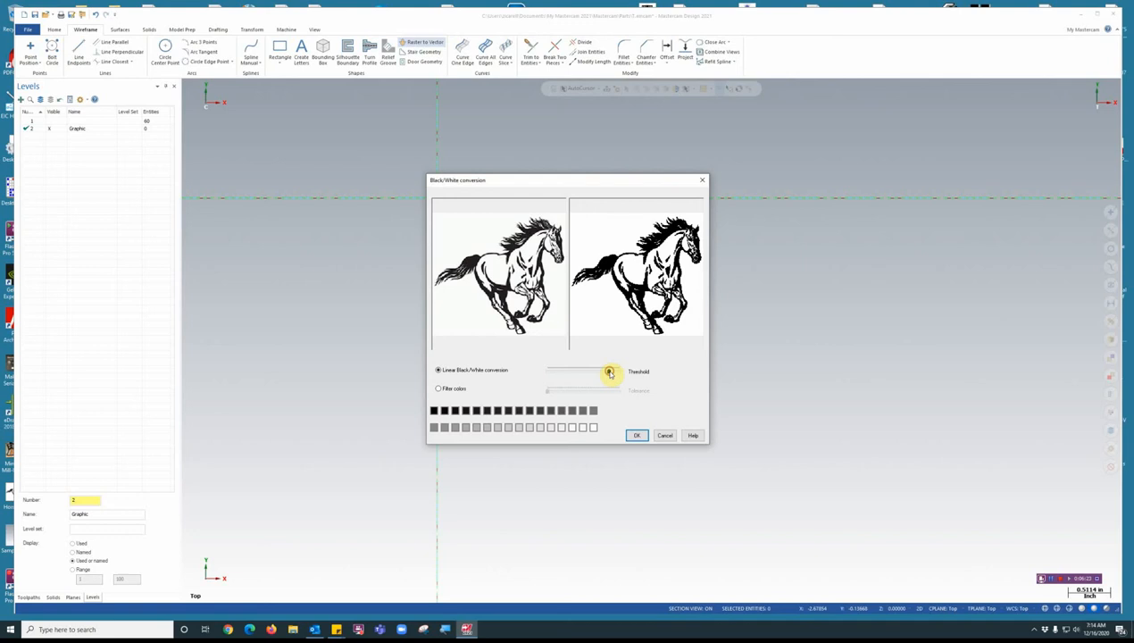
{"action": "left_click_drag", "start_coordinate": [611, 372], "coordinate": [616, 371]}
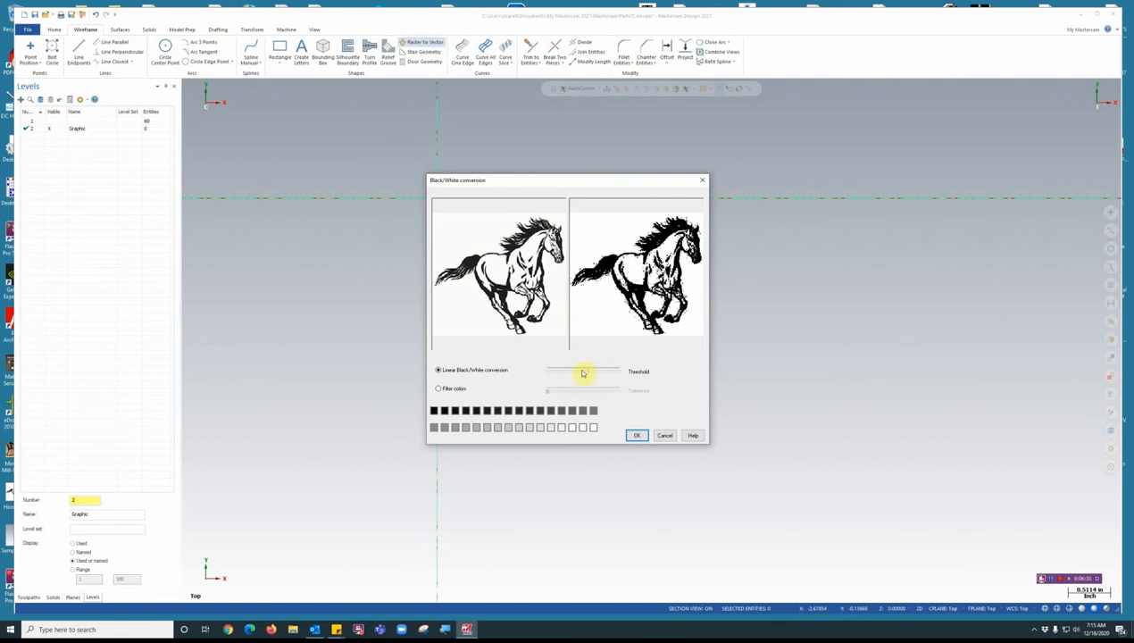
{"action": "left_click_drag", "start_coordinate": [582, 374], "coordinate": [554, 374]}
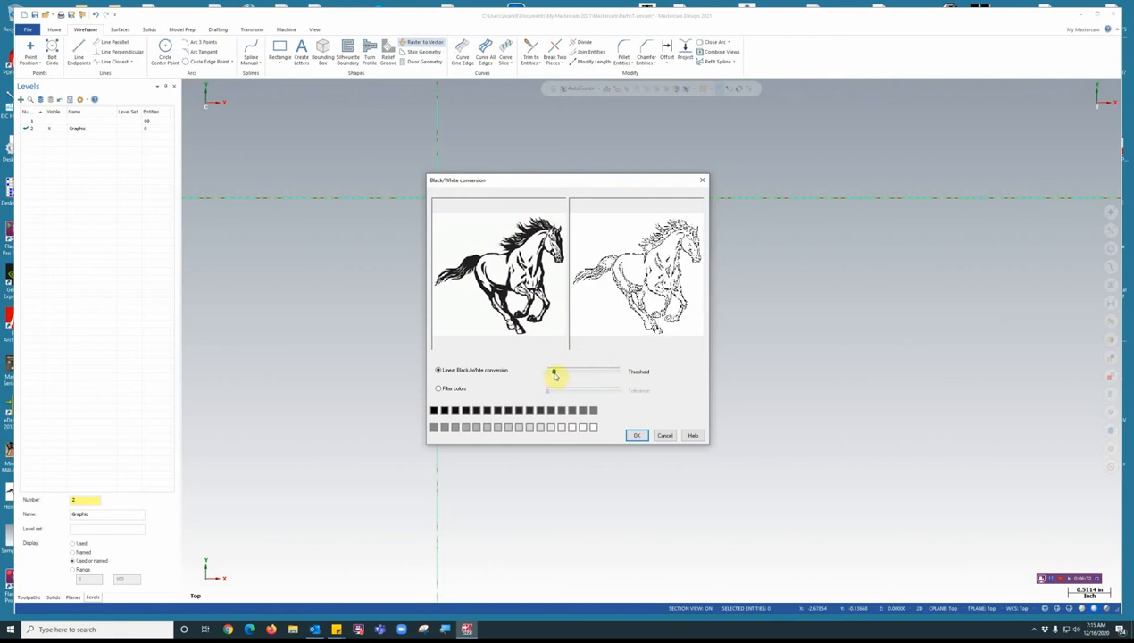
{"action": "left_click_drag", "start_coordinate": [554, 374], "coordinate": [572, 374]}
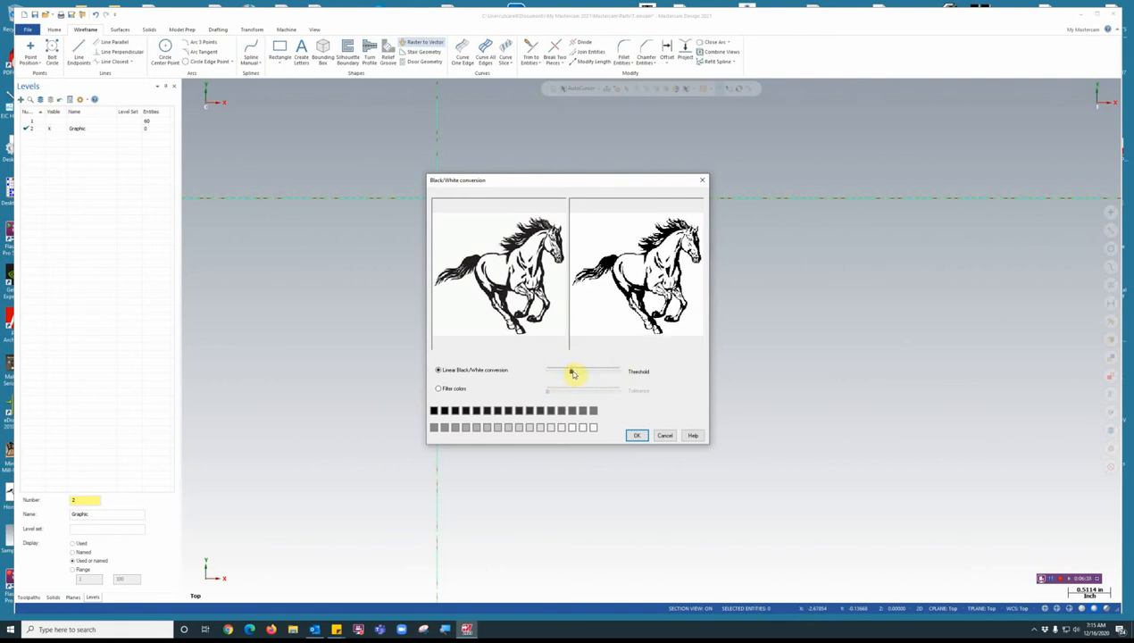
{"action": "left_click_drag", "start_coordinate": [574, 374], "coordinate": [582, 373]}
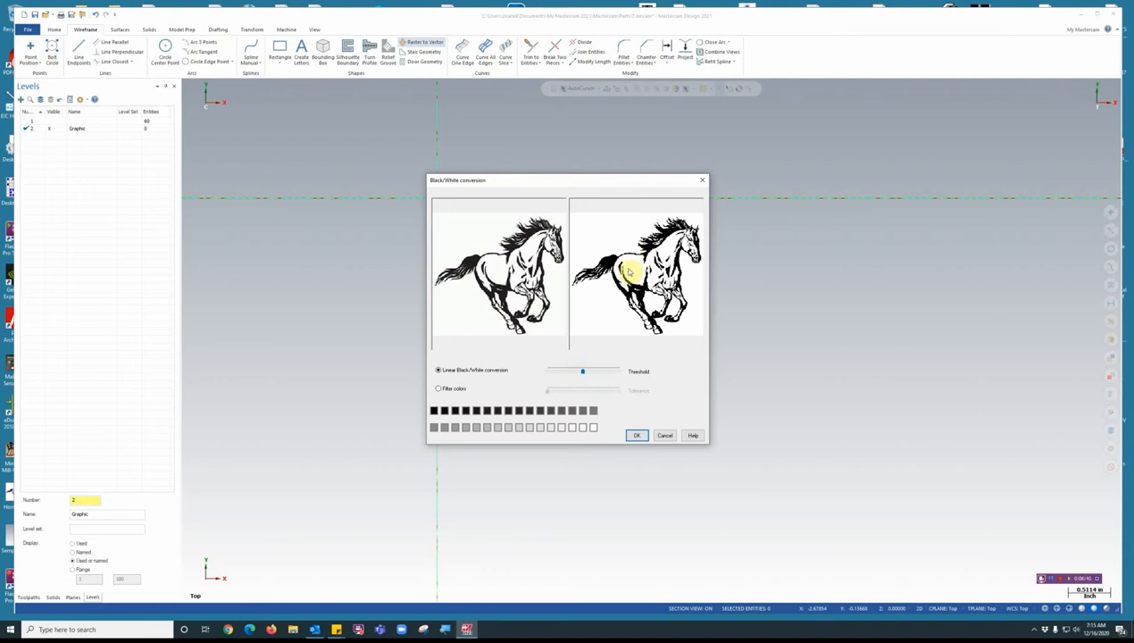
{"action": "mouse_move", "coordinate": [568, 295]}
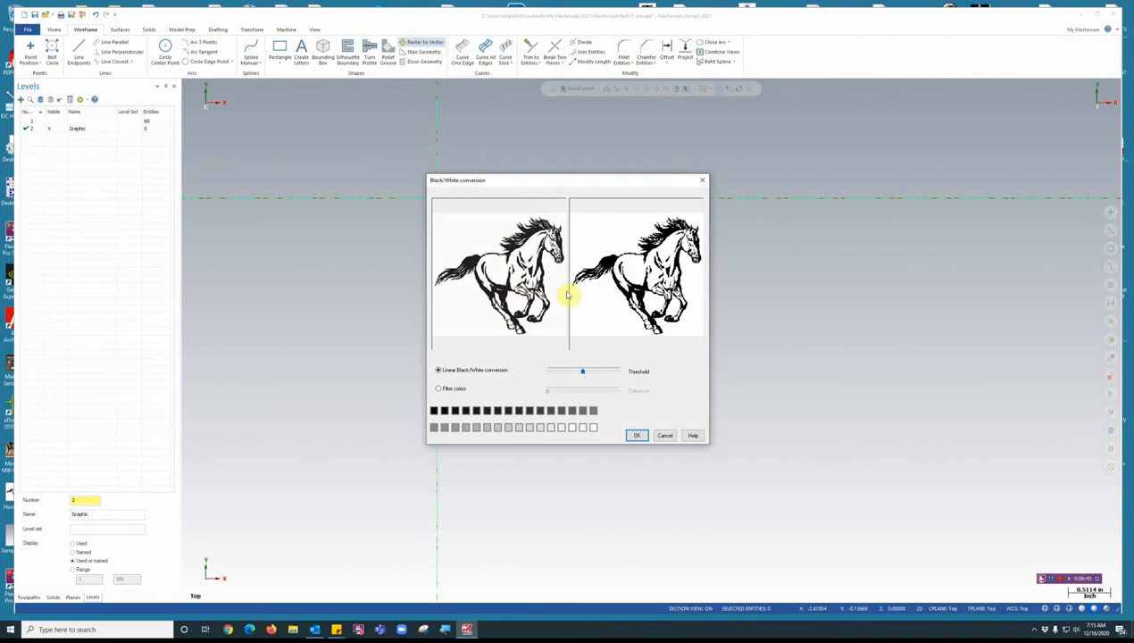
{"action": "mouse_move", "coordinate": [657, 275]}
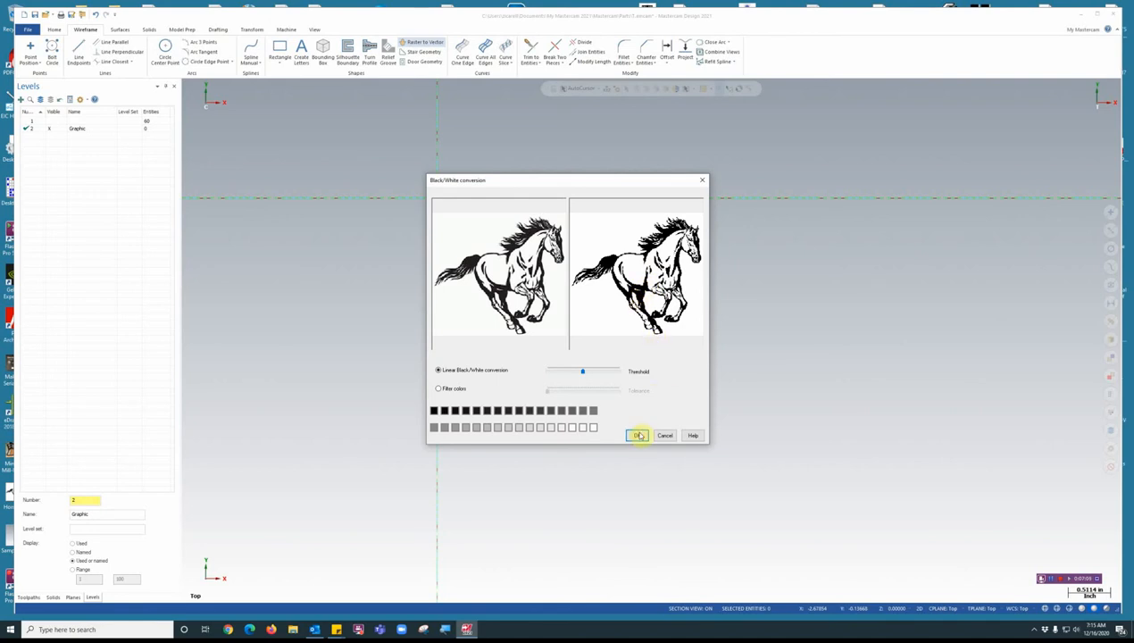
{"action": "left_click", "coordinate": [639, 436]}
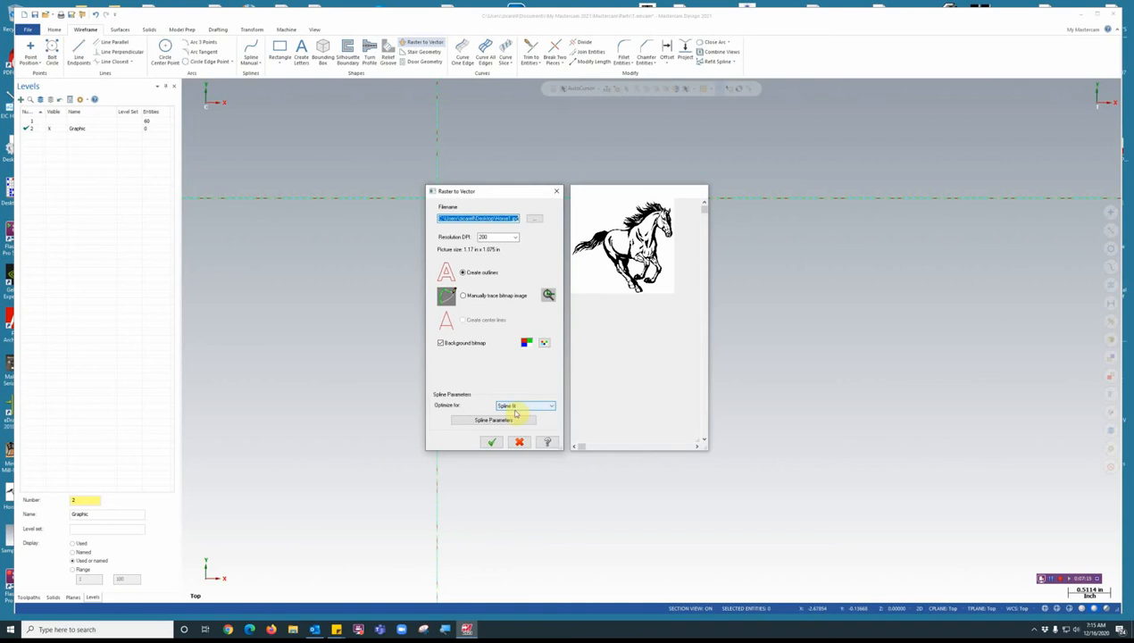
Step: Accept the Raster to Vector settings to place the horse bitmap
{"action": "left_click", "coordinate": [491, 443]}
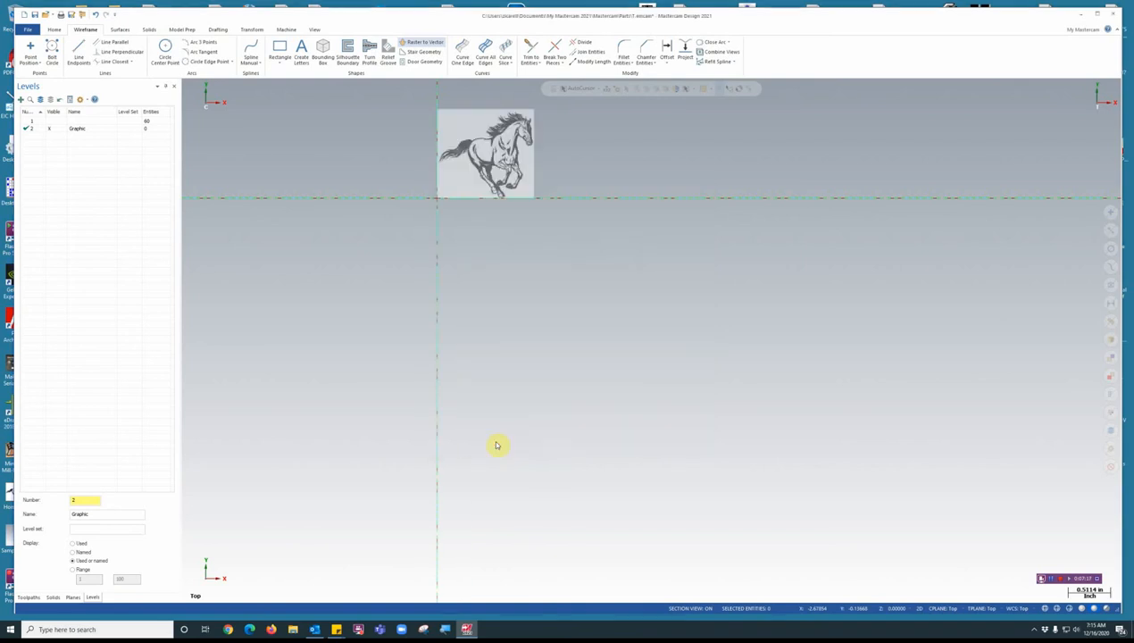
{"action": "mouse_move", "coordinate": [518, 296]}
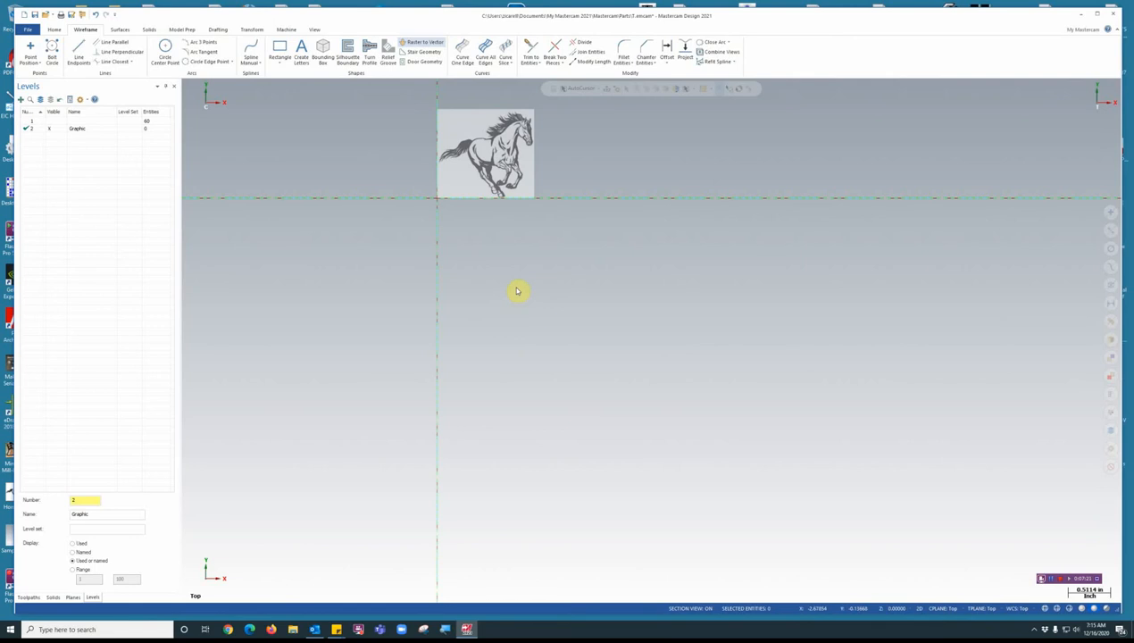
{"action": "mouse_move", "coordinate": [514, 268]}
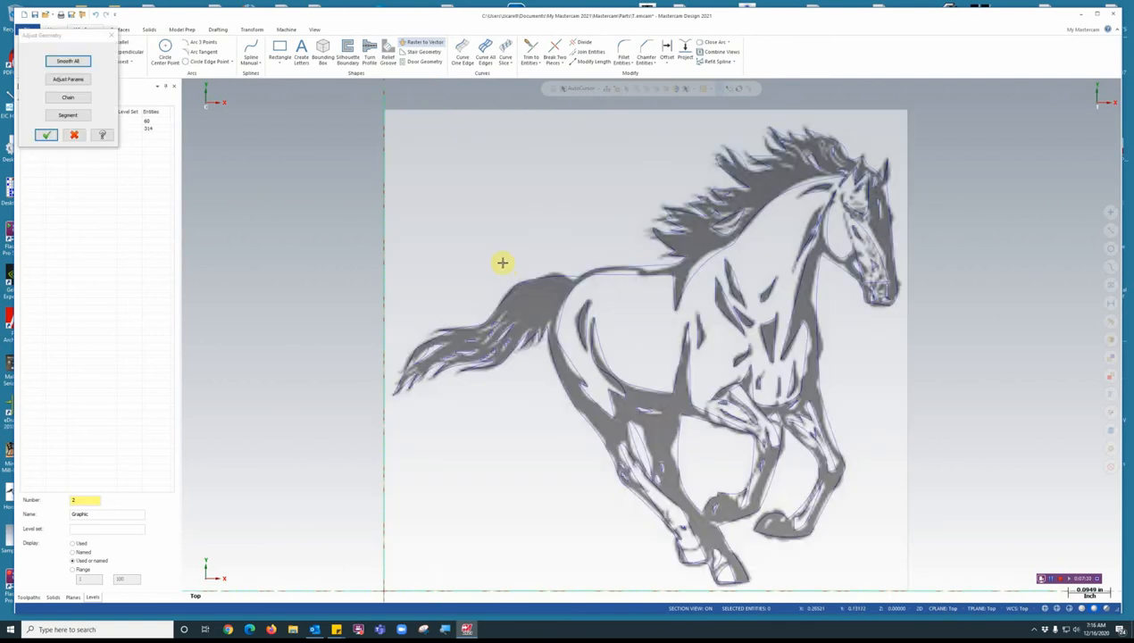
{"action": "mouse_move", "coordinate": [634, 275]}
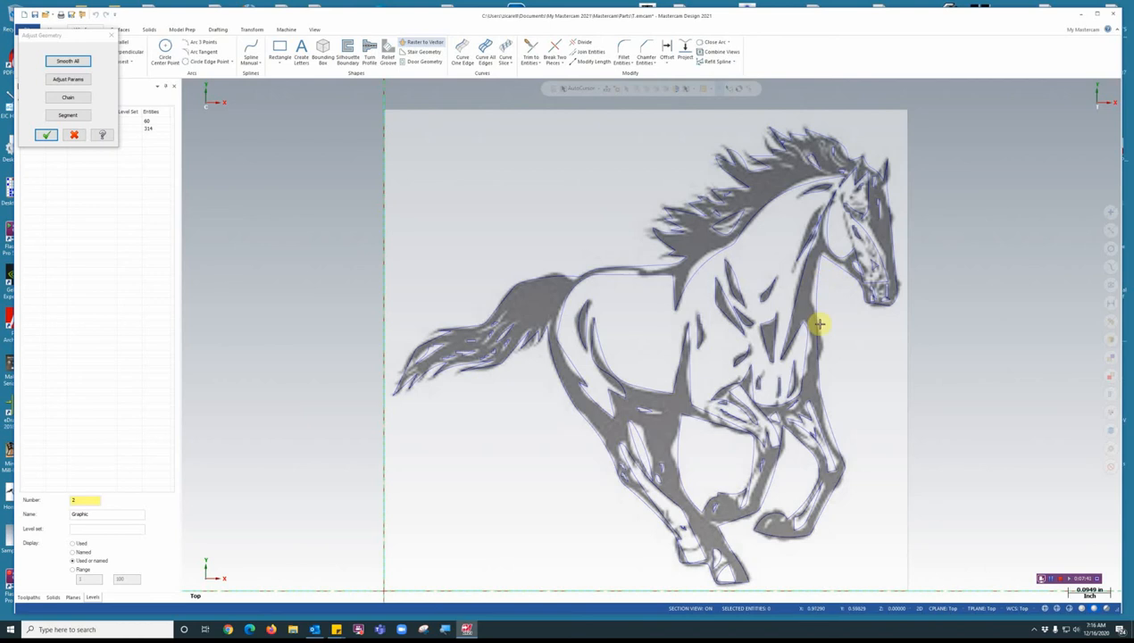
{"action": "mouse_move", "coordinate": [807, 286]}
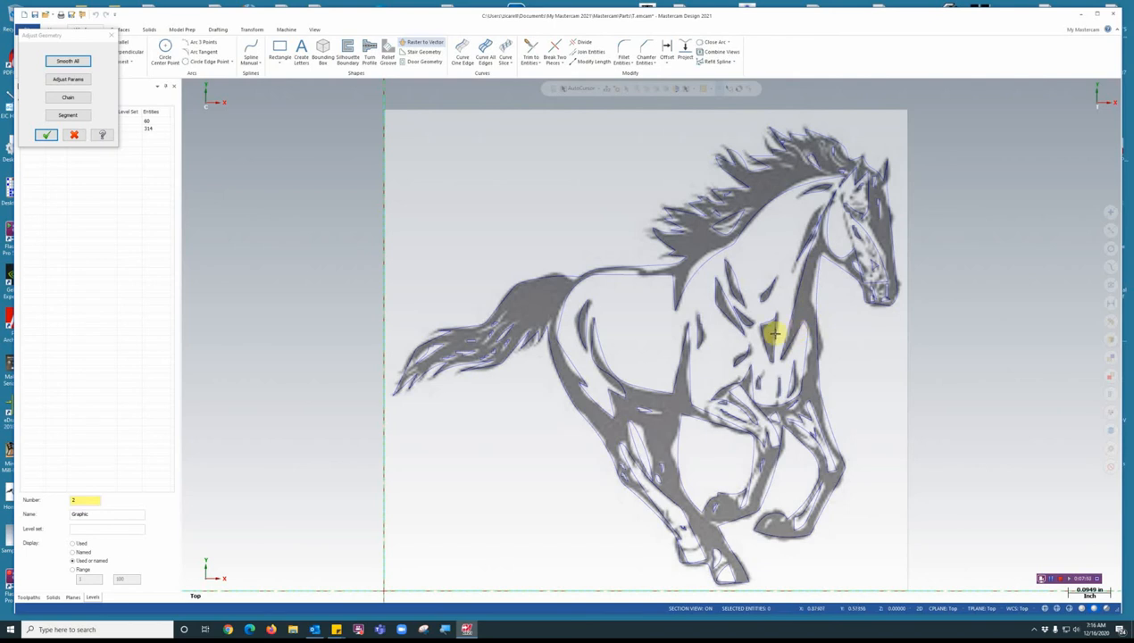
{"action": "mouse_move", "coordinate": [822, 288]}
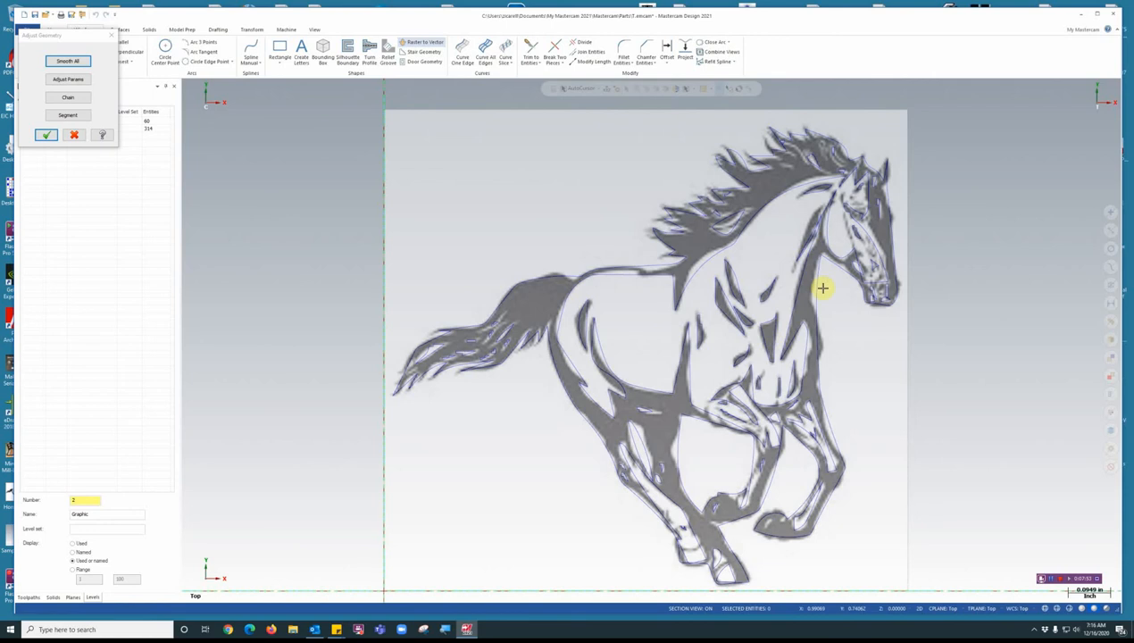
{"action": "mouse_move", "coordinate": [746, 332]}
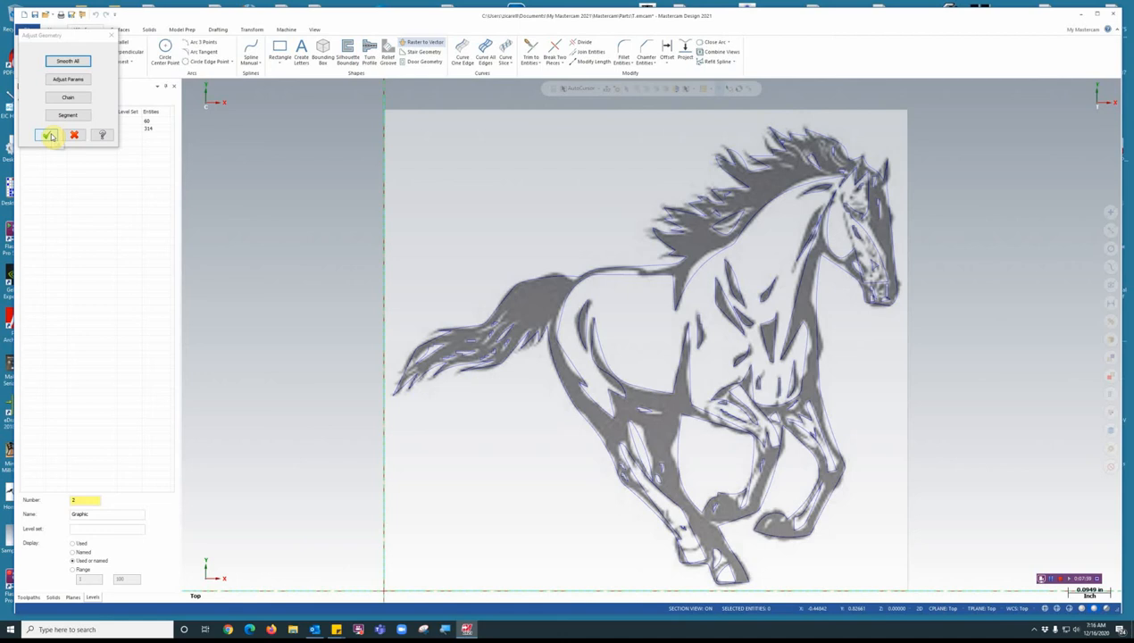
Step: Accept the traced horse outline as vector geometry
{"action": "left_click", "coordinate": [46, 136]}
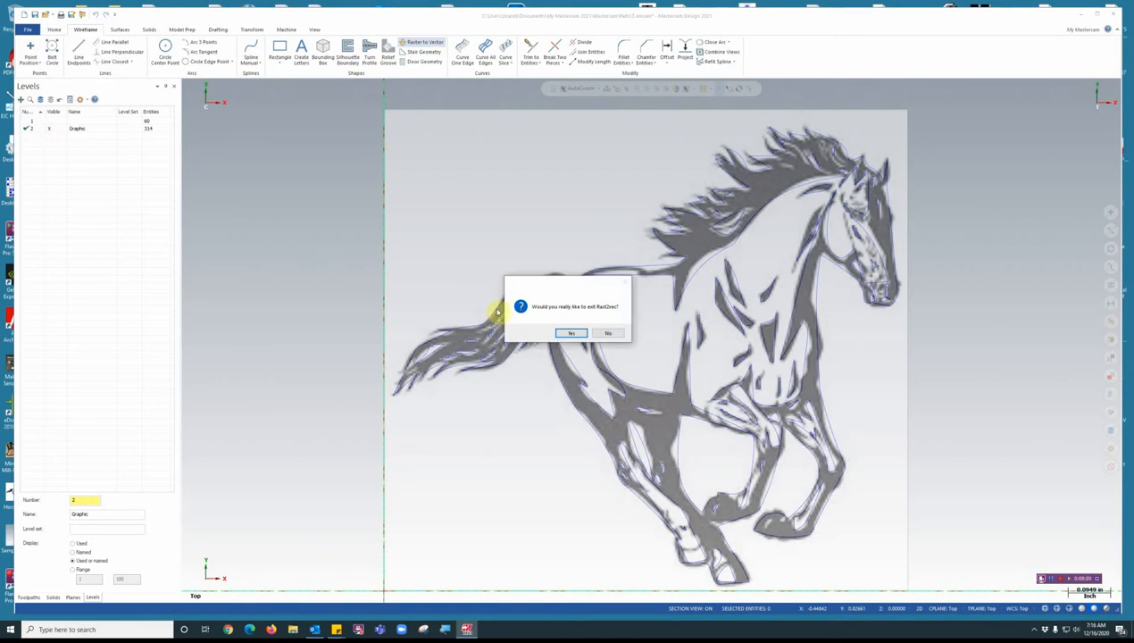
{"action": "mouse_move", "coordinate": [658, 329]}
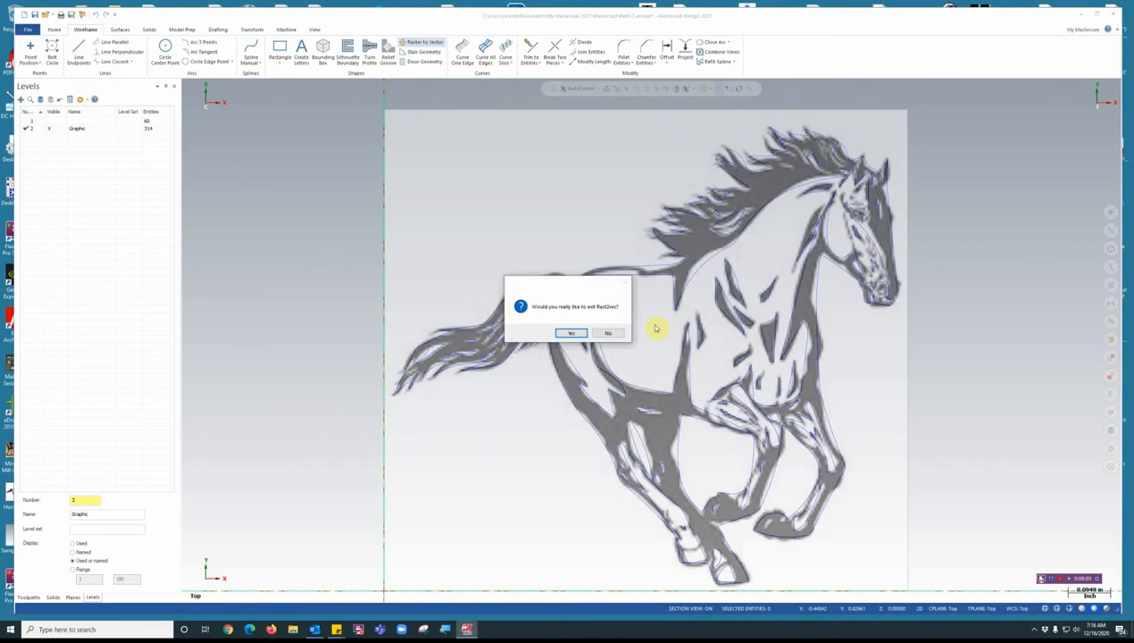
{"action": "mouse_move", "coordinate": [608, 332]}
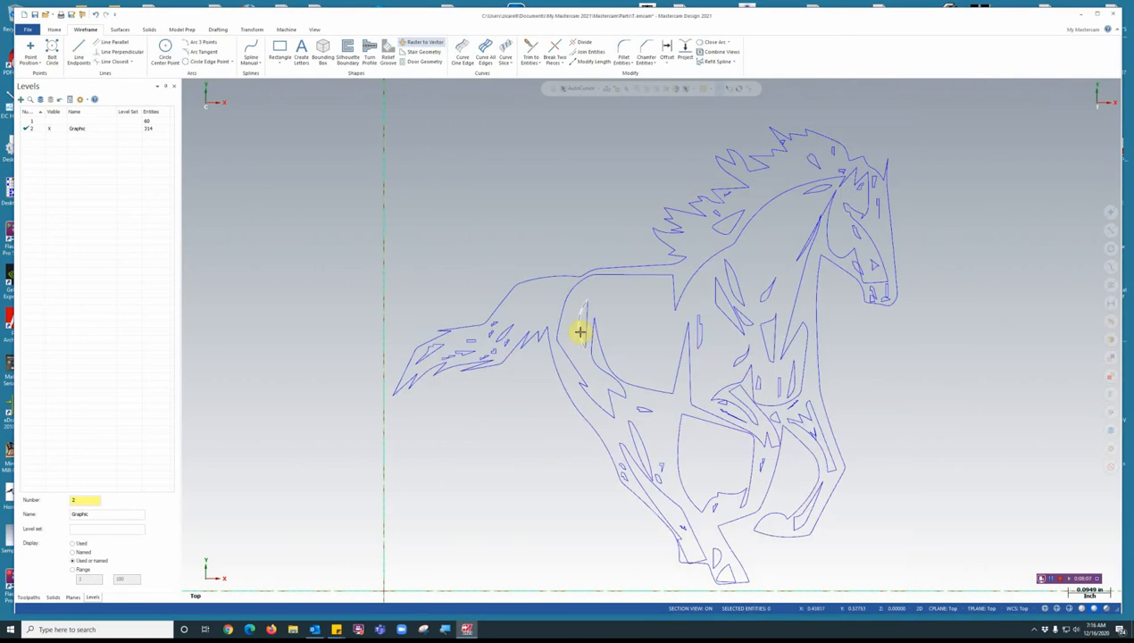
{"action": "mouse_move", "coordinate": [729, 324]}
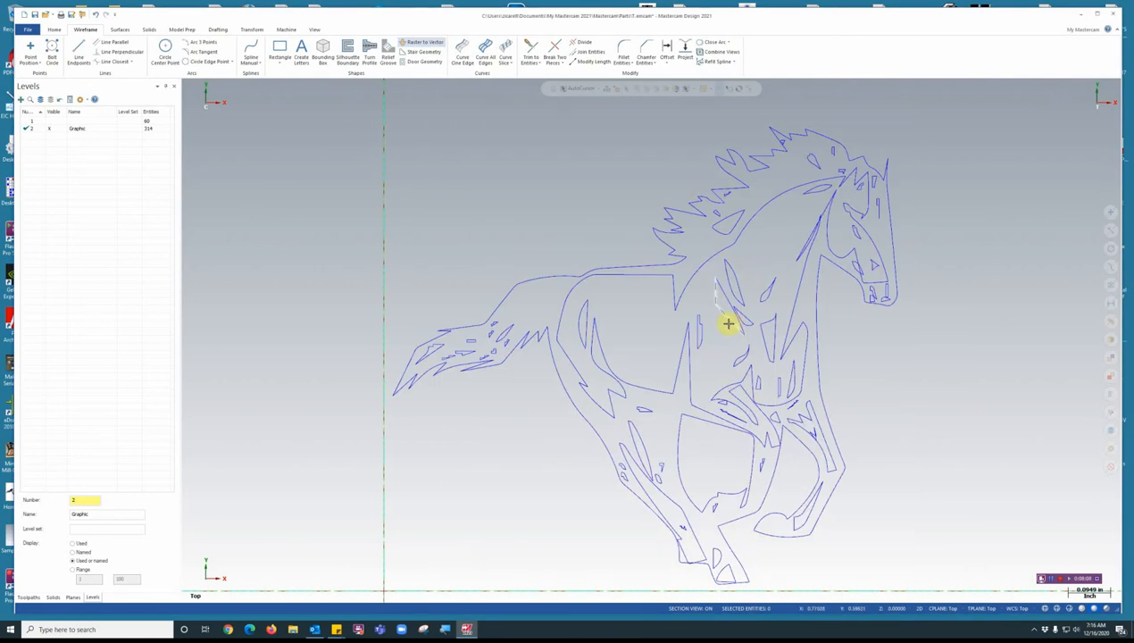
Step: Window-select all the traced horse geometry and bring up the Transform tools
{"action": "scroll", "scroll_direction": "down", "scroll_amount": 3}
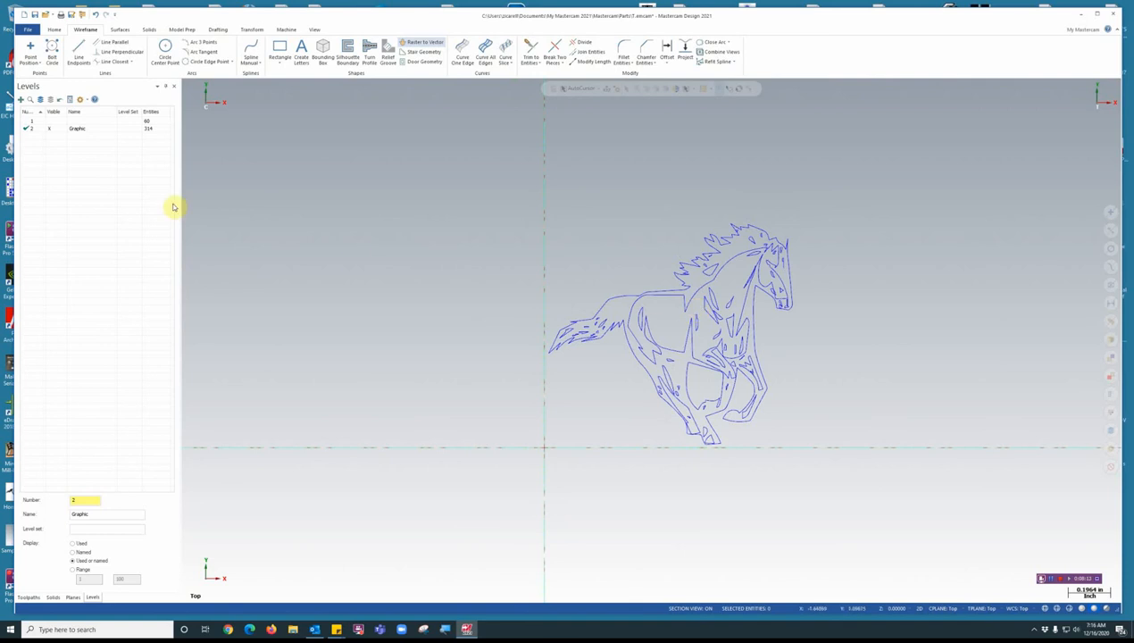
{"action": "mouse_move", "coordinate": [275, 178]}
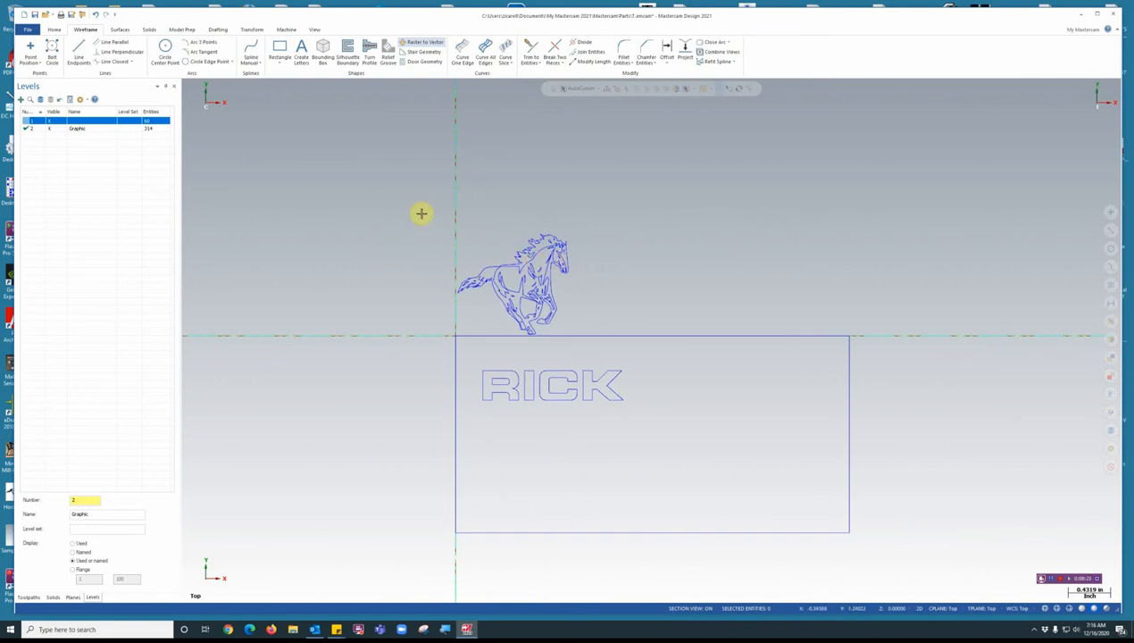
{"action": "left_click_drag", "start_coordinate": [420, 214], "coordinate": [604, 320]}
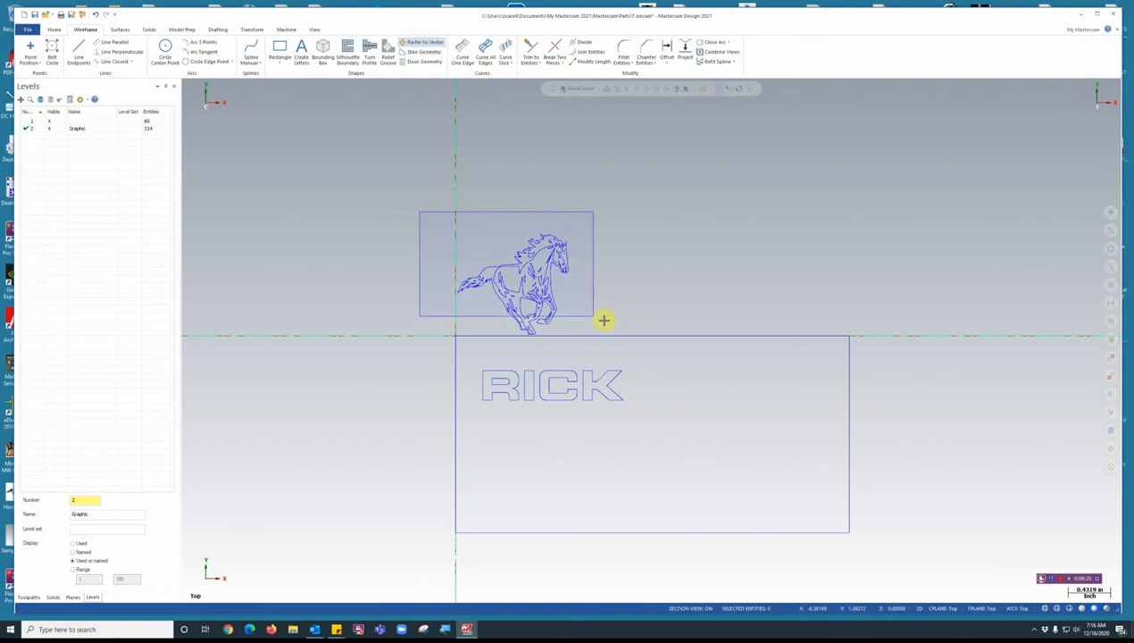
{"action": "left_click", "coordinate": [509, 268]}
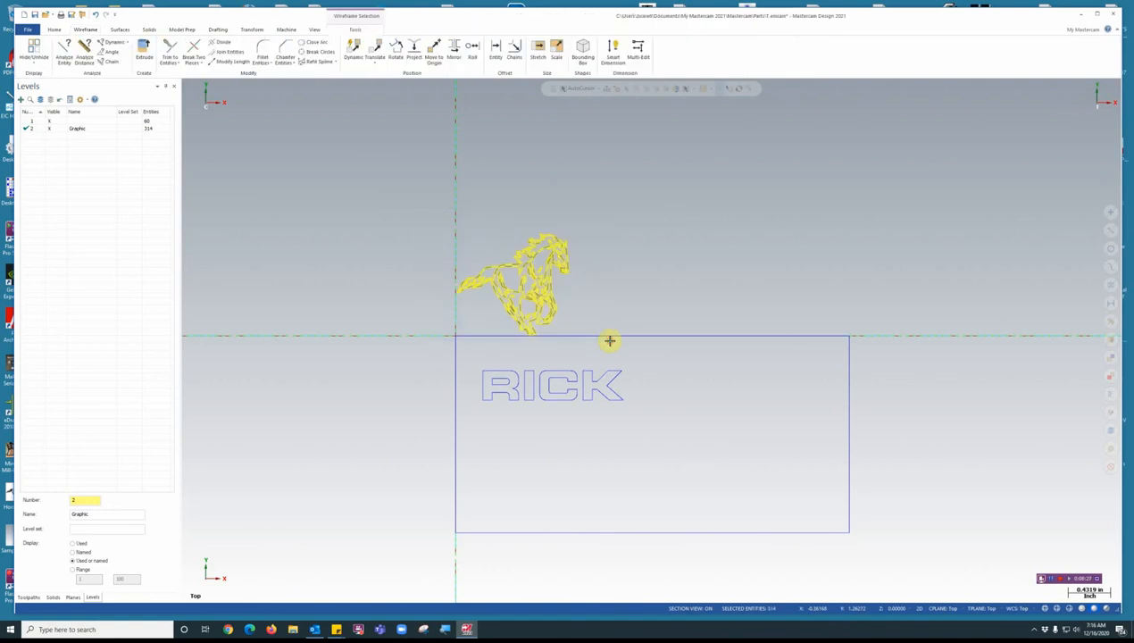
{"action": "mouse_move", "coordinate": [554, 215]}
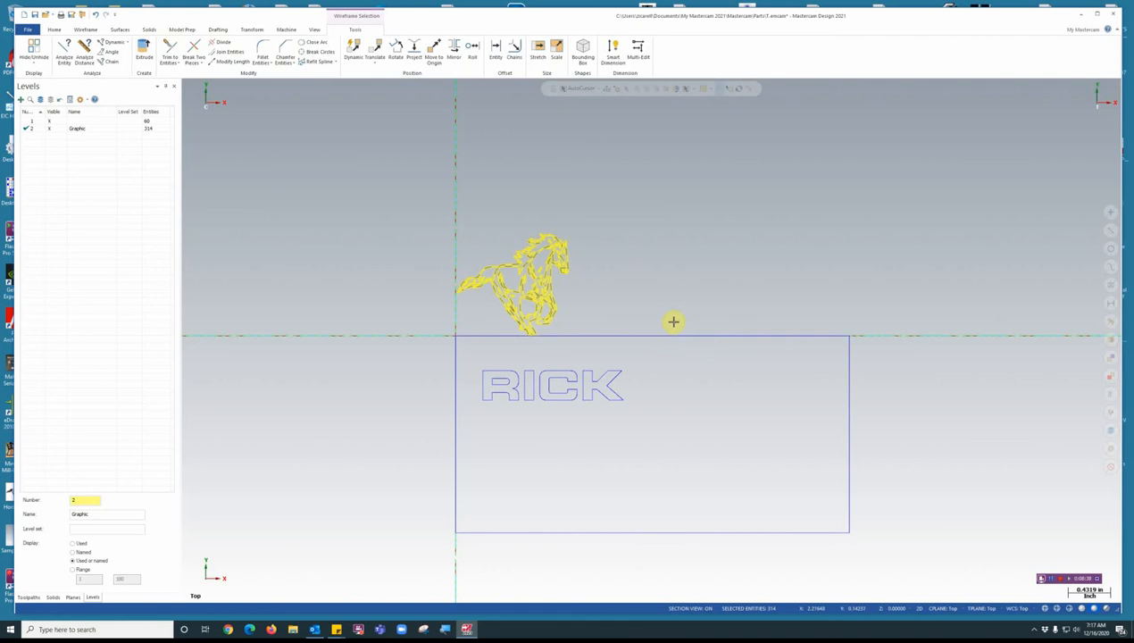
{"action": "left_click", "coordinate": [252, 28]}
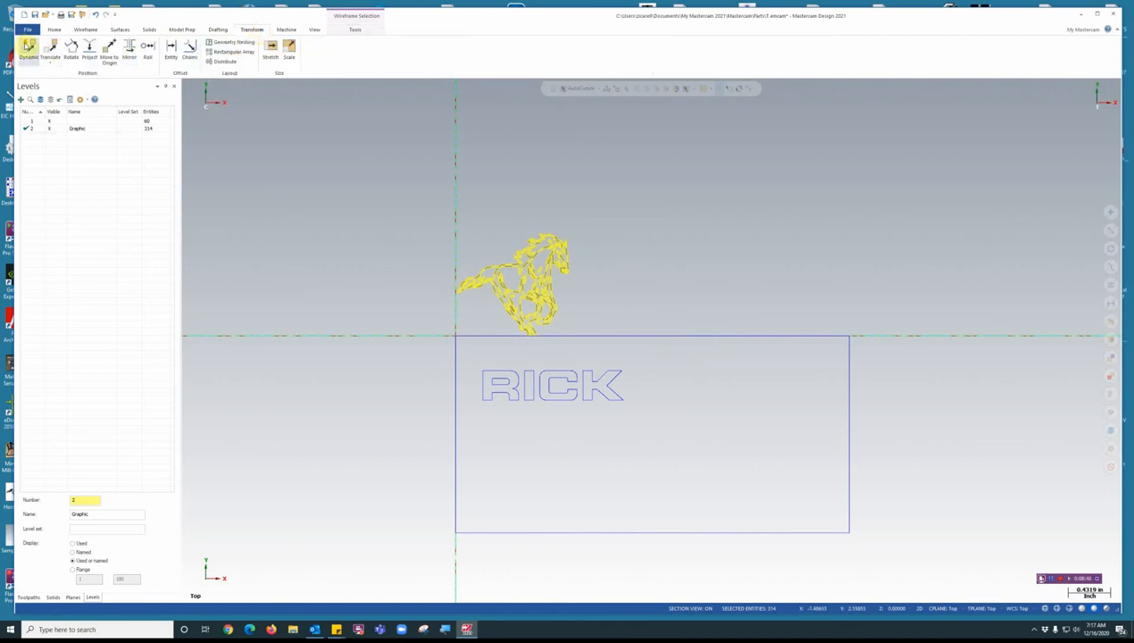
Step: Dynamically move the horse inside the plaque rectangle beside the RICK lettering
{"action": "left_click", "coordinate": [29, 46]}
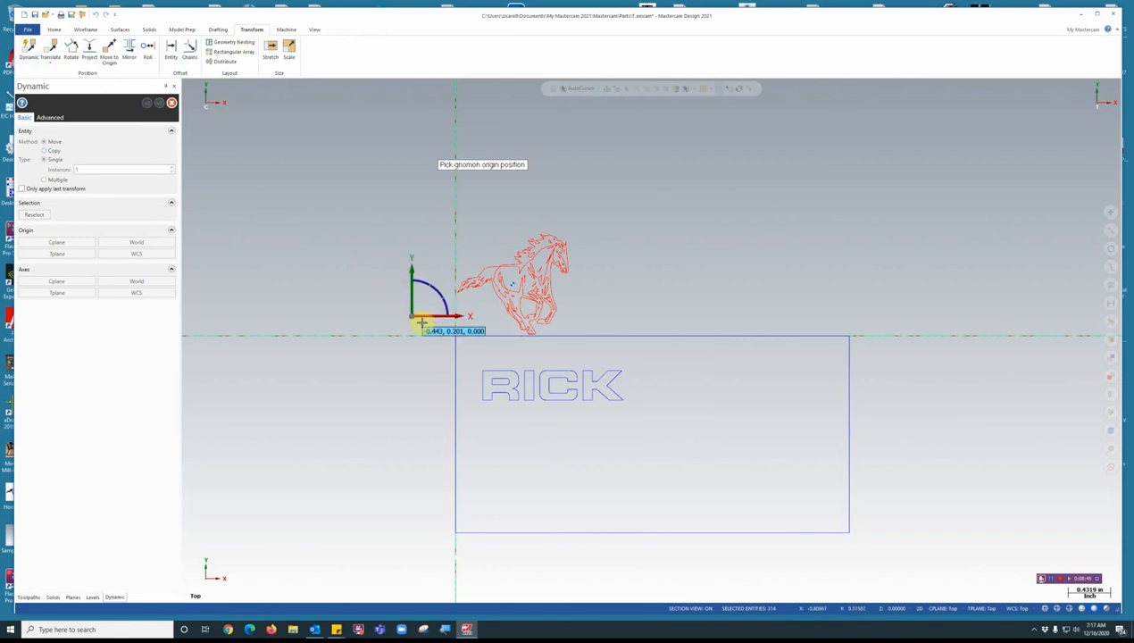
{"action": "mouse_move", "coordinate": [515, 284]}
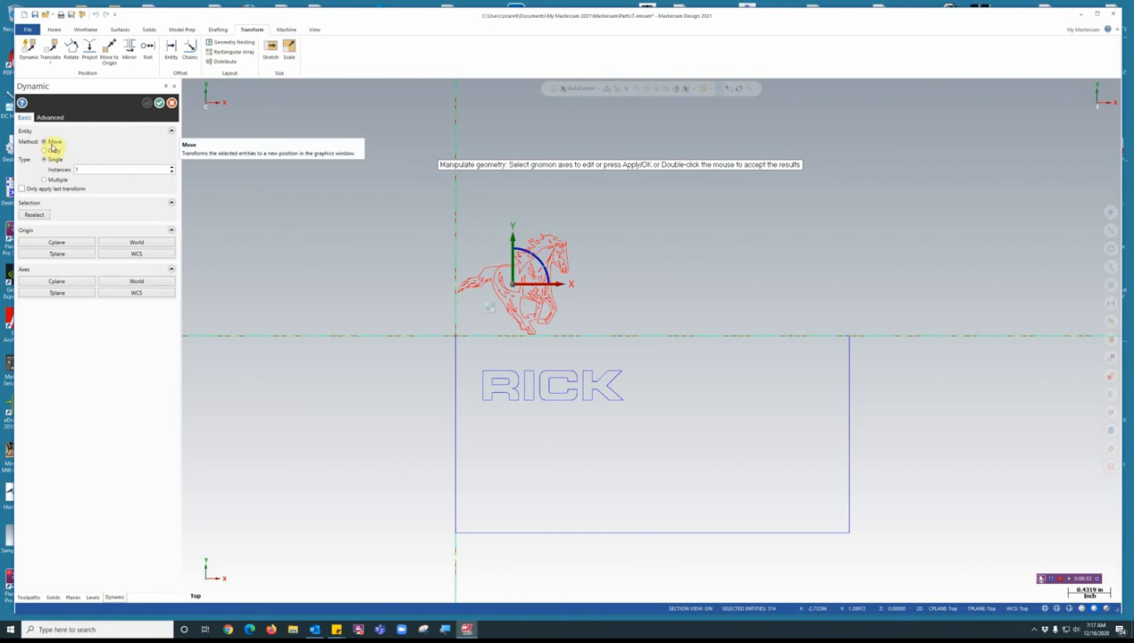
{"action": "mouse_move", "coordinate": [525, 286]}
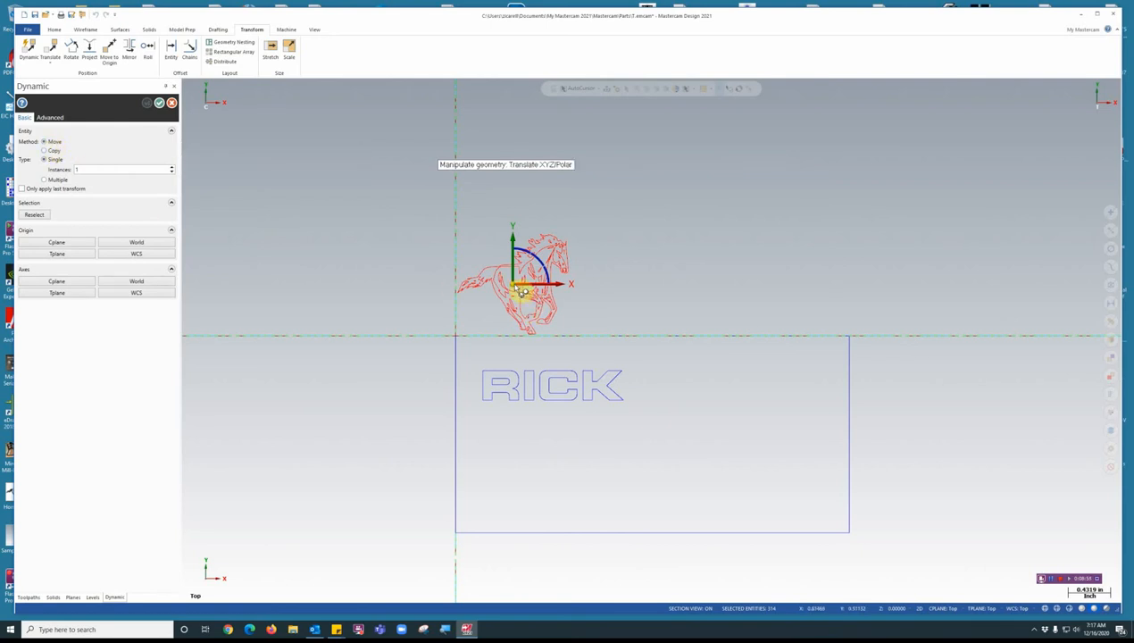
{"action": "left_click_drag", "start_coordinate": [521, 286], "coordinate": [706, 425]}
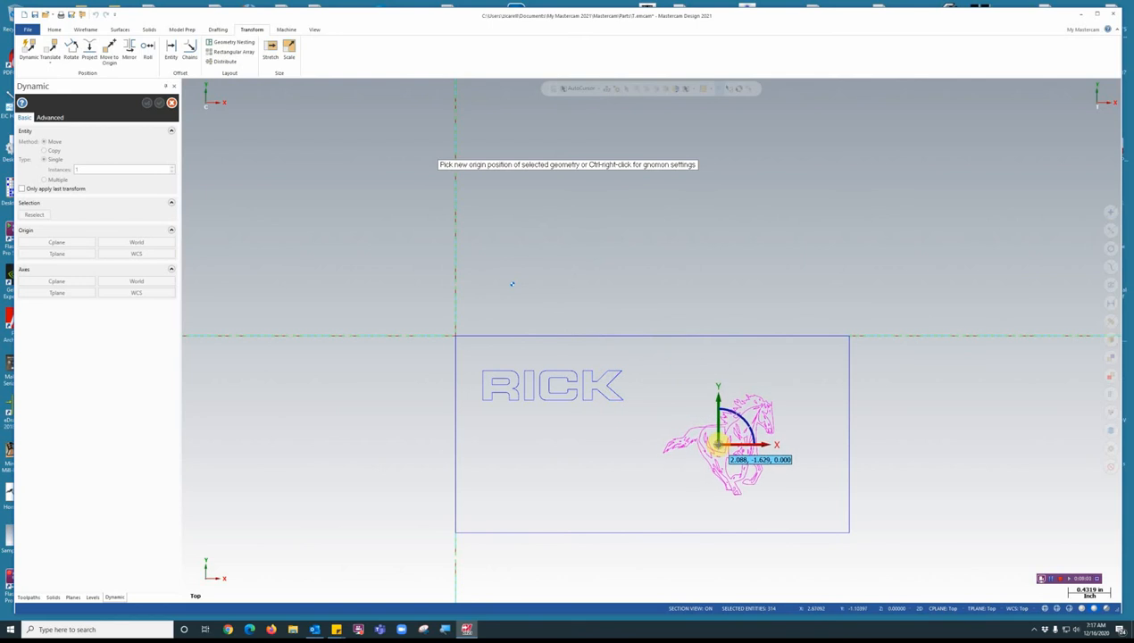
{"action": "left_click", "coordinate": [718, 442]}
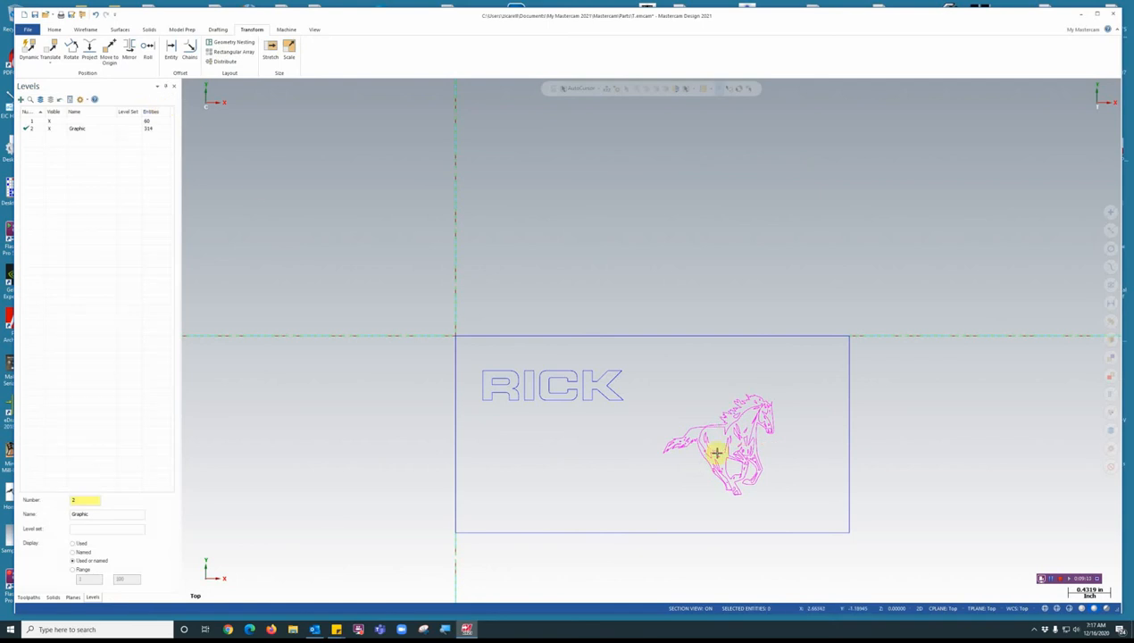
{"action": "mouse_move", "coordinate": [753, 436]}
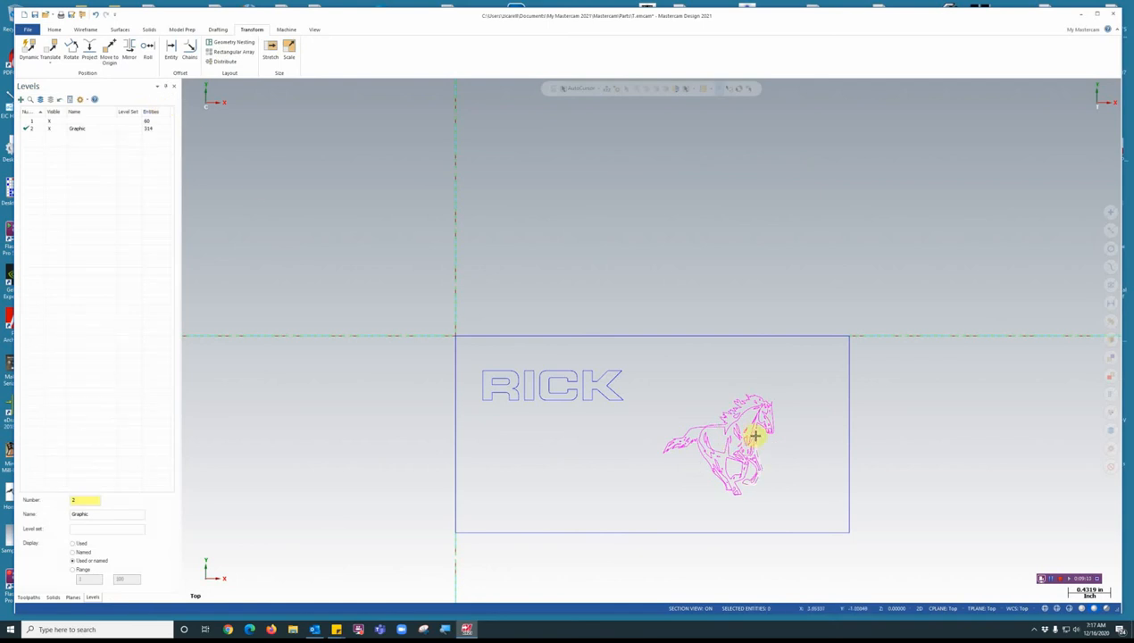
{"action": "mouse_move", "coordinate": [646, 382]}
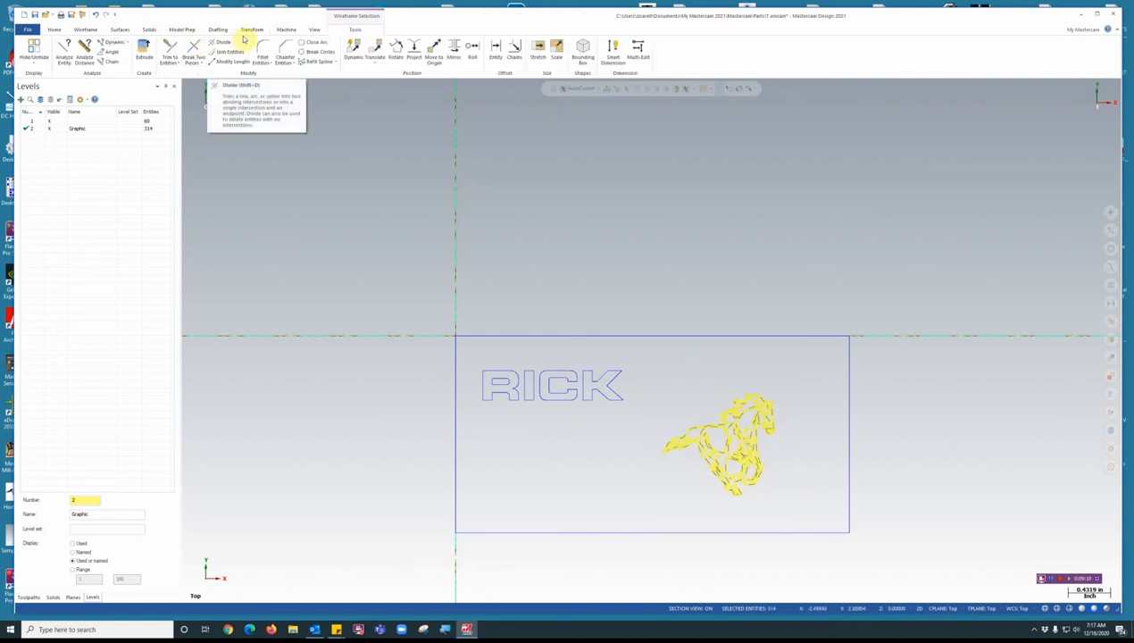
Step: Scale the horse up so it fills more of the plaque's right side
{"action": "left_click", "coordinate": [252, 29]}
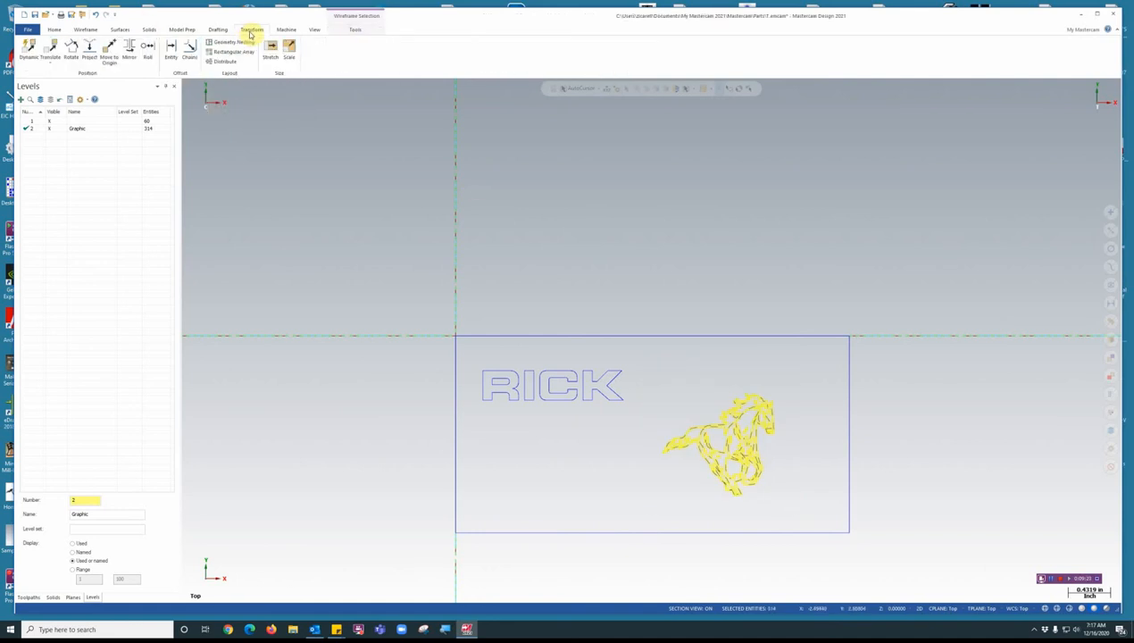
{"action": "left_click", "coordinate": [289, 50]}
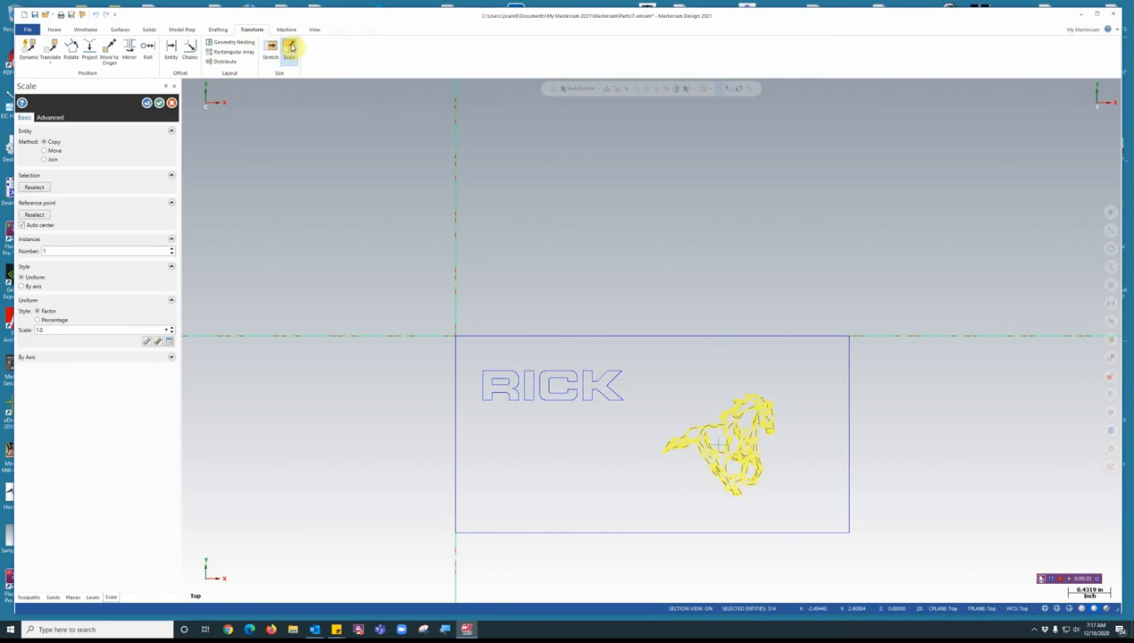
{"action": "mouse_move", "coordinate": [54, 143]}
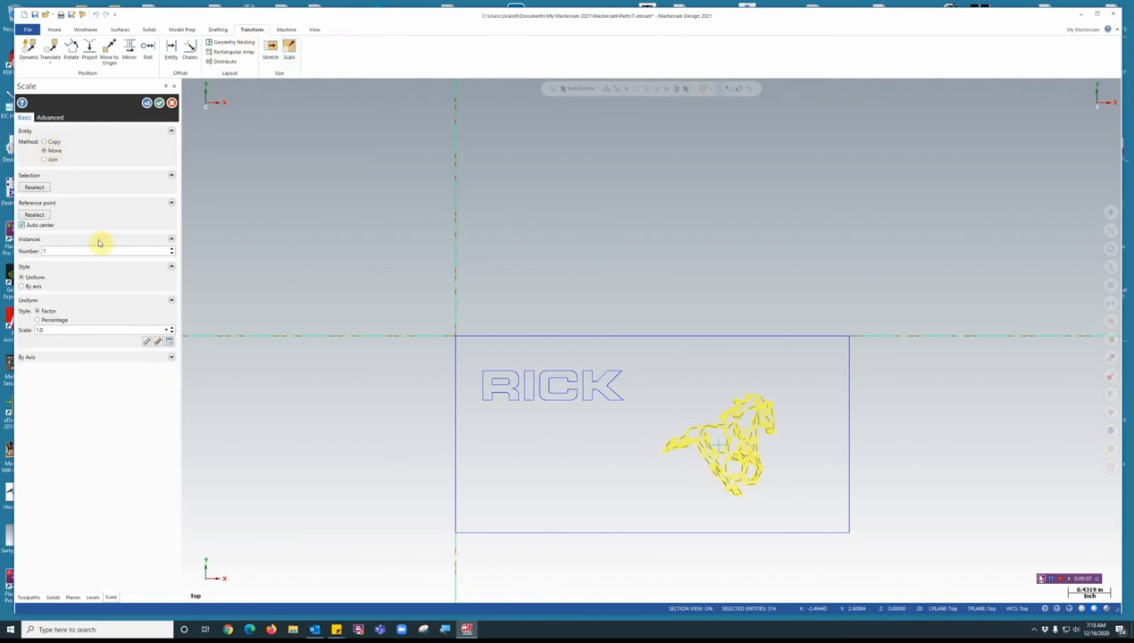
{"action": "mouse_move", "coordinate": [172, 339]}
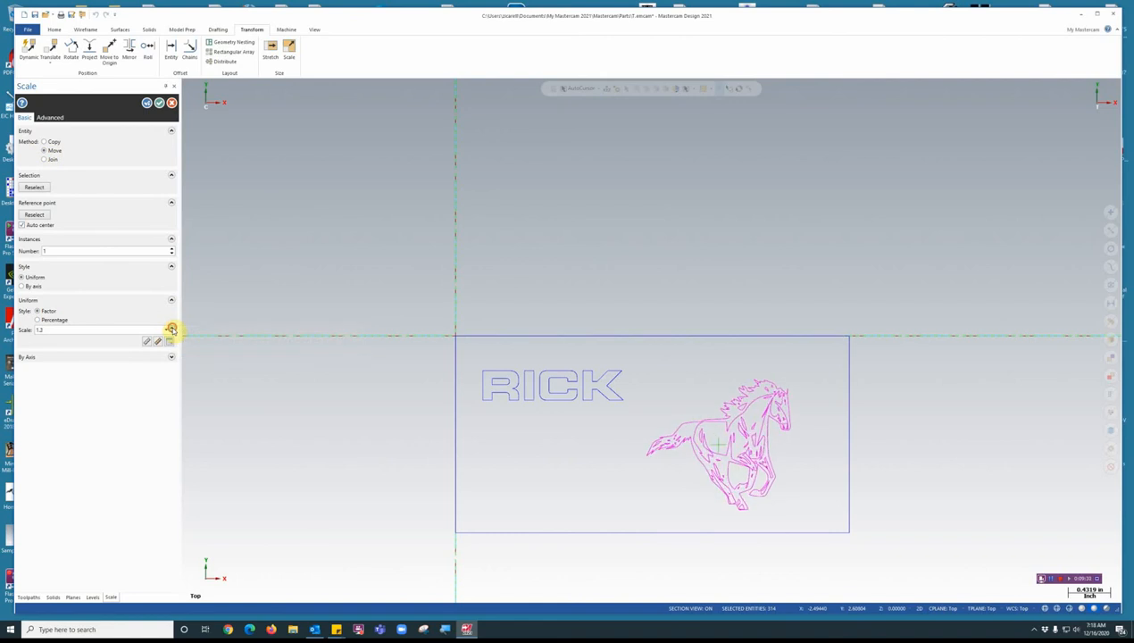
{"action": "mouse_move", "coordinate": [286, 289]}
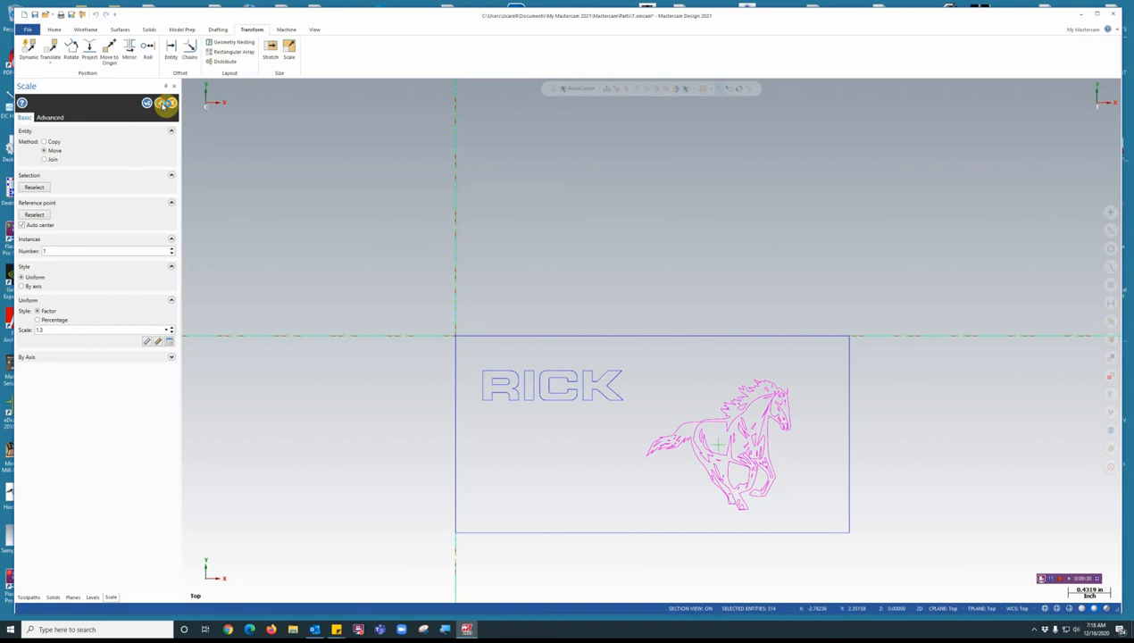
{"action": "left_click", "coordinate": [93, 597]}
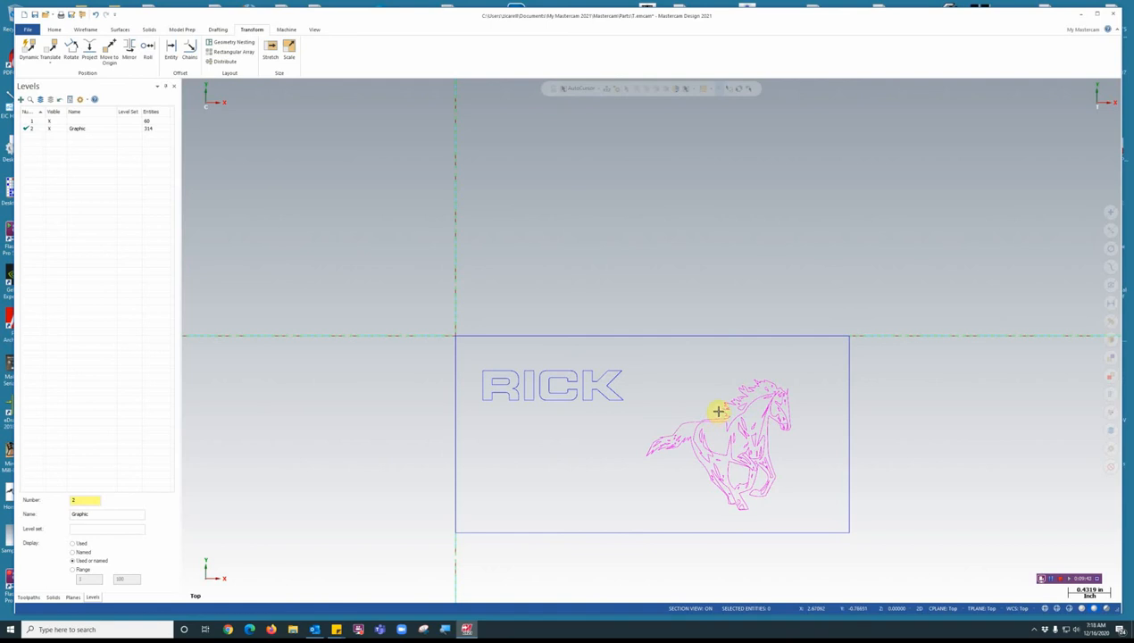
{"action": "mouse_move", "coordinate": [352, 154]}
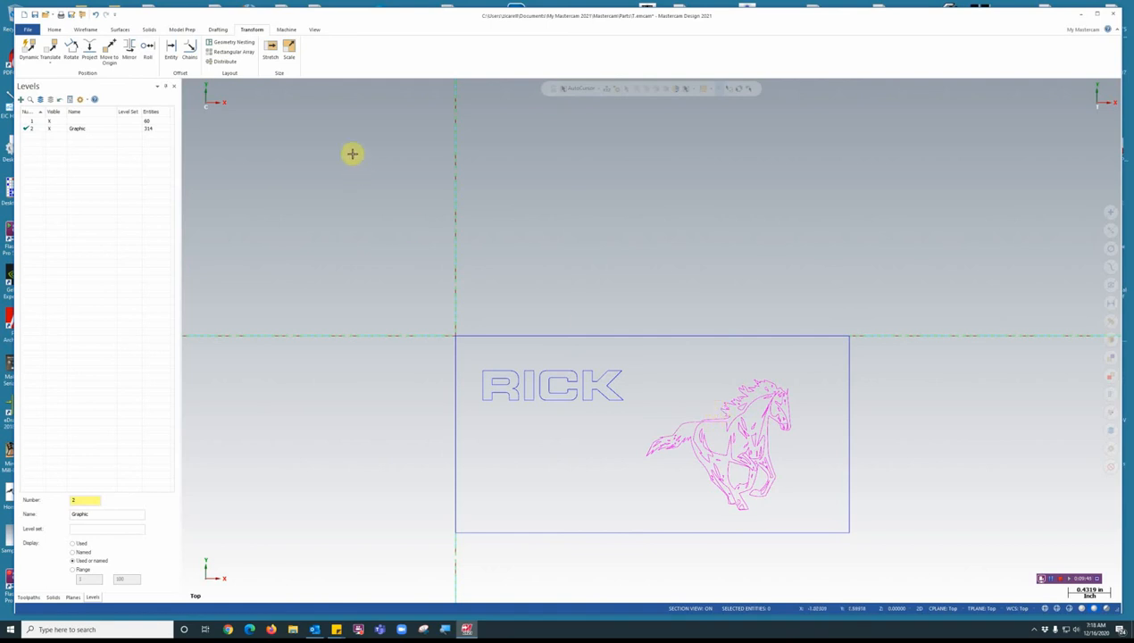
{"action": "mouse_move", "coordinate": [671, 447]}
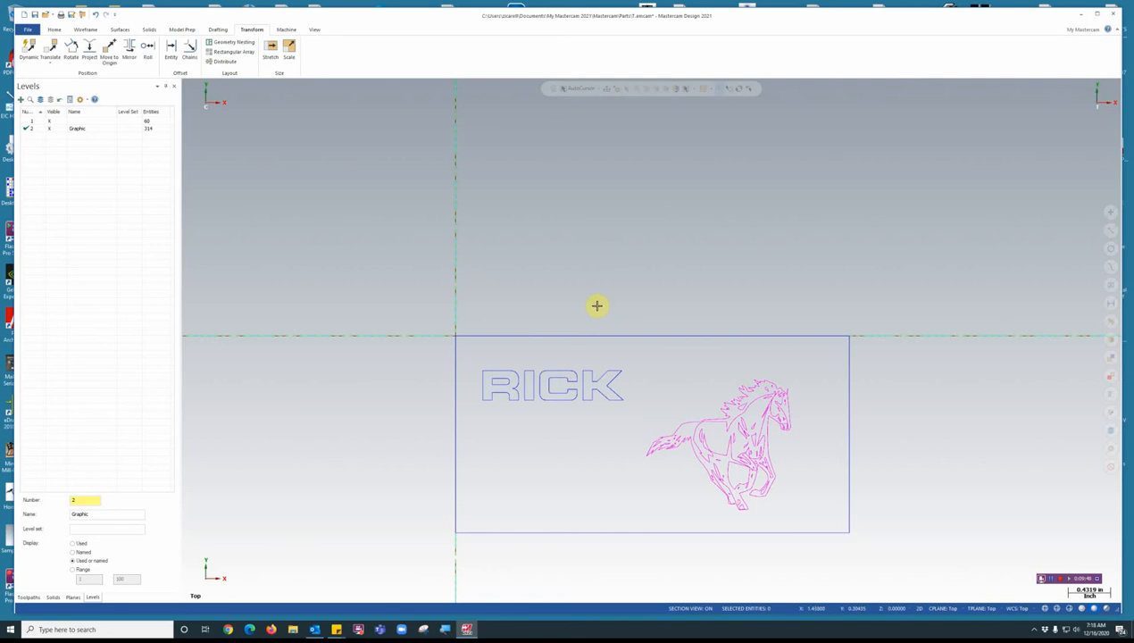
{"action": "mouse_move", "coordinate": [704, 425]}
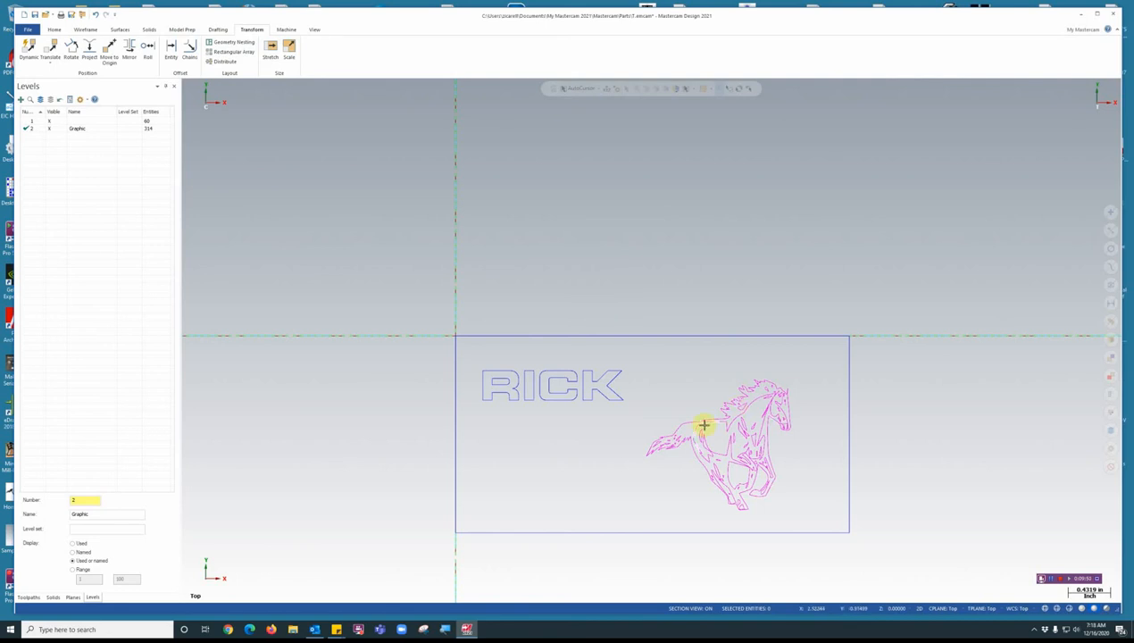
{"action": "mouse_move", "coordinate": [747, 472]}
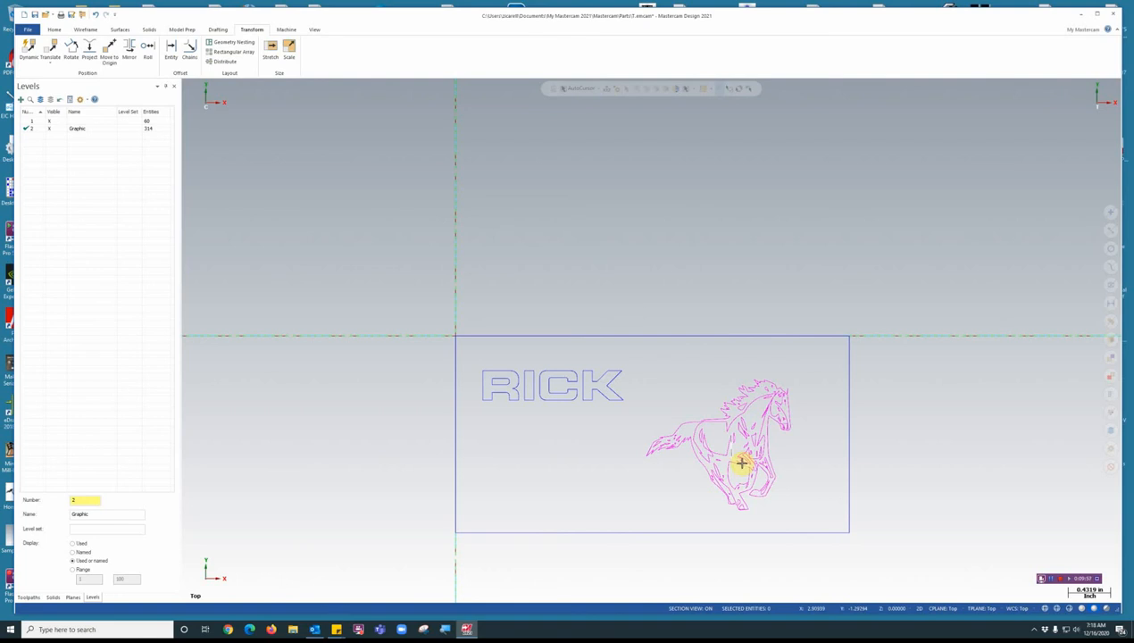
{"action": "mouse_move", "coordinate": [736, 413]}
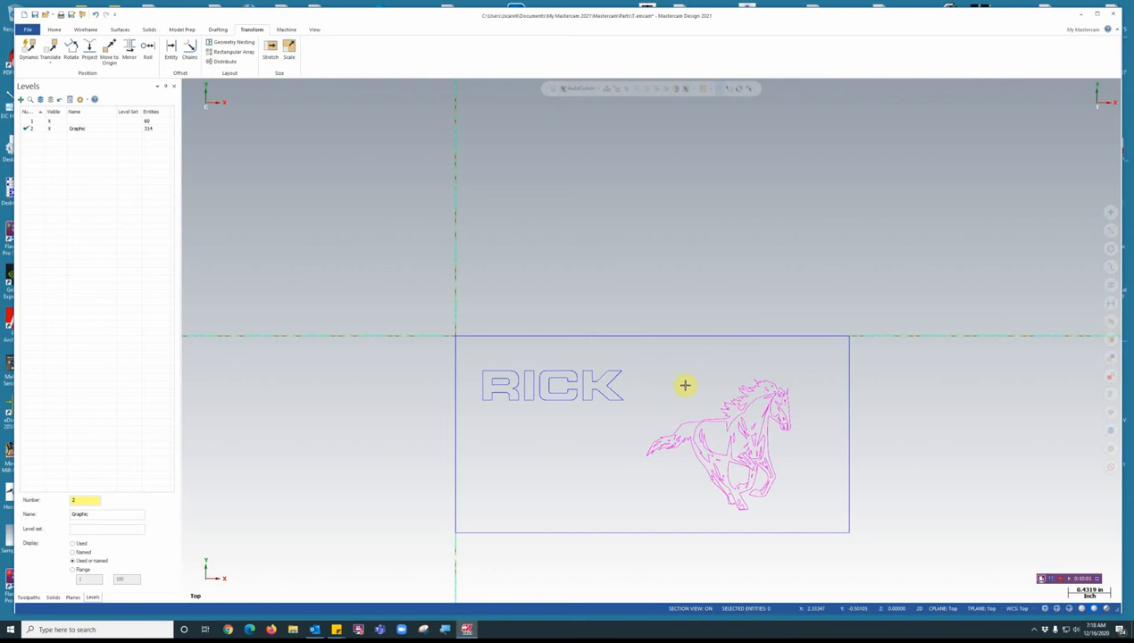
{"action": "mouse_move", "coordinate": [682, 386]}
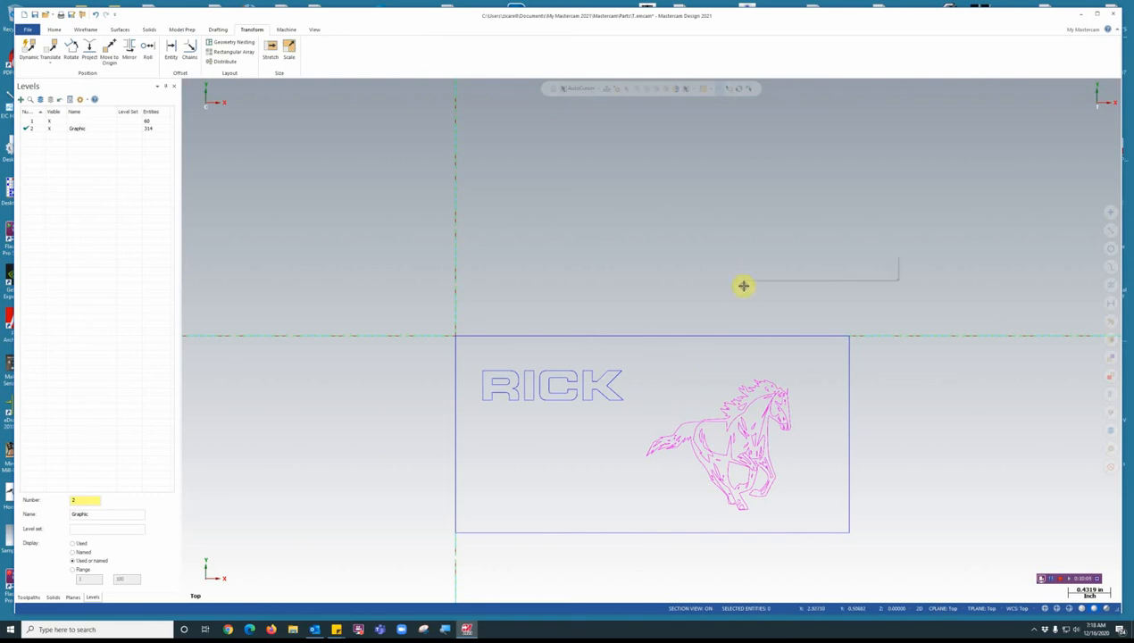
Step: Clear Colors so the horse shows as ordinary plaque geometry
{"action": "right_click", "coordinate": [743, 285]}
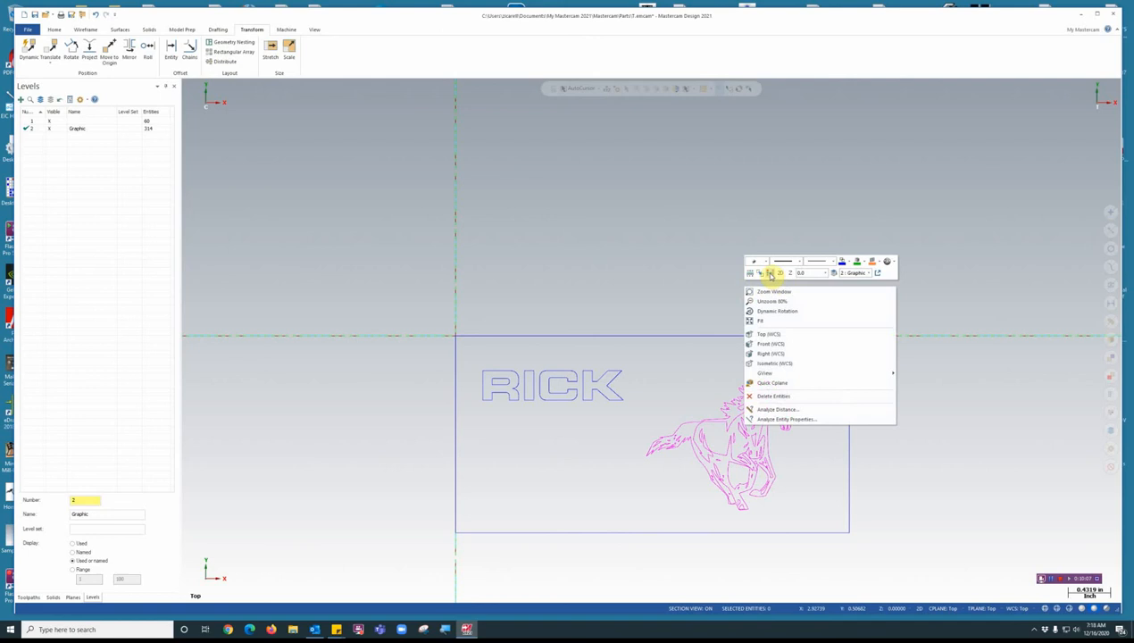
{"action": "left_click", "coordinate": [760, 320]}
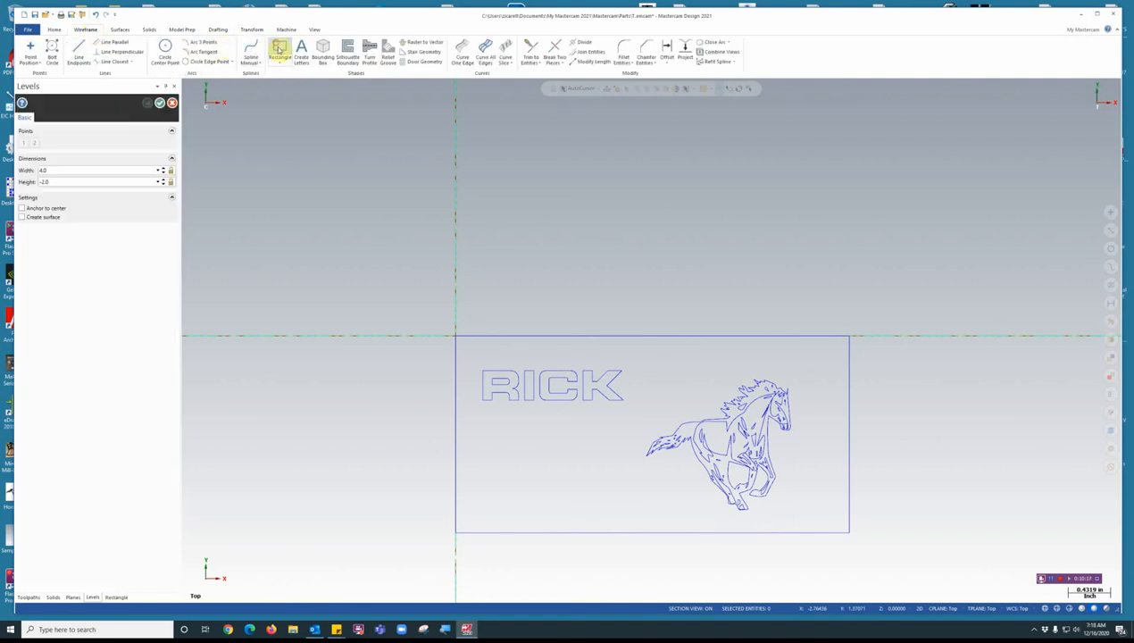
Step: Draw an inset border rectangle just inside the plaque outline around RICK and the horse
{"action": "left_click", "coordinate": [278, 48]}
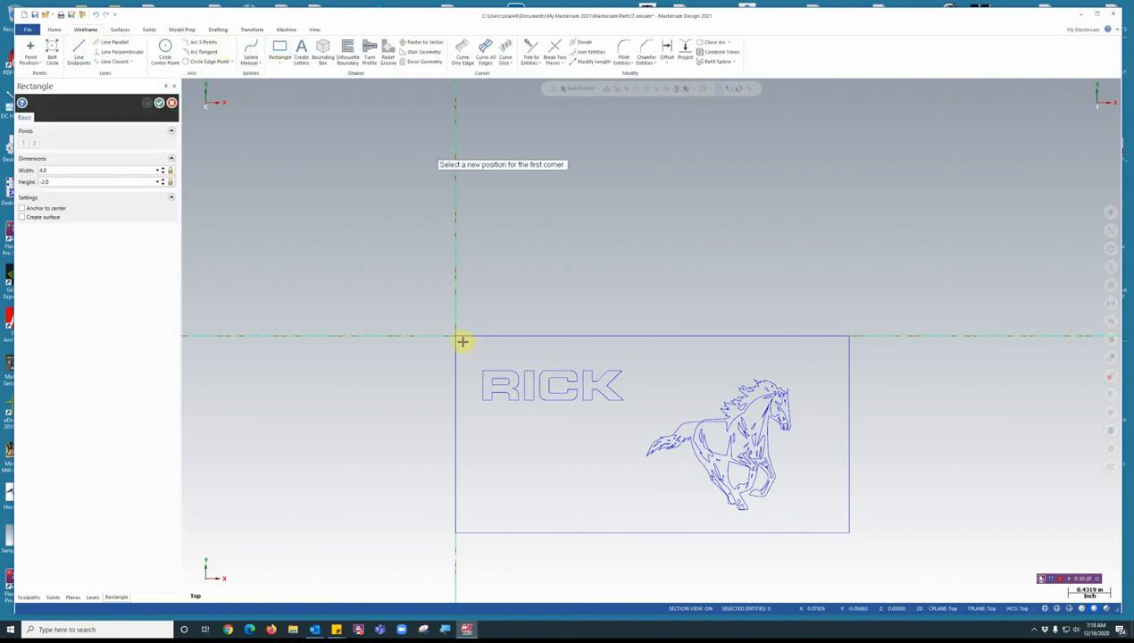
{"action": "left_click", "coordinate": [464, 341]}
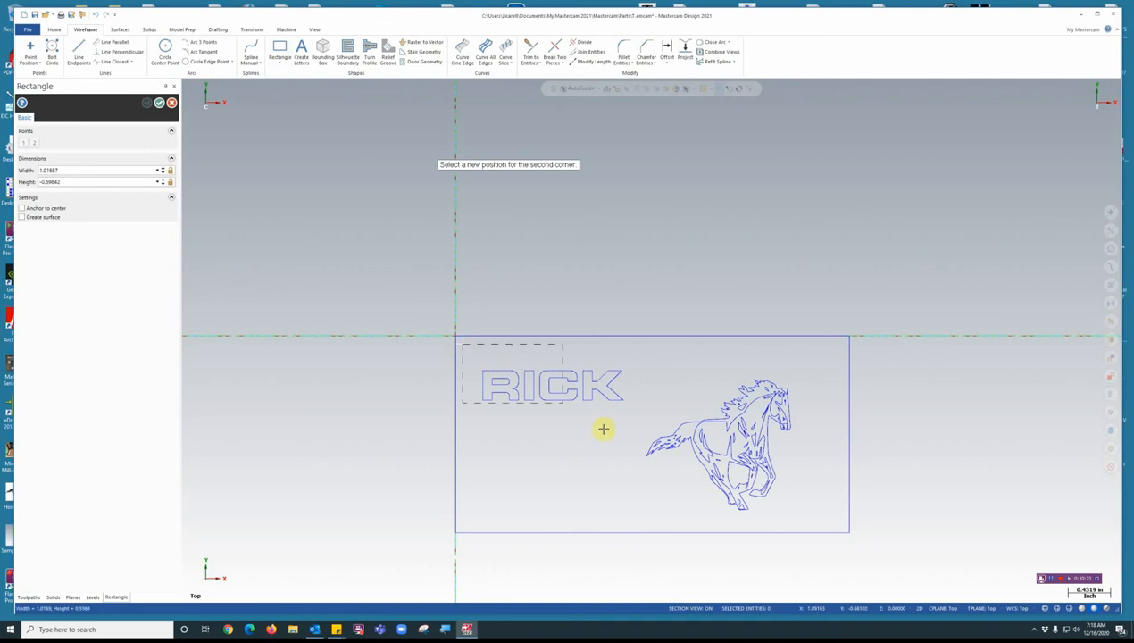
{"action": "mouse_move", "coordinate": [832, 525]}
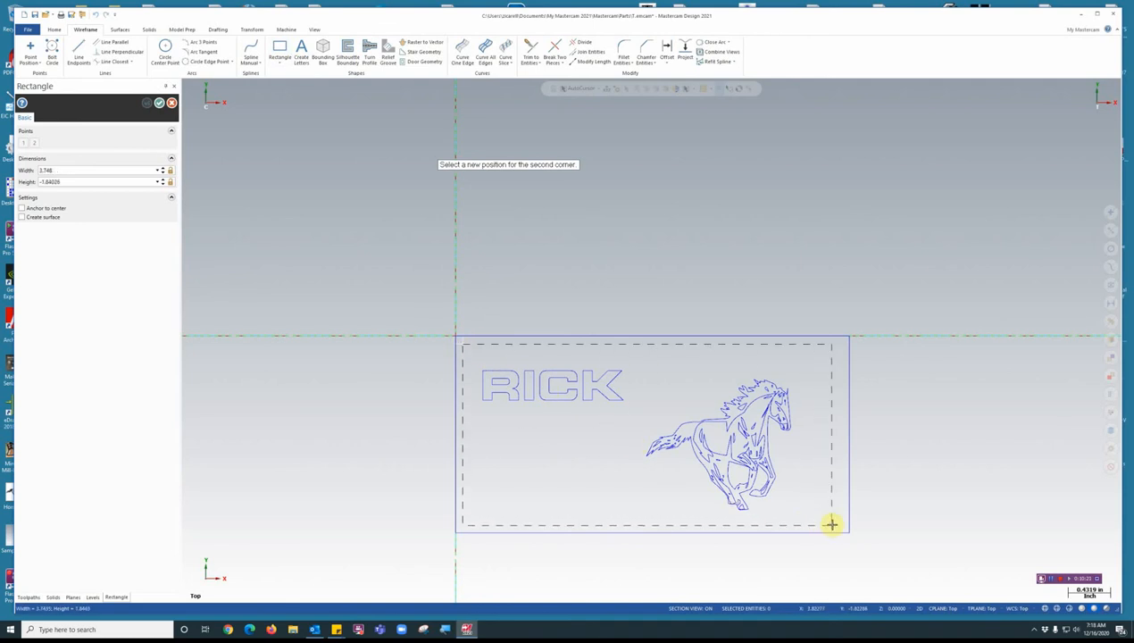
{"action": "mouse_move", "coordinate": [838, 525]}
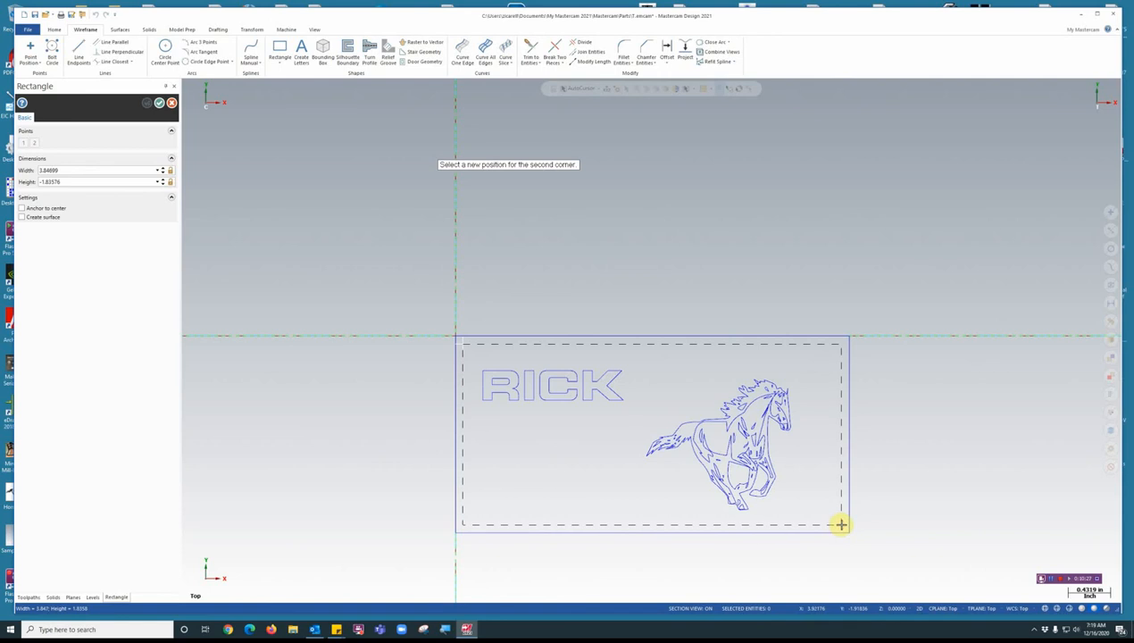
{"action": "left_click", "coordinate": [840, 525]}
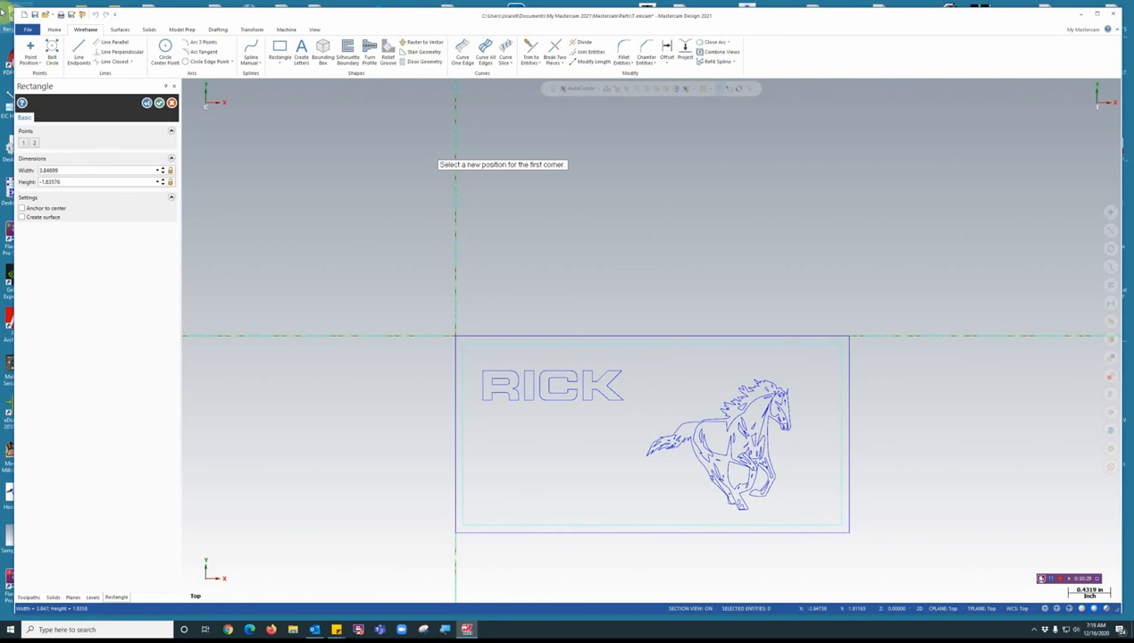
{"action": "left_click", "coordinate": [93, 596]}
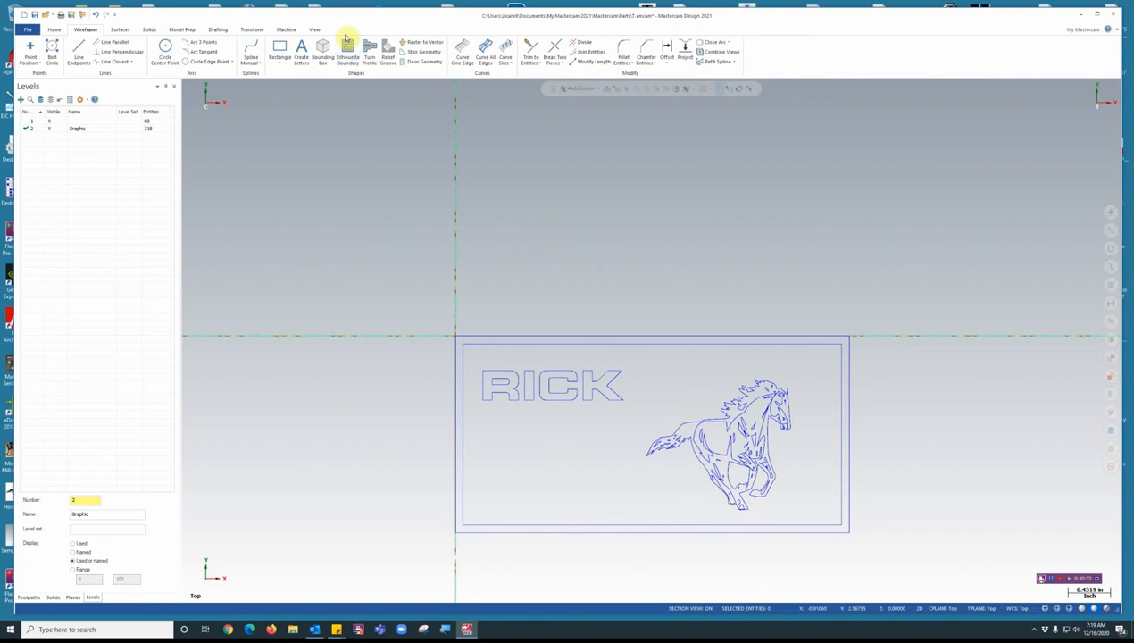
{"action": "mouse_move", "coordinate": [623, 50]}
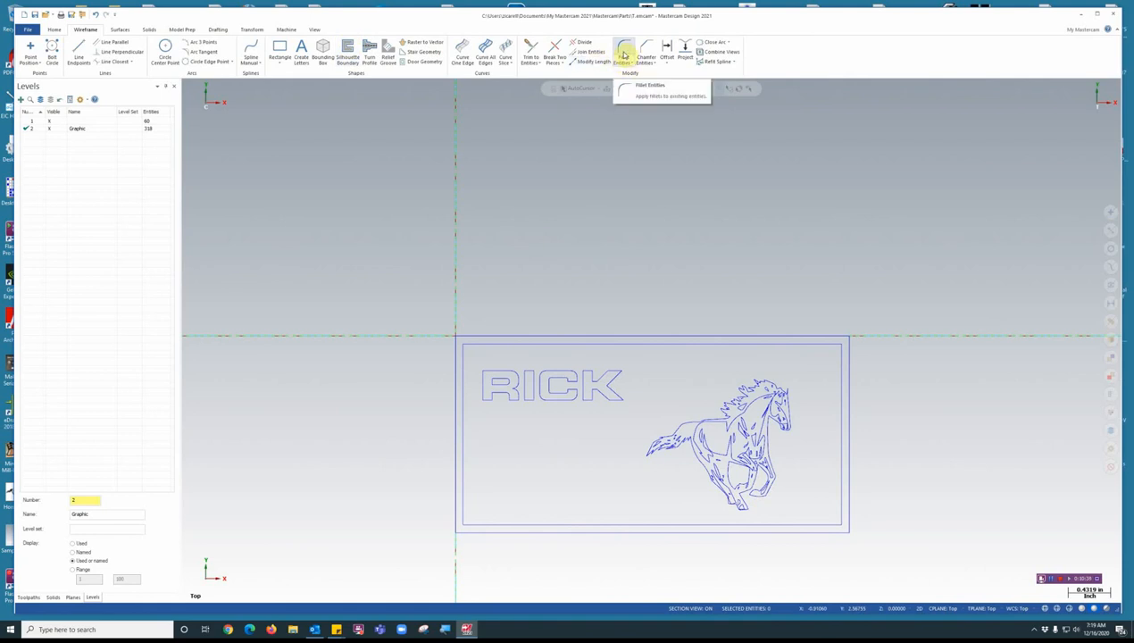
Step: Fillet the inner border rectangle's corners with radius 15 using Fillet Chains
{"action": "left_click", "coordinate": [624, 46]}
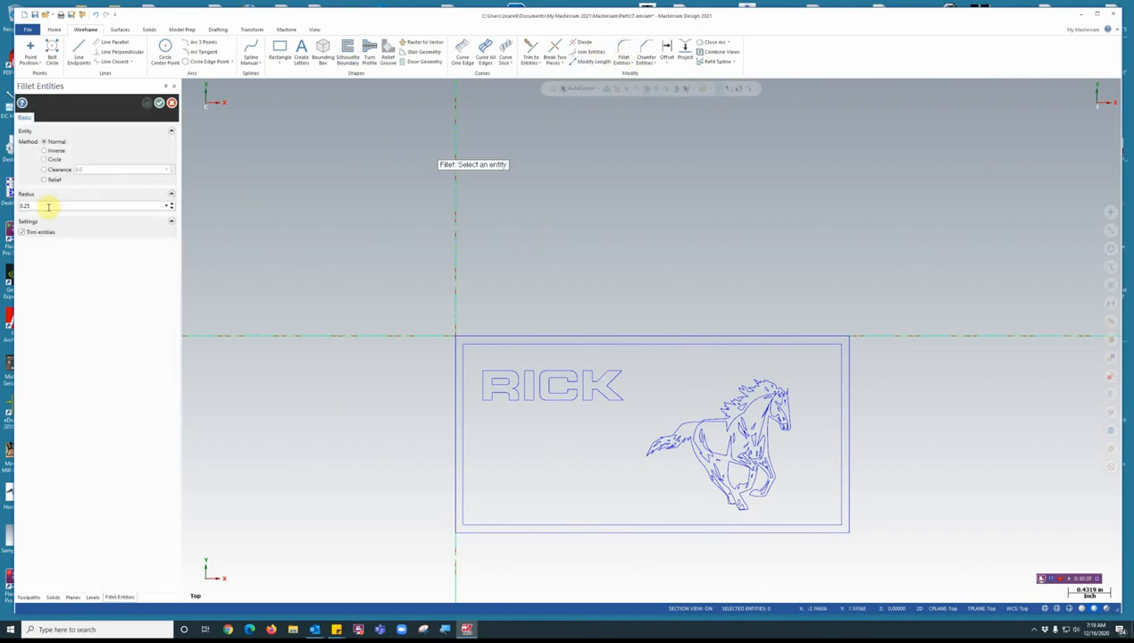
{"action": "triple_click", "coordinate": [89, 205]}
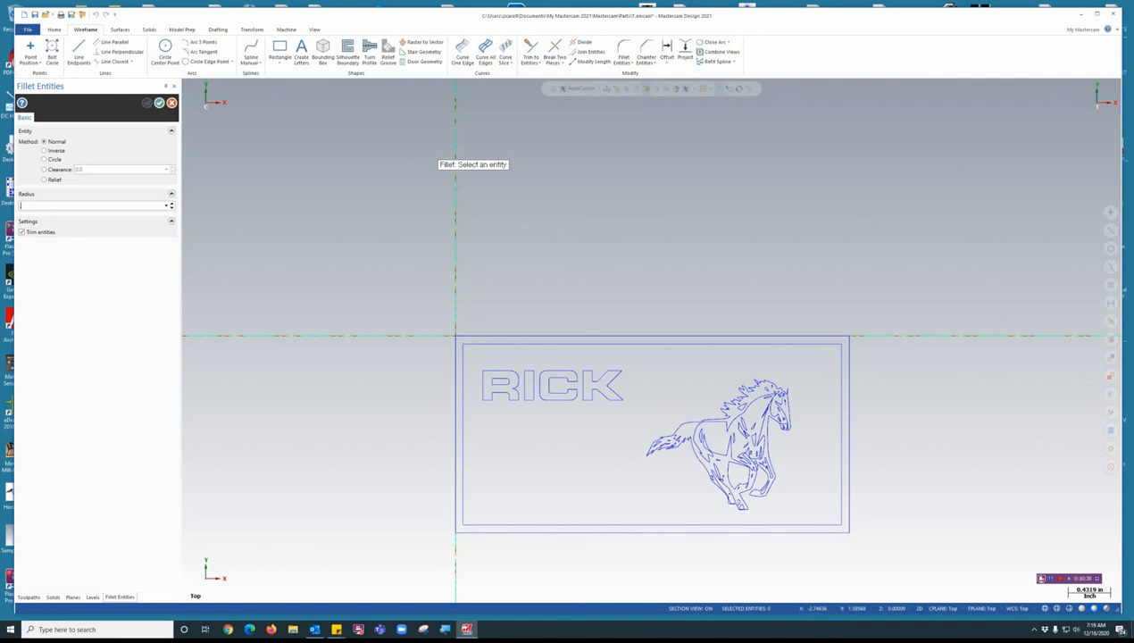
{"action": "type", "text": "15"}
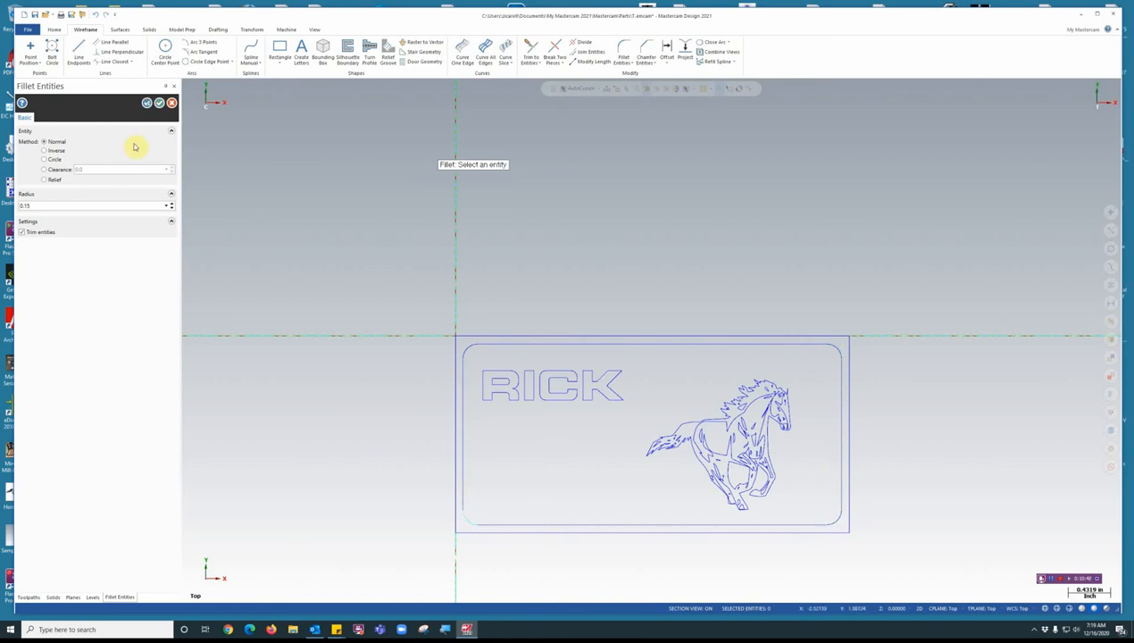
{"action": "left_click", "coordinate": [93, 596]}
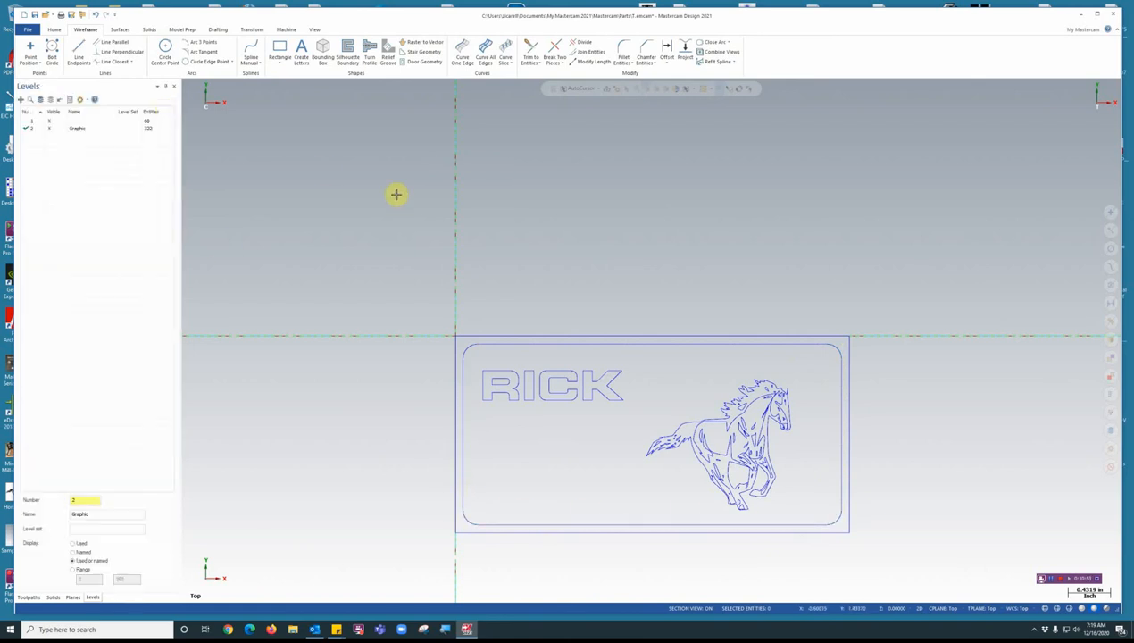
{"action": "mouse_move", "coordinate": [686, 366]}
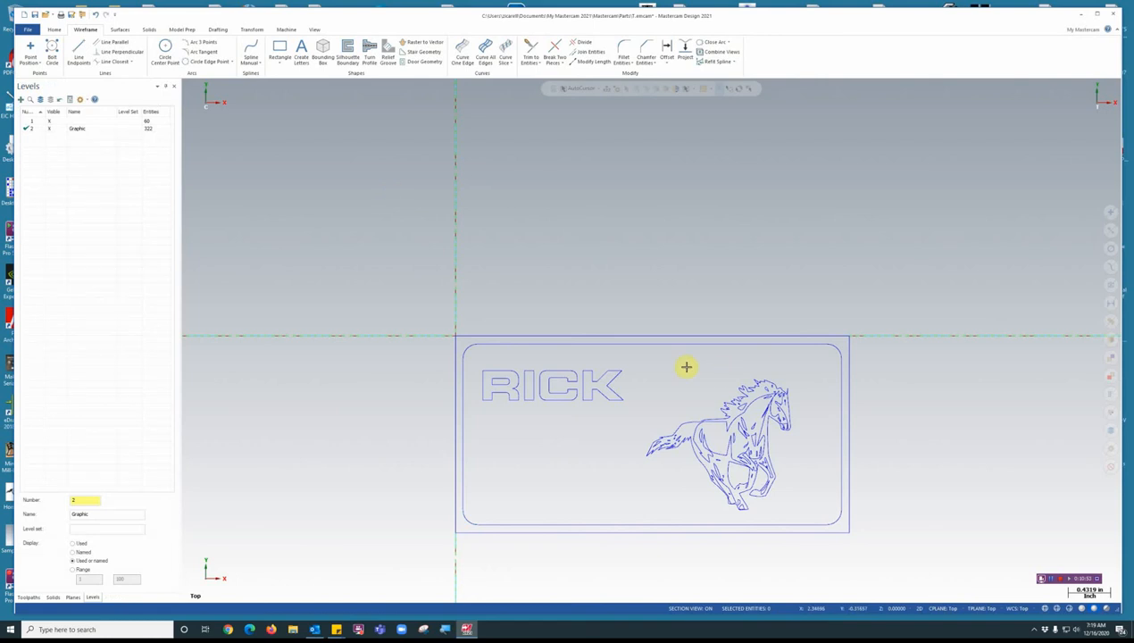
{"action": "mouse_move", "coordinate": [661, 360]}
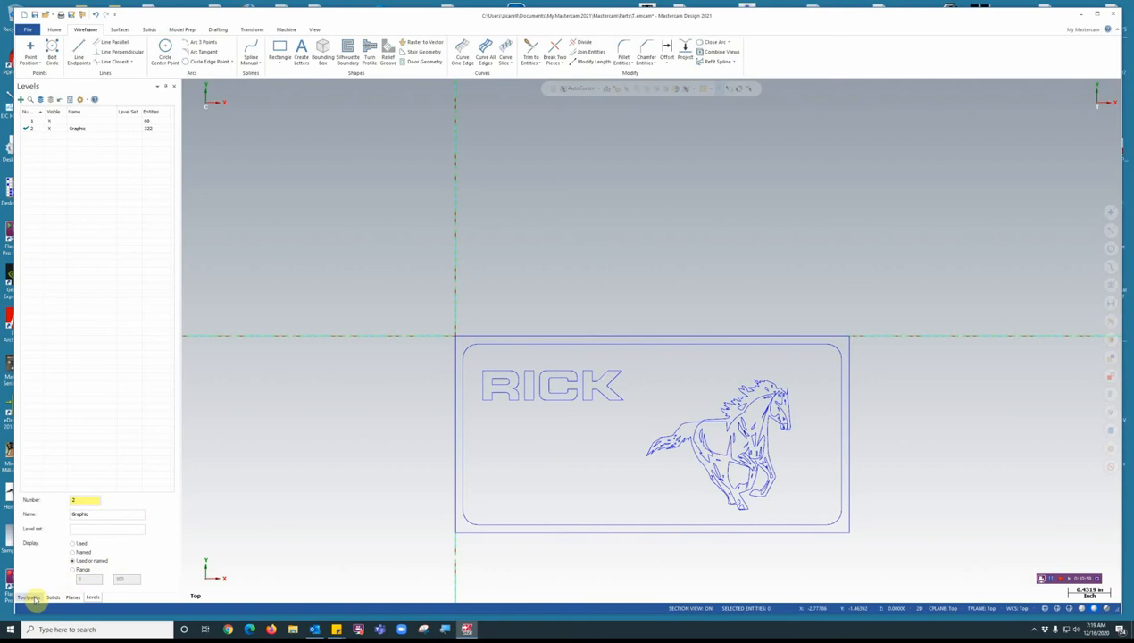
Step: Add a default Mill machine group and save the plaque file in the Parts folder
{"action": "left_click", "coordinate": [29, 596]}
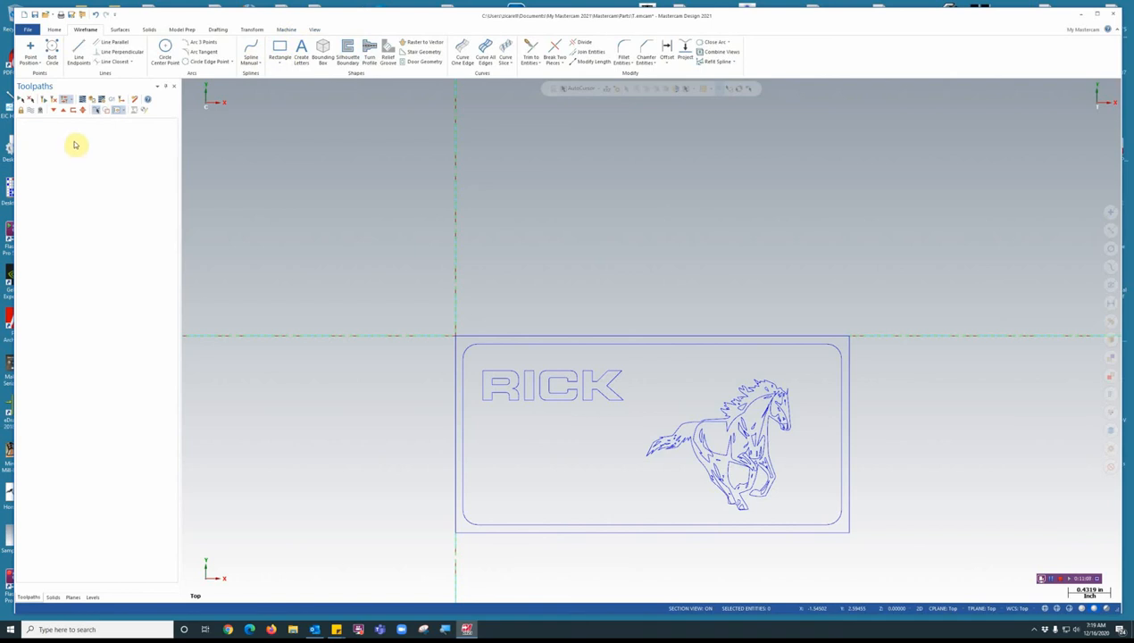
{"action": "mouse_move", "coordinate": [57, 175]}
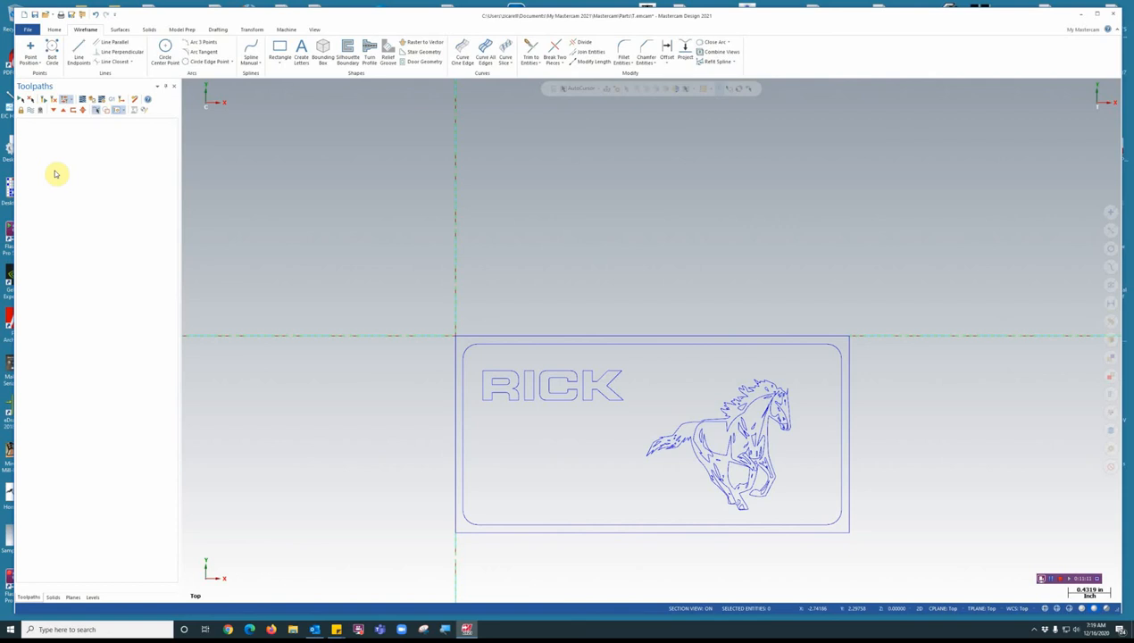
{"action": "left_click", "coordinate": [286, 28]}
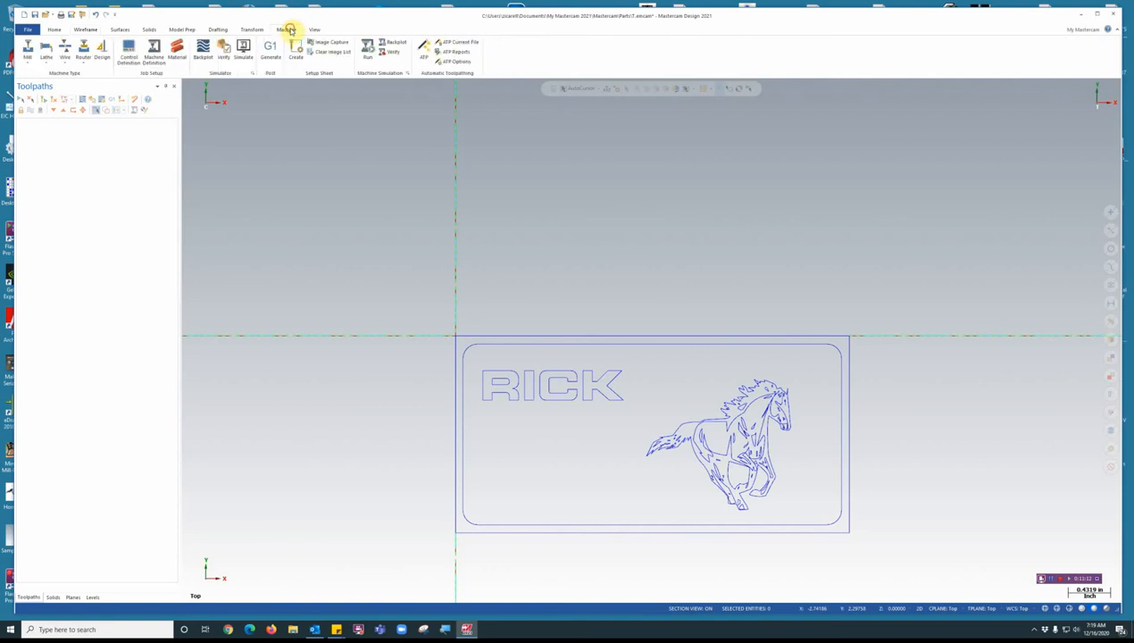
{"action": "left_click", "coordinate": [29, 50]}
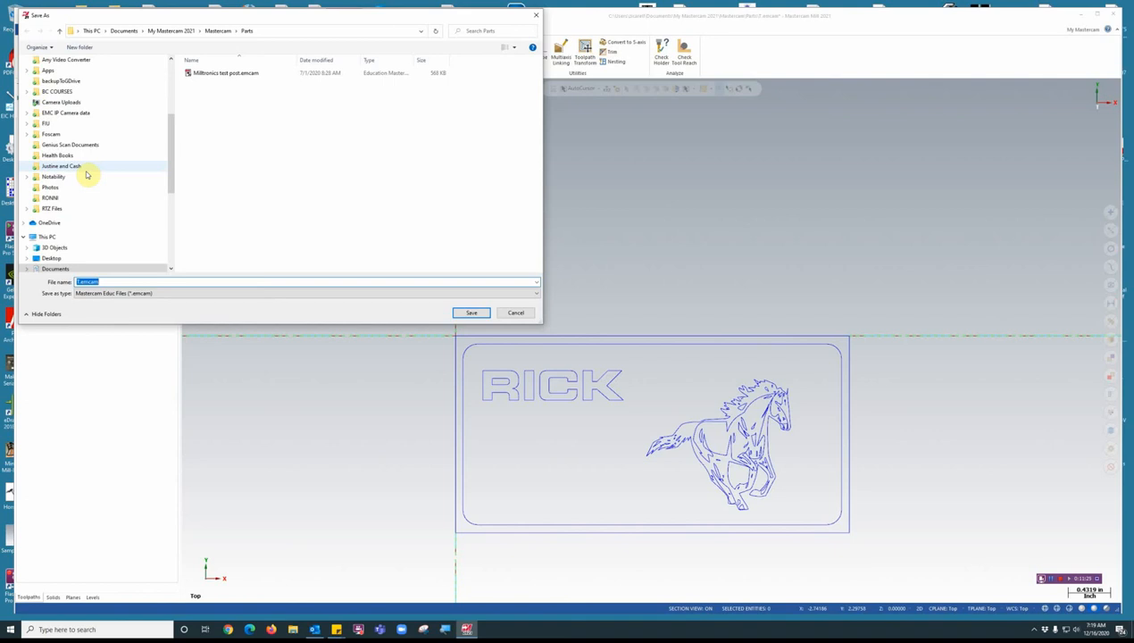
{"action": "mouse_move", "coordinate": [96, 197]}
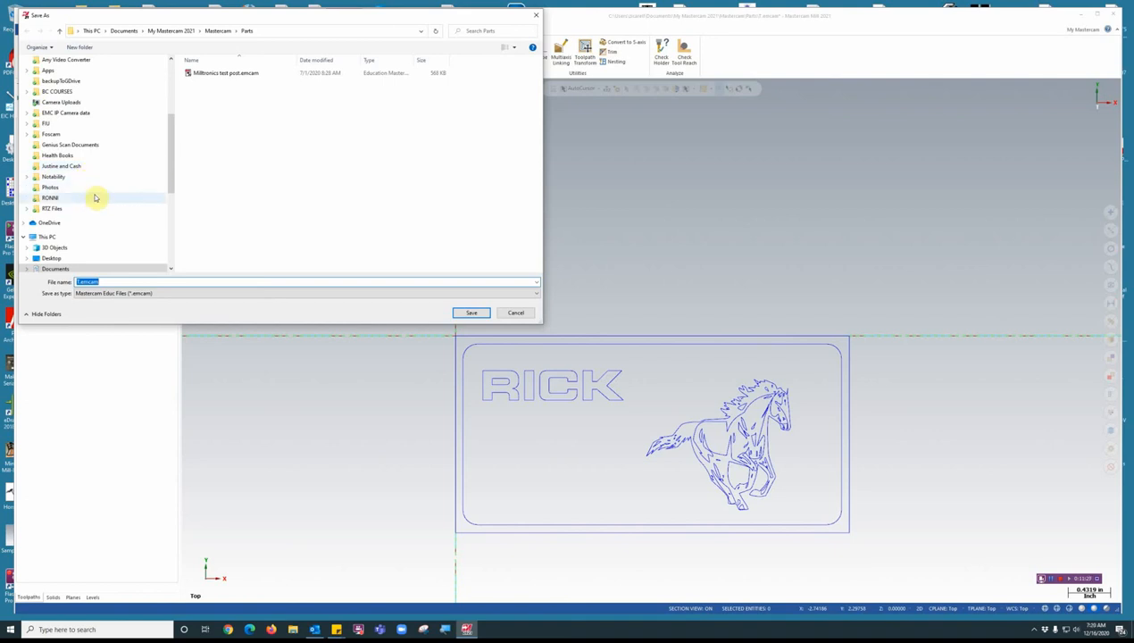
{"action": "mouse_move", "coordinate": [239, 193]}
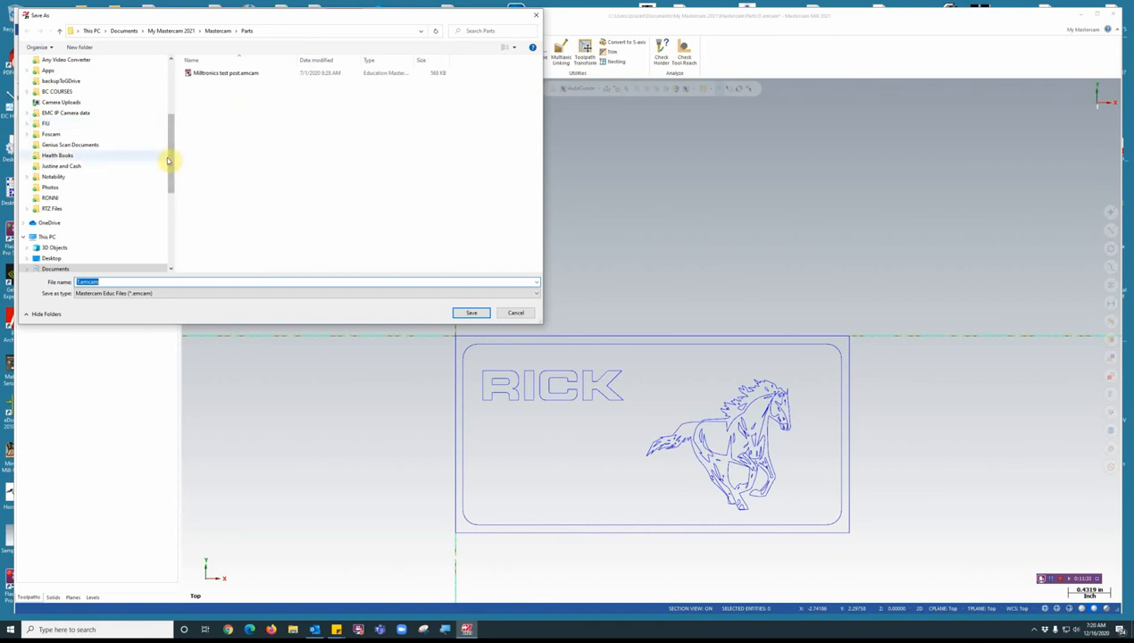
{"action": "mouse_move", "coordinate": [296, 245]}
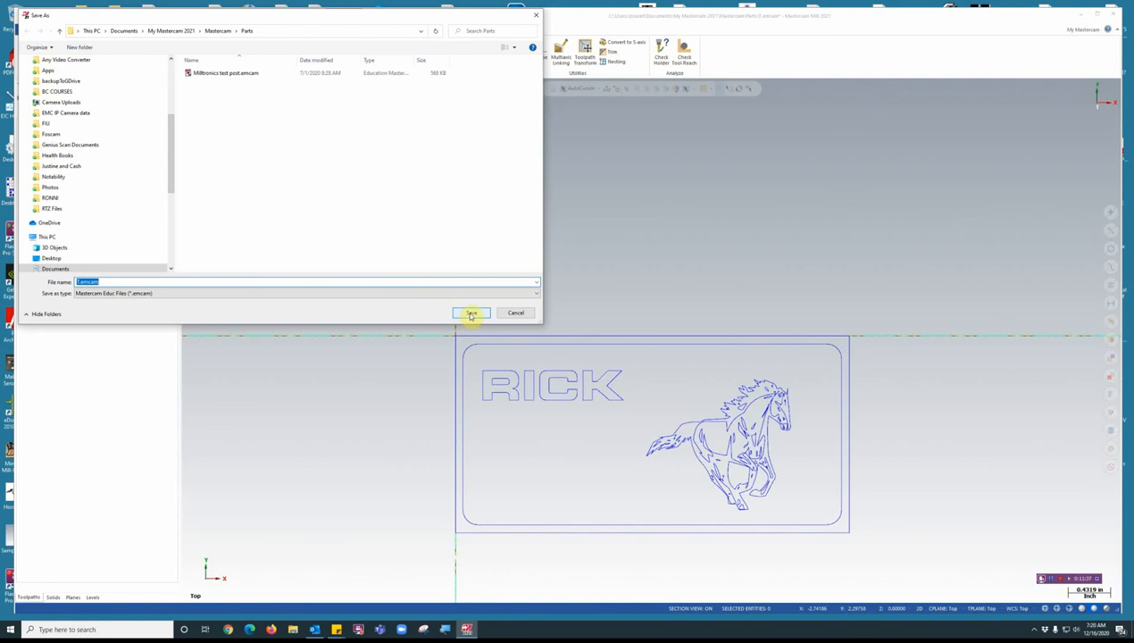
{"action": "left_click", "coordinate": [471, 313]}
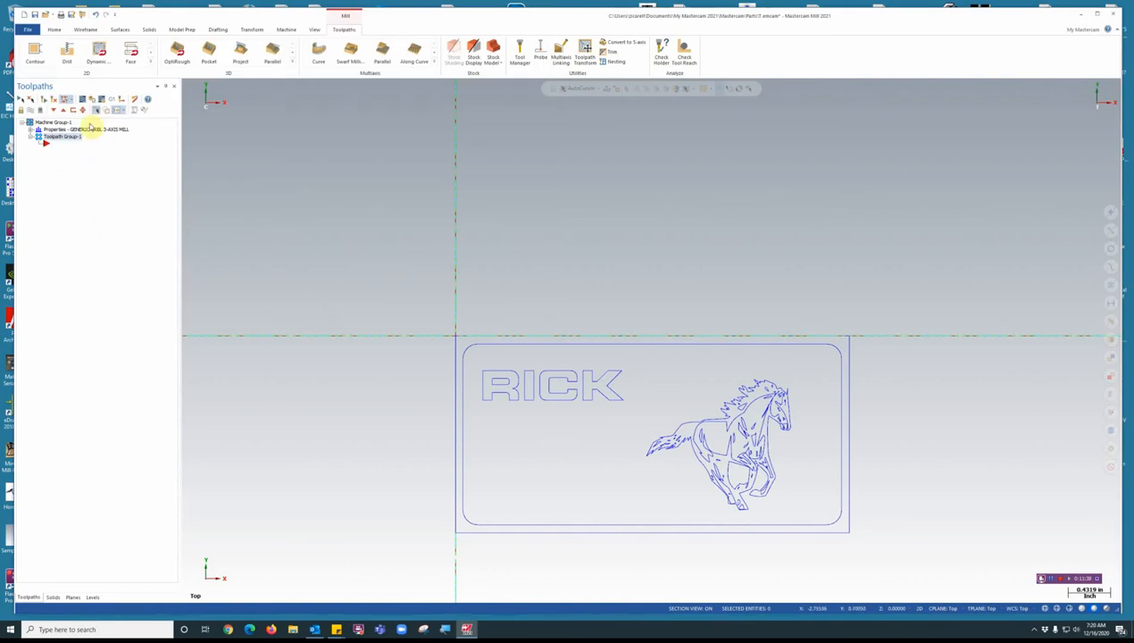
{"action": "mouse_move", "coordinate": [68, 193]}
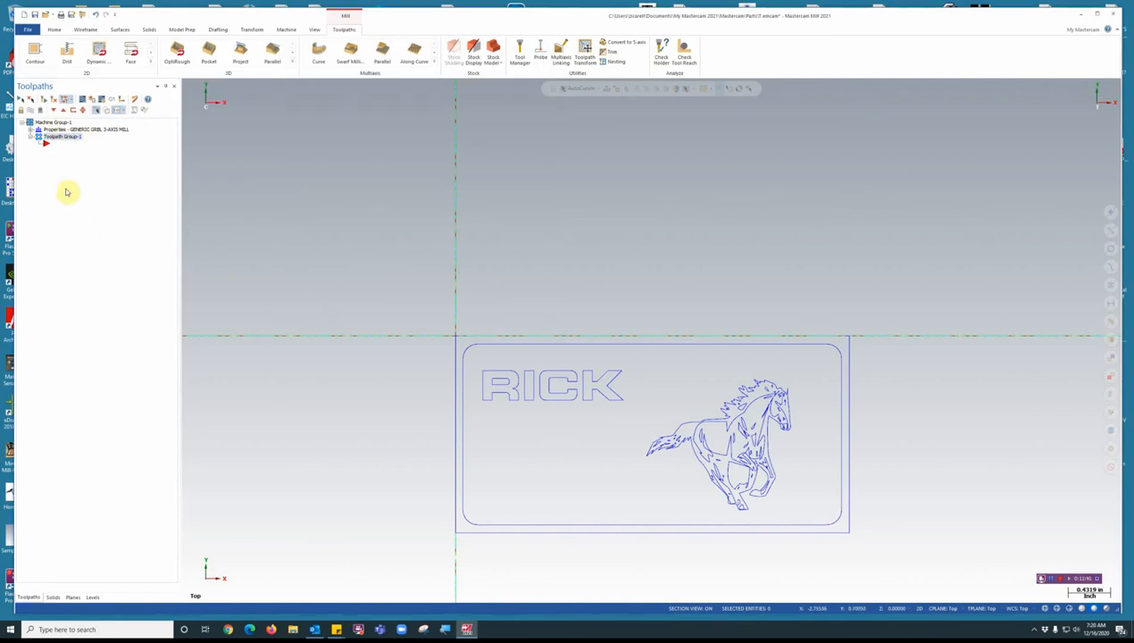
Step: Start a Contour toolpath and window-chain the RICK lettering, horse and border
{"action": "right_click", "coordinate": [68, 193]}
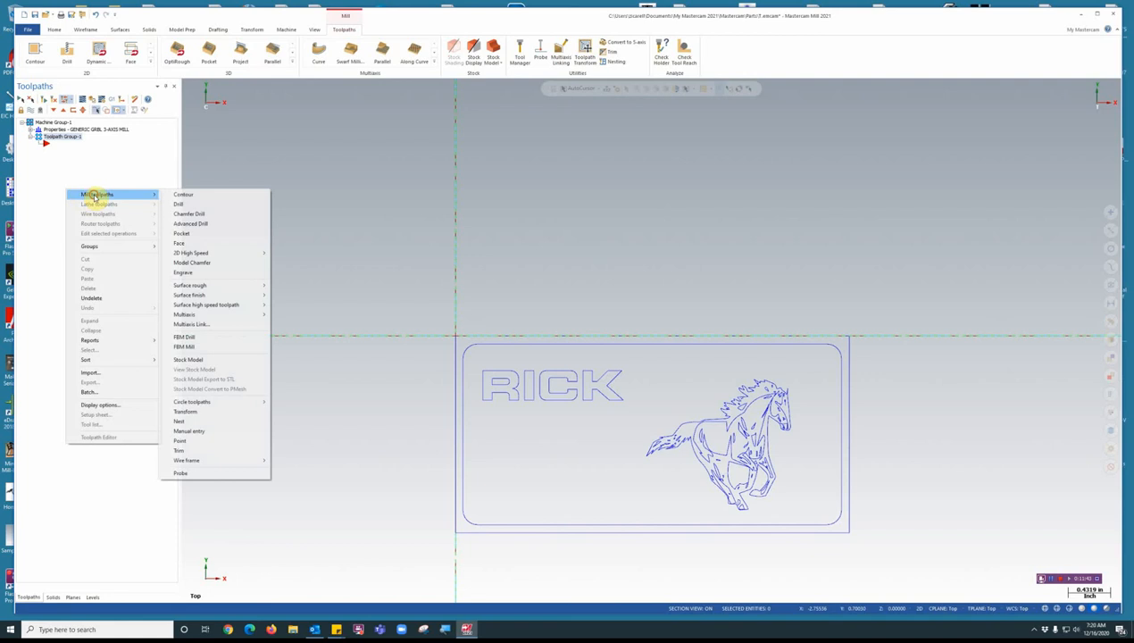
{"action": "mouse_move", "coordinate": [182, 194]}
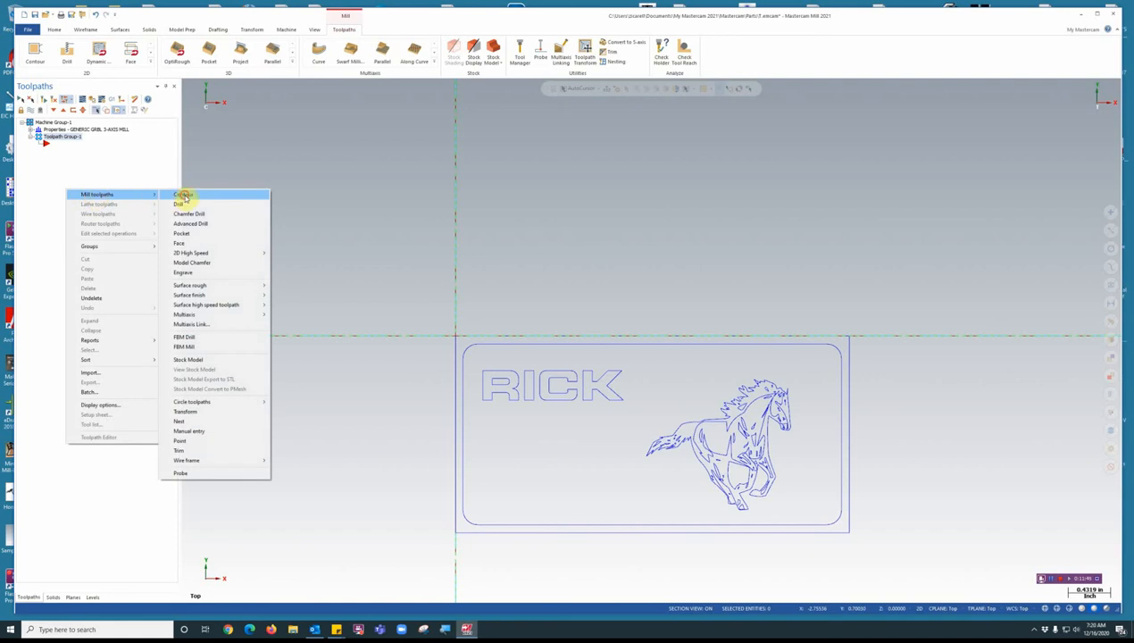
{"action": "left_click", "coordinate": [183, 195]}
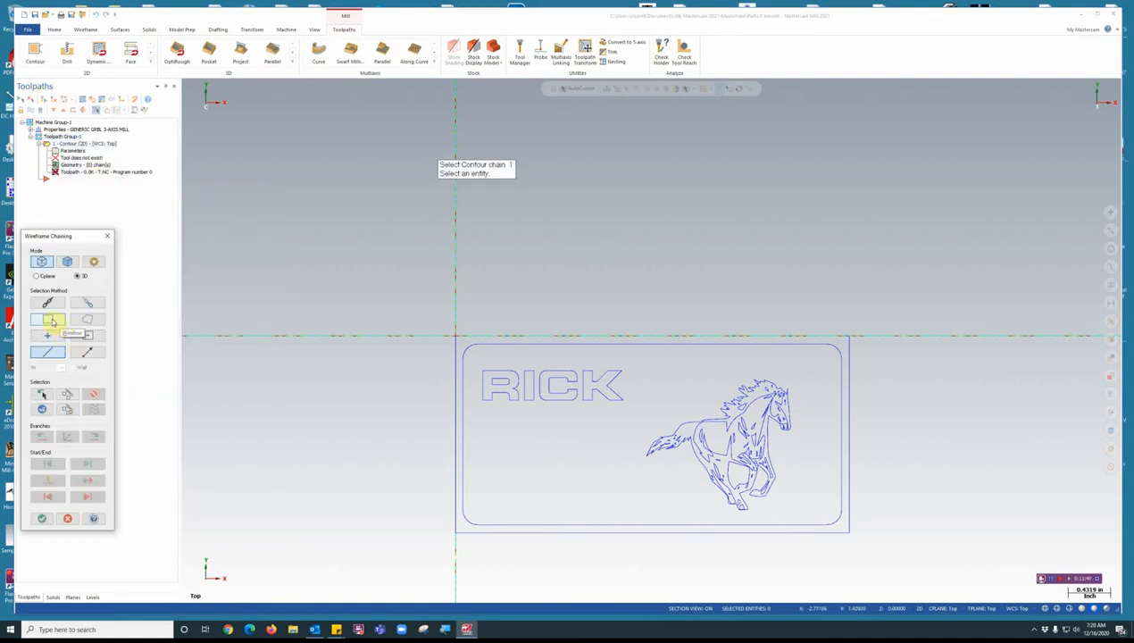
{"action": "left_click", "coordinate": [46, 318]}
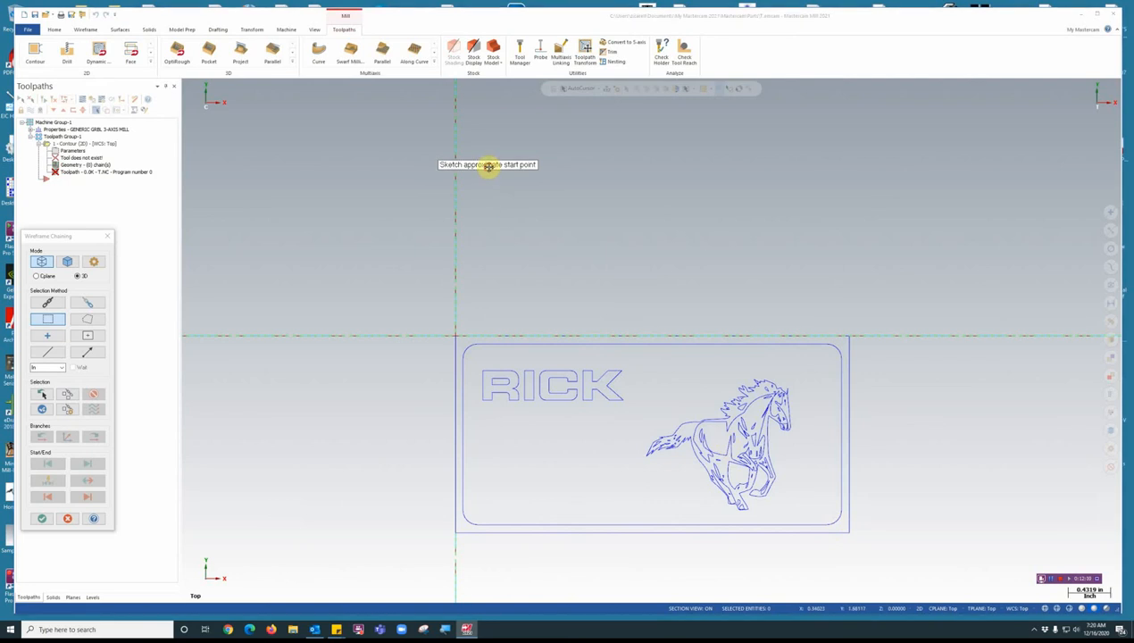
{"action": "mouse_move", "coordinate": [632, 275]}
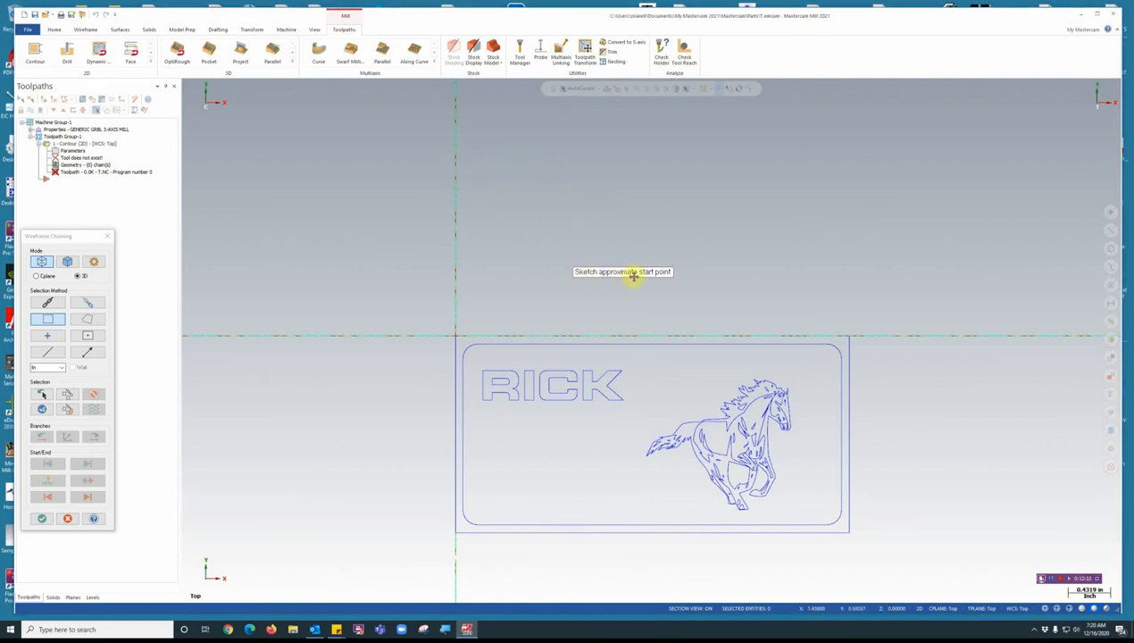
{"action": "mouse_move", "coordinate": [483, 402]}
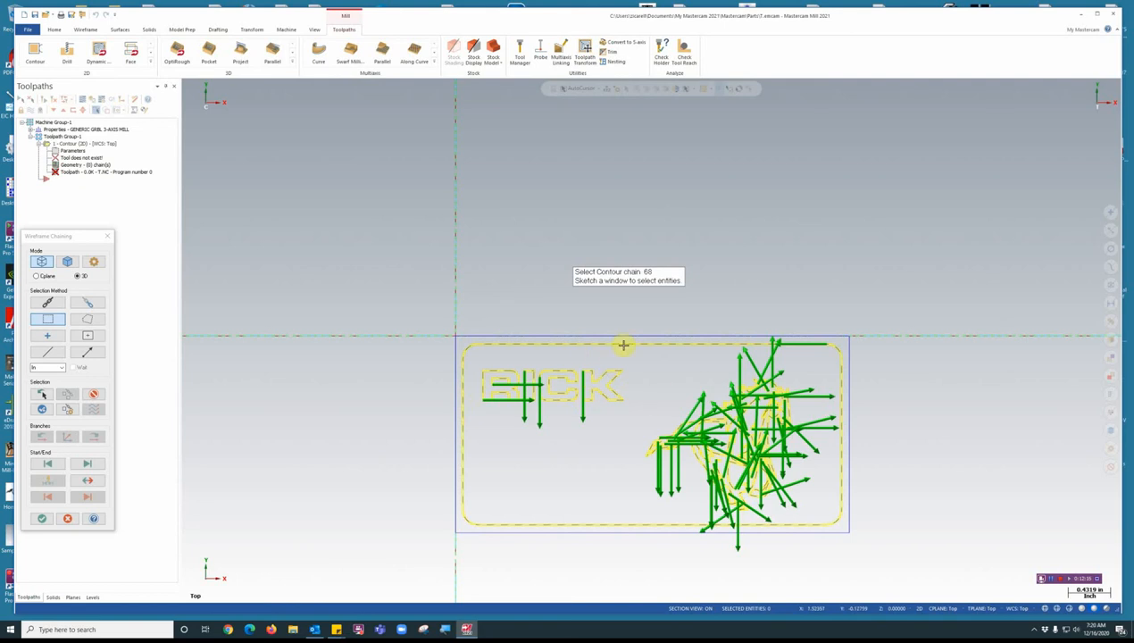
{"action": "mouse_move", "coordinate": [769, 336]}
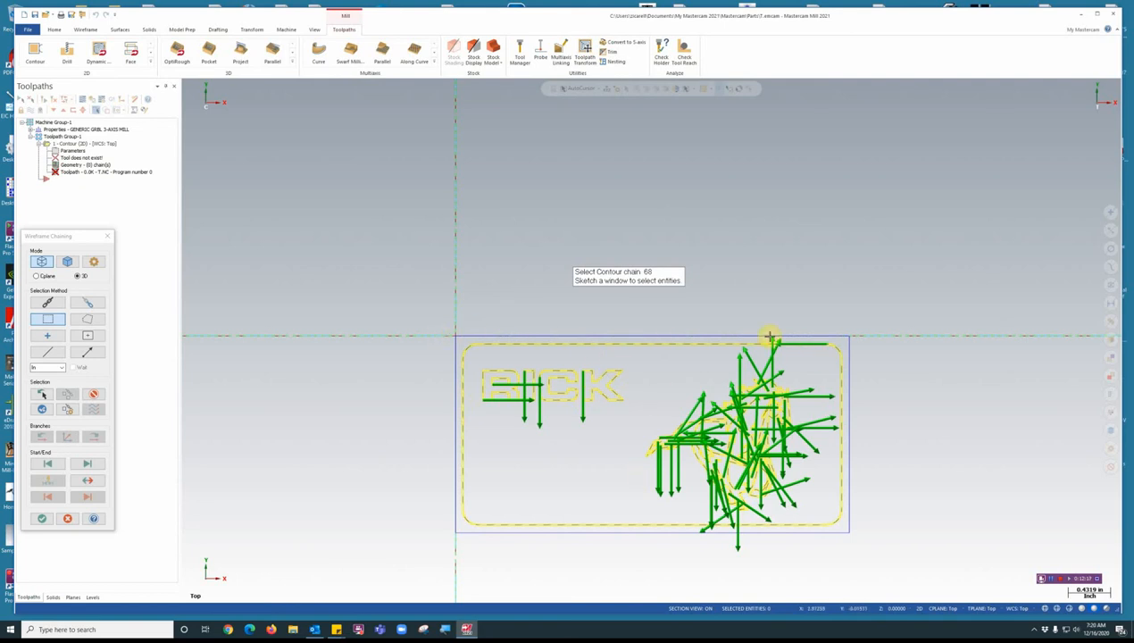
{"action": "mouse_move", "coordinate": [545, 457]}
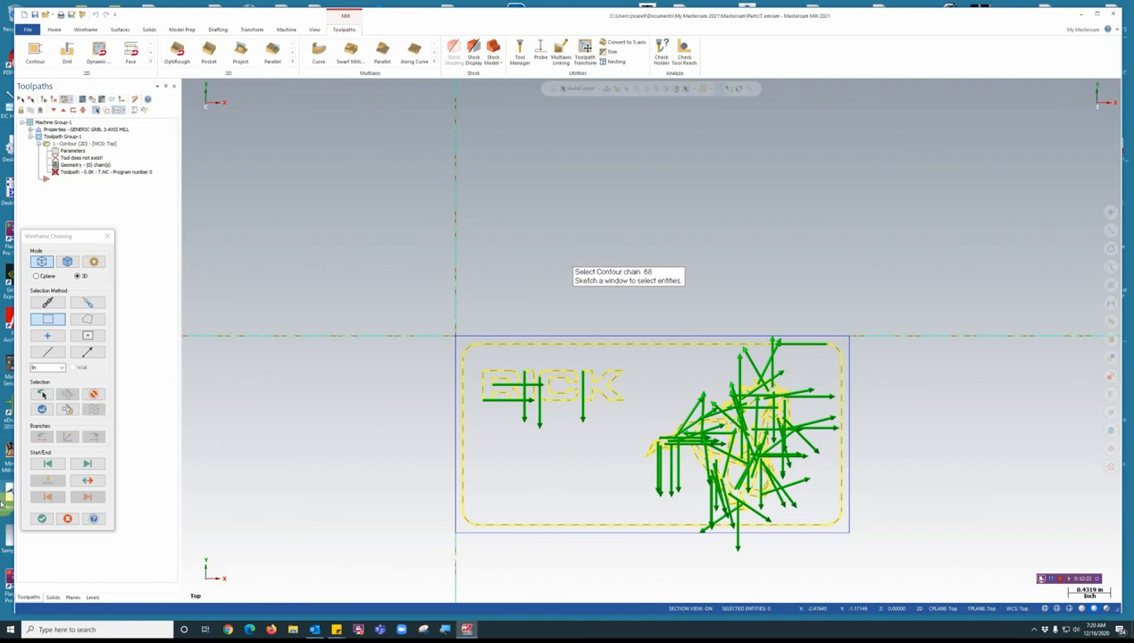
Step: Accept the chains and filter the tool library to ball end mills only
{"action": "left_click", "coordinate": [42, 518]}
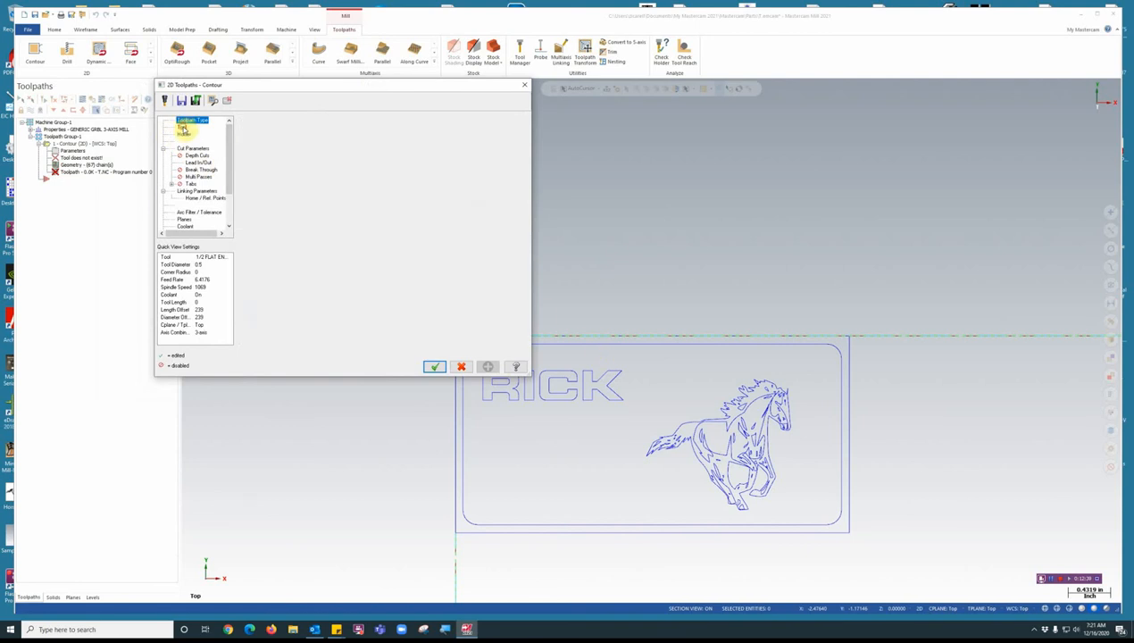
{"action": "left_click", "coordinate": [182, 127]}
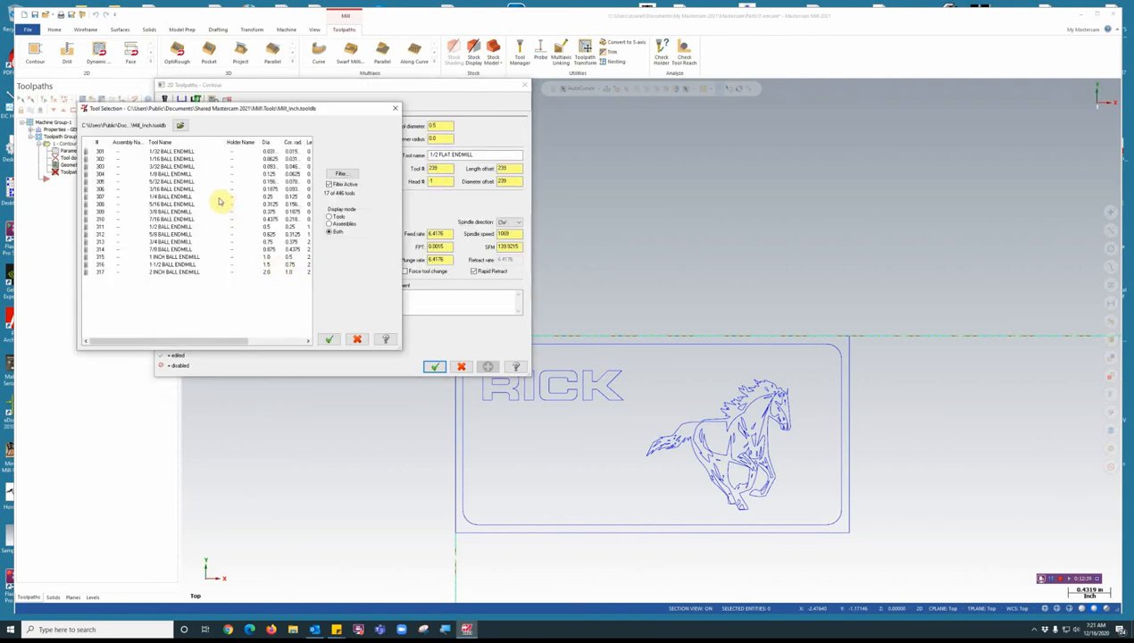
{"action": "left_click", "coordinate": [175, 182]}
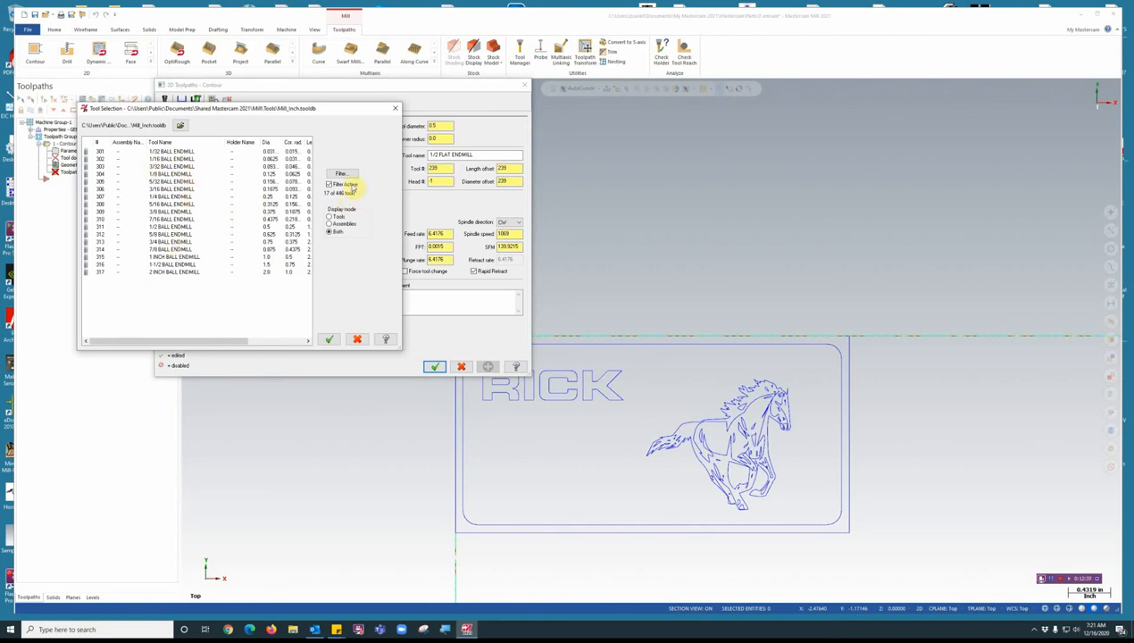
{"action": "left_click", "coordinate": [341, 174]}
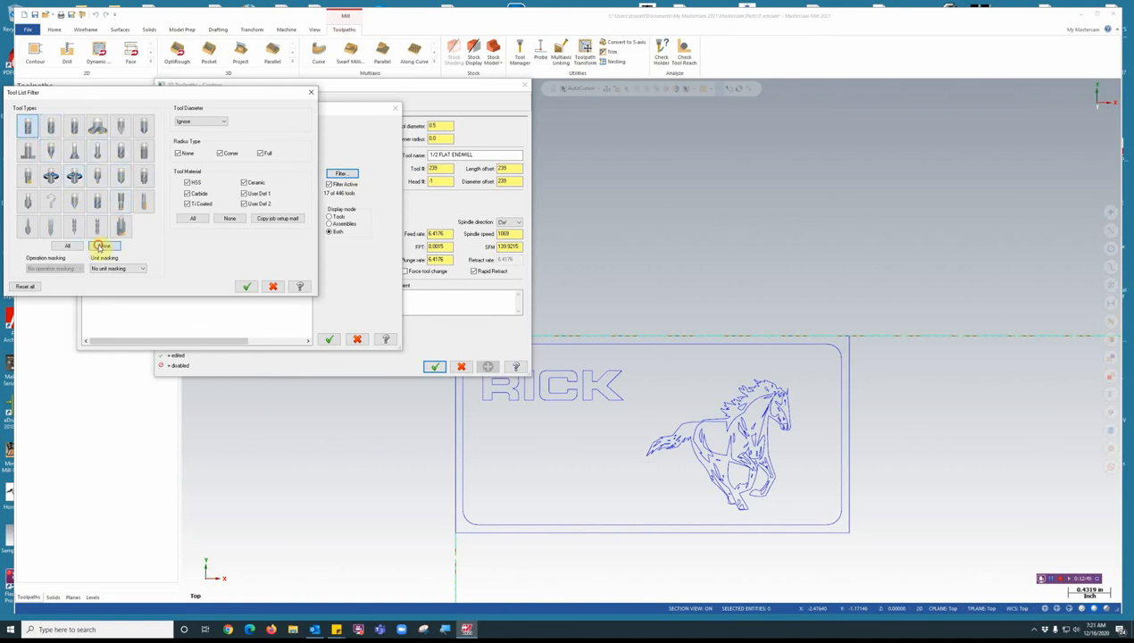
{"action": "left_click", "coordinate": [106, 246]}
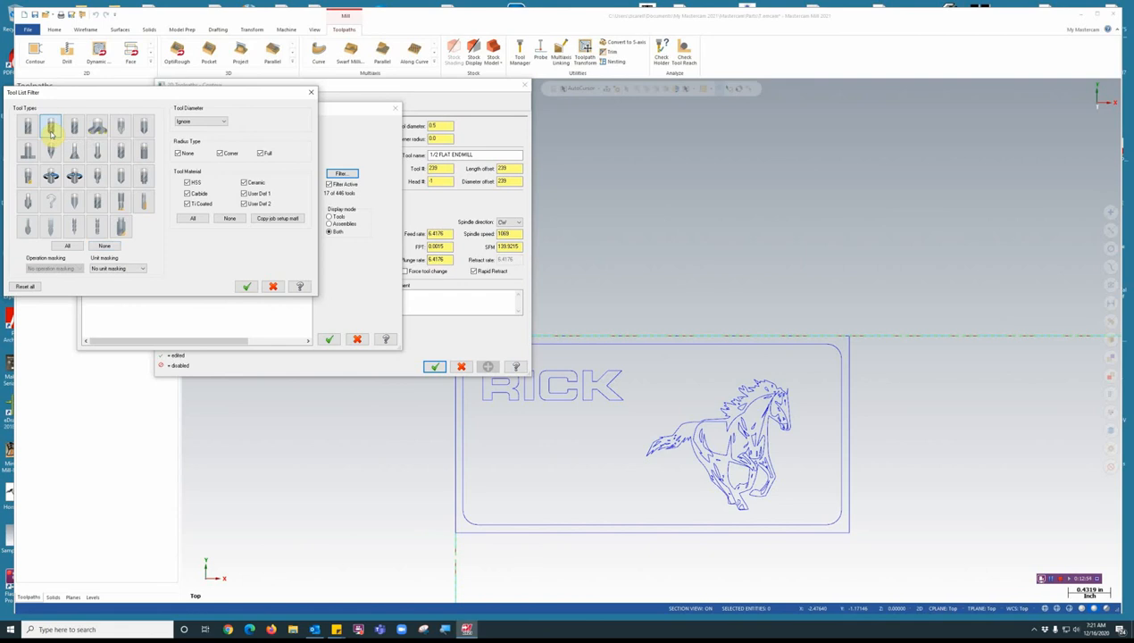
{"action": "left_click", "coordinate": [247, 286]}
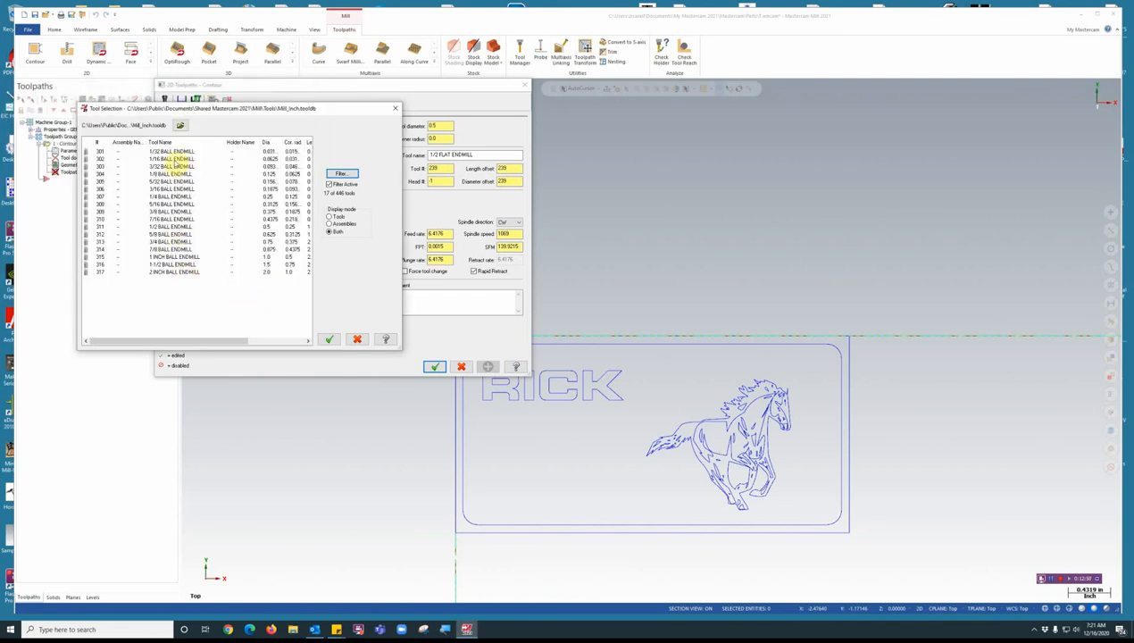
{"action": "left_click", "coordinate": [172, 157]}
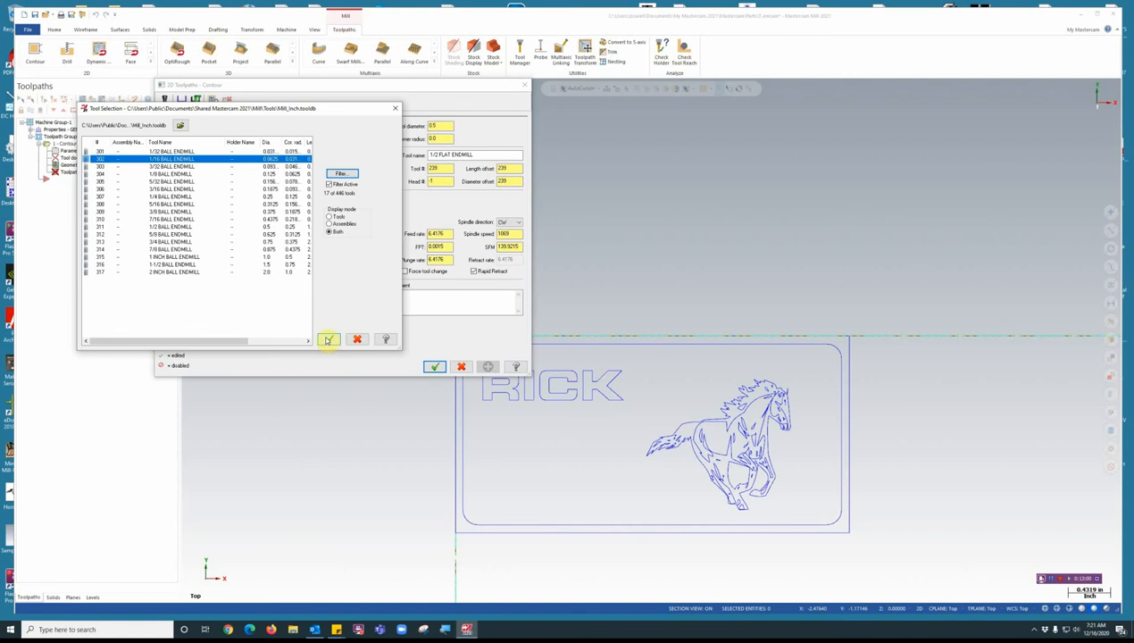
Step: Assign the small ball end mill and enter new spindle speed and feed rate values
{"action": "left_click", "coordinate": [327, 340]}
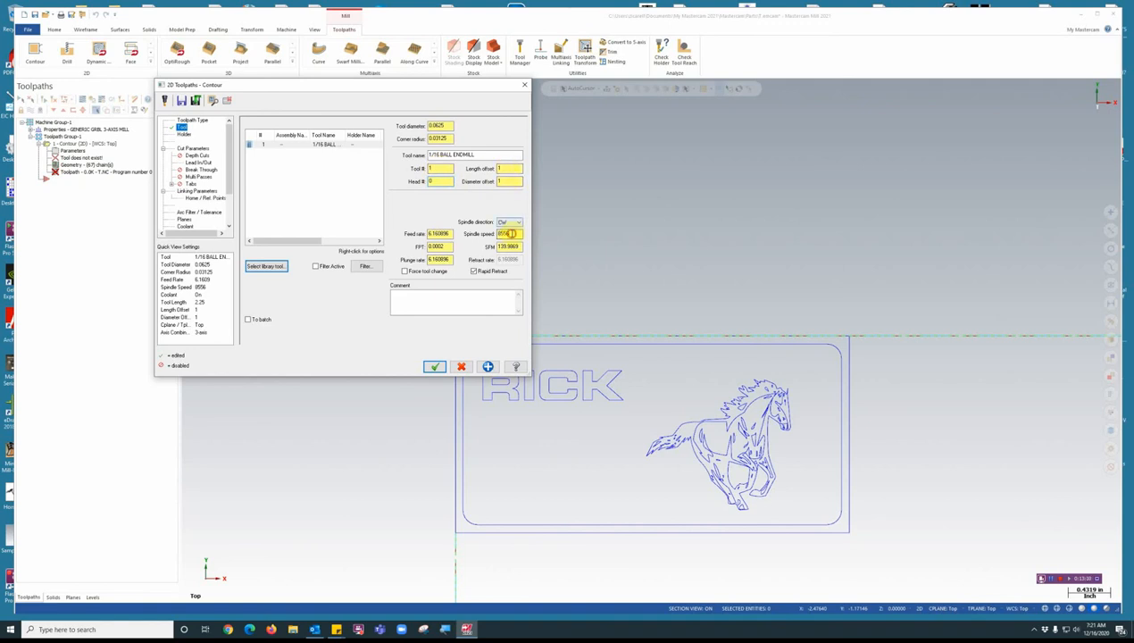
{"action": "triple_click", "coordinate": [507, 232]}
{"action": "type", "text": "5000"}
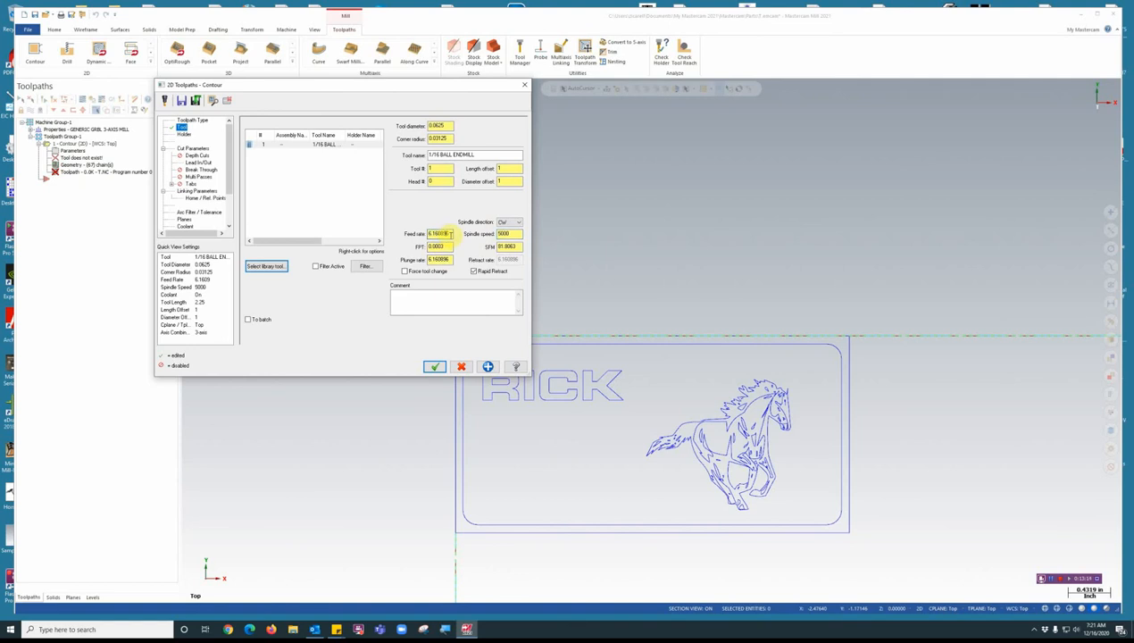
{"action": "triple_click", "coordinate": [440, 232]}
{"action": "type", "text": "10"}
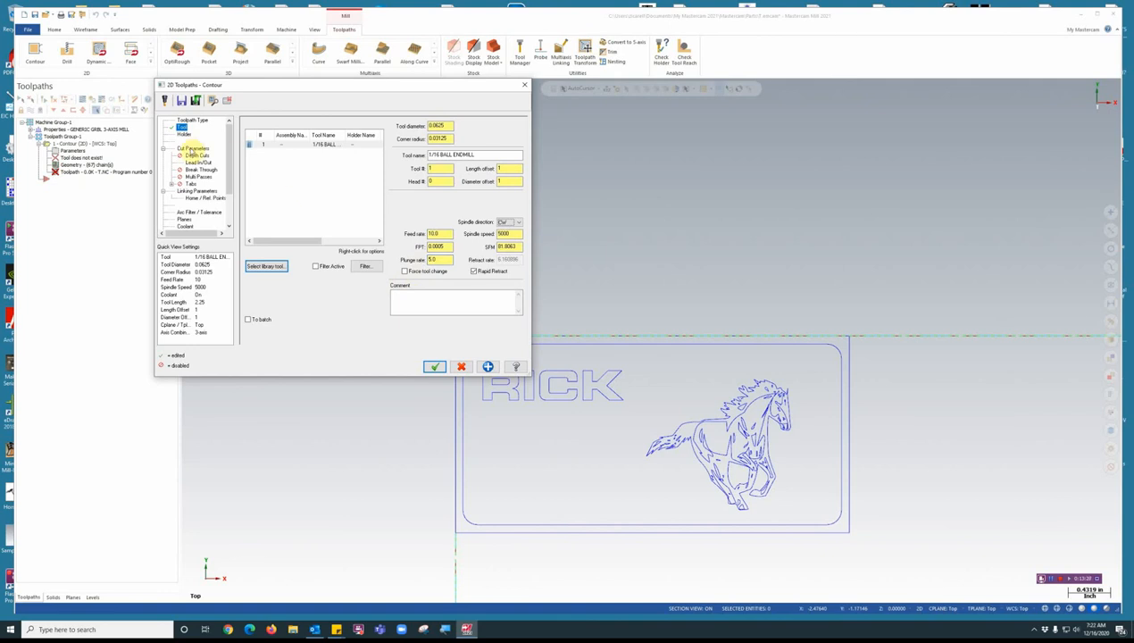
Step: Review Cut Parameters and Depth Cuts, toggling depth cuts on then leaving them off, then move to Lead In/Out
{"action": "left_click", "coordinate": [193, 149]}
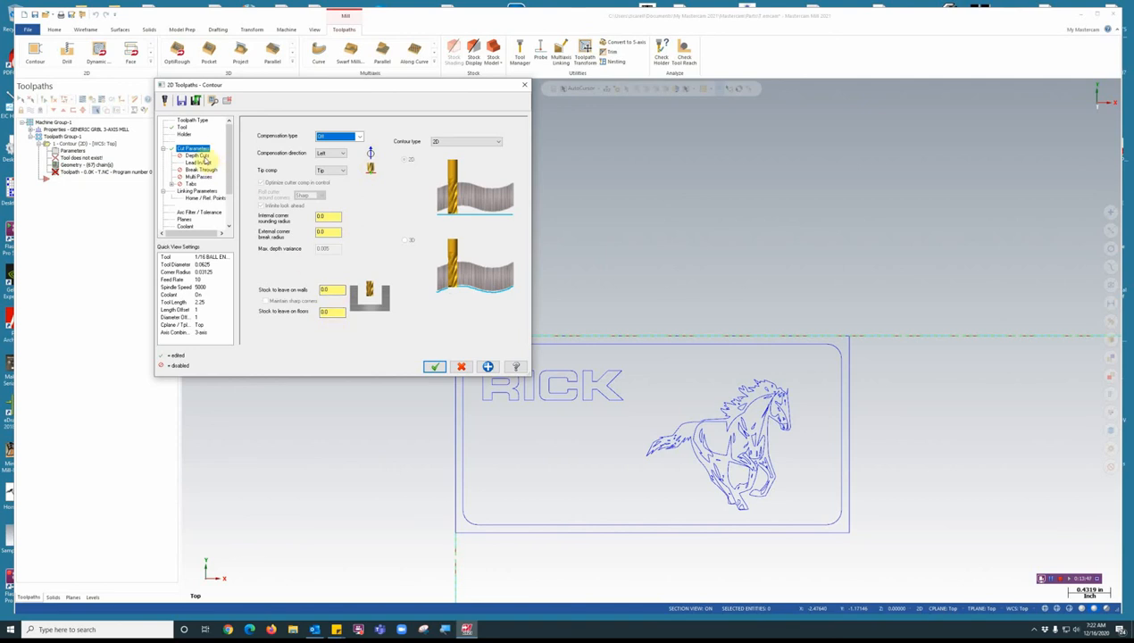
{"action": "left_click", "coordinate": [198, 161]}
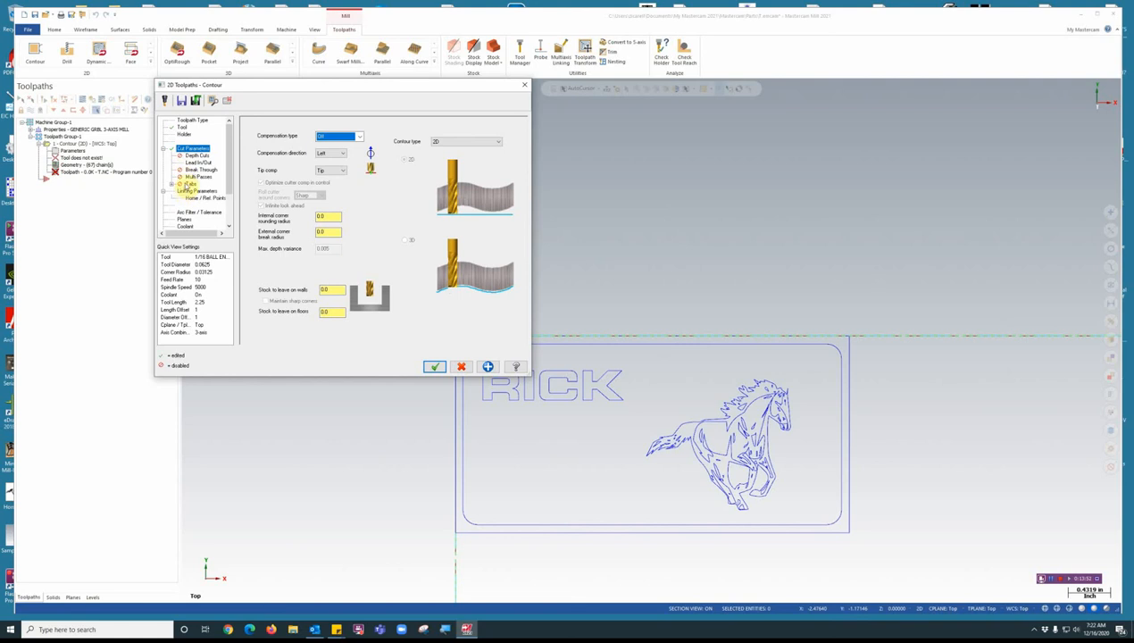
{"action": "left_click", "coordinate": [195, 155]}
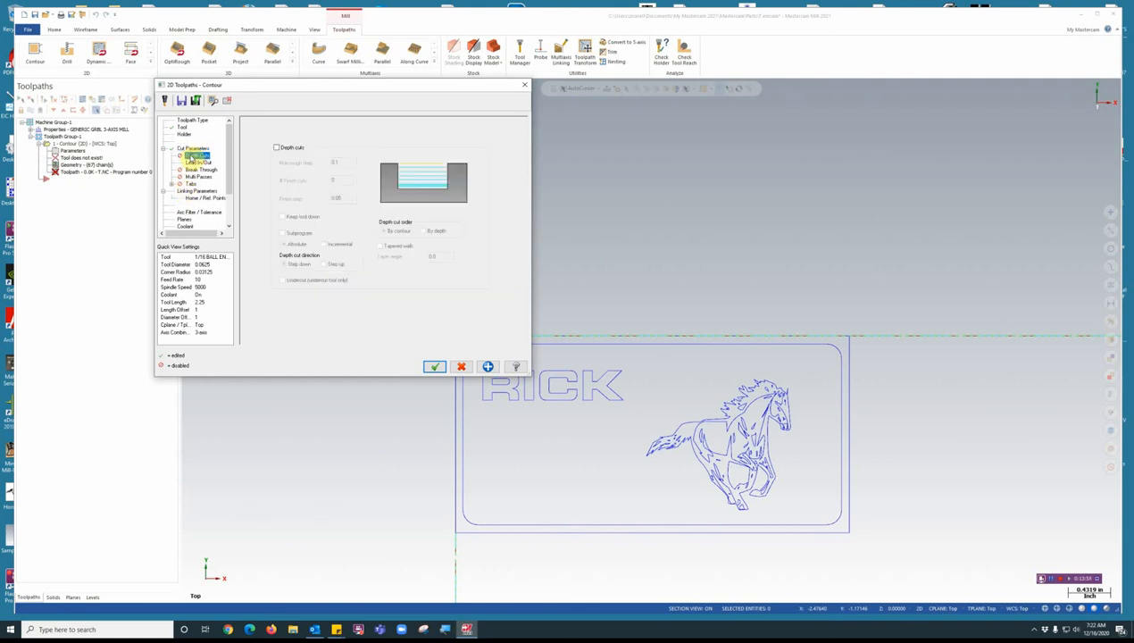
{"action": "left_click", "coordinate": [279, 147]}
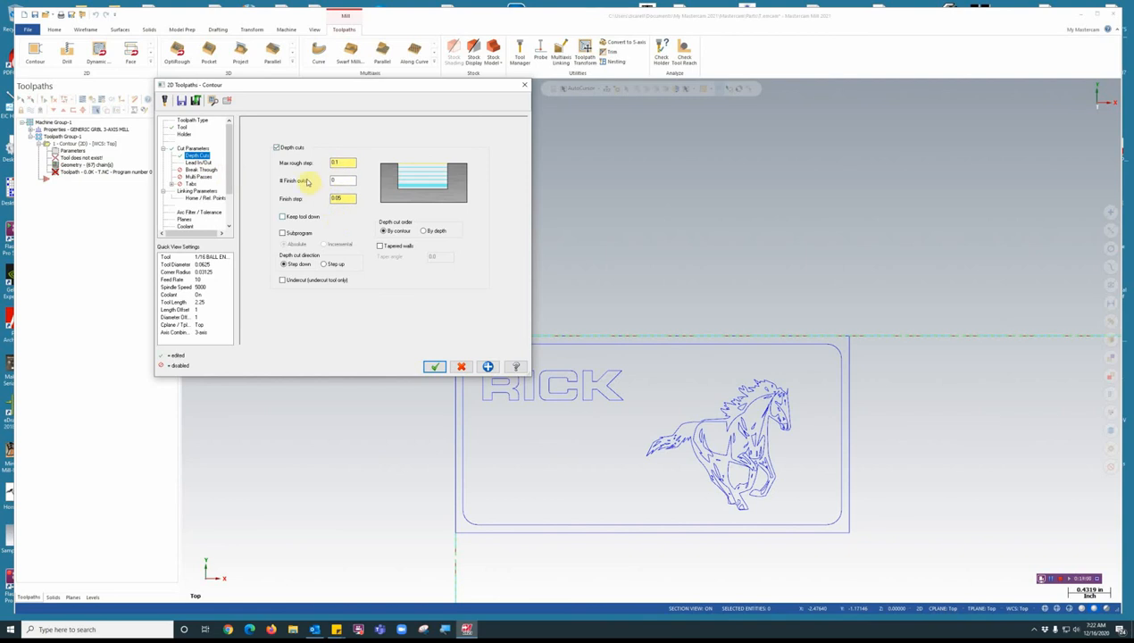
{"action": "left_click", "coordinate": [276, 146]}
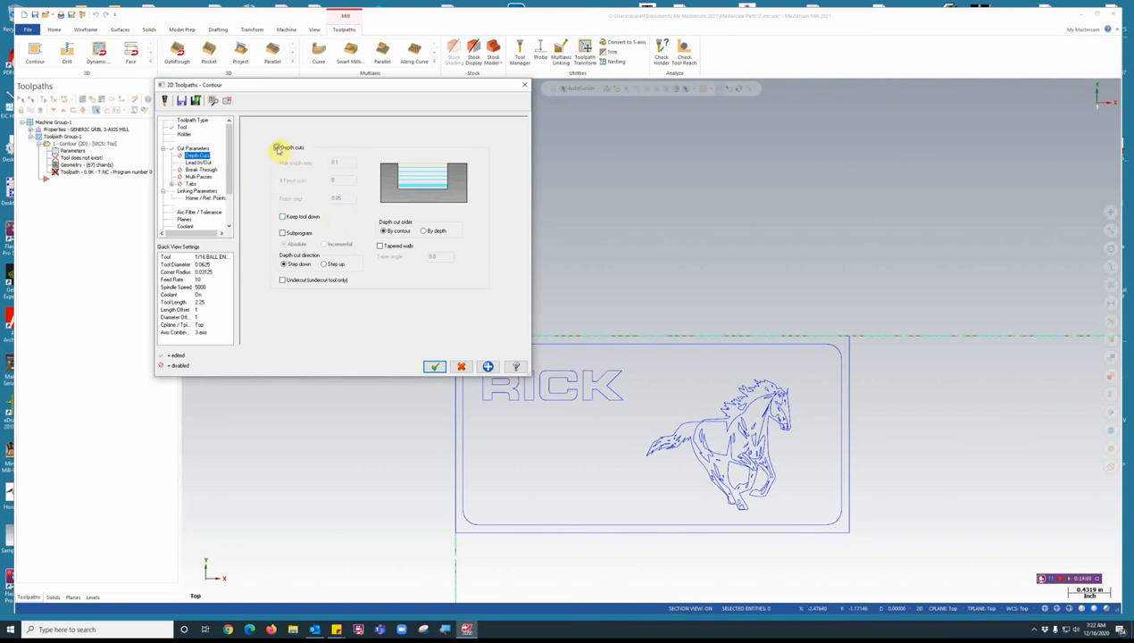
{"action": "left_click", "coordinate": [200, 163]}
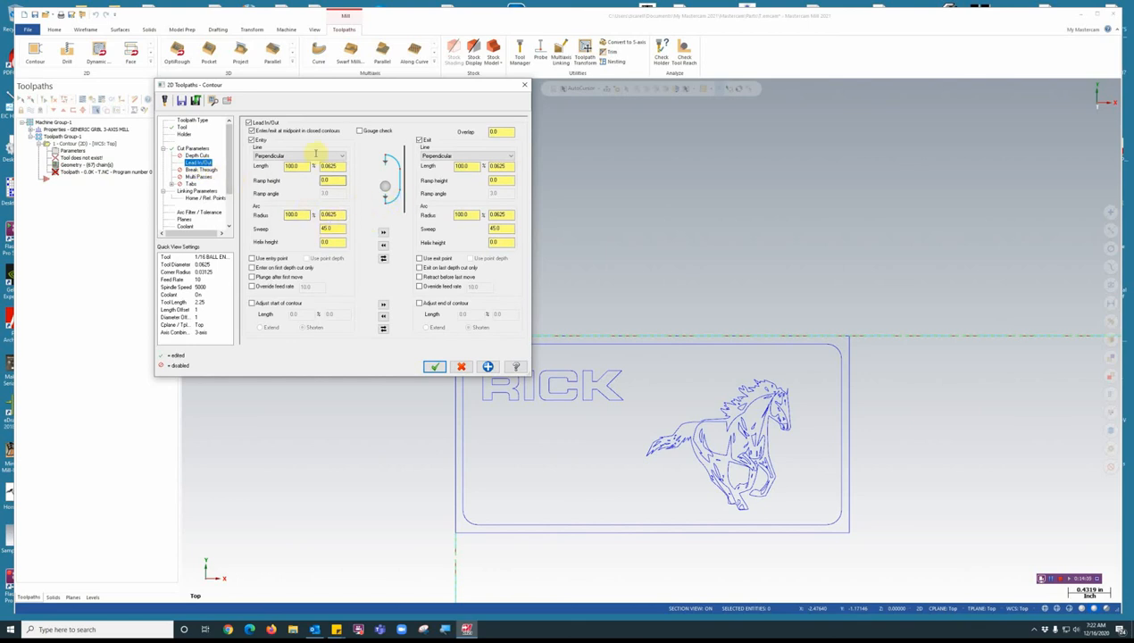
Step: Review the contour's Lead In/Out and Linking Parameters pages without changes
{"action": "left_click", "coordinate": [250, 121]}
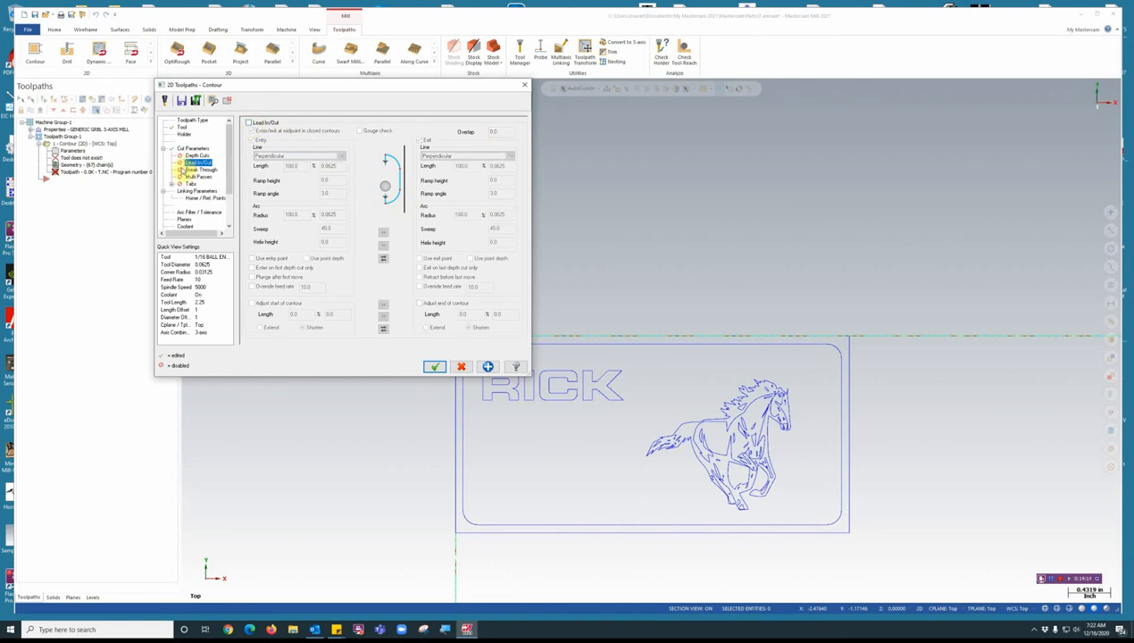
{"action": "left_click", "coordinate": [199, 162]}
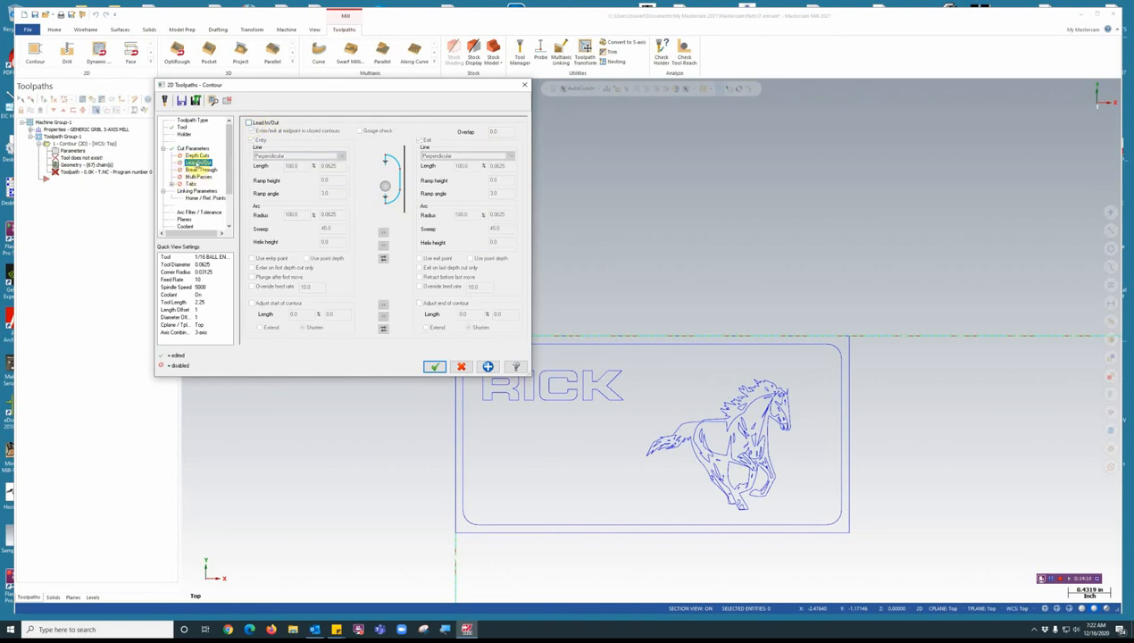
{"action": "left_click", "coordinate": [198, 163]}
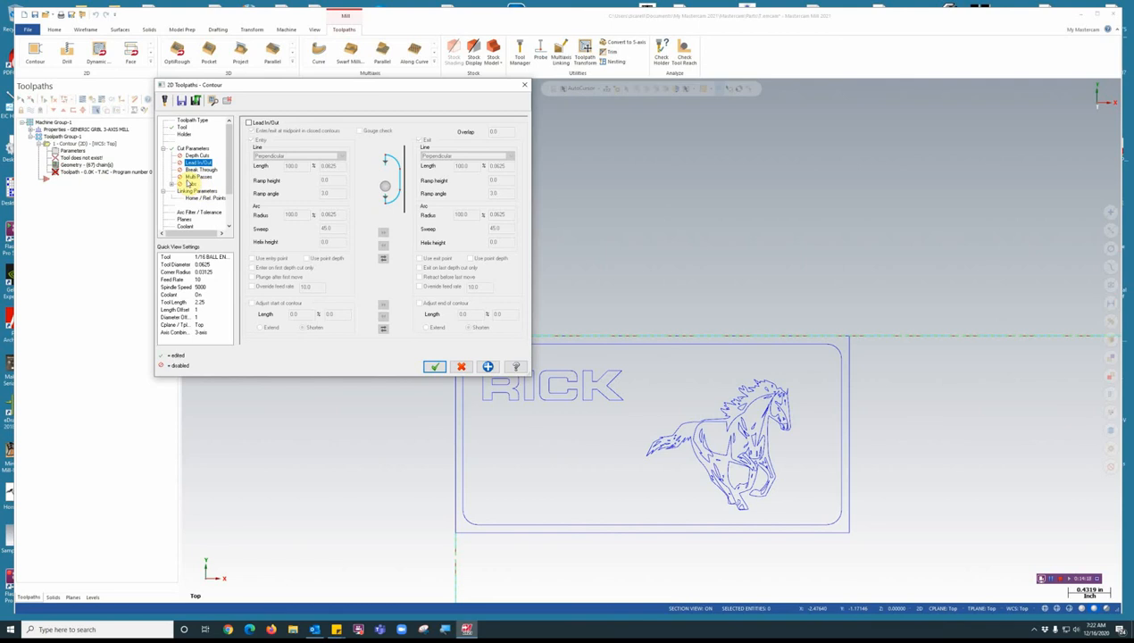
{"action": "left_click", "coordinate": [201, 189]}
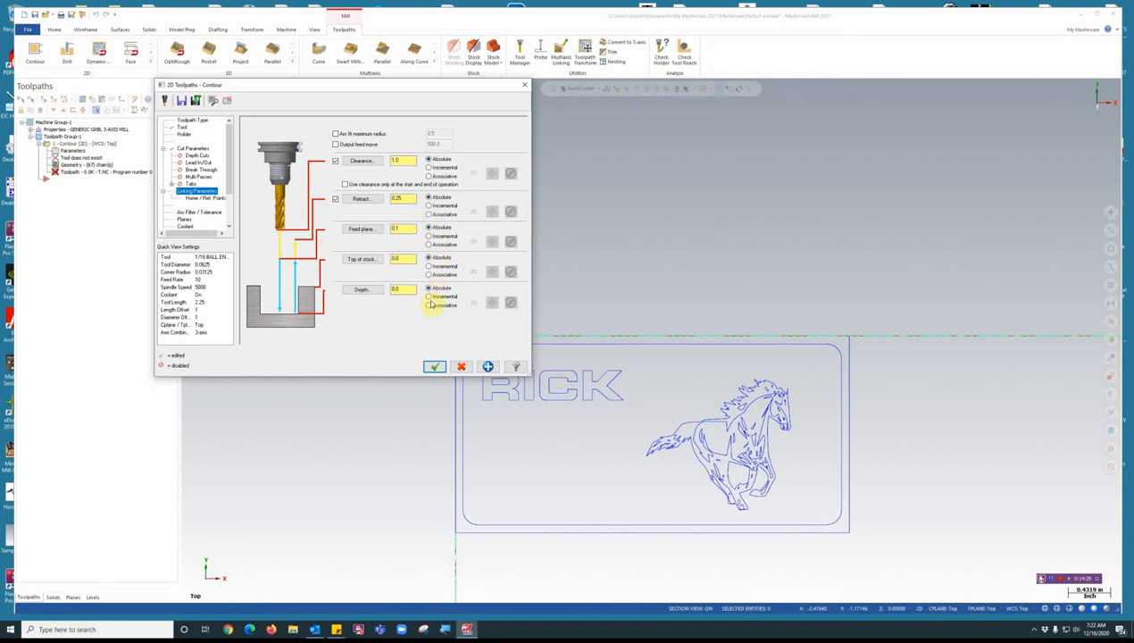
{"action": "mouse_move", "coordinate": [479, 302]}
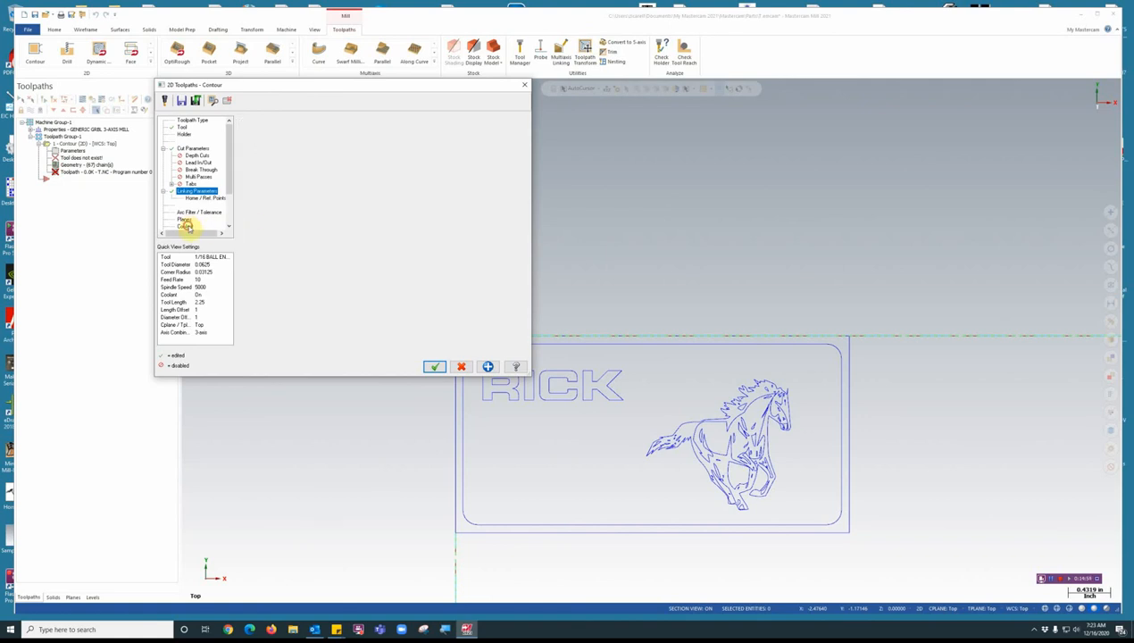
Step: Set Coolant 1 to Ignore and accept the contour toolpath settings
{"action": "left_click", "coordinate": [186, 218]}
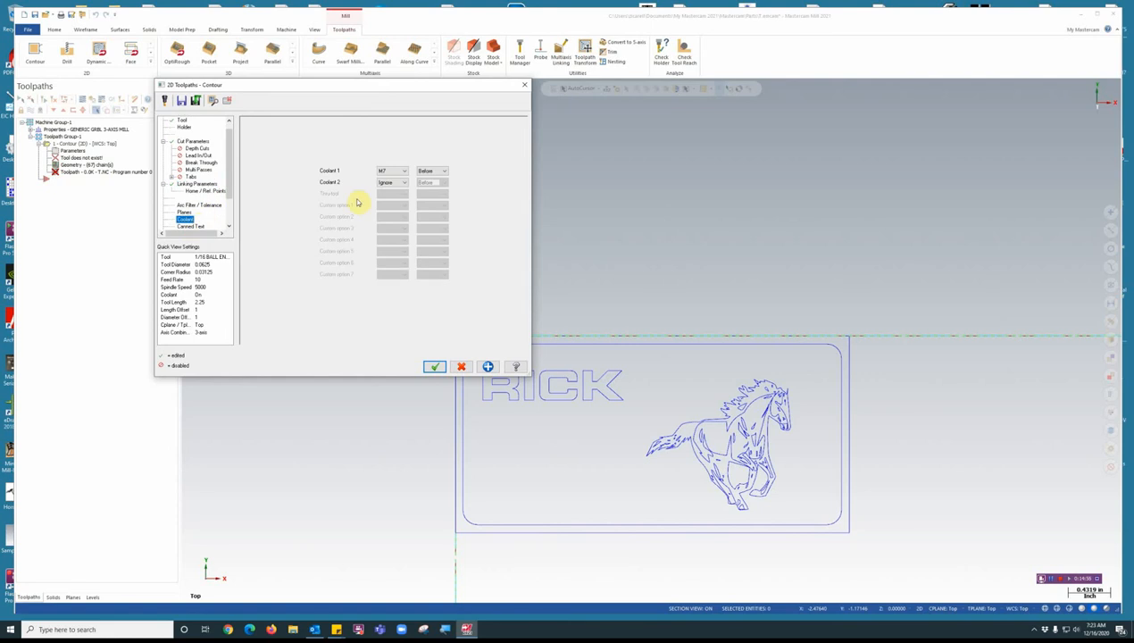
{"action": "left_click", "coordinate": [403, 172]}
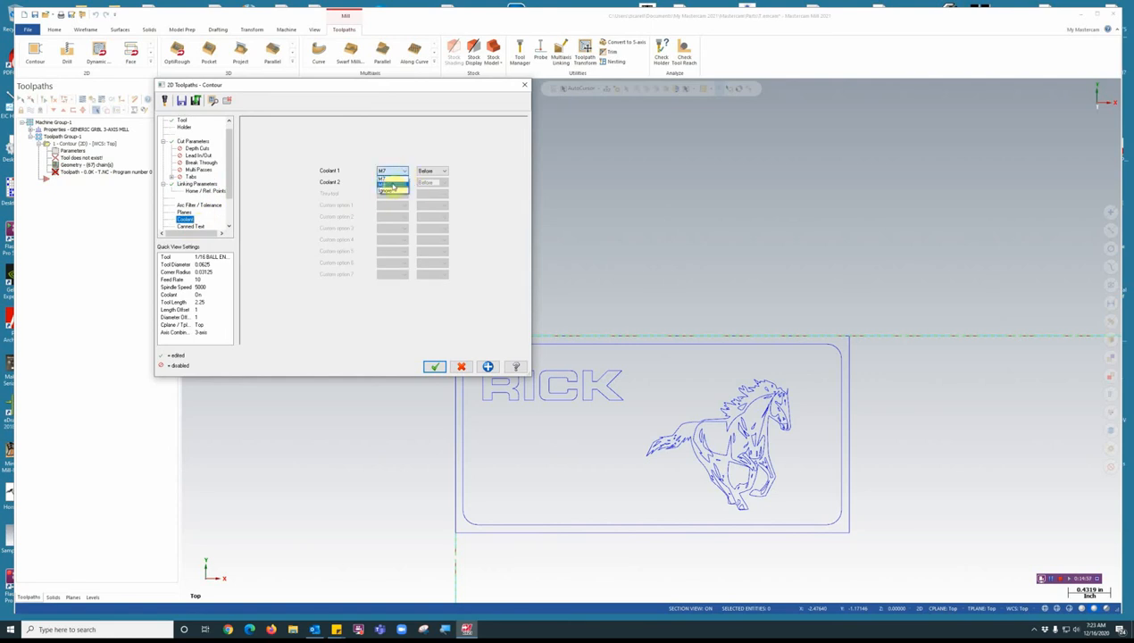
{"action": "left_click", "coordinate": [389, 182]}
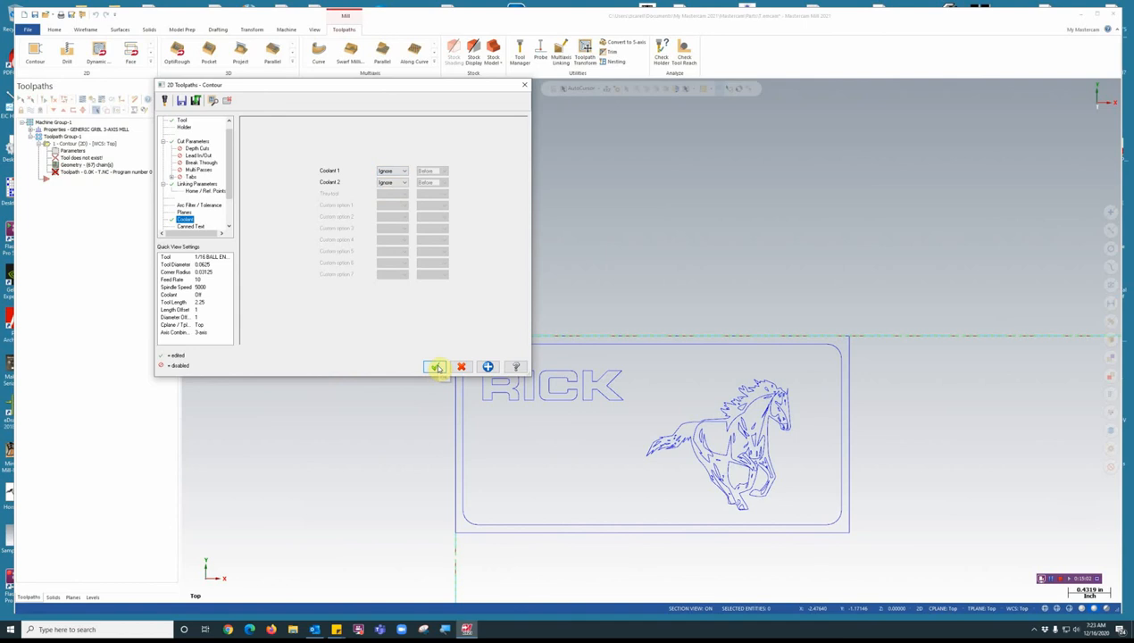
{"action": "left_click", "coordinate": [436, 366]}
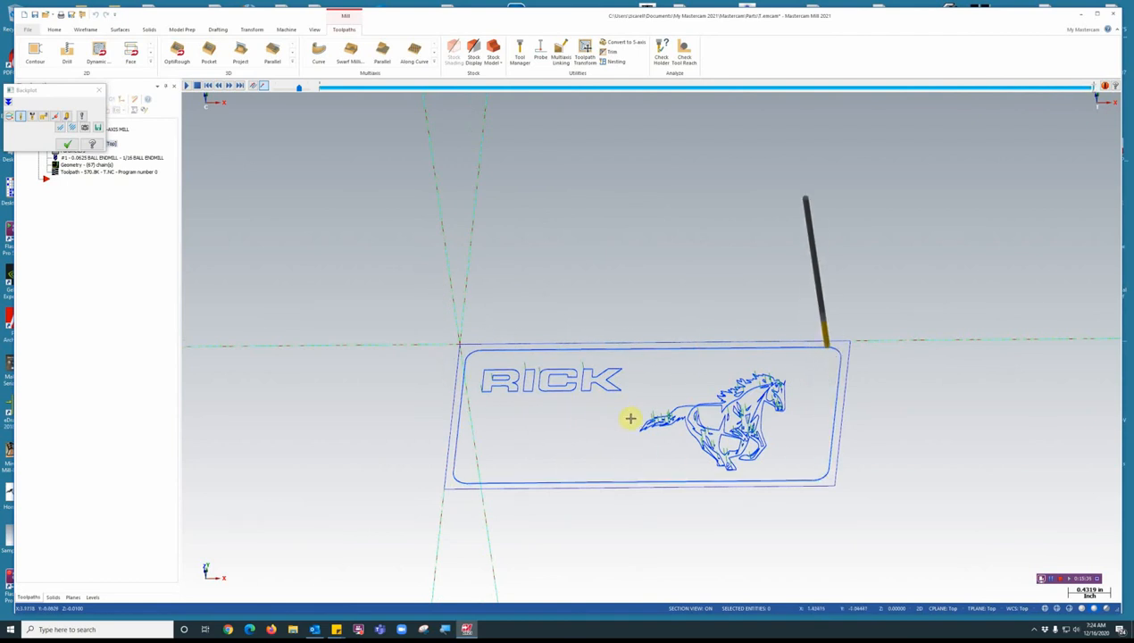
{"action": "mouse_move", "coordinate": [630, 316]}
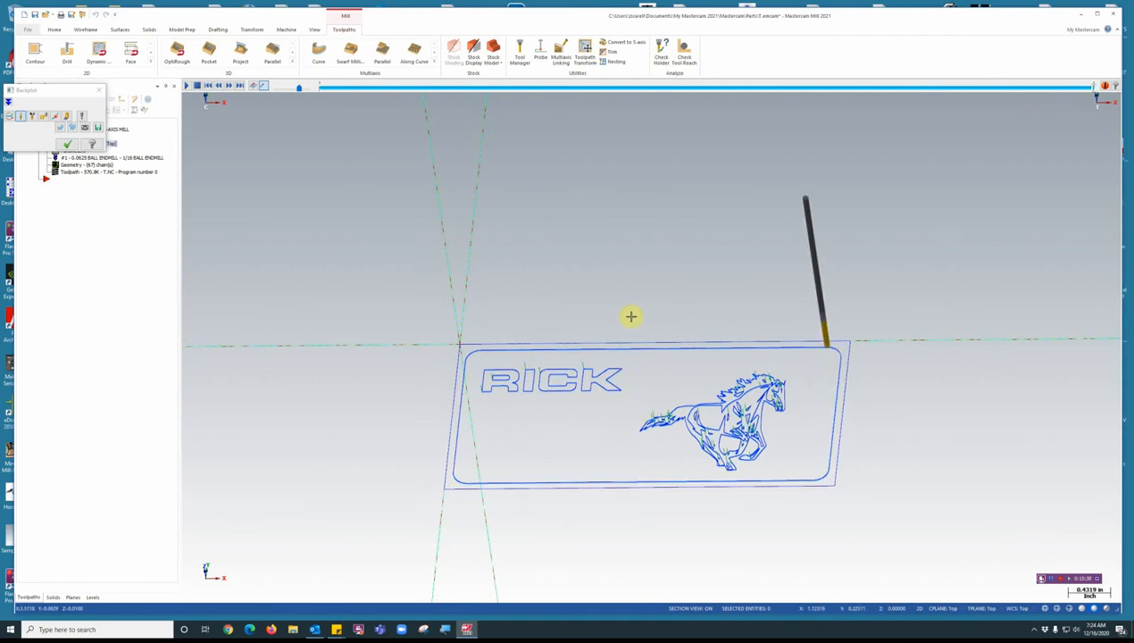
Step: Switch the graphics view to Top (WCS) to look straight down on the plaque
{"action": "right_click", "coordinate": [632, 317]}
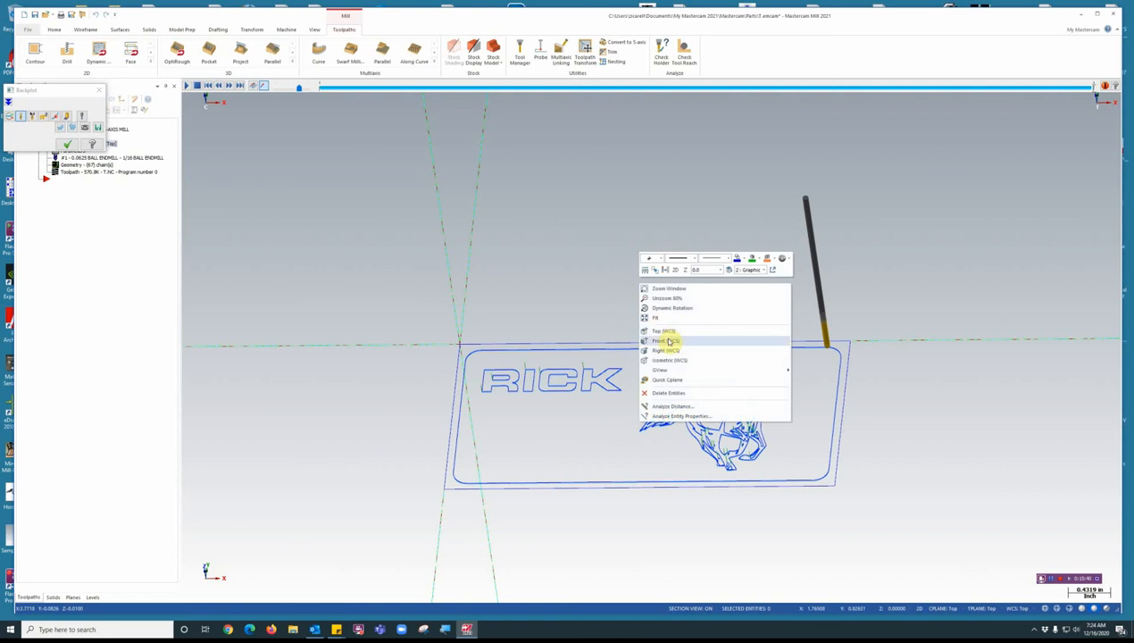
{"action": "left_click", "coordinate": [659, 330]}
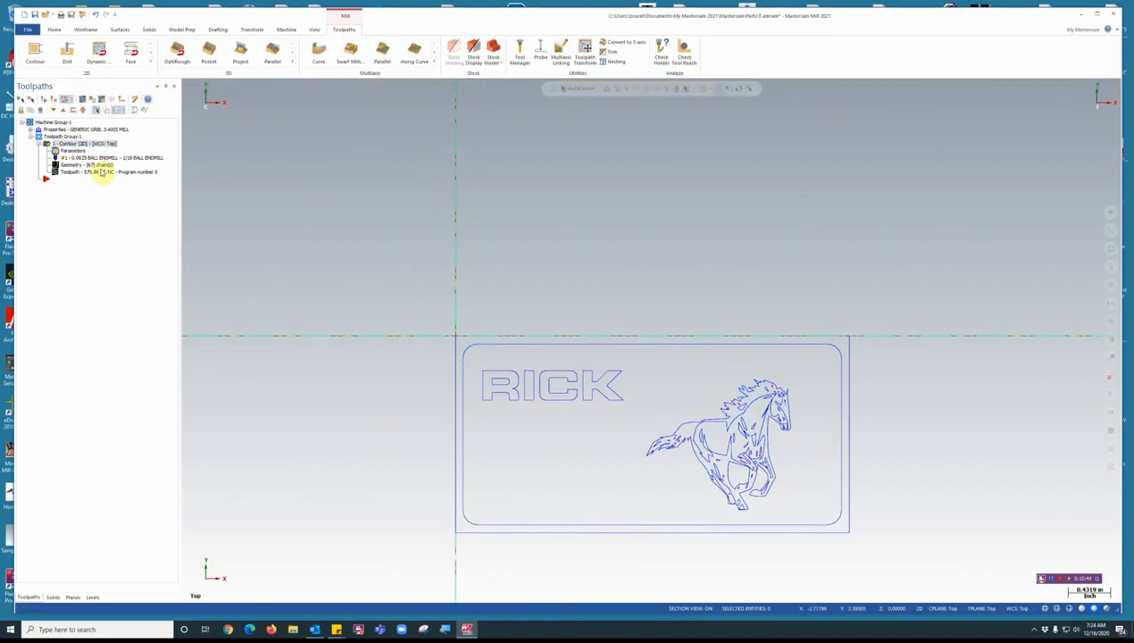
{"action": "mouse_move", "coordinate": [561, 334]}
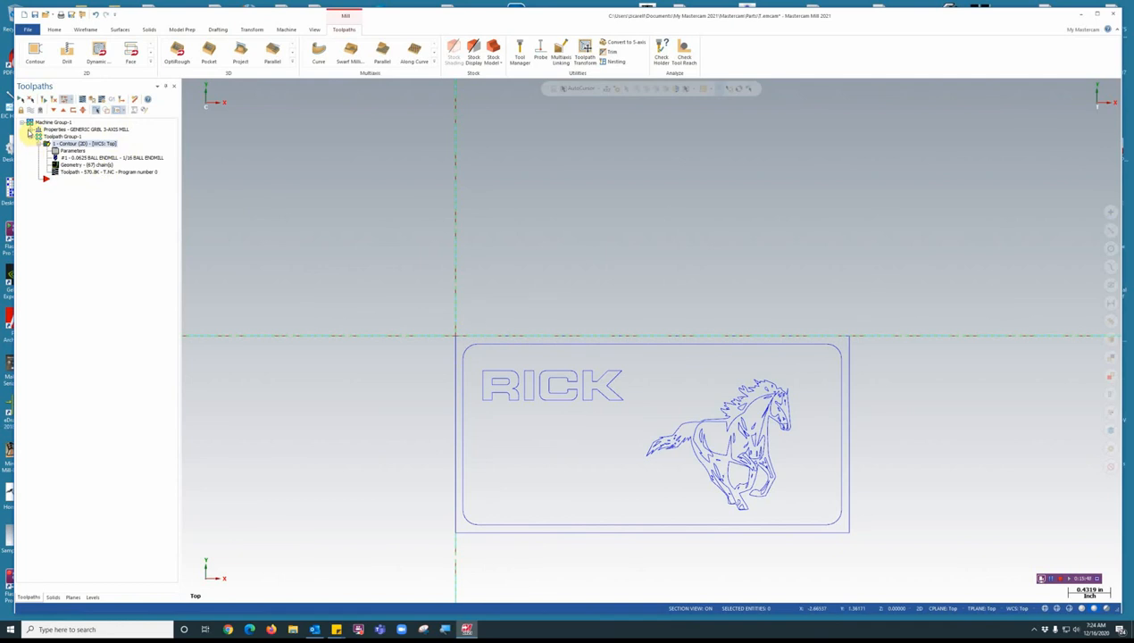
Step: Define the stock via Select corners using the plaque's upper-left and lower-right corners, then confirm
{"action": "left_click", "coordinate": [32, 129]}
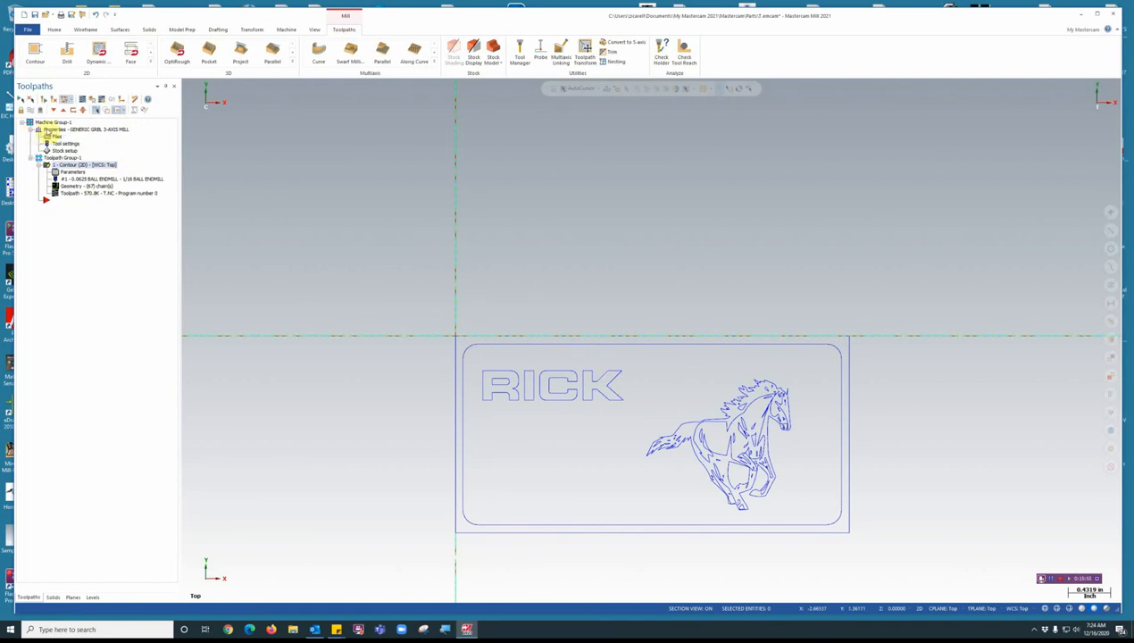
{"action": "left_click", "coordinate": [64, 150]}
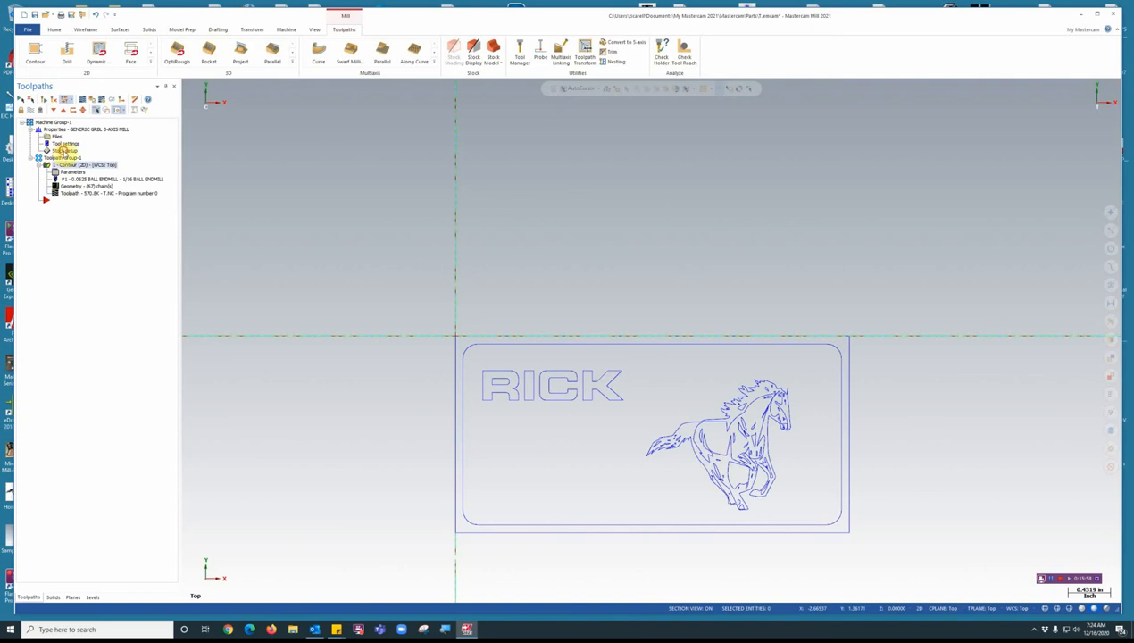
{"action": "double_click", "coordinate": [64, 150]}
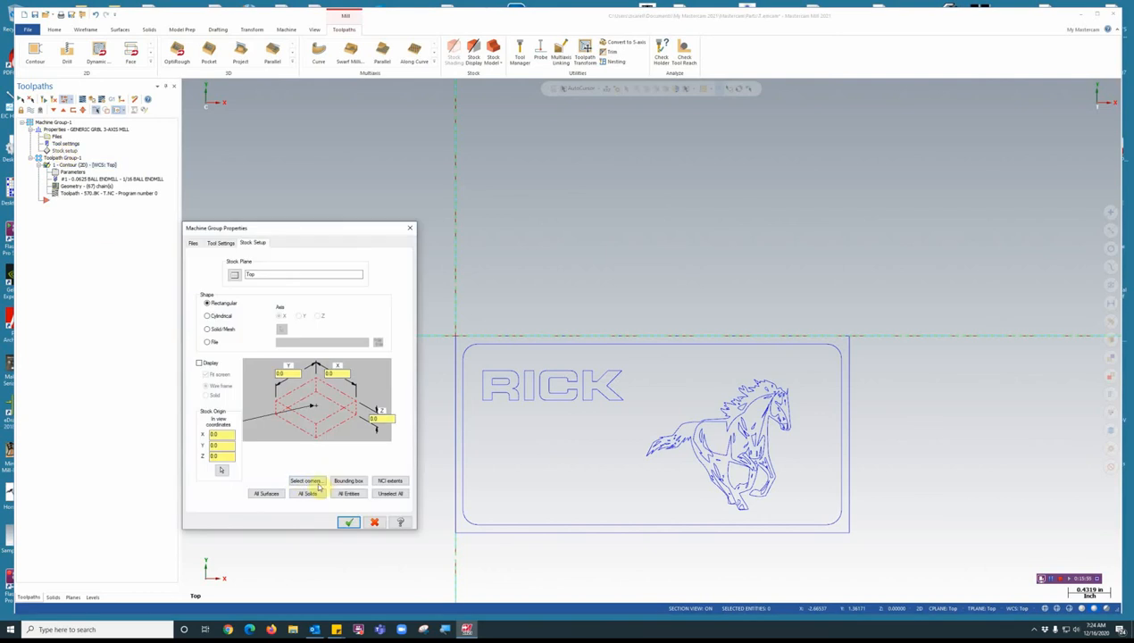
{"action": "left_click", "coordinate": [305, 481]}
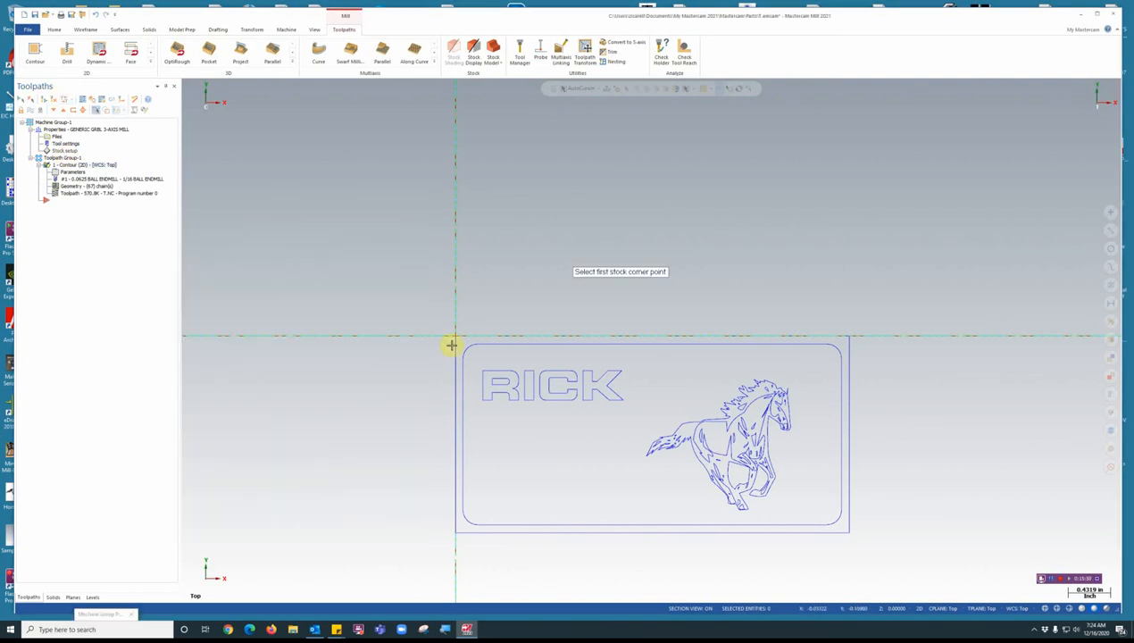
{"action": "left_click", "coordinate": [450, 346]}
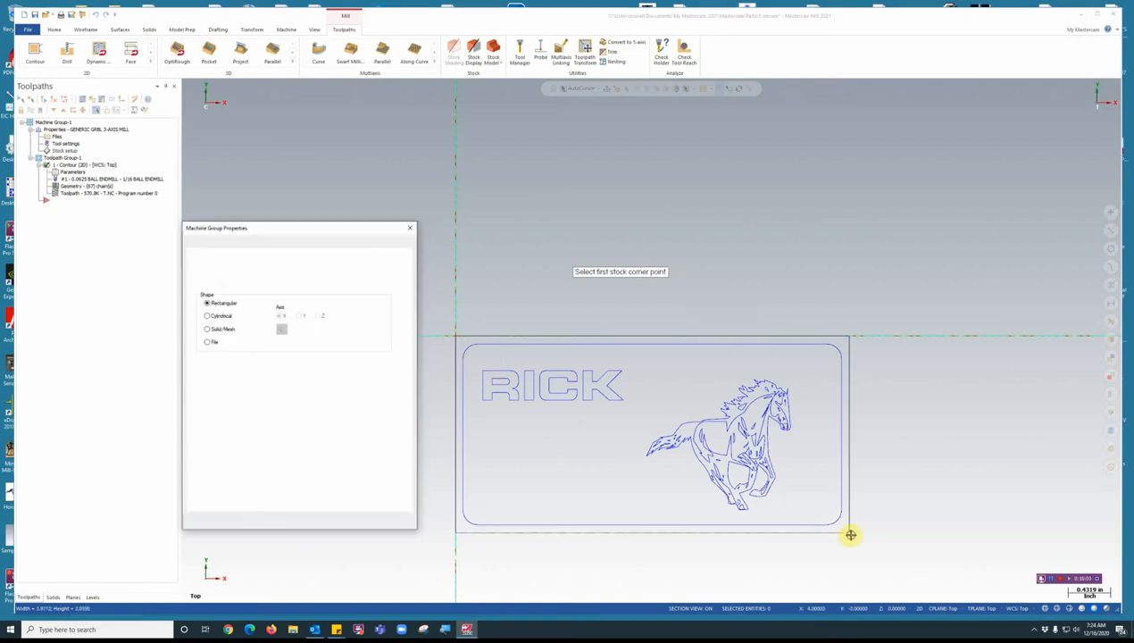
{"action": "left_click", "coordinate": [253, 243]}
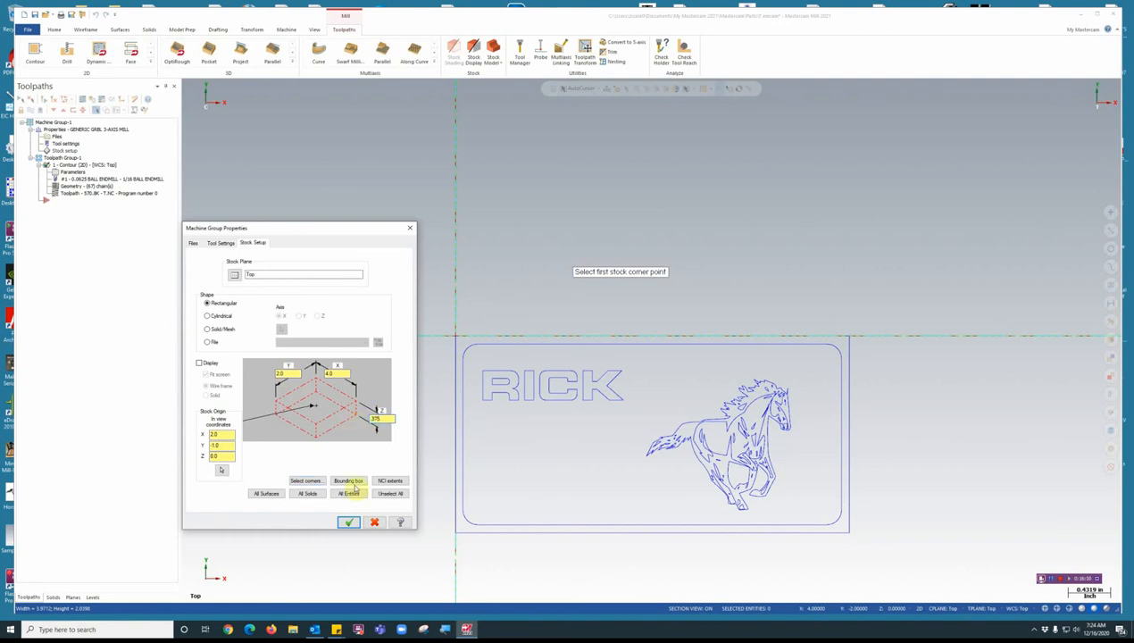
{"action": "left_click", "coordinate": [348, 521]}
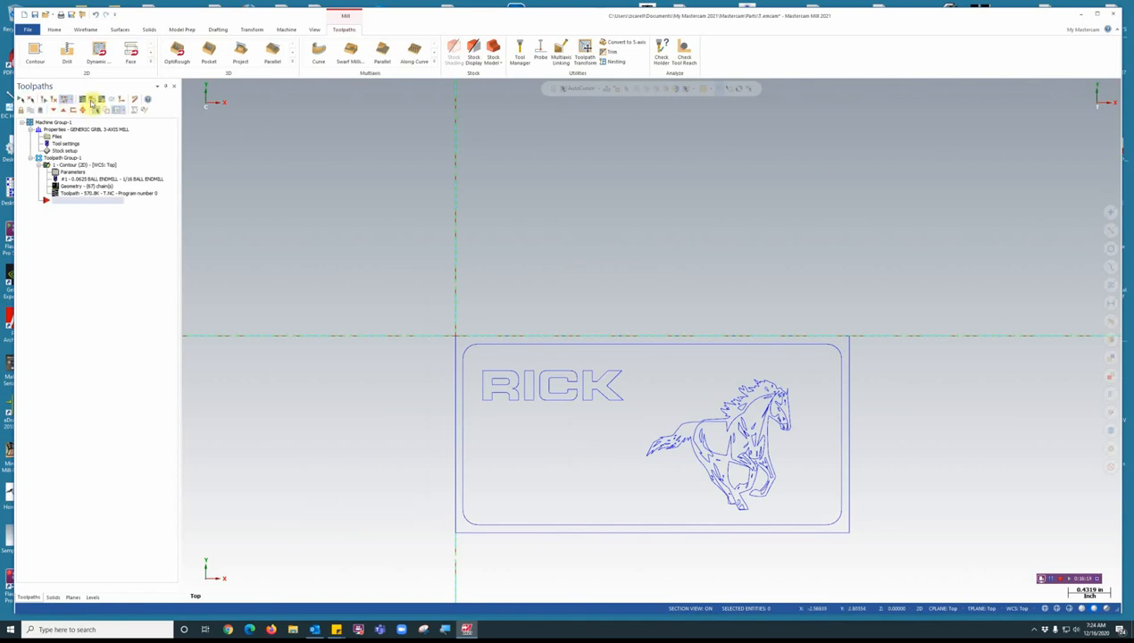
{"action": "mouse_move", "coordinate": [94, 100]}
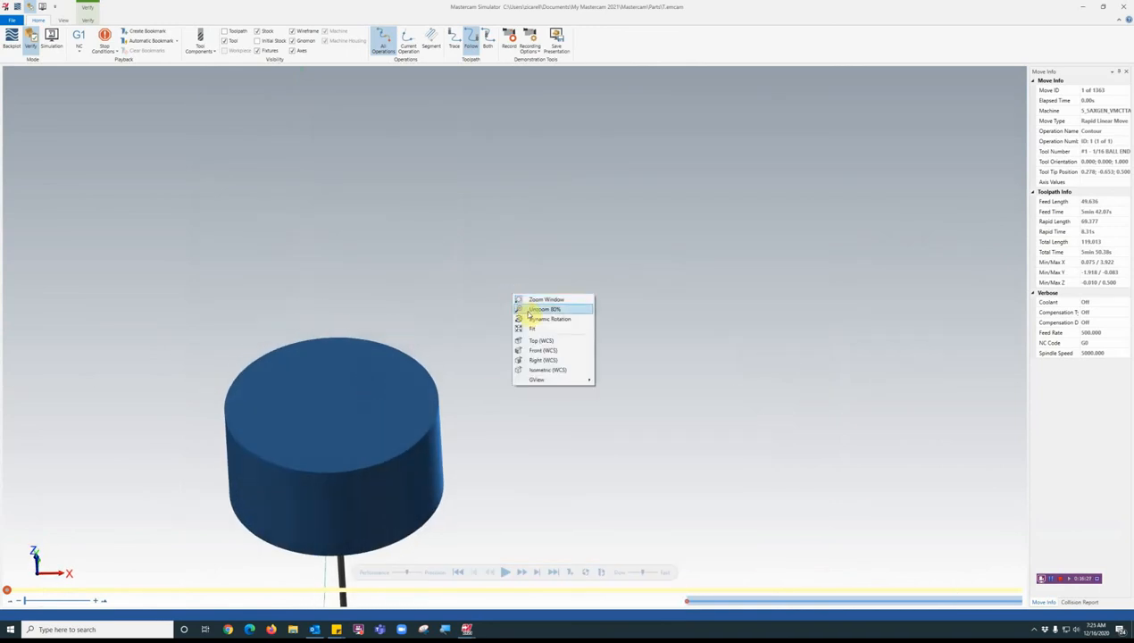
{"action": "mouse_move", "coordinate": [532, 329]}
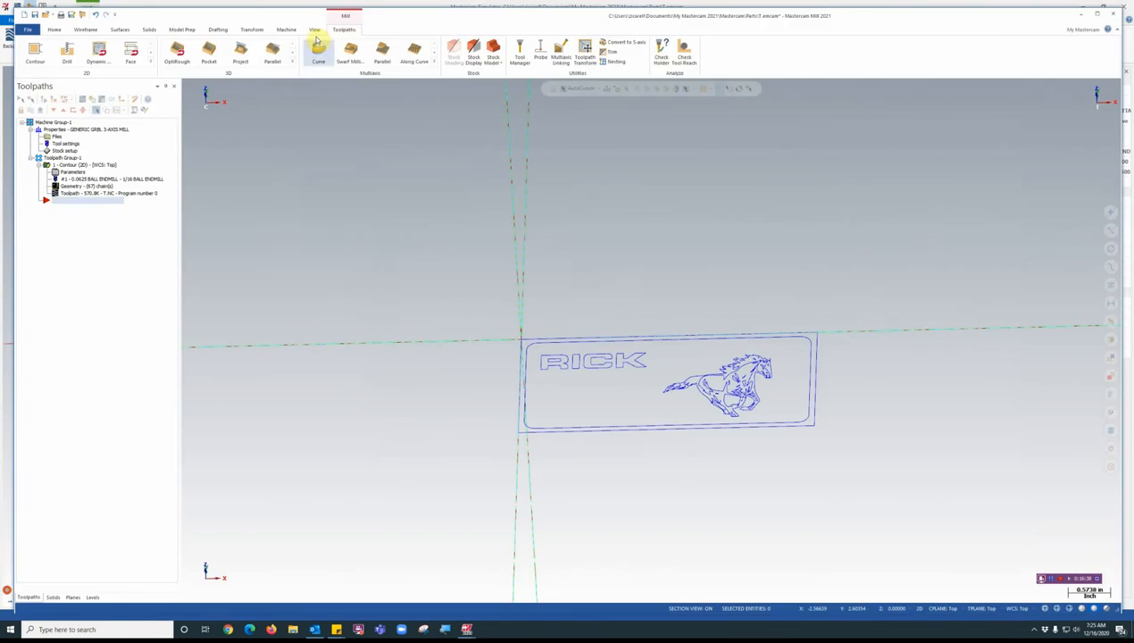
{"action": "mouse_move", "coordinate": [432, 629]}
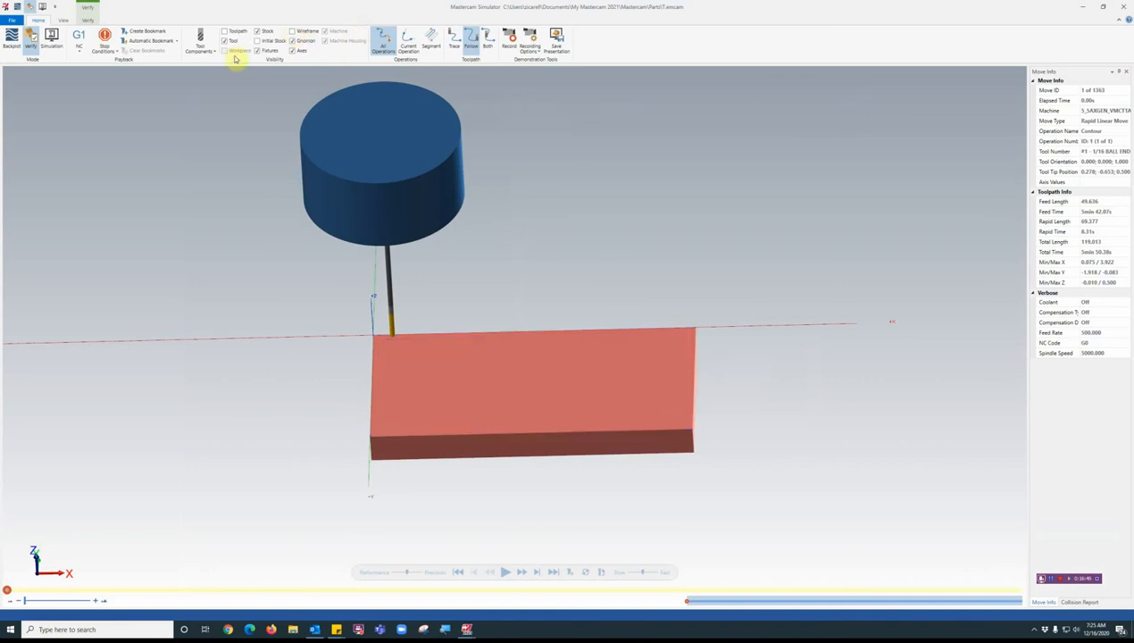
Step: Uncheck Holder in Tool Components so only the engraving cutter is displayed
{"action": "left_click", "coordinate": [200, 39]}
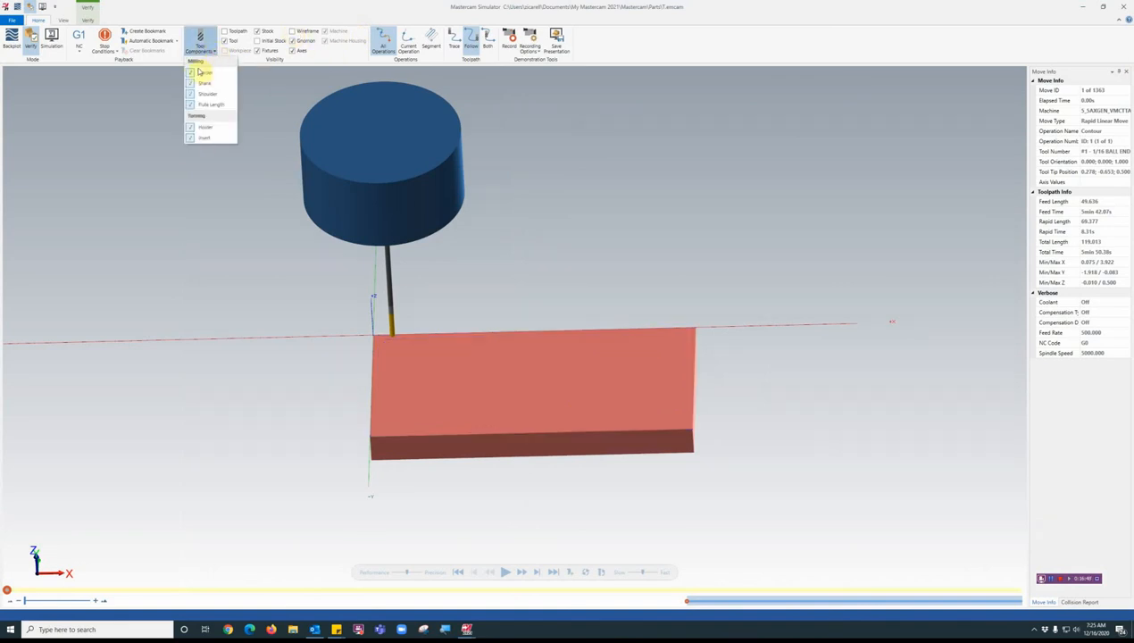
{"action": "left_click", "coordinate": [189, 71]}
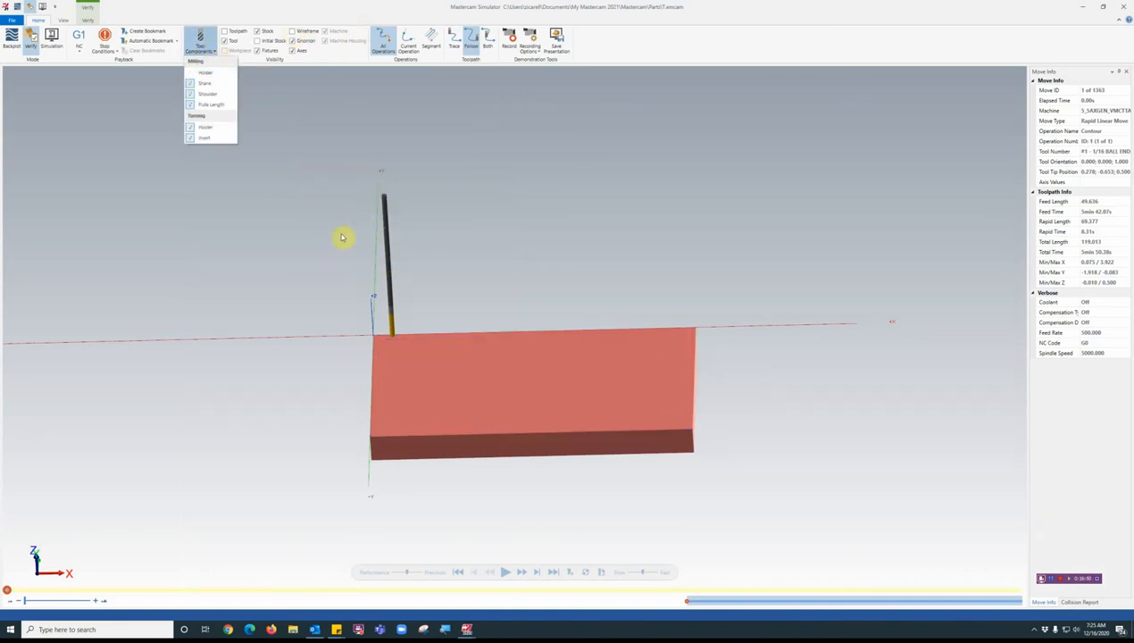
{"action": "left_click", "coordinate": [543, 411]}
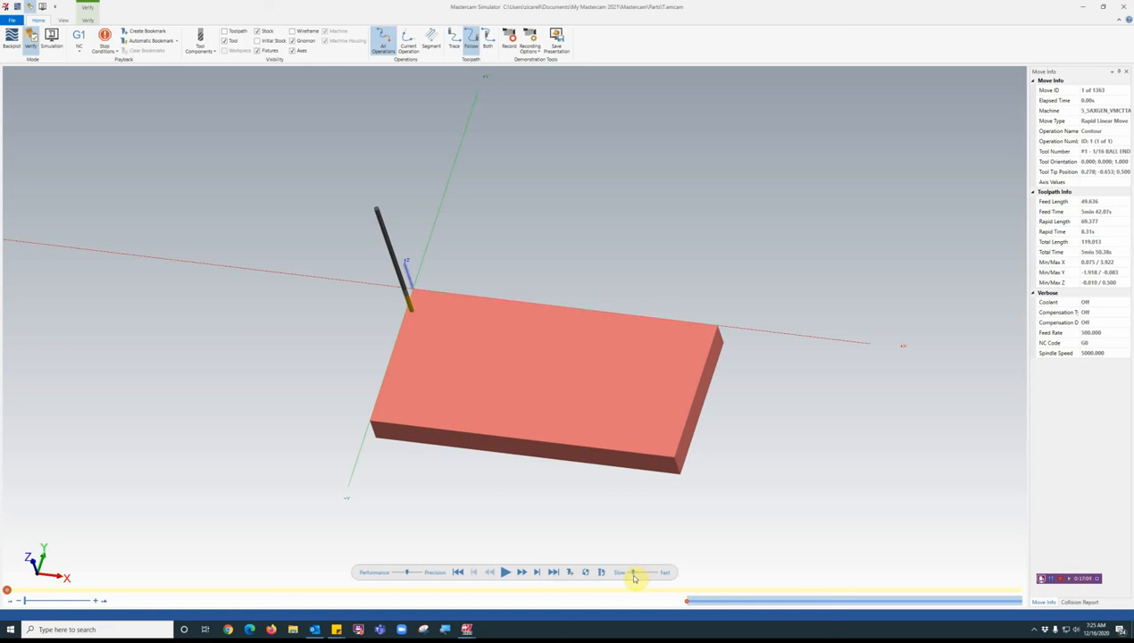
{"action": "mouse_move", "coordinate": [505, 571]}
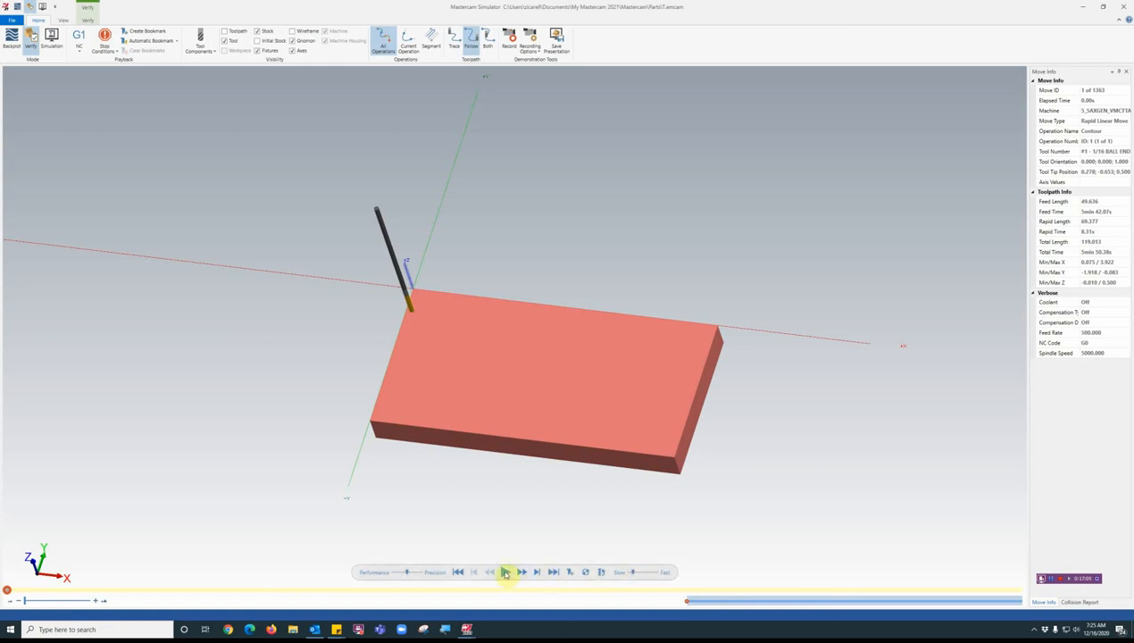
Step: Play the engraving simulation through, then close Mastercam Simulator to return to the part file
{"action": "left_click", "coordinate": [503, 571]}
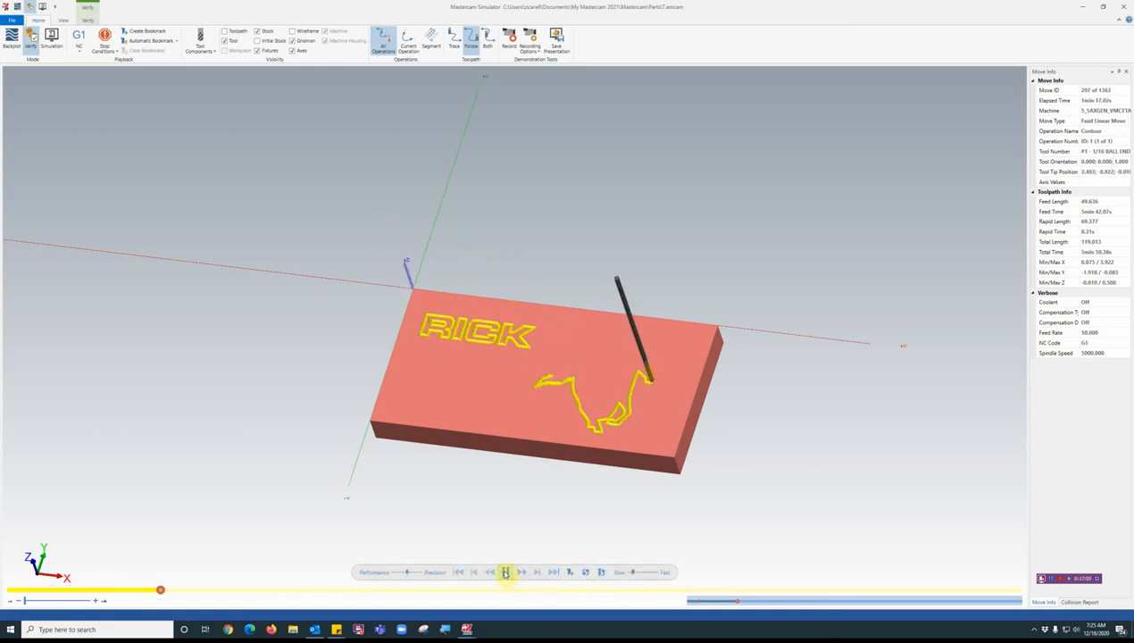
{"action": "left_click", "coordinate": [504, 572]}
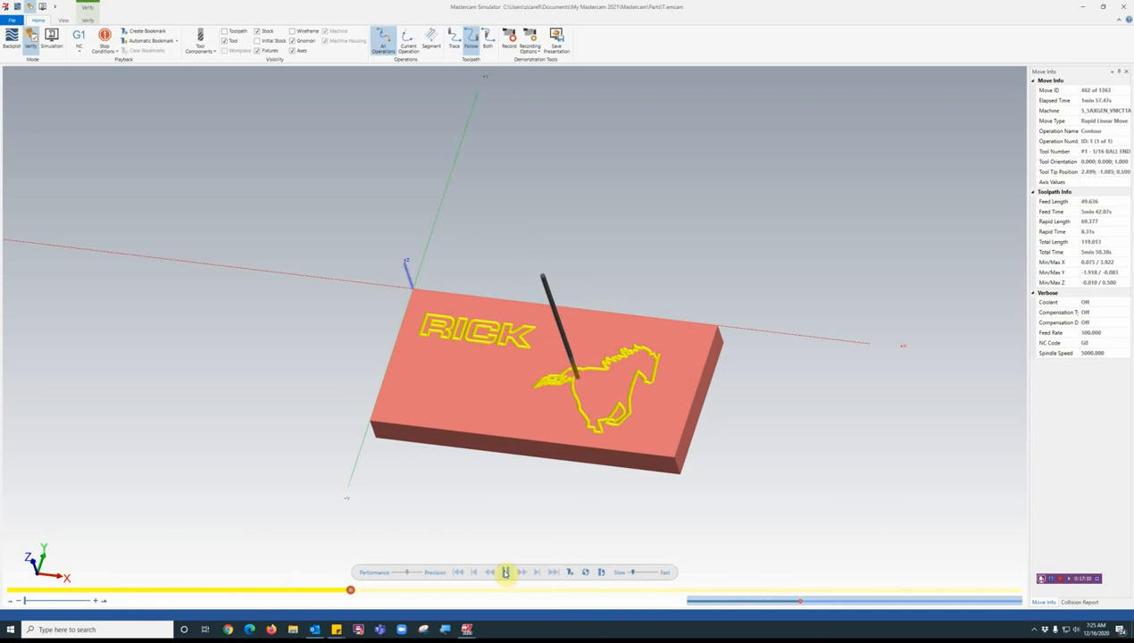
{"action": "left_click", "coordinate": [505, 571]}
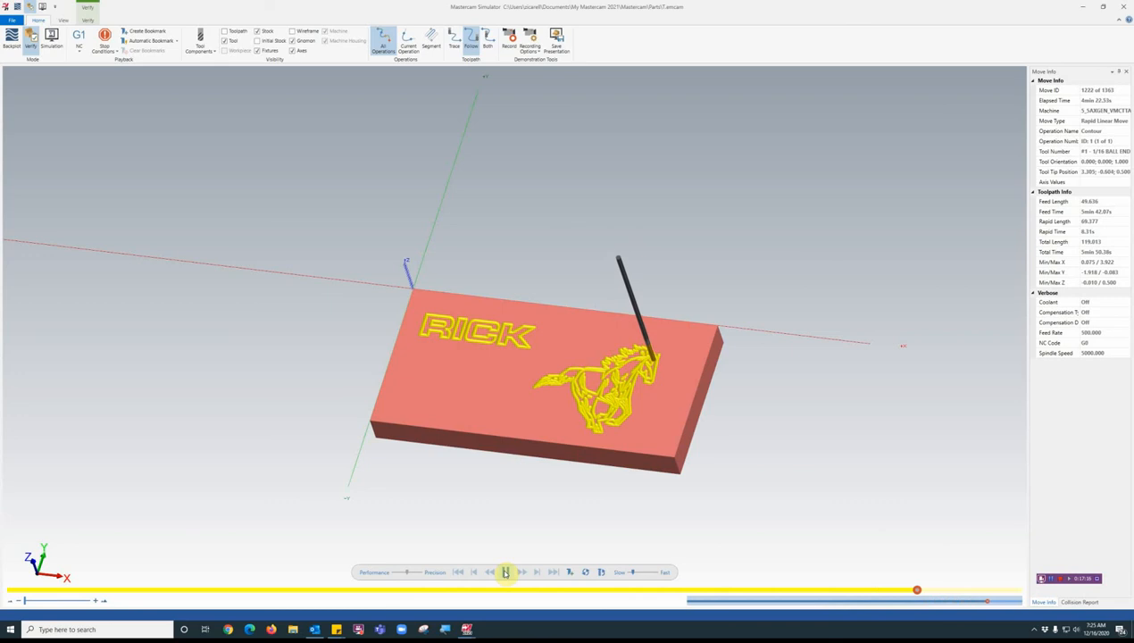
{"action": "left_click", "coordinate": [505, 572]}
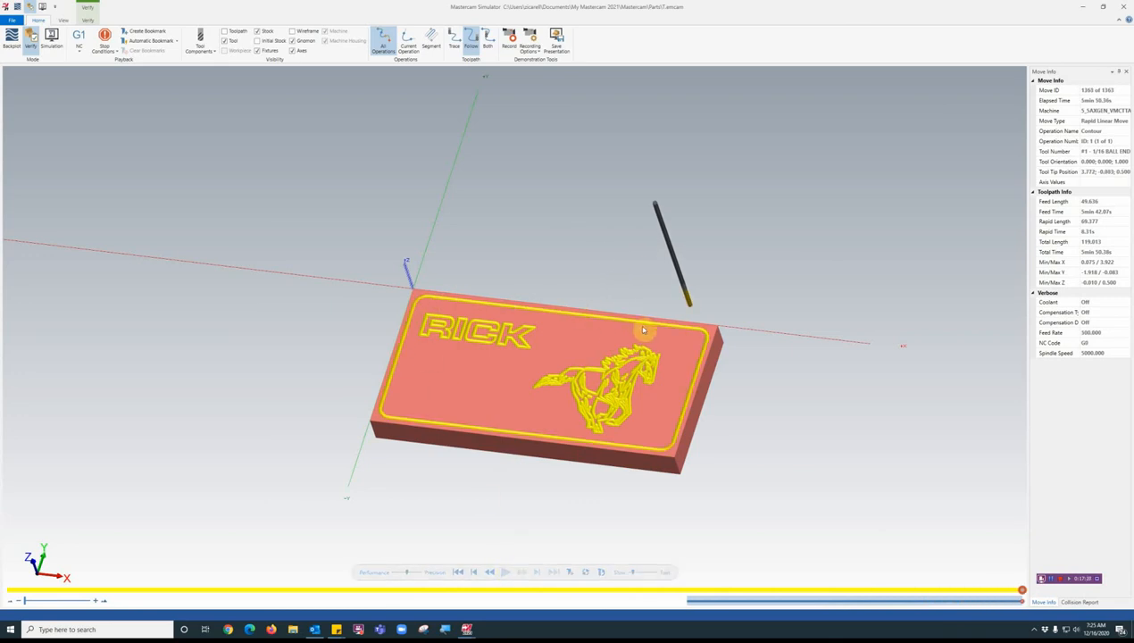
{"action": "mouse_move", "coordinate": [633, 421]}
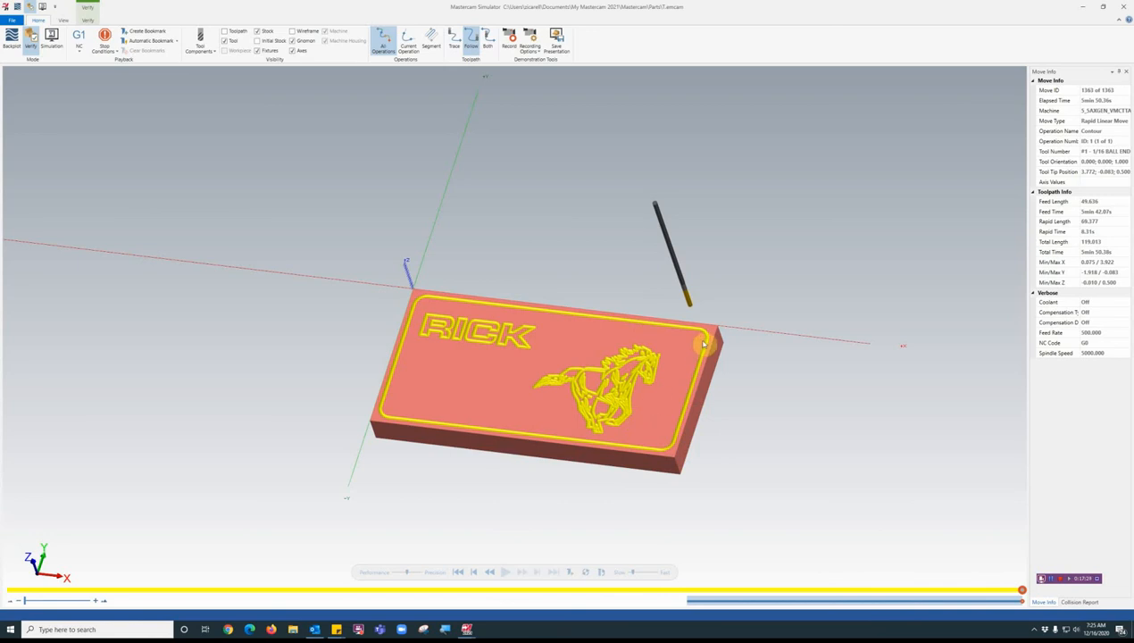
{"action": "mouse_move", "coordinate": [702, 348]}
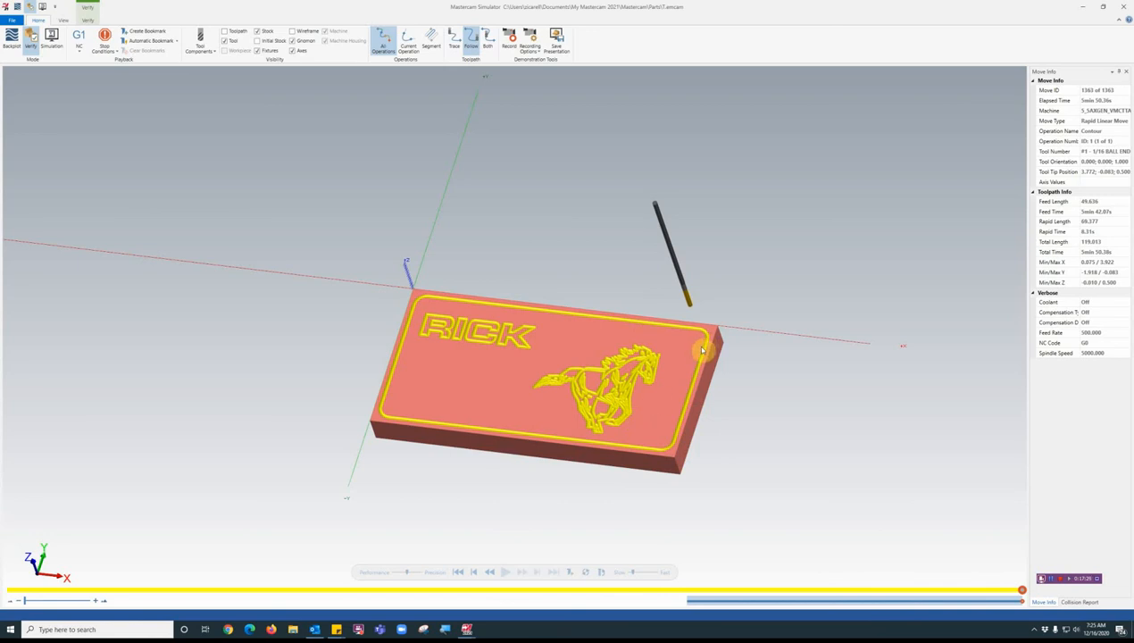
{"action": "mouse_move", "coordinate": [607, 346]}
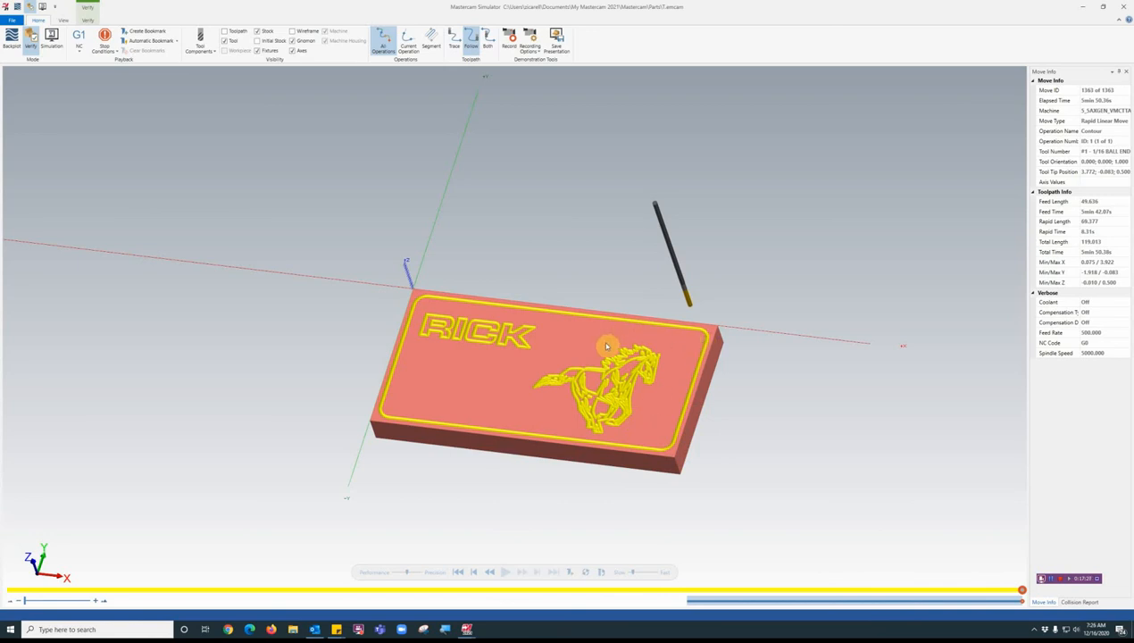
{"action": "mouse_move", "coordinate": [1115, 15]}
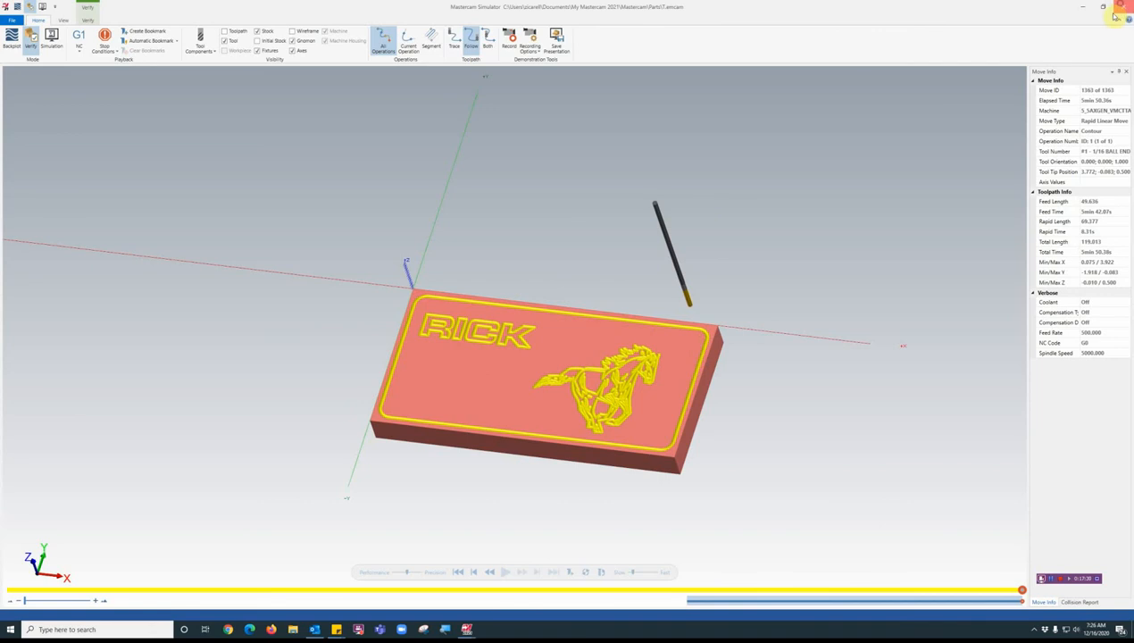
{"action": "left_click", "coordinate": [1115, 15]}
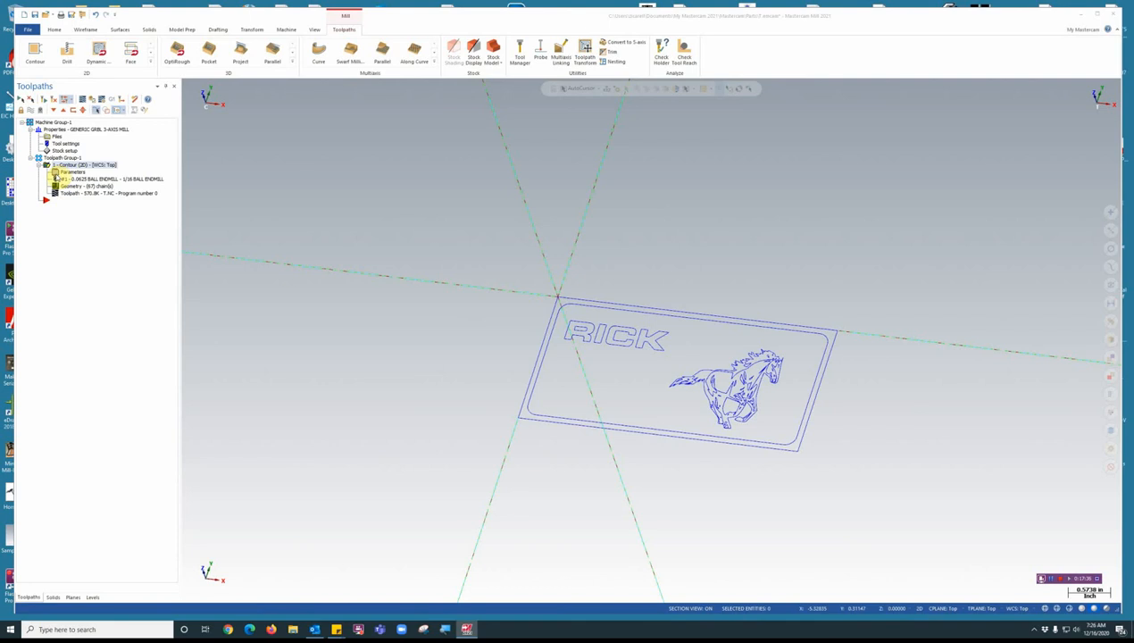
Step: Reopen the Contour parameters to check Linking Parameters, close unchanged, and go to Top view
{"action": "double_click", "coordinate": [73, 171]}
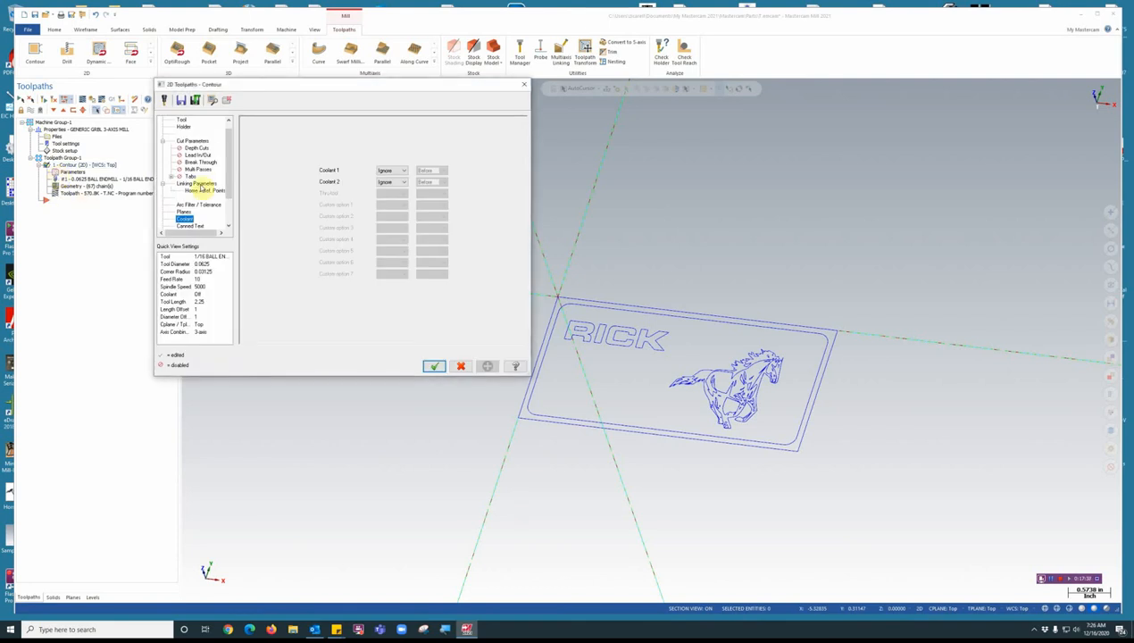
{"action": "left_click", "coordinate": [196, 183]}
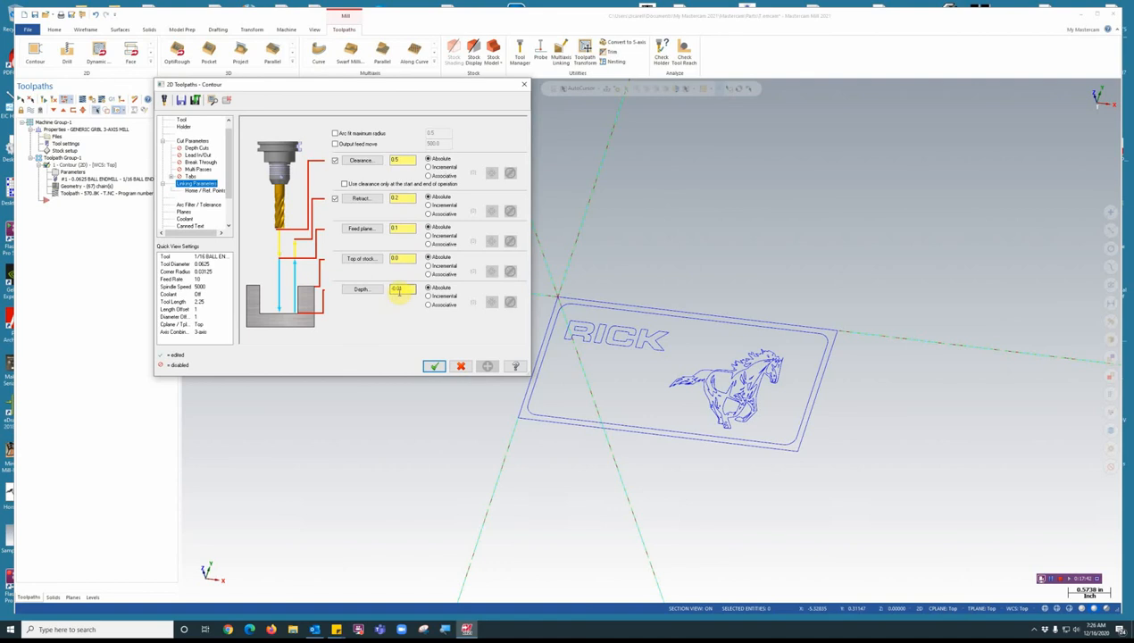
{"action": "left_click", "coordinate": [434, 367]}
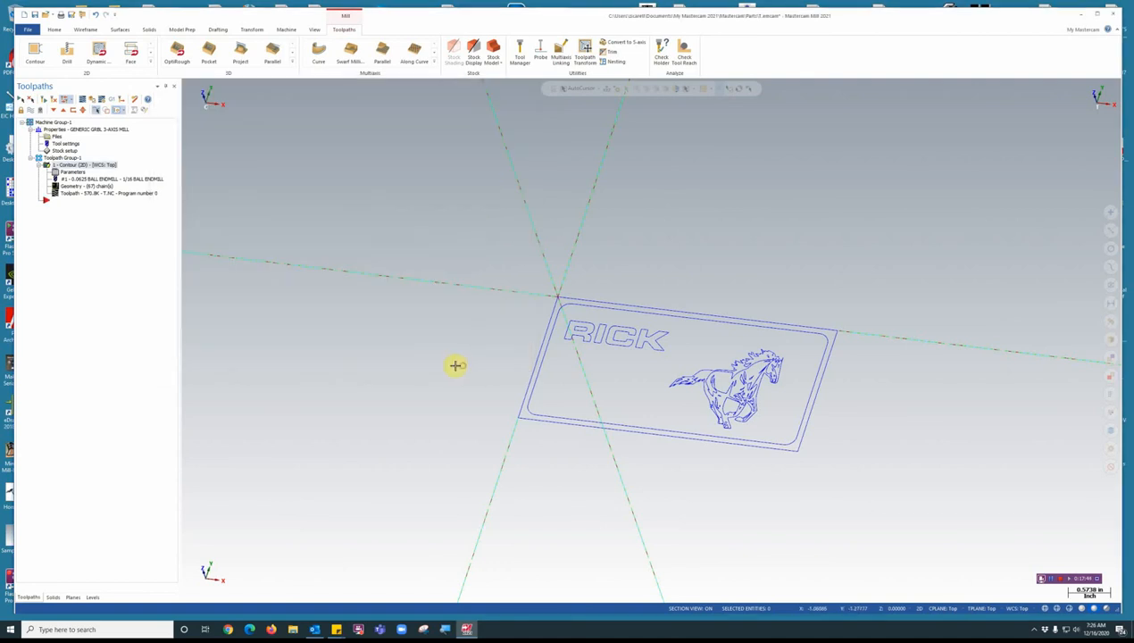
{"action": "right_click", "coordinate": [455, 364]}
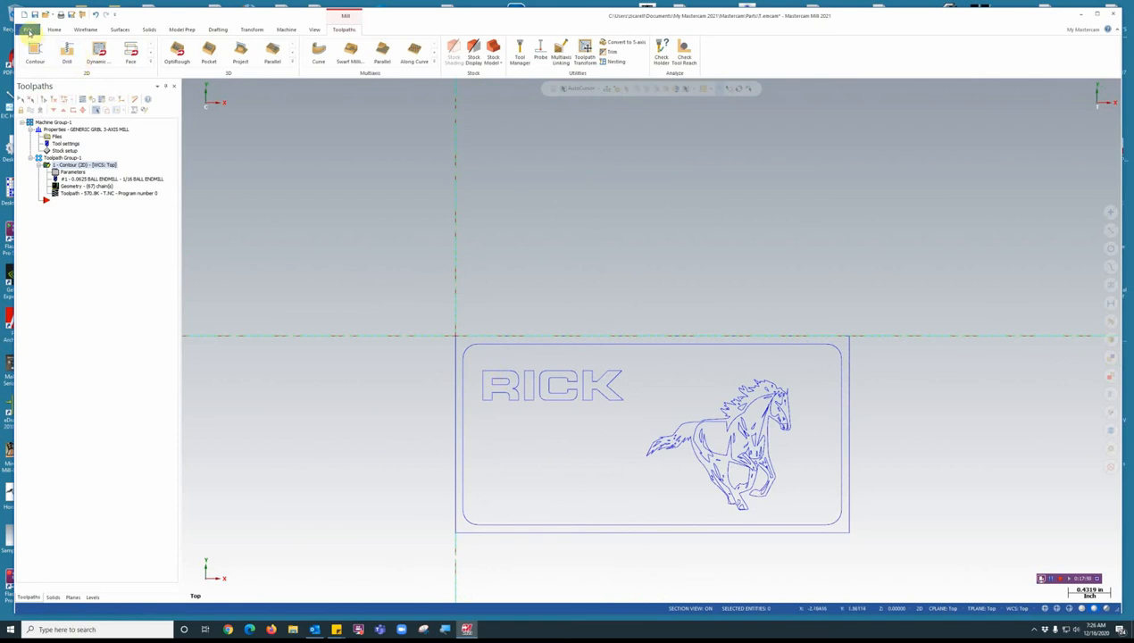
Step: Save the RICK plaque part file from the File menu
{"action": "left_click", "coordinate": [27, 14]}
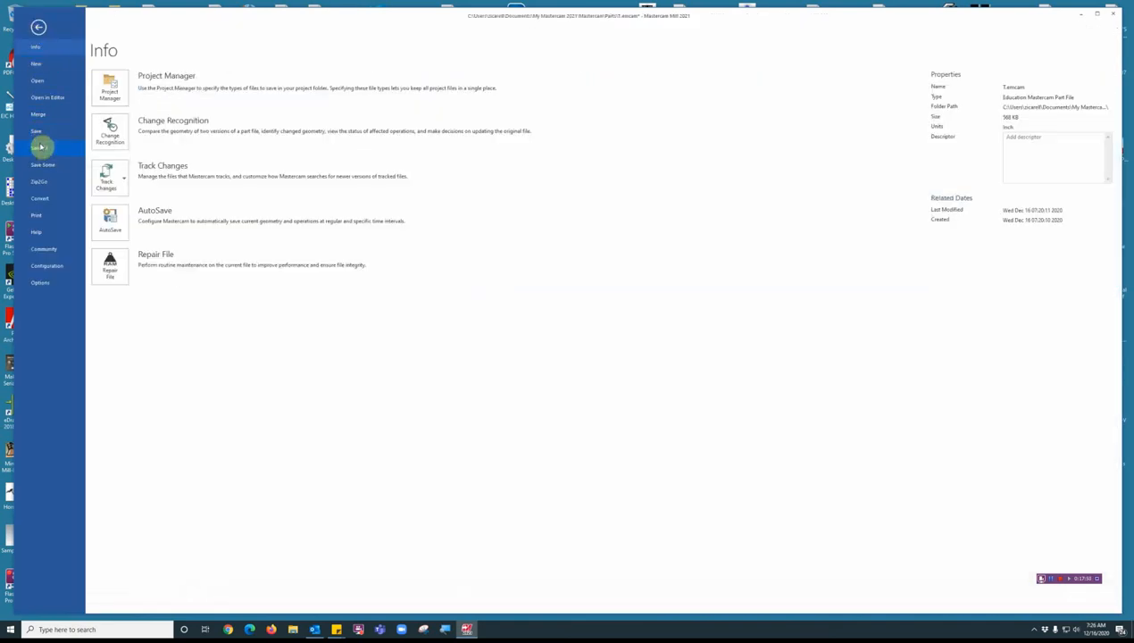
{"action": "left_click", "coordinate": [39, 147]}
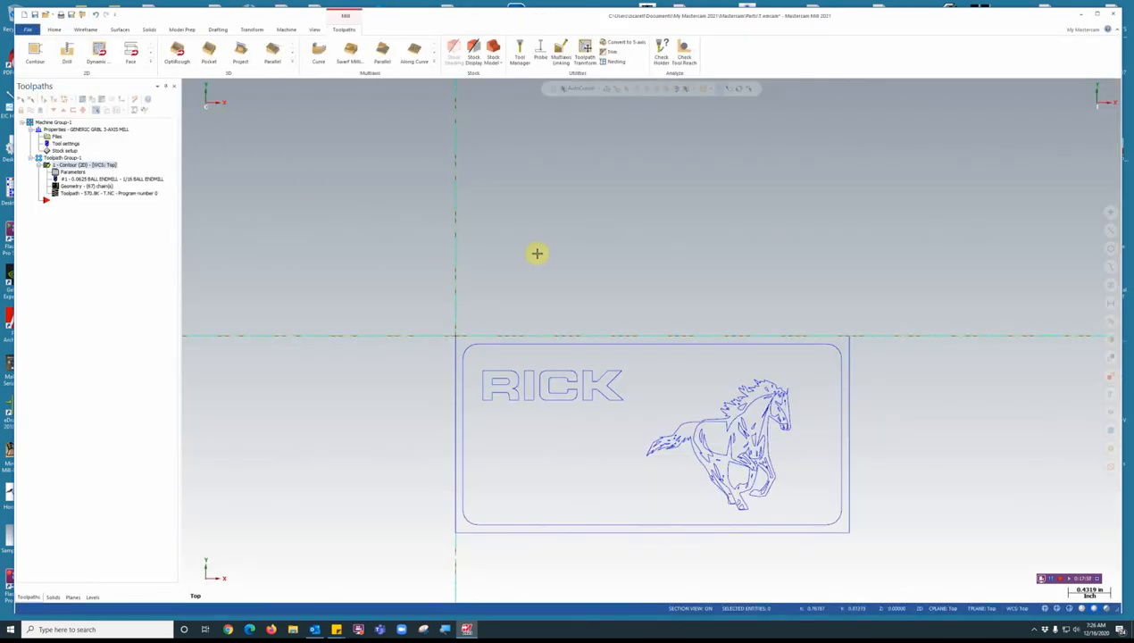
{"action": "mouse_move", "coordinate": [657, 214]}
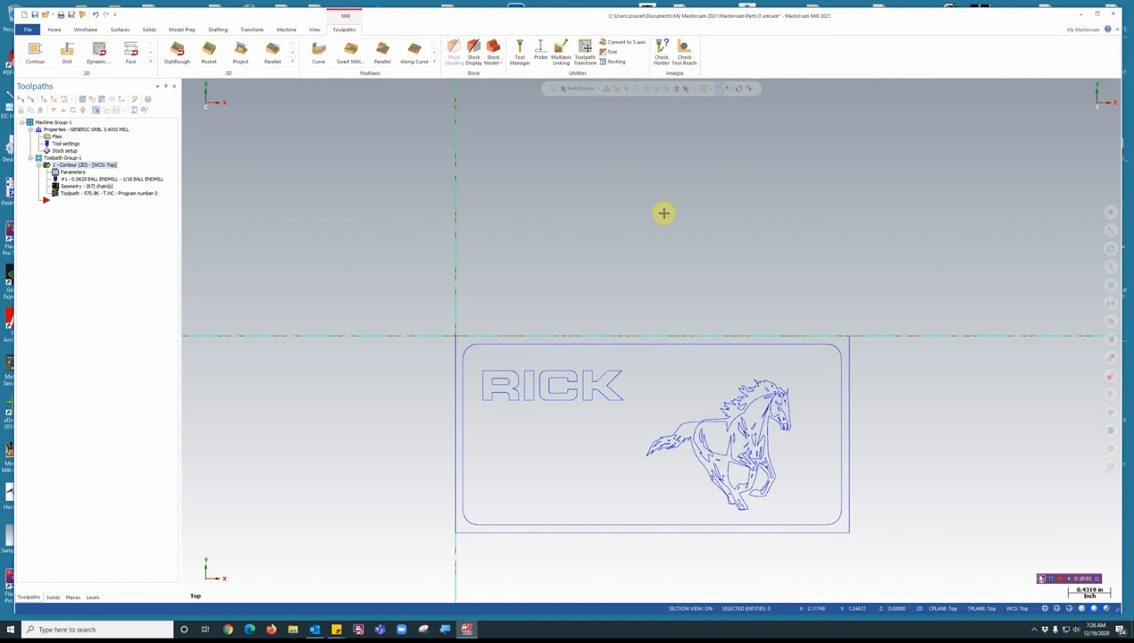
{"action": "mouse_move", "coordinate": [665, 229]}
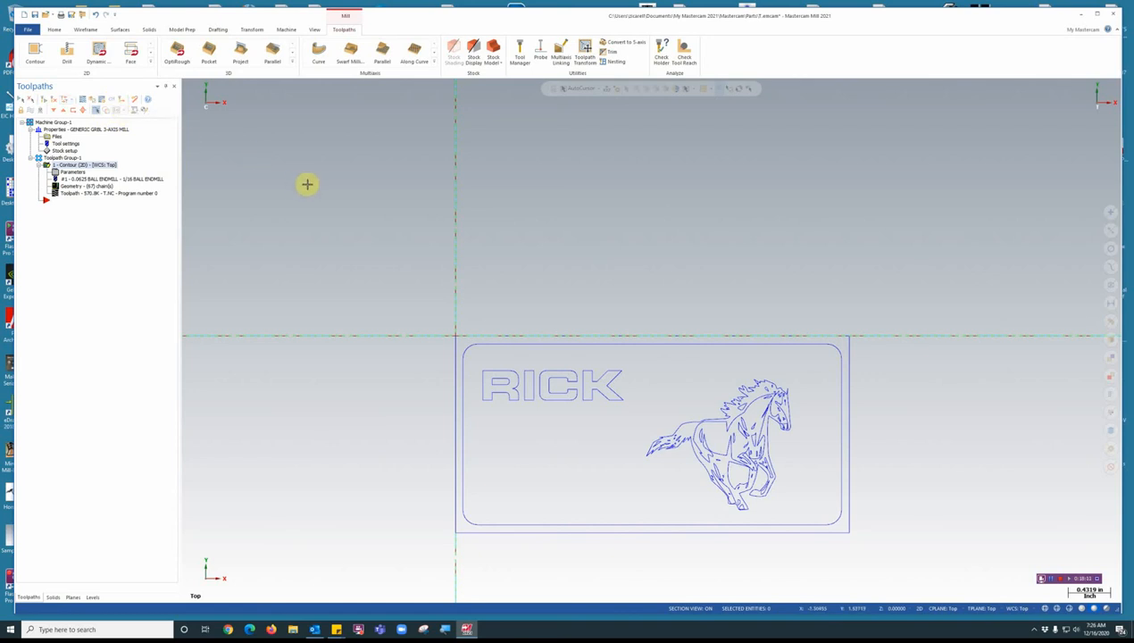
{"action": "mouse_move", "coordinate": [632, 376]}
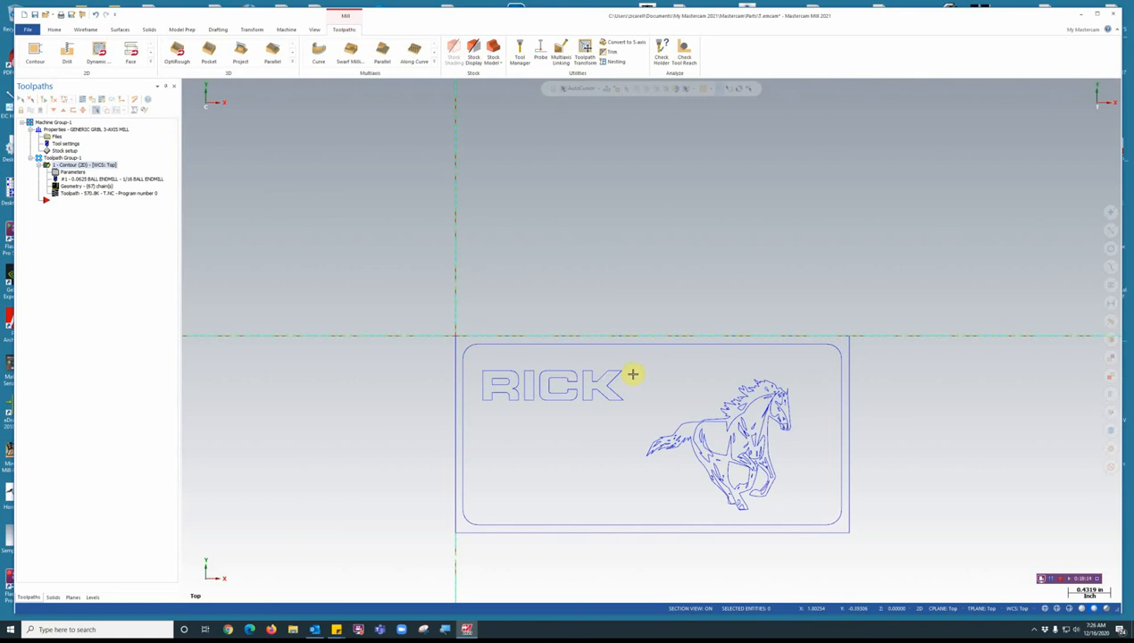
{"action": "mouse_move", "coordinate": [455, 296]}
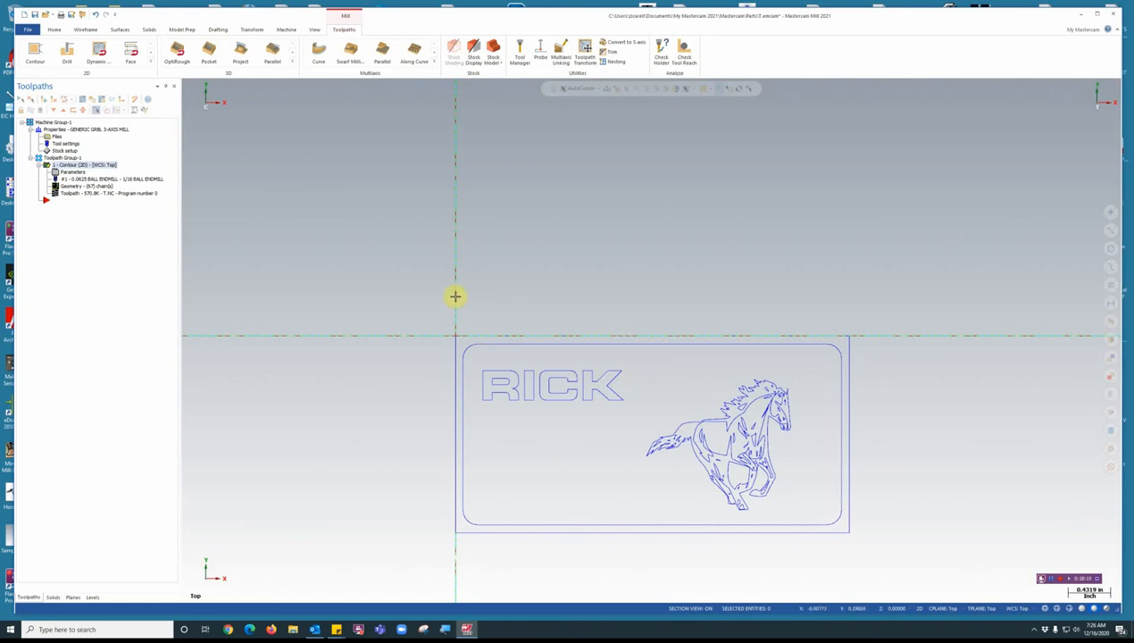
{"action": "mouse_move", "coordinate": [297, 251]}
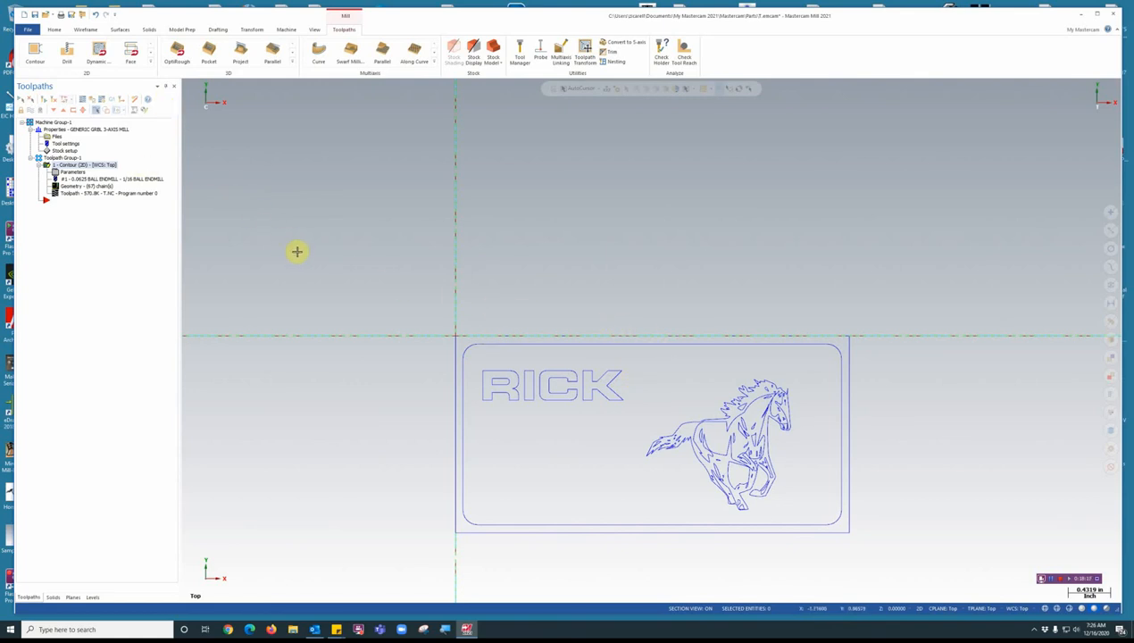
{"action": "mouse_move", "coordinate": [304, 257]}
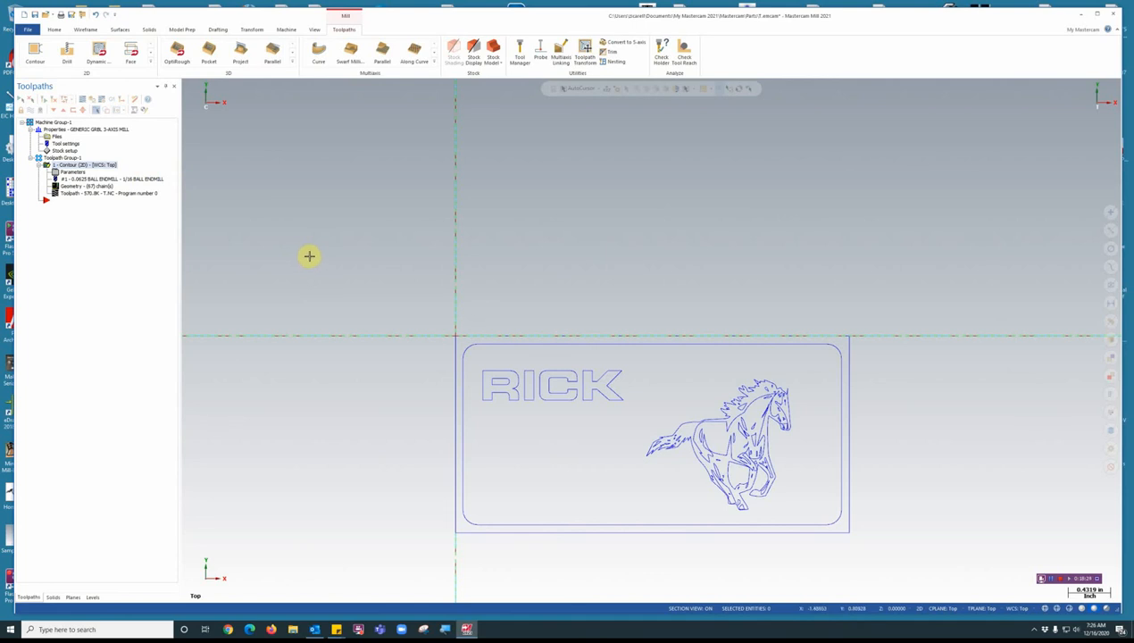
{"action": "mouse_move", "coordinate": [346, 265]}
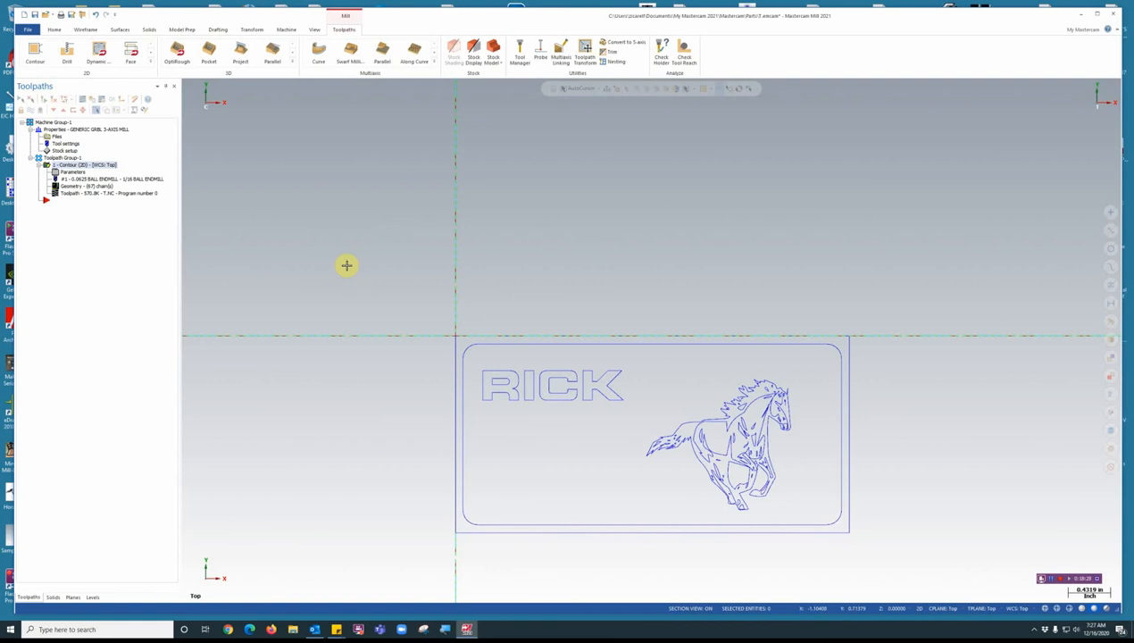
{"action": "mouse_move", "coordinate": [354, 267]}
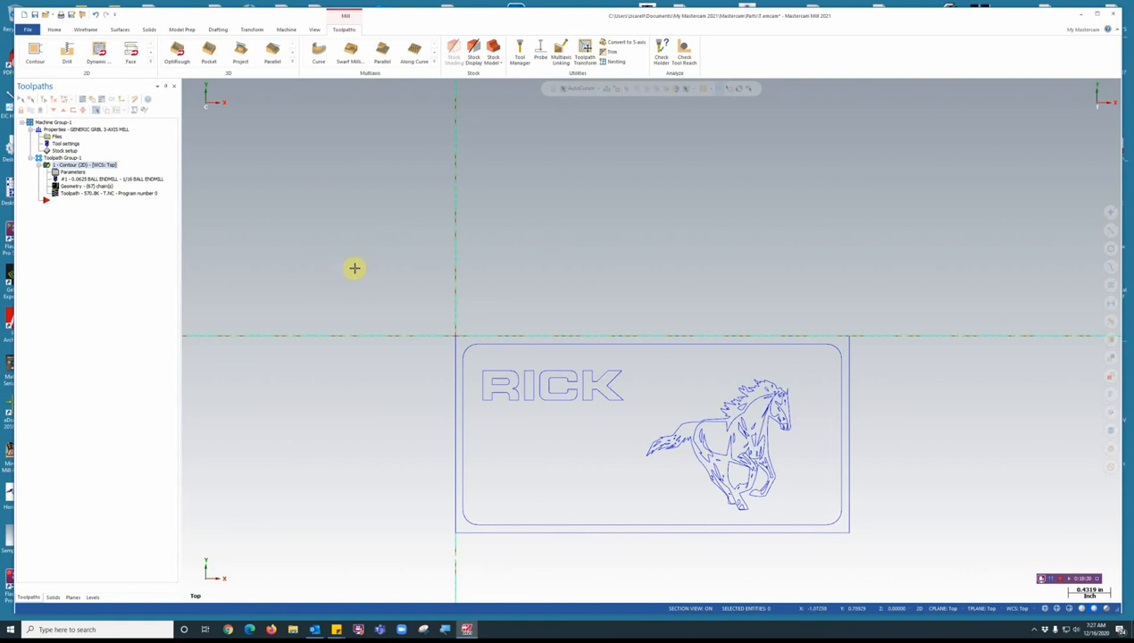
{"action": "mouse_move", "coordinate": [736, 411]}
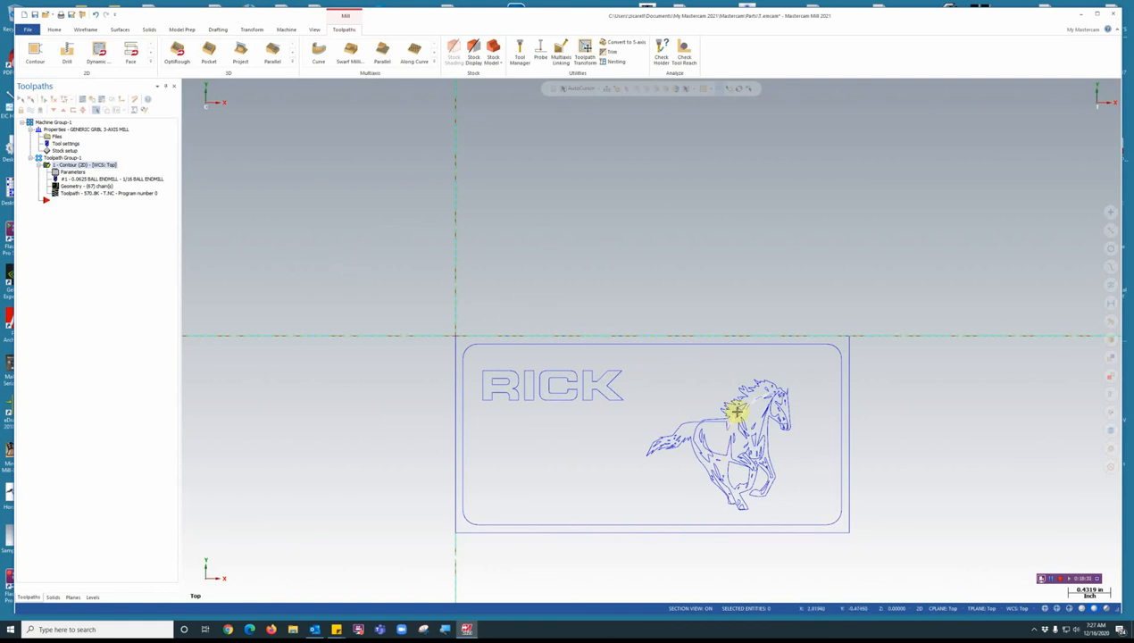
{"action": "mouse_move", "coordinate": [700, 355]}
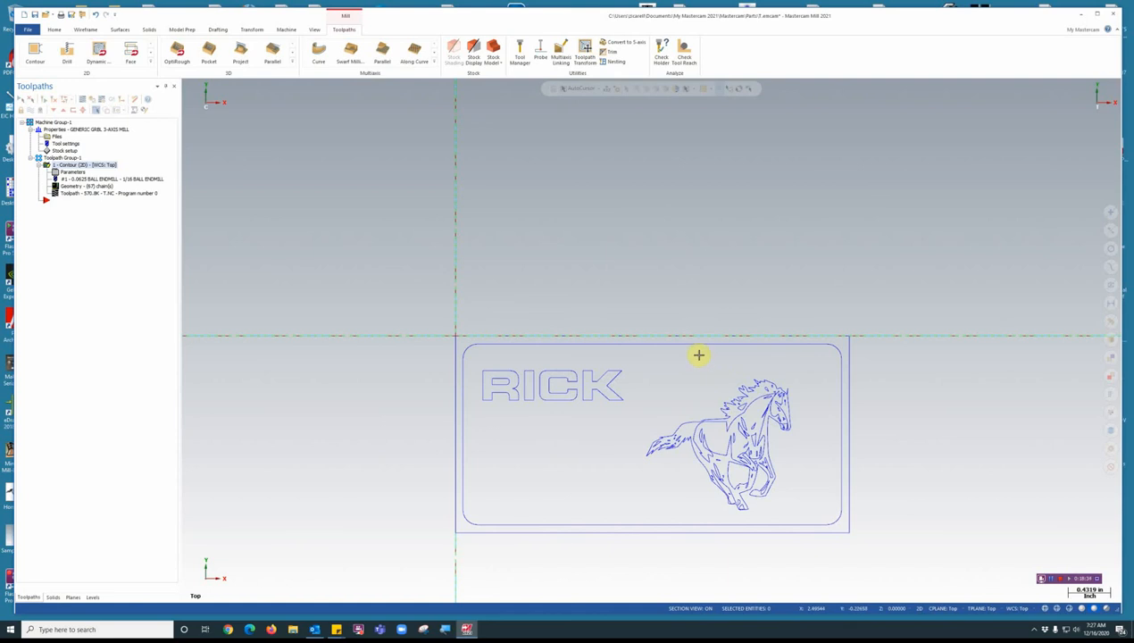
{"action": "mouse_move", "coordinate": [676, 296]}
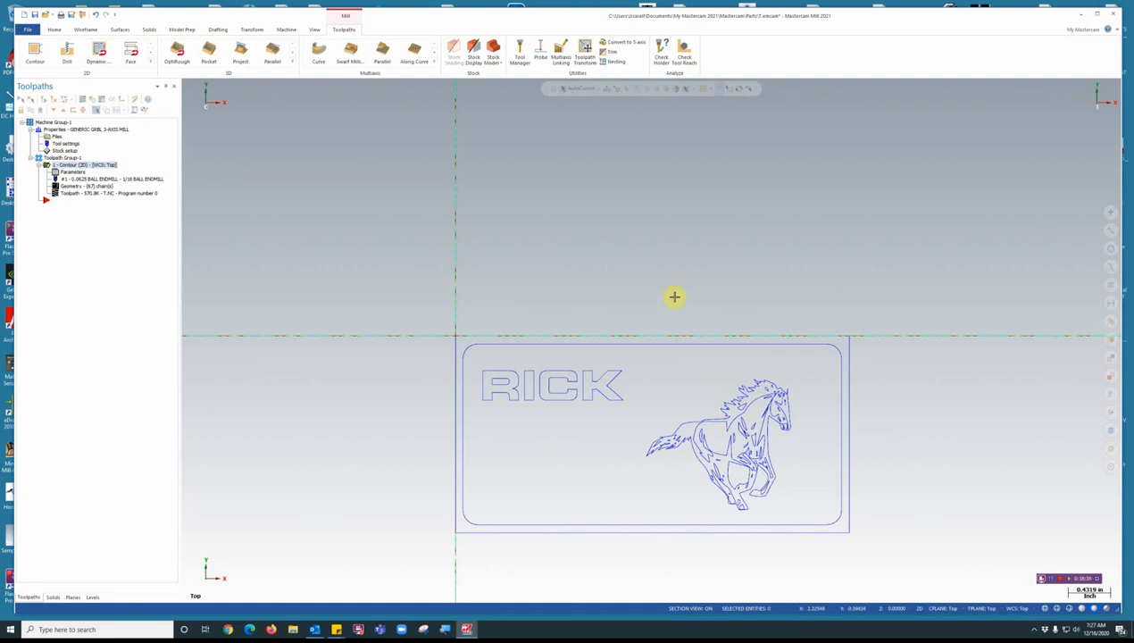
{"action": "mouse_move", "coordinate": [479, 413]}
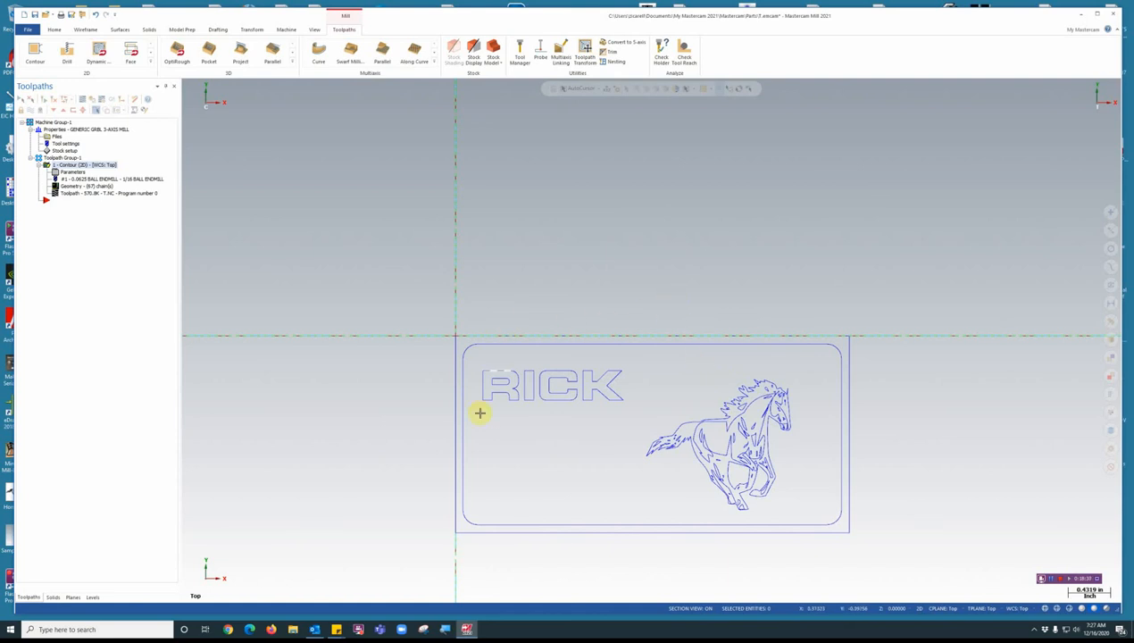
{"action": "mouse_move", "coordinate": [907, 393]}
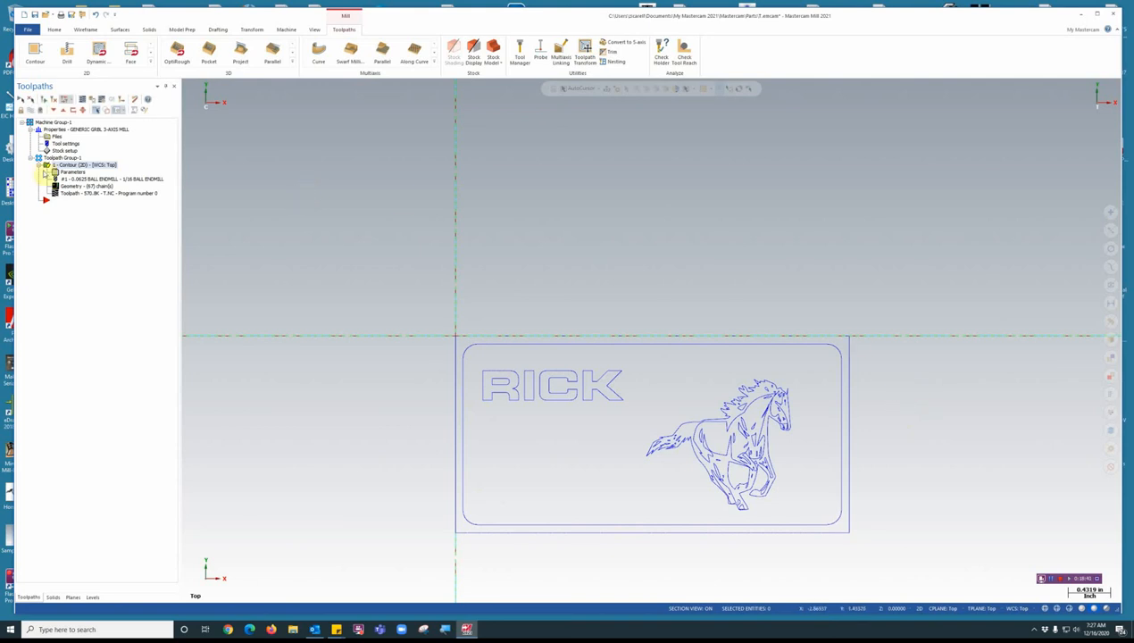
Step: Delete the Contour operation, confirm with Yes, and collapse the Properties branch
{"action": "left_click", "coordinate": [46, 165]}
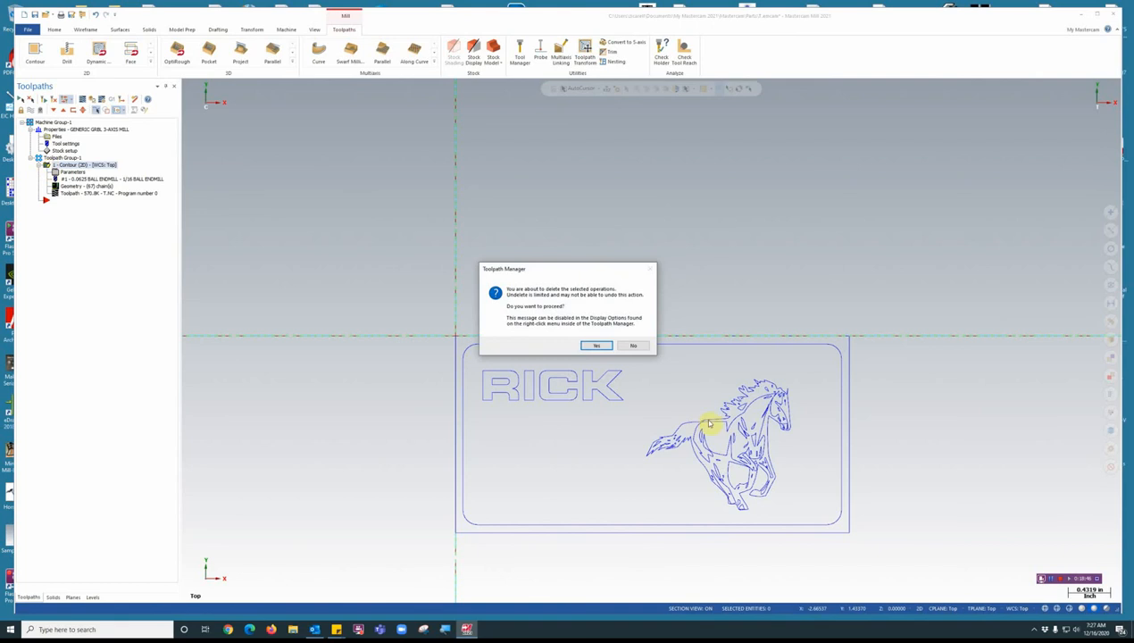
{"action": "left_click", "coordinate": [597, 346]}
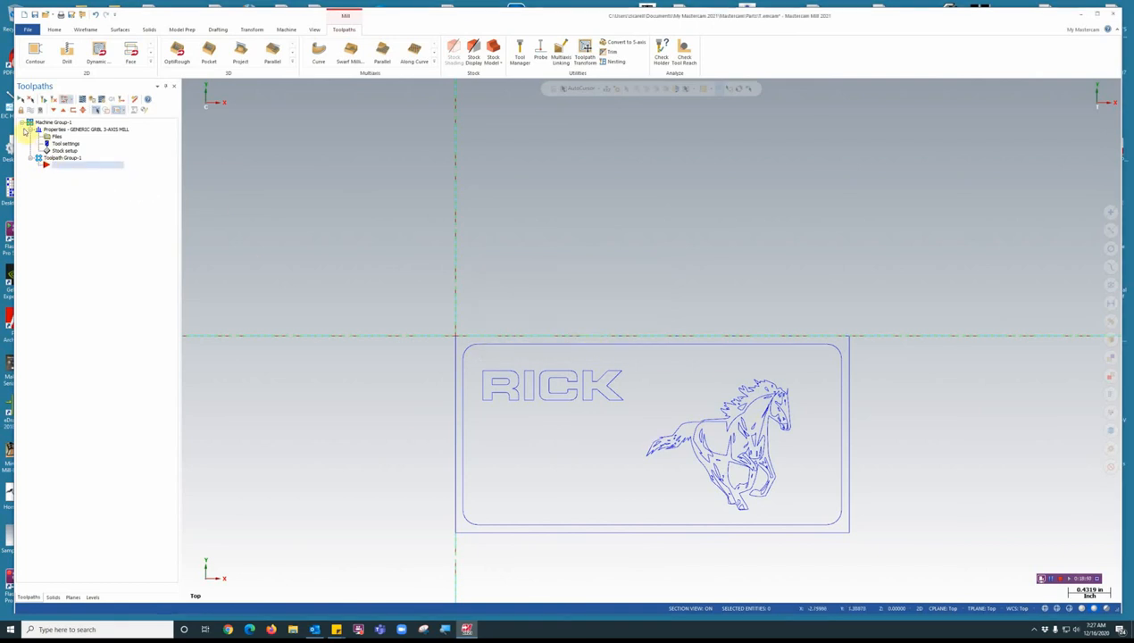
{"action": "left_click", "coordinate": [21, 129]}
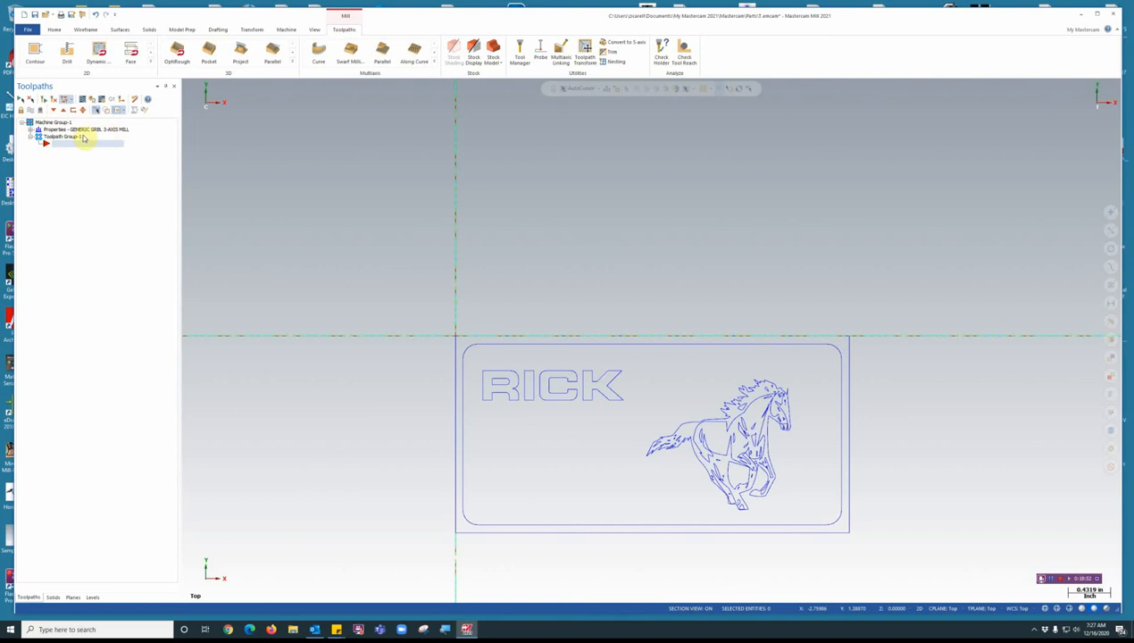
{"action": "mouse_move", "coordinate": [64, 189]}
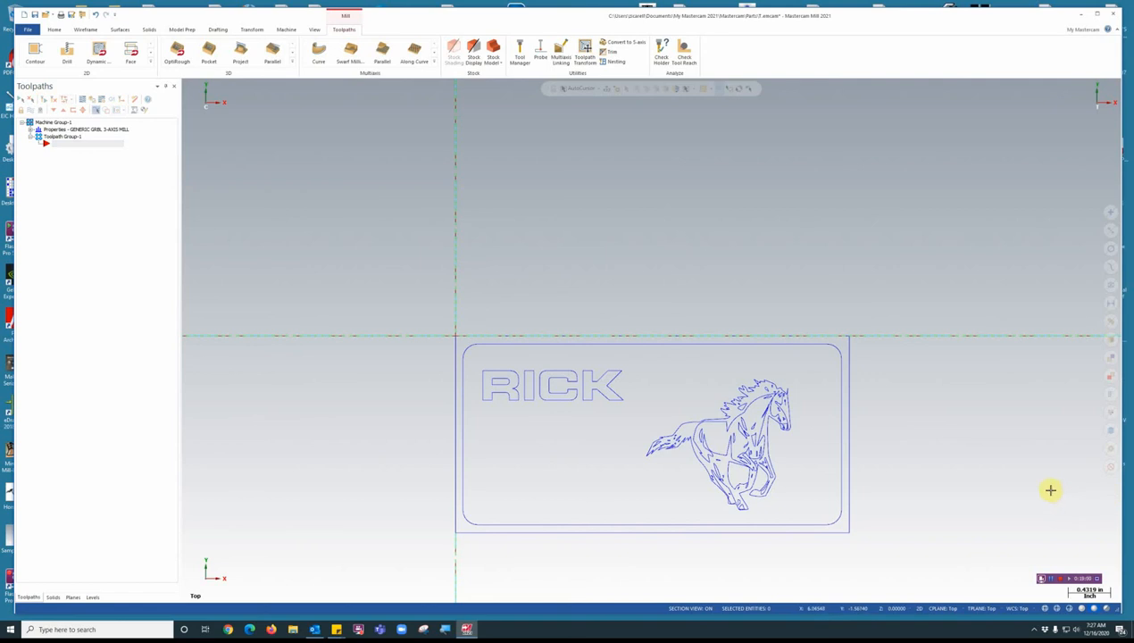
{"action": "mouse_move", "coordinate": [655, 279]}
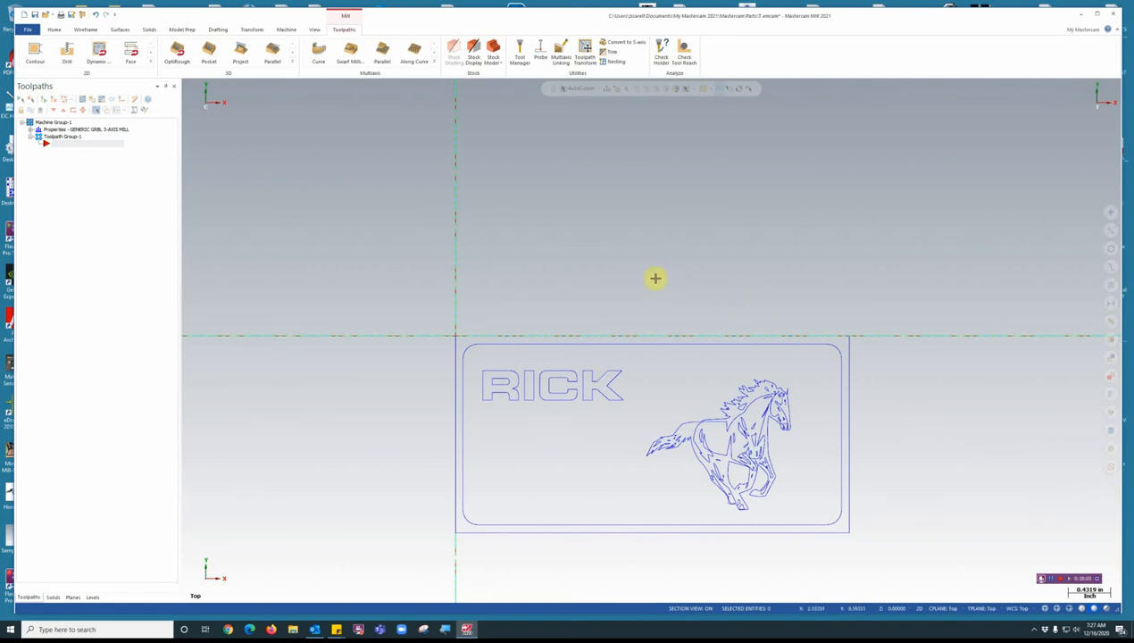
{"action": "mouse_move", "coordinate": [722, 275]}
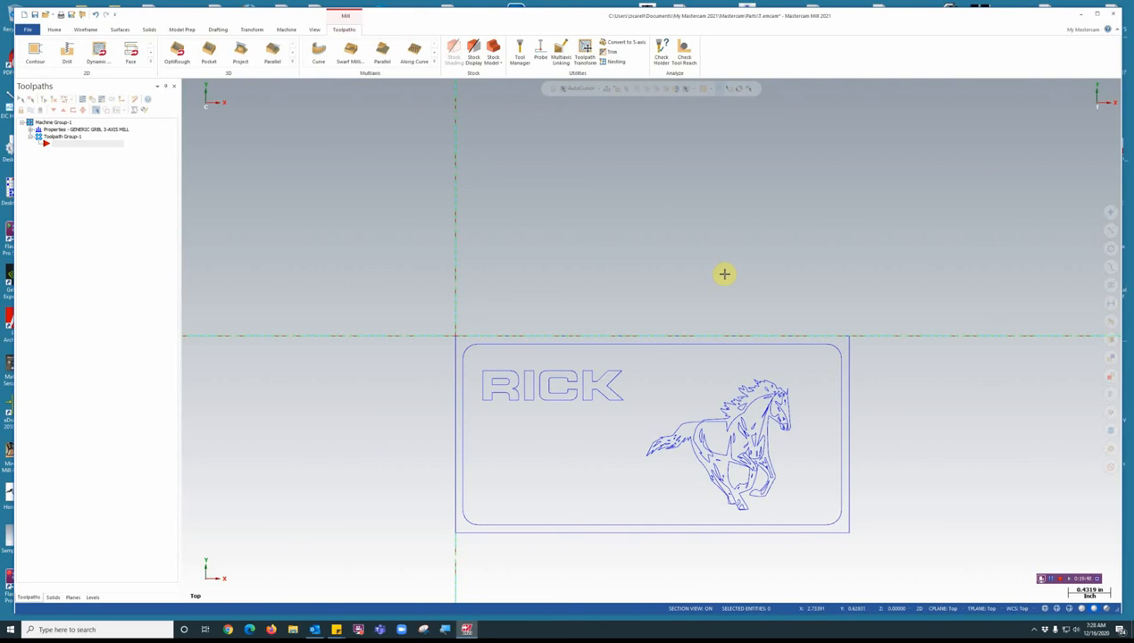
{"action": "mouse_move", "coordinate": [772, 285]}
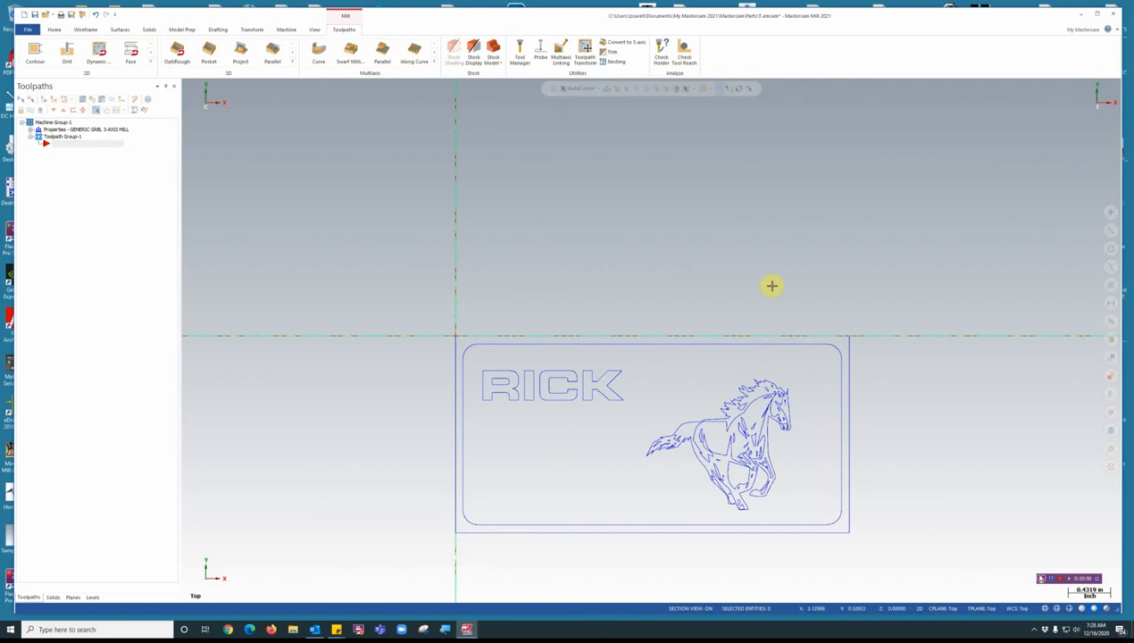
{"action": "mouse_move", "coordinate": [911, 428]}
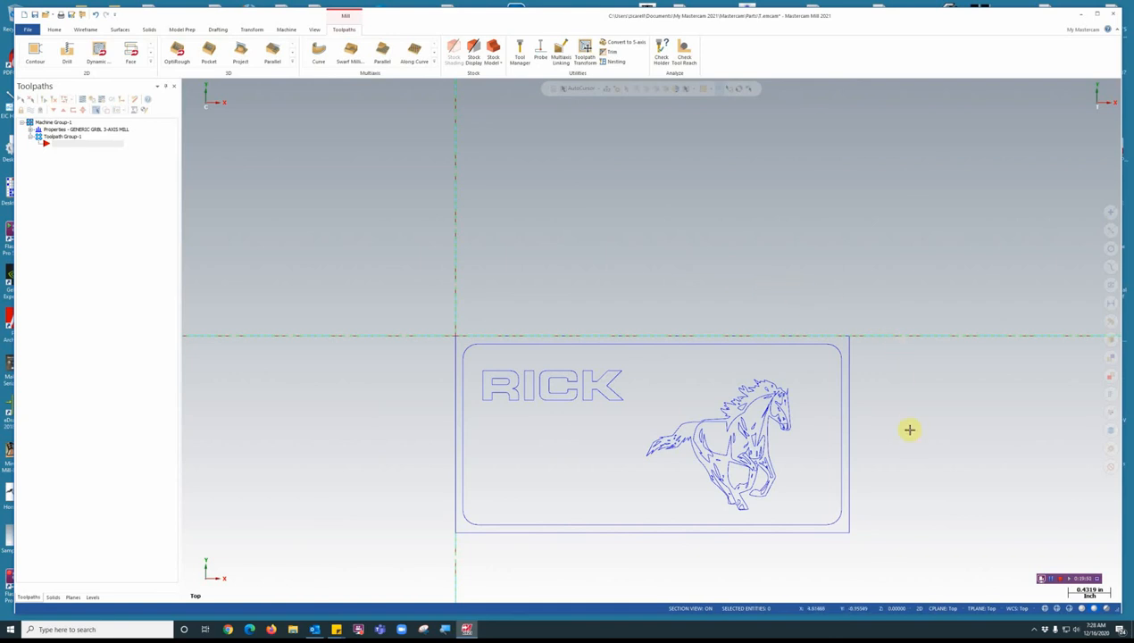
{"action": "mouse_move", "coordinate": [1025, 504]}
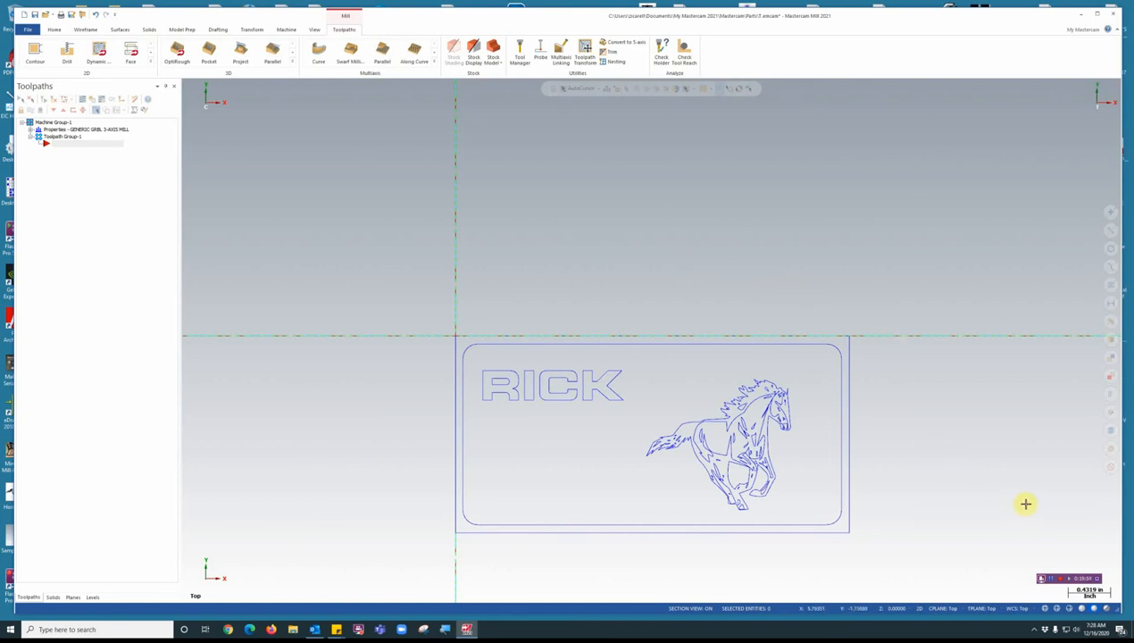